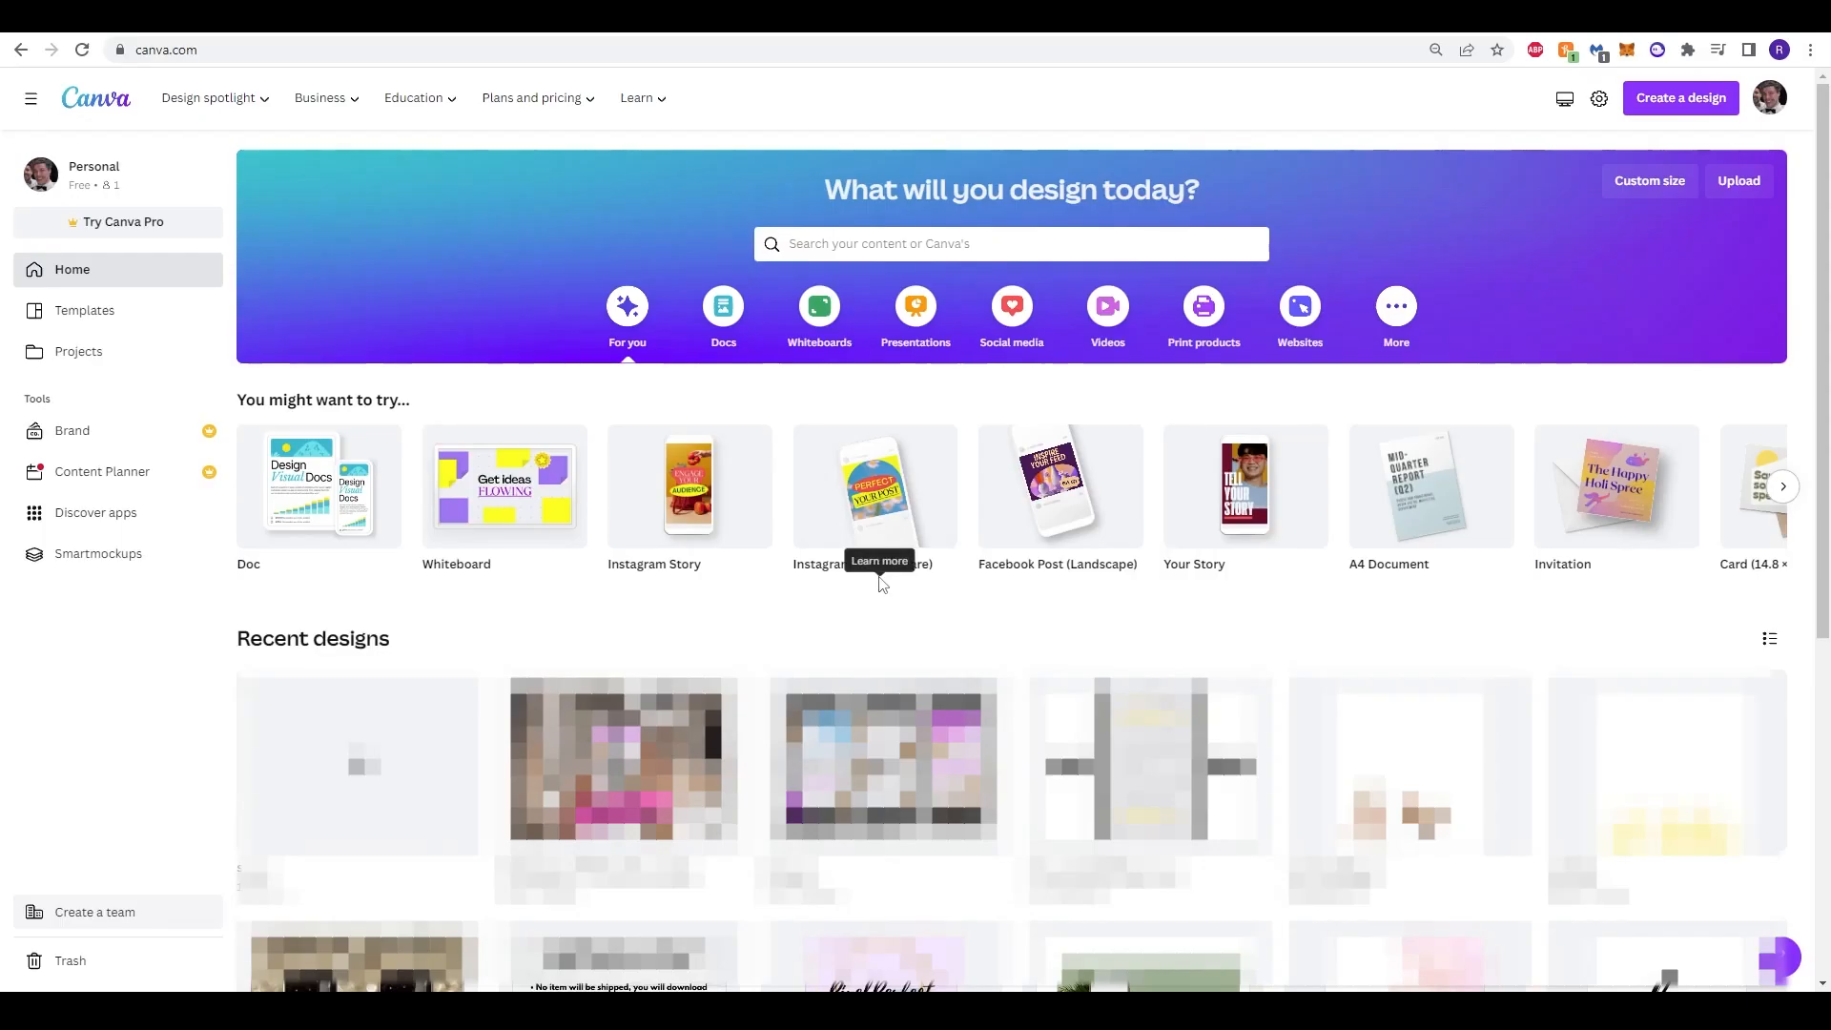
{"action": "mouse_move", "coordinate": [950, 660]}
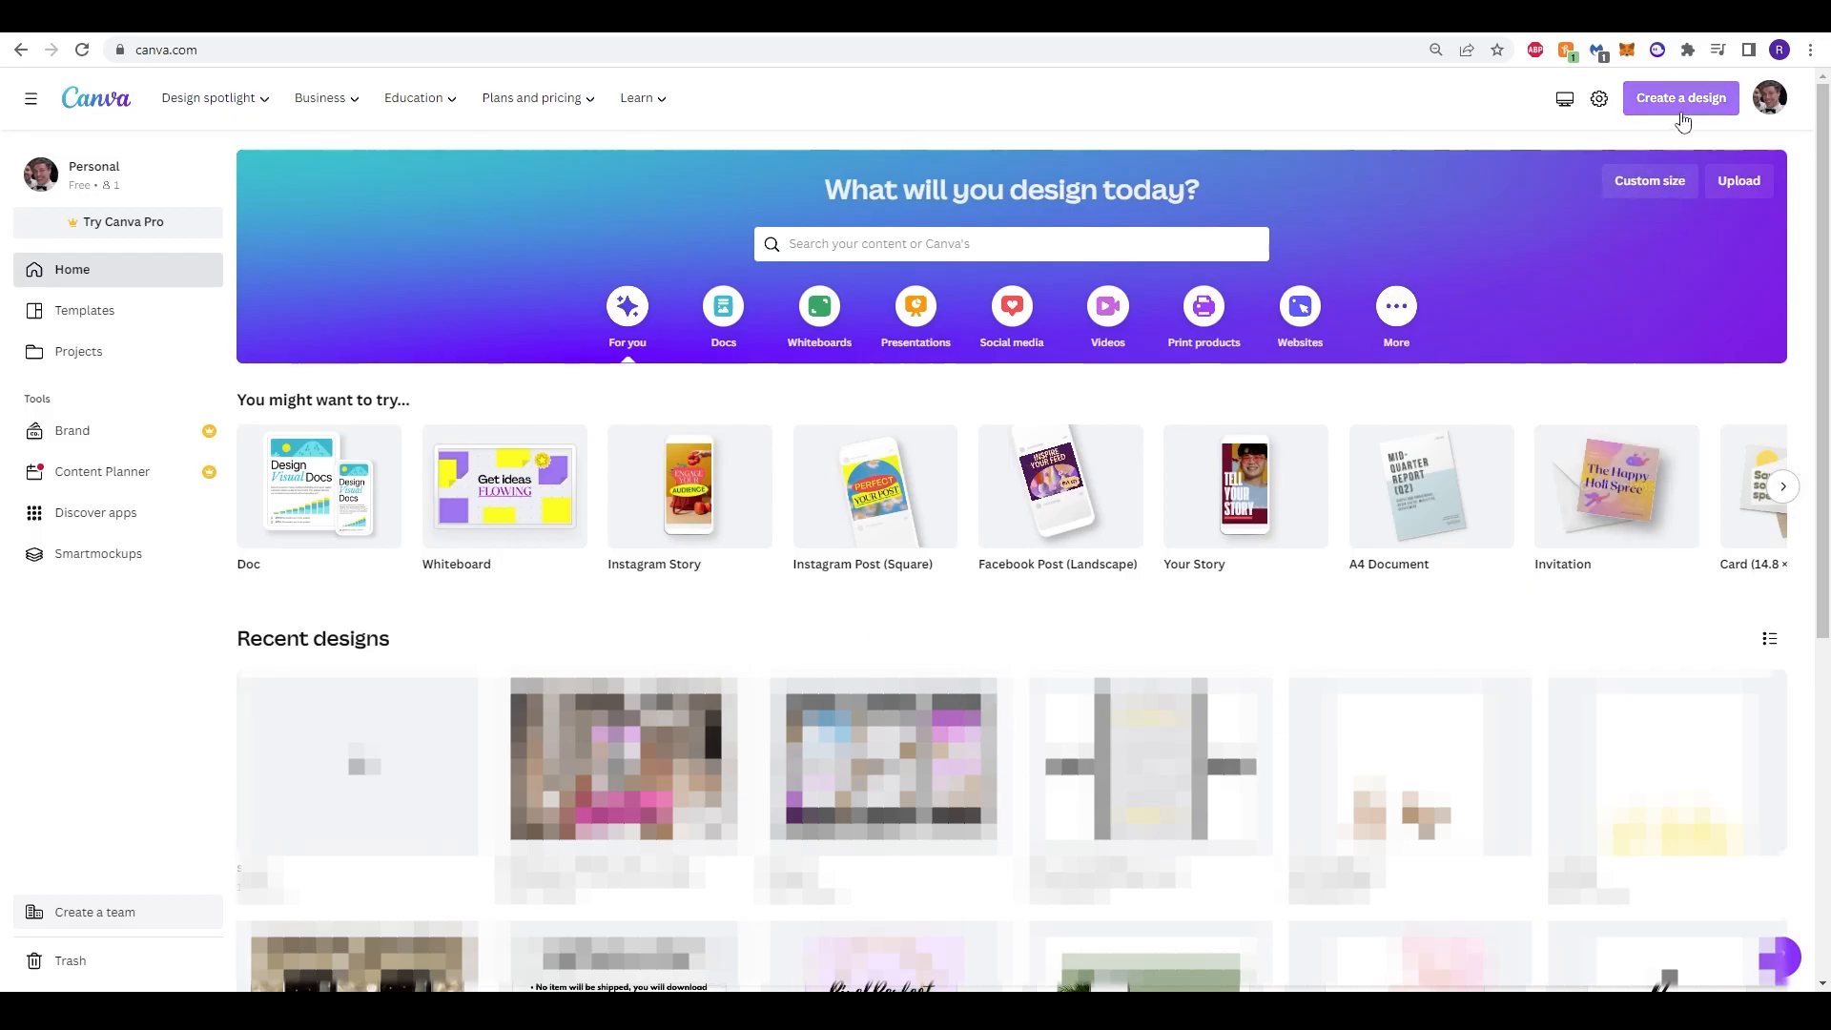
{"action": "mouse_move", "coordinate": [1643, 137]}
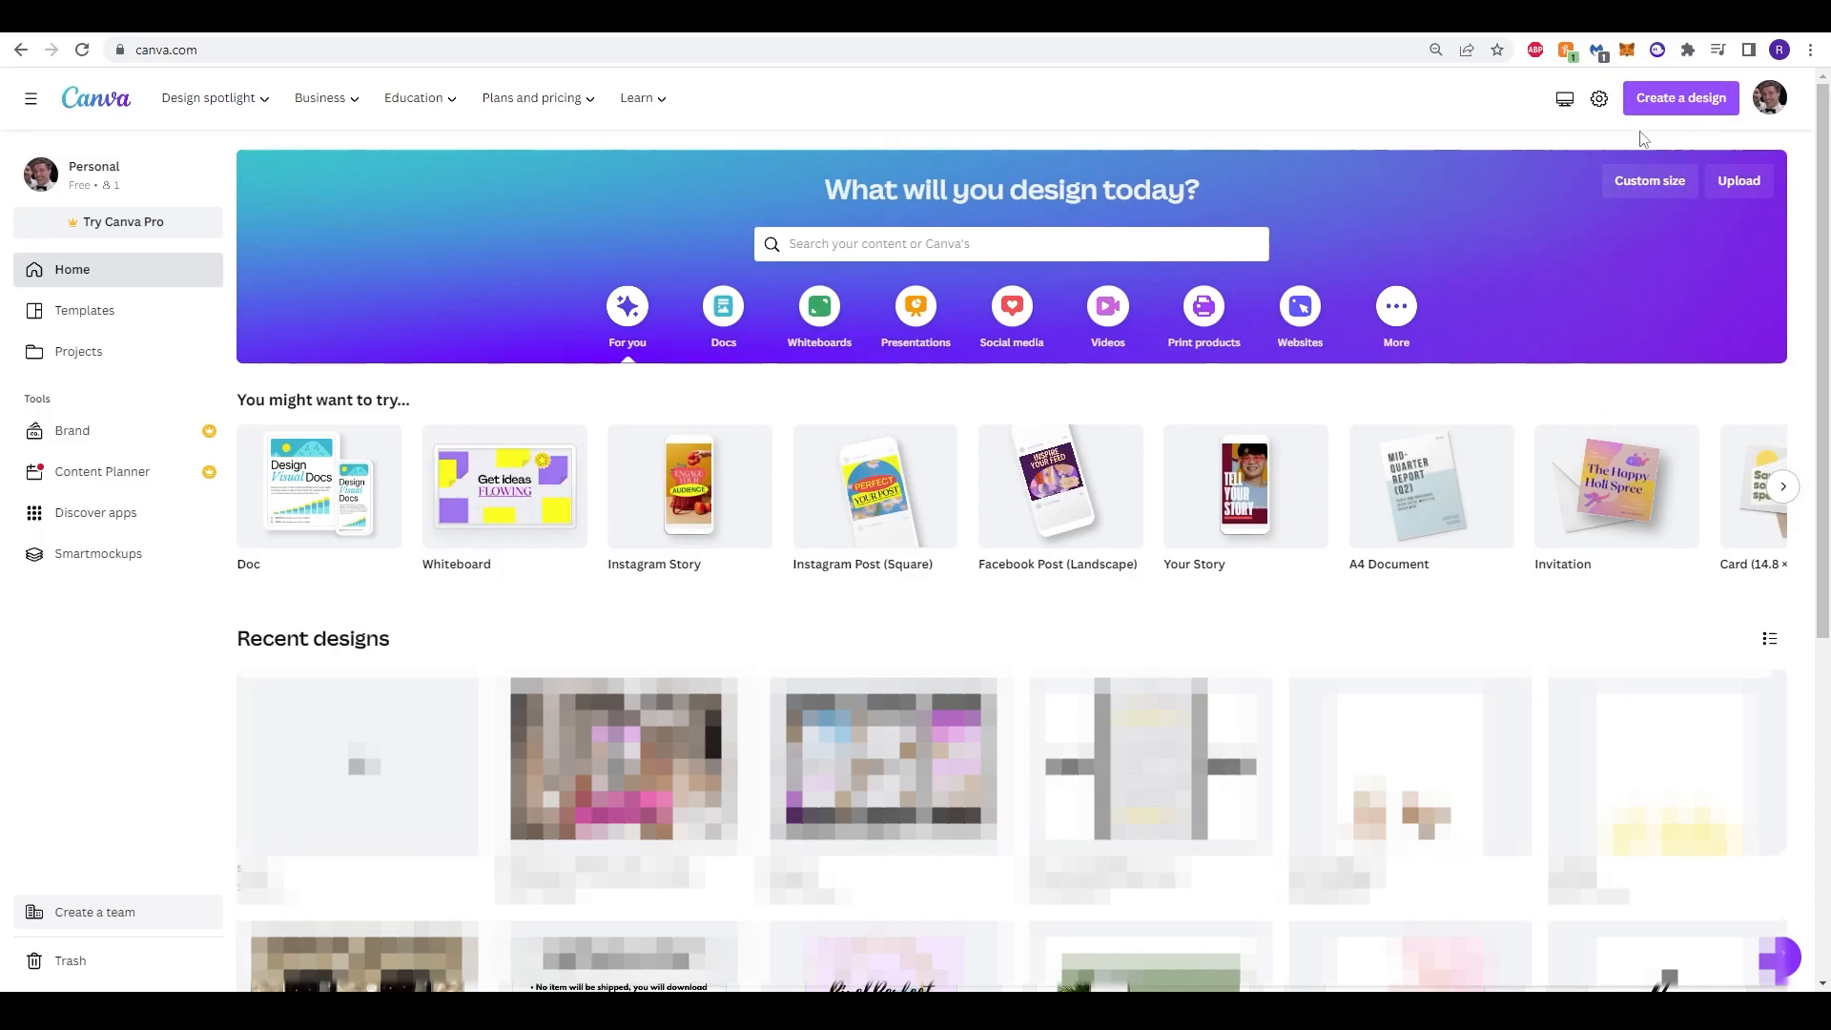
{"action": "mouse_move", "coordinate": [1307, 623]}
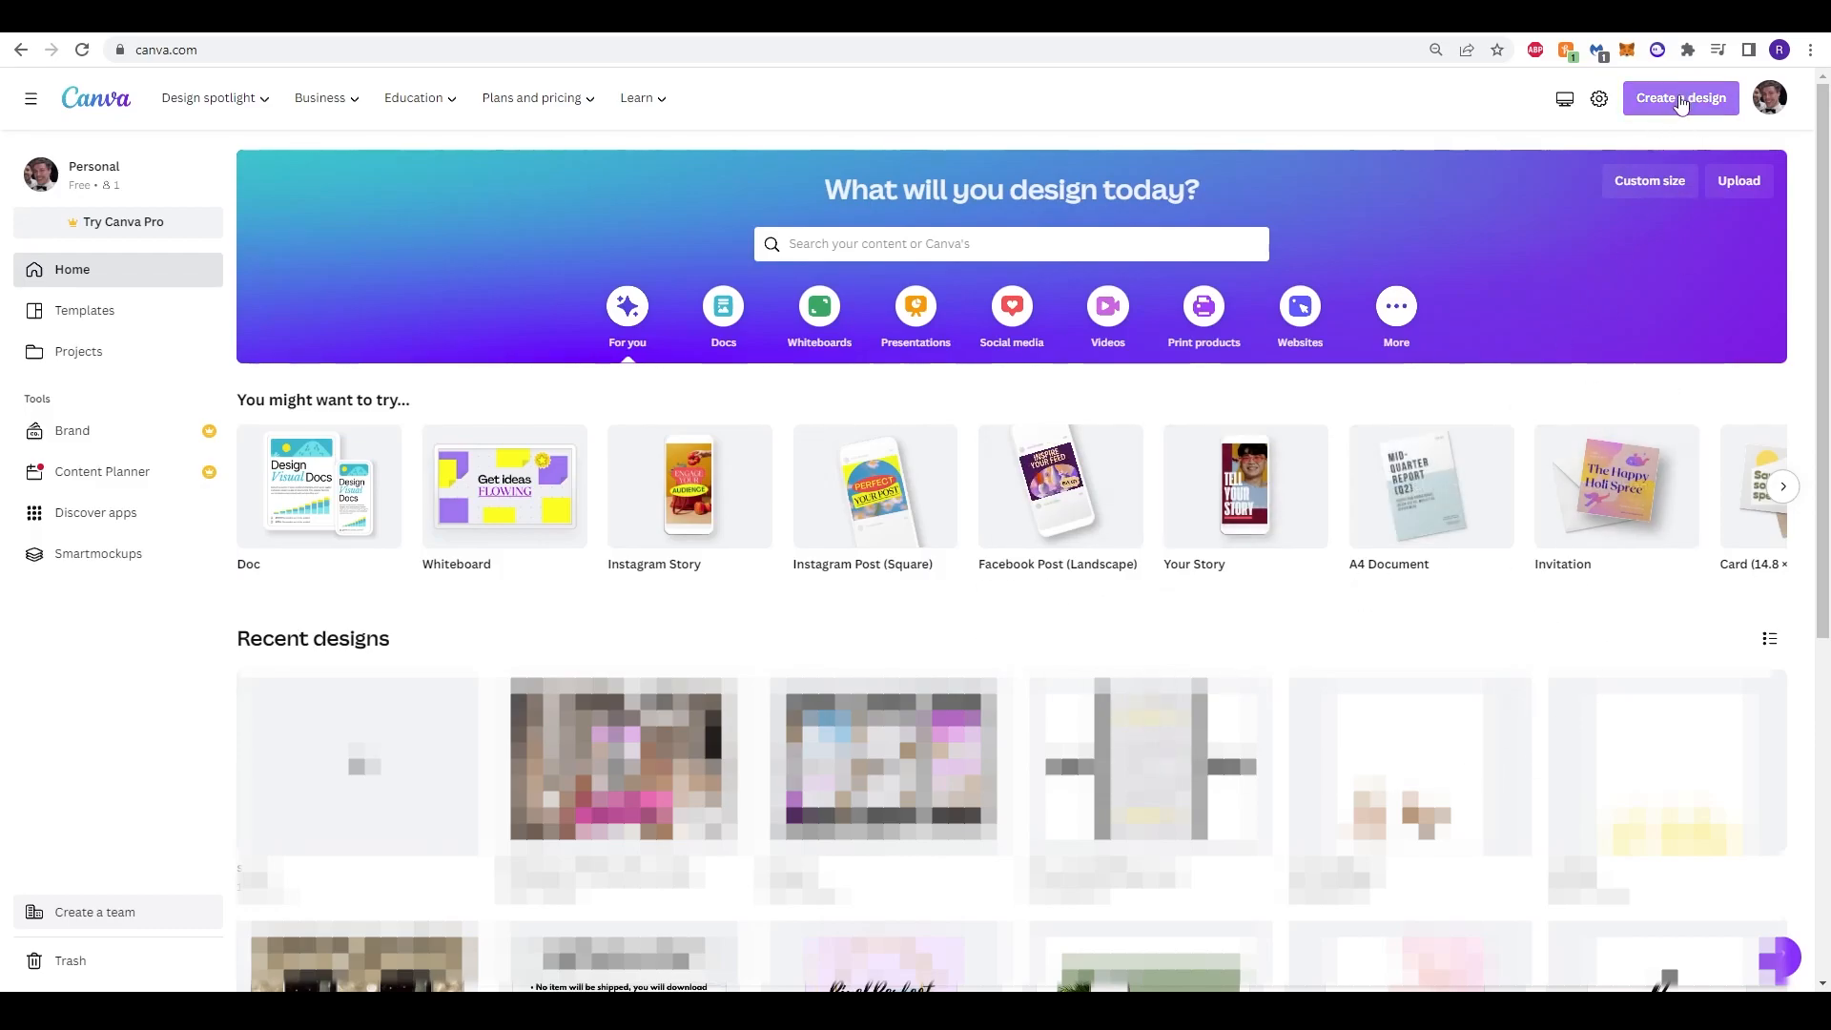
Step: Create a new blank custom-size design of 10 × 10 inches
{"action": "left_click", "coordinate": [1679, 98]}
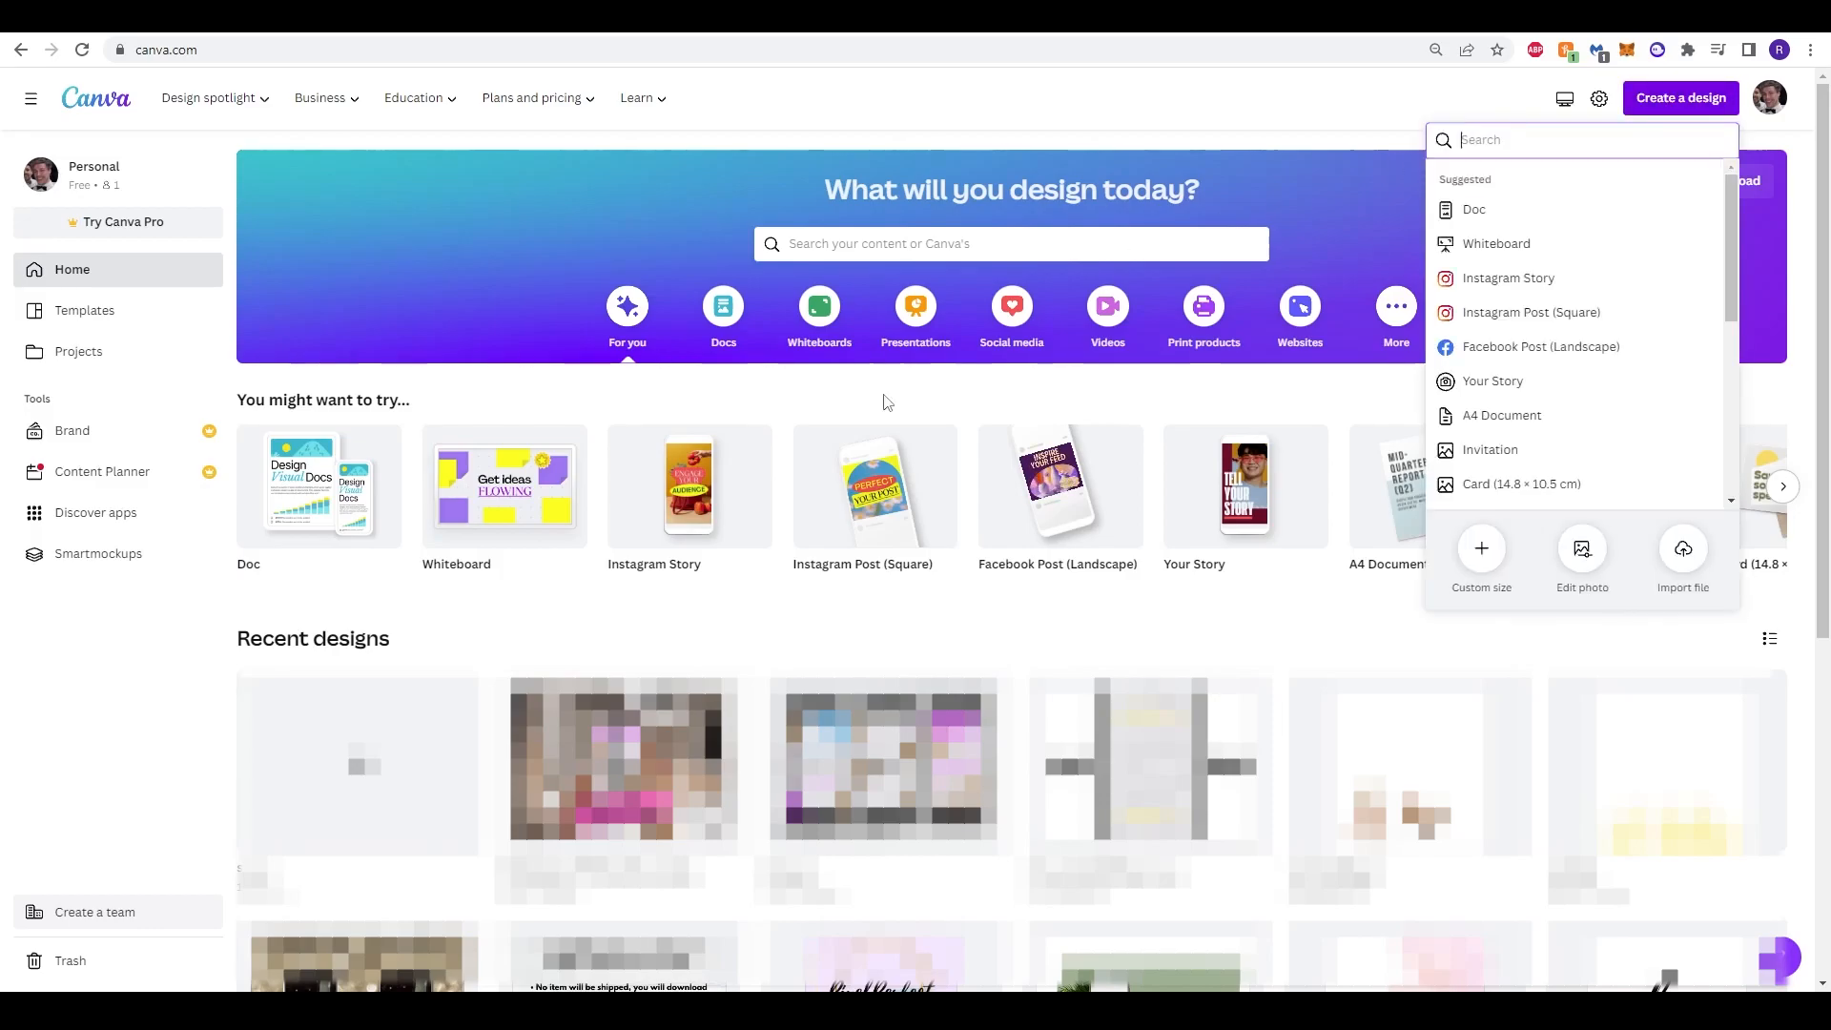
{"action": "left_click", "coordinate": [1479, 549]}
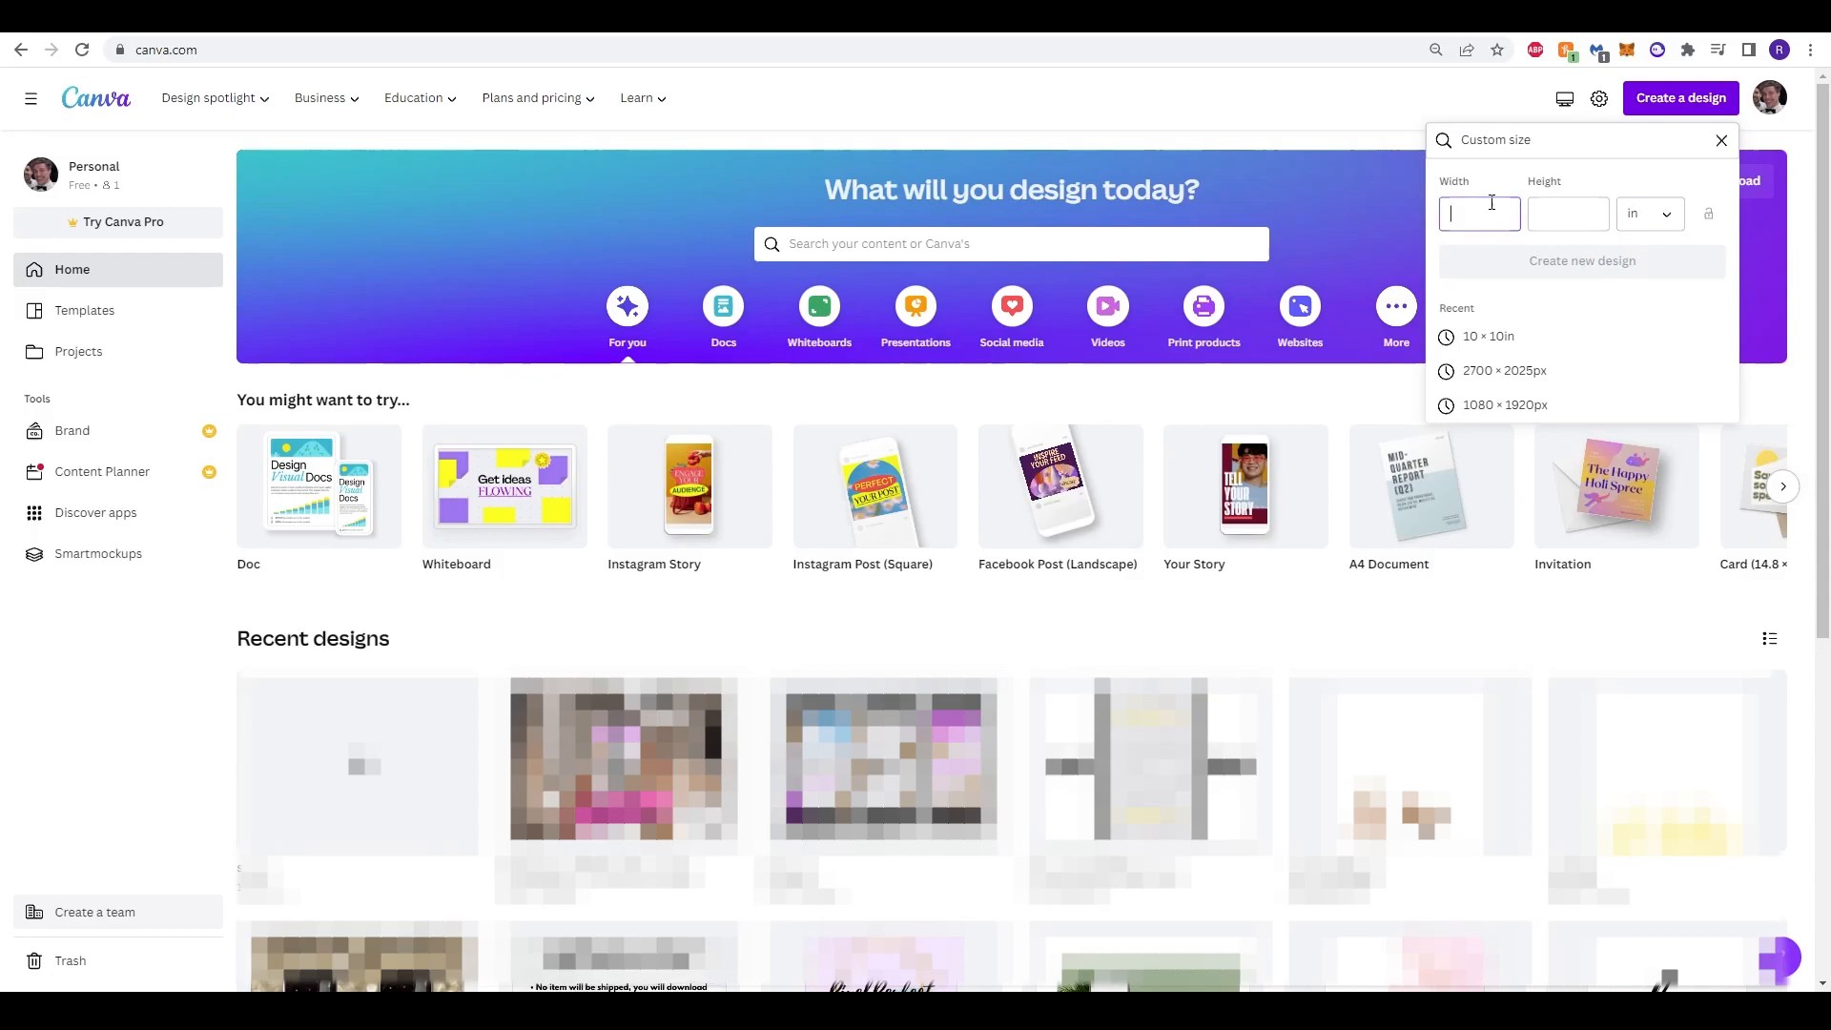
{"action": "type", "text": "10"}
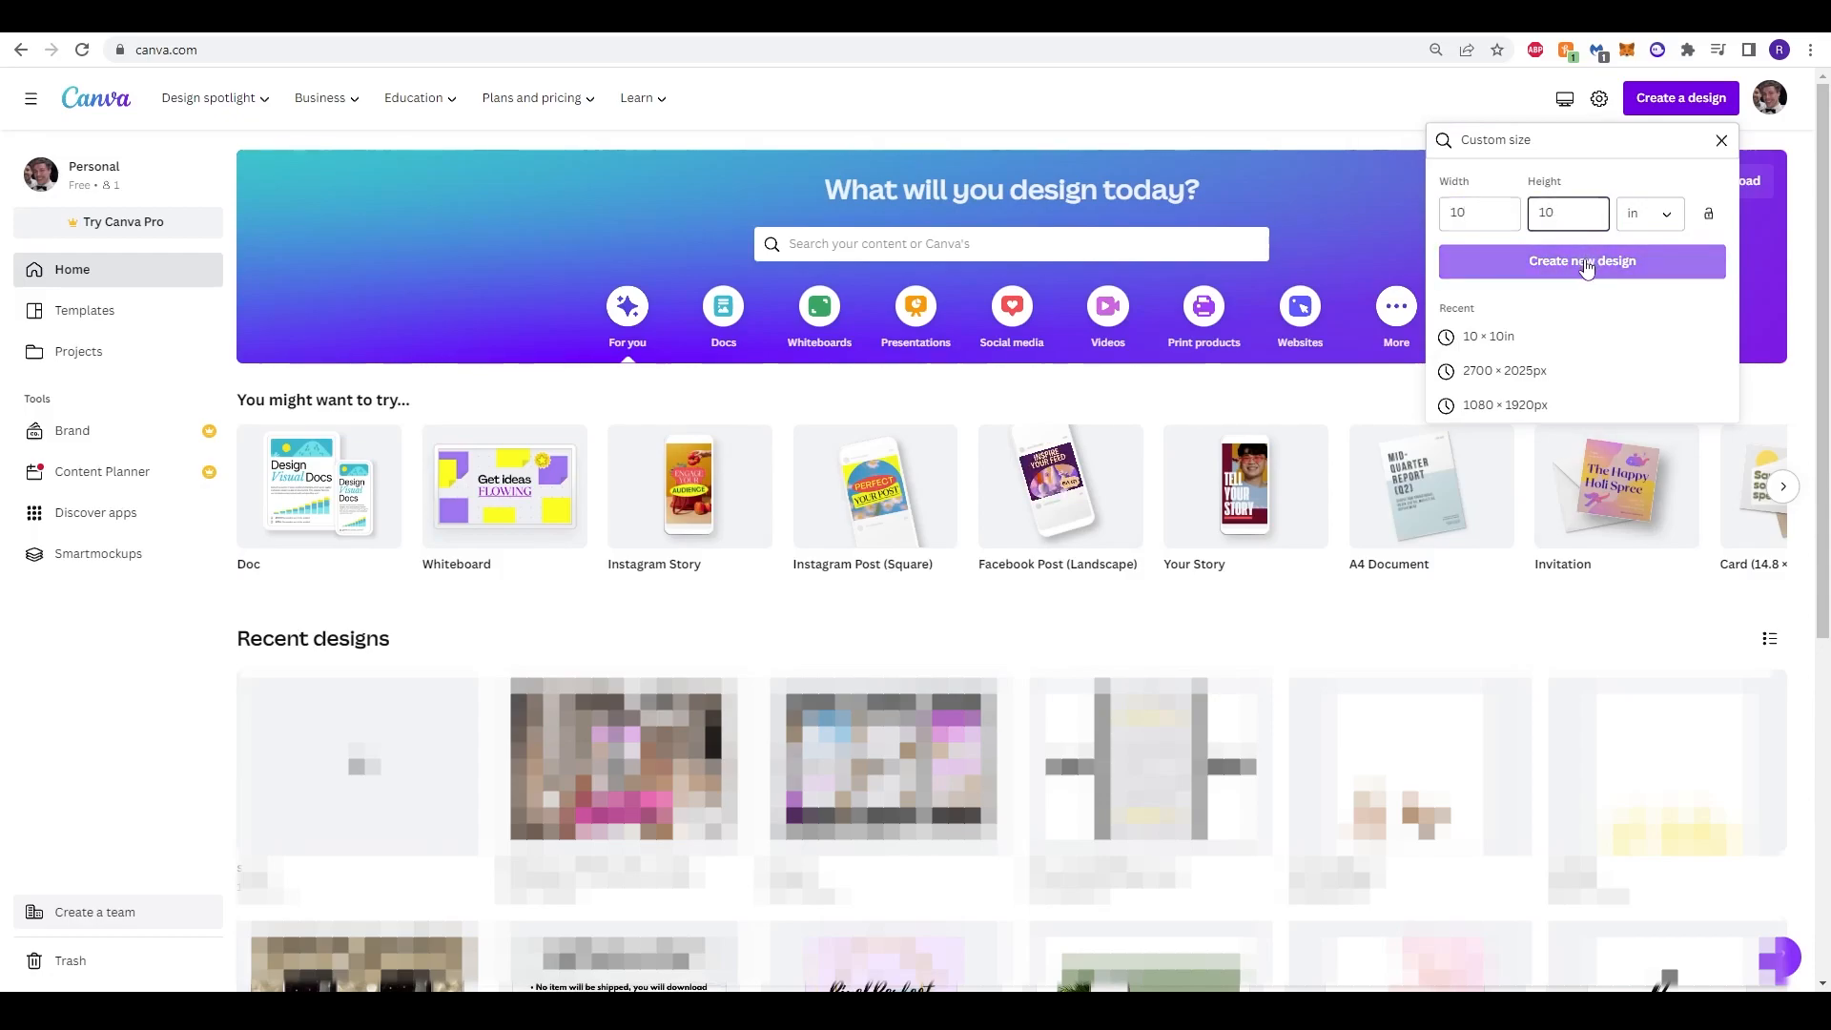
{"action": "left_click", "coordinate": [1581, 260]}
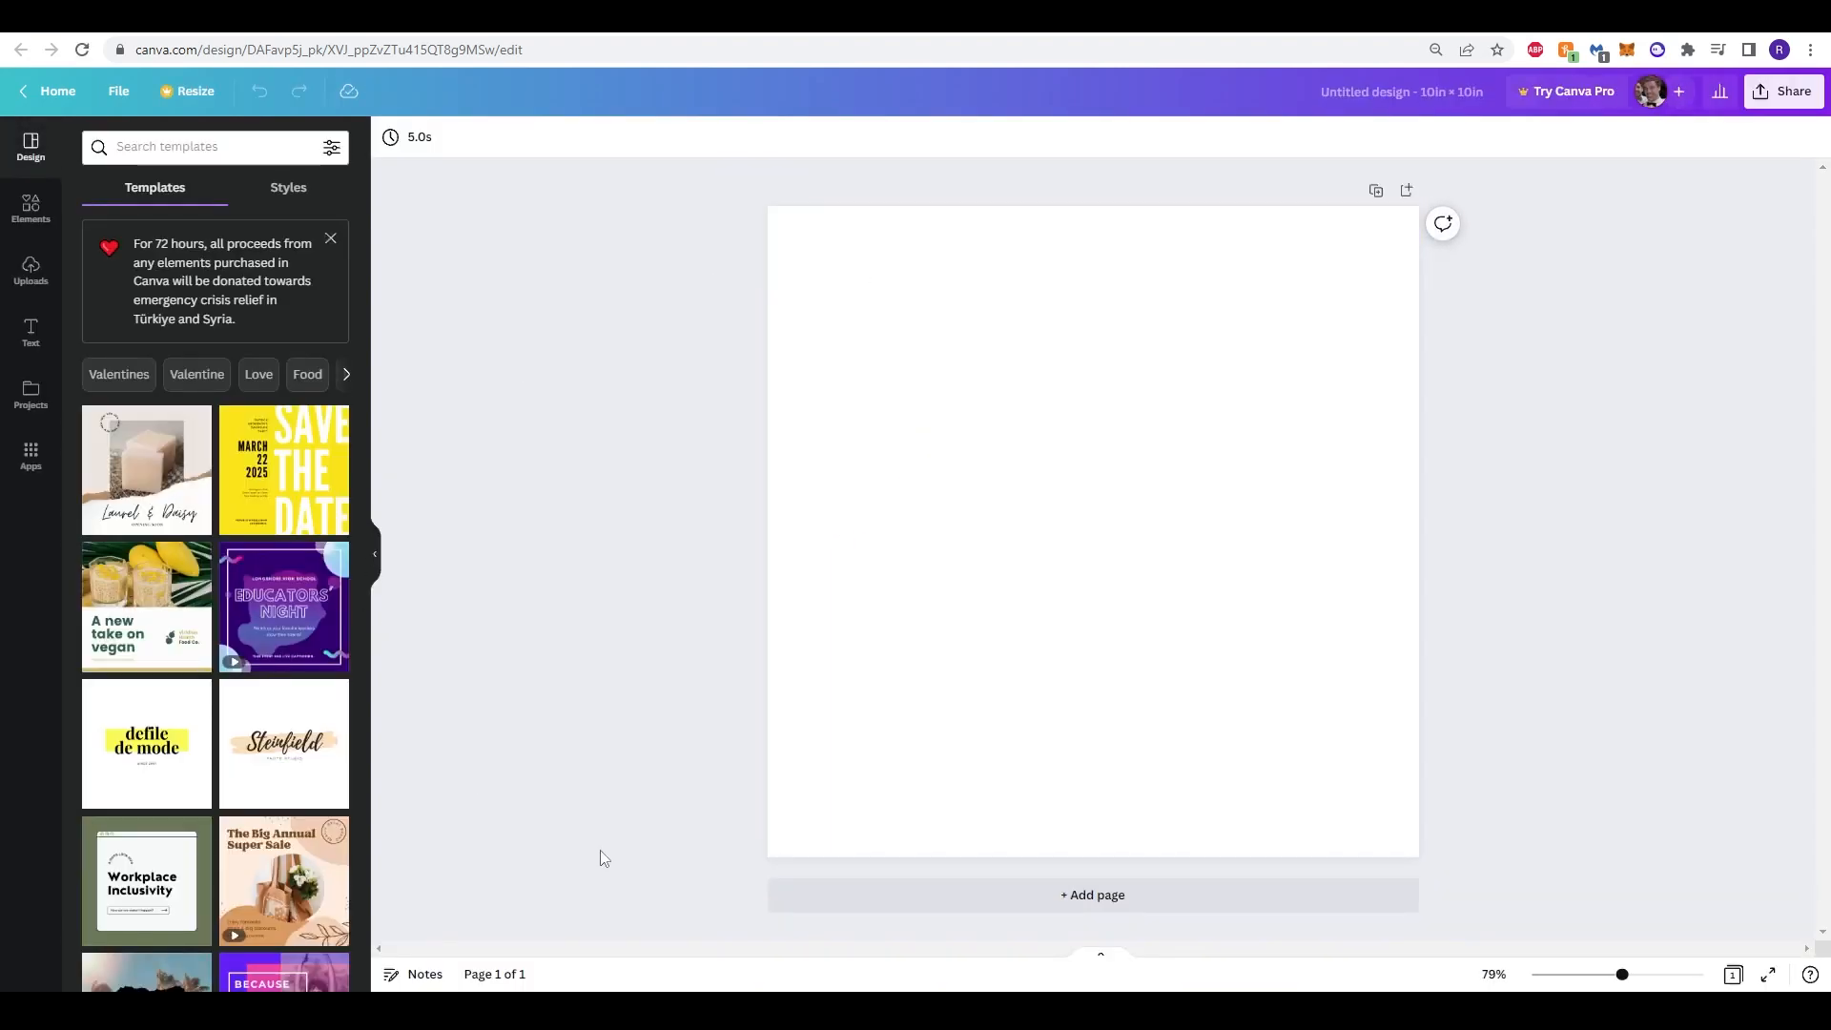
{"action": "mouse_move", "coordinate": [432, 355]}
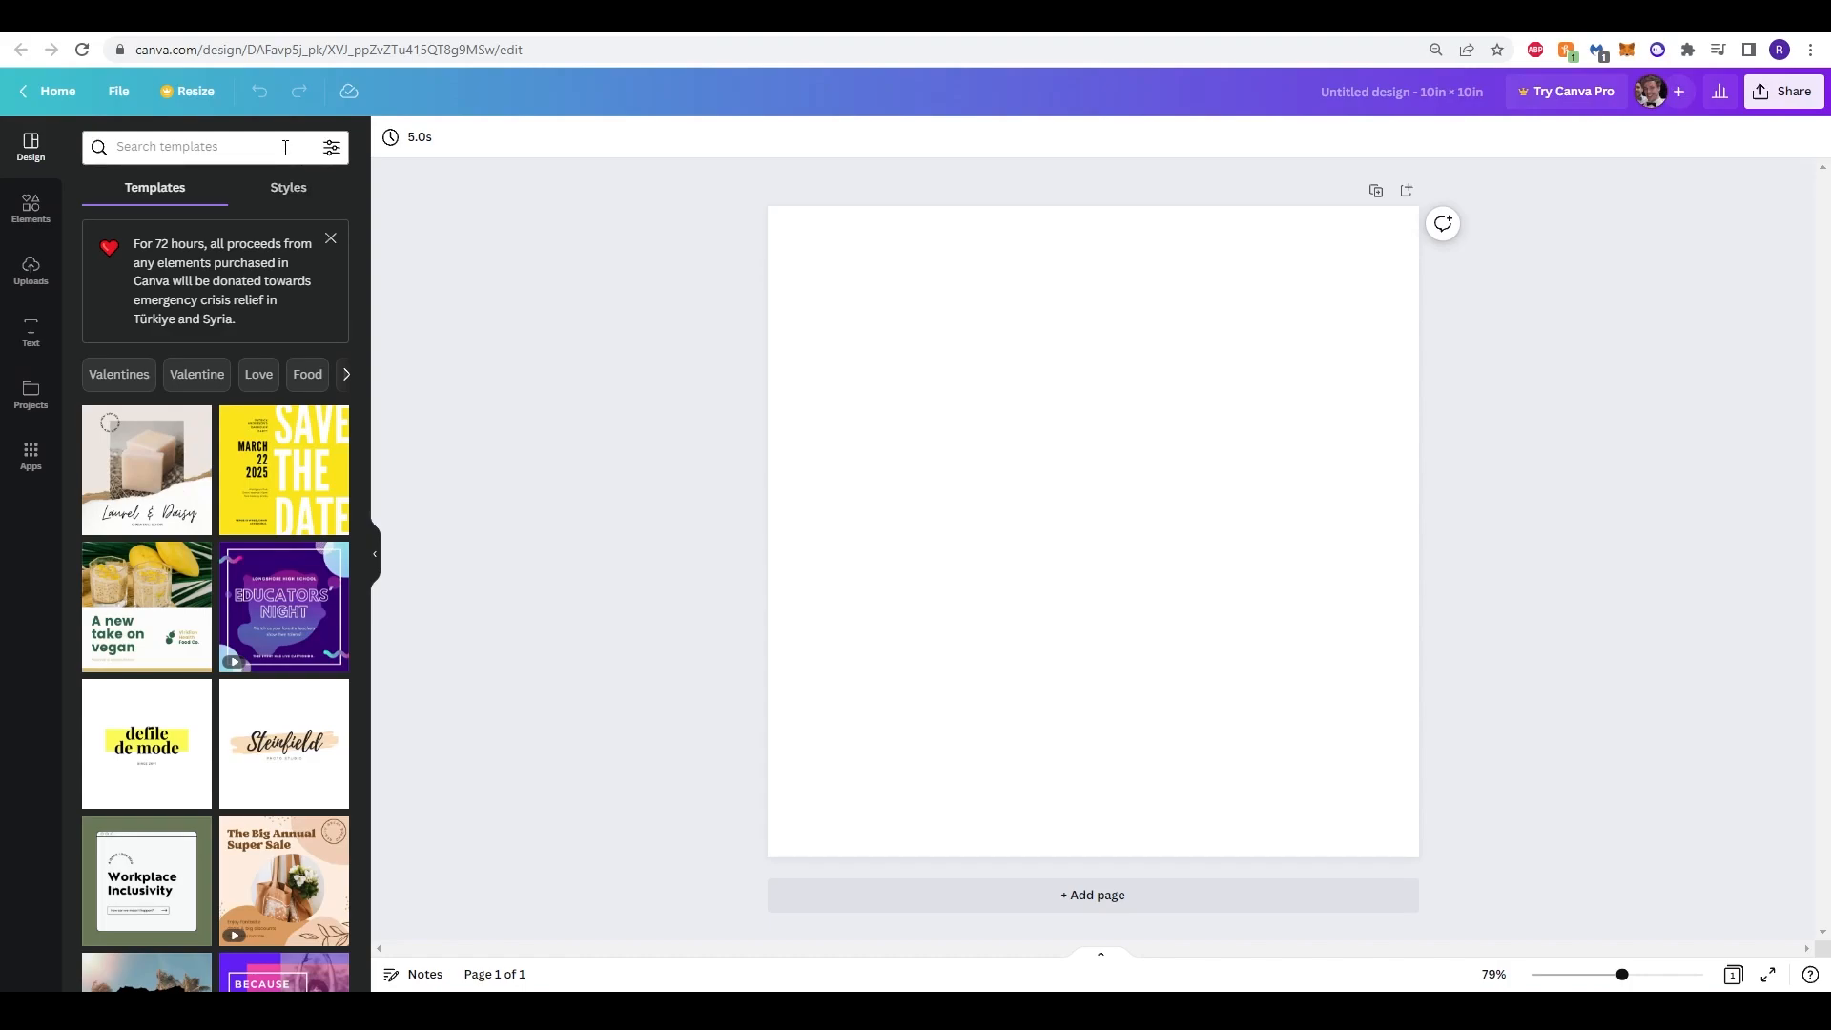
{"action": "mouse_move", "coordinate": [467, 669]}
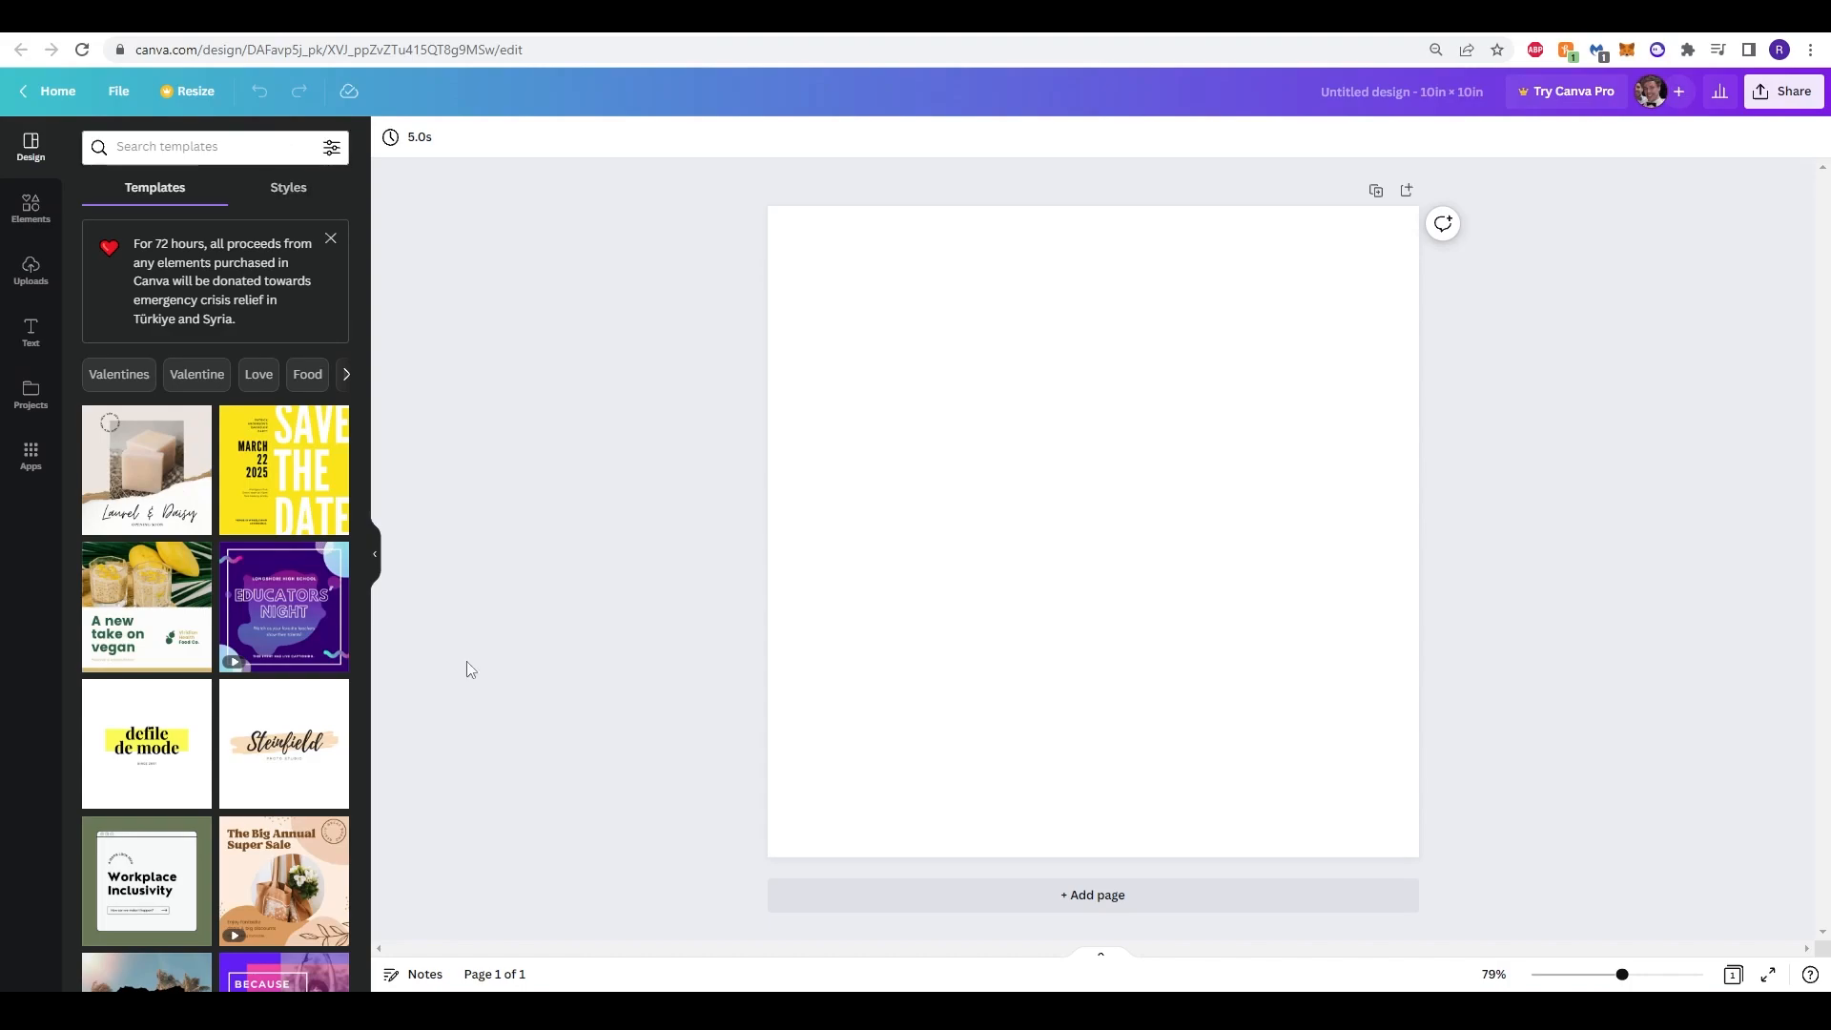
{"action": "mouse_move", "coordinate": [624, 384]}
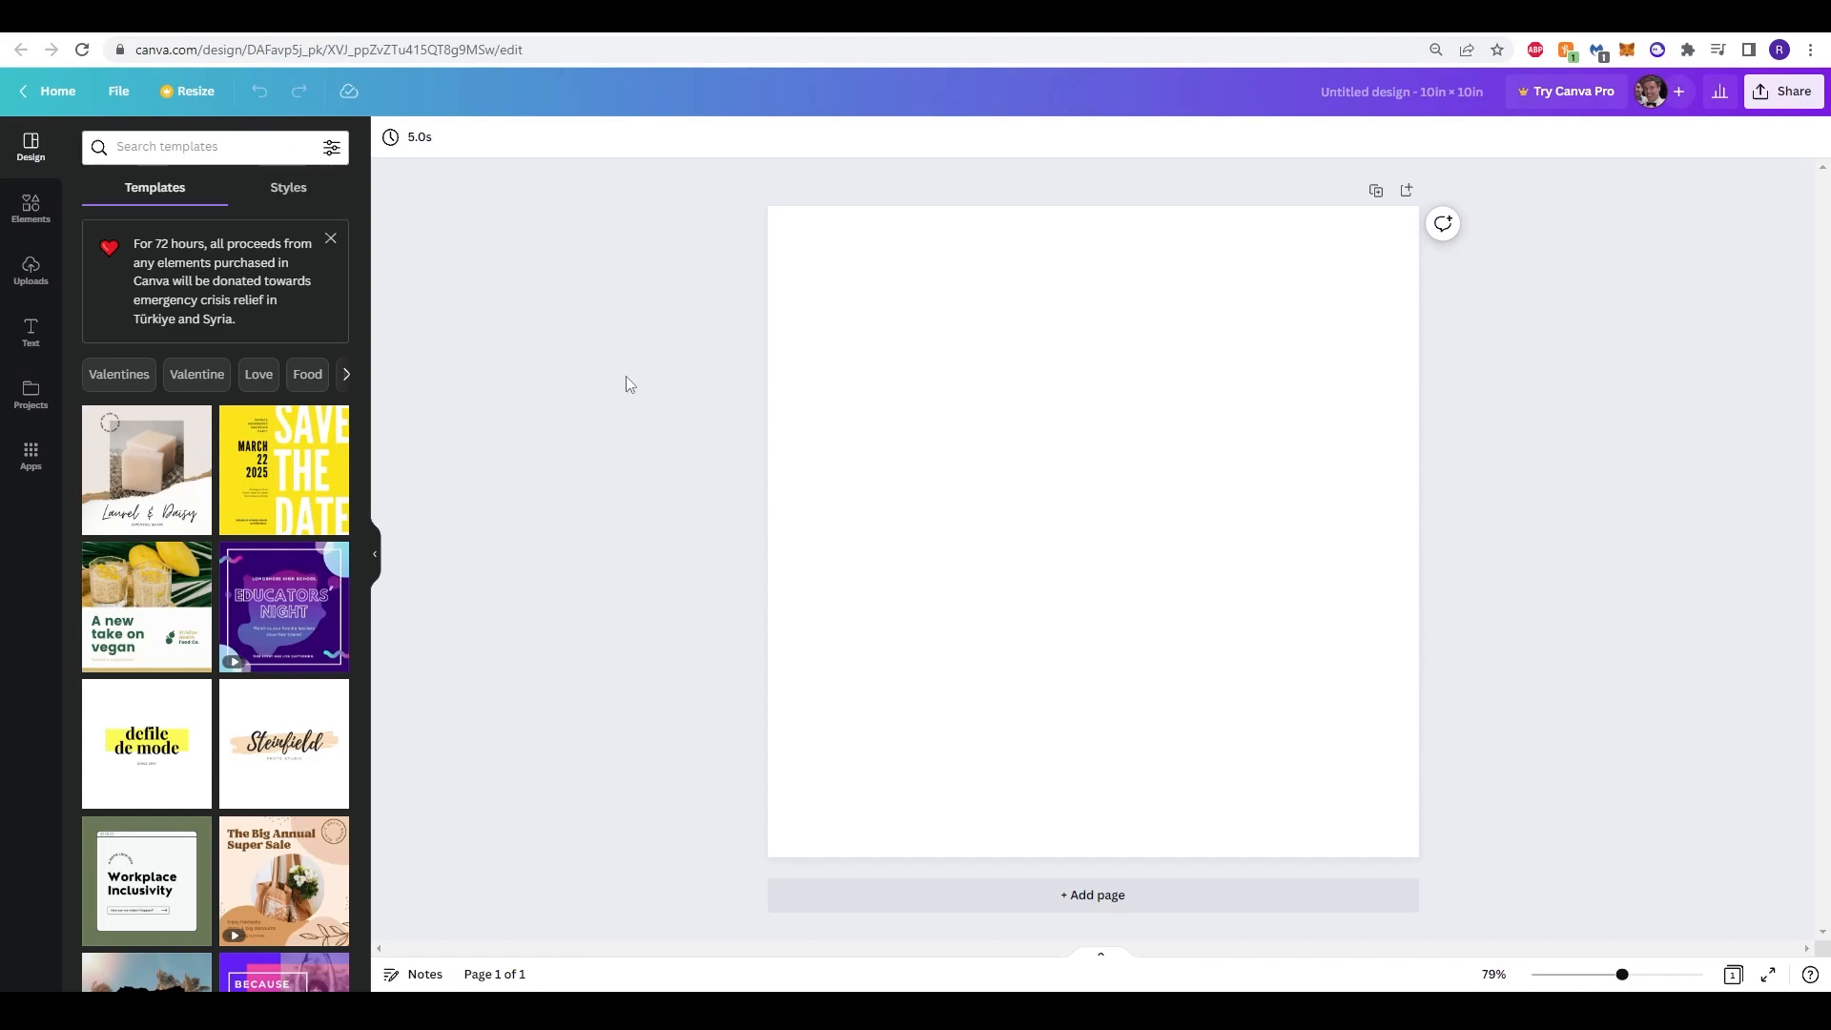
{"action": "mouse_move", "coordinate": [31, 327]}
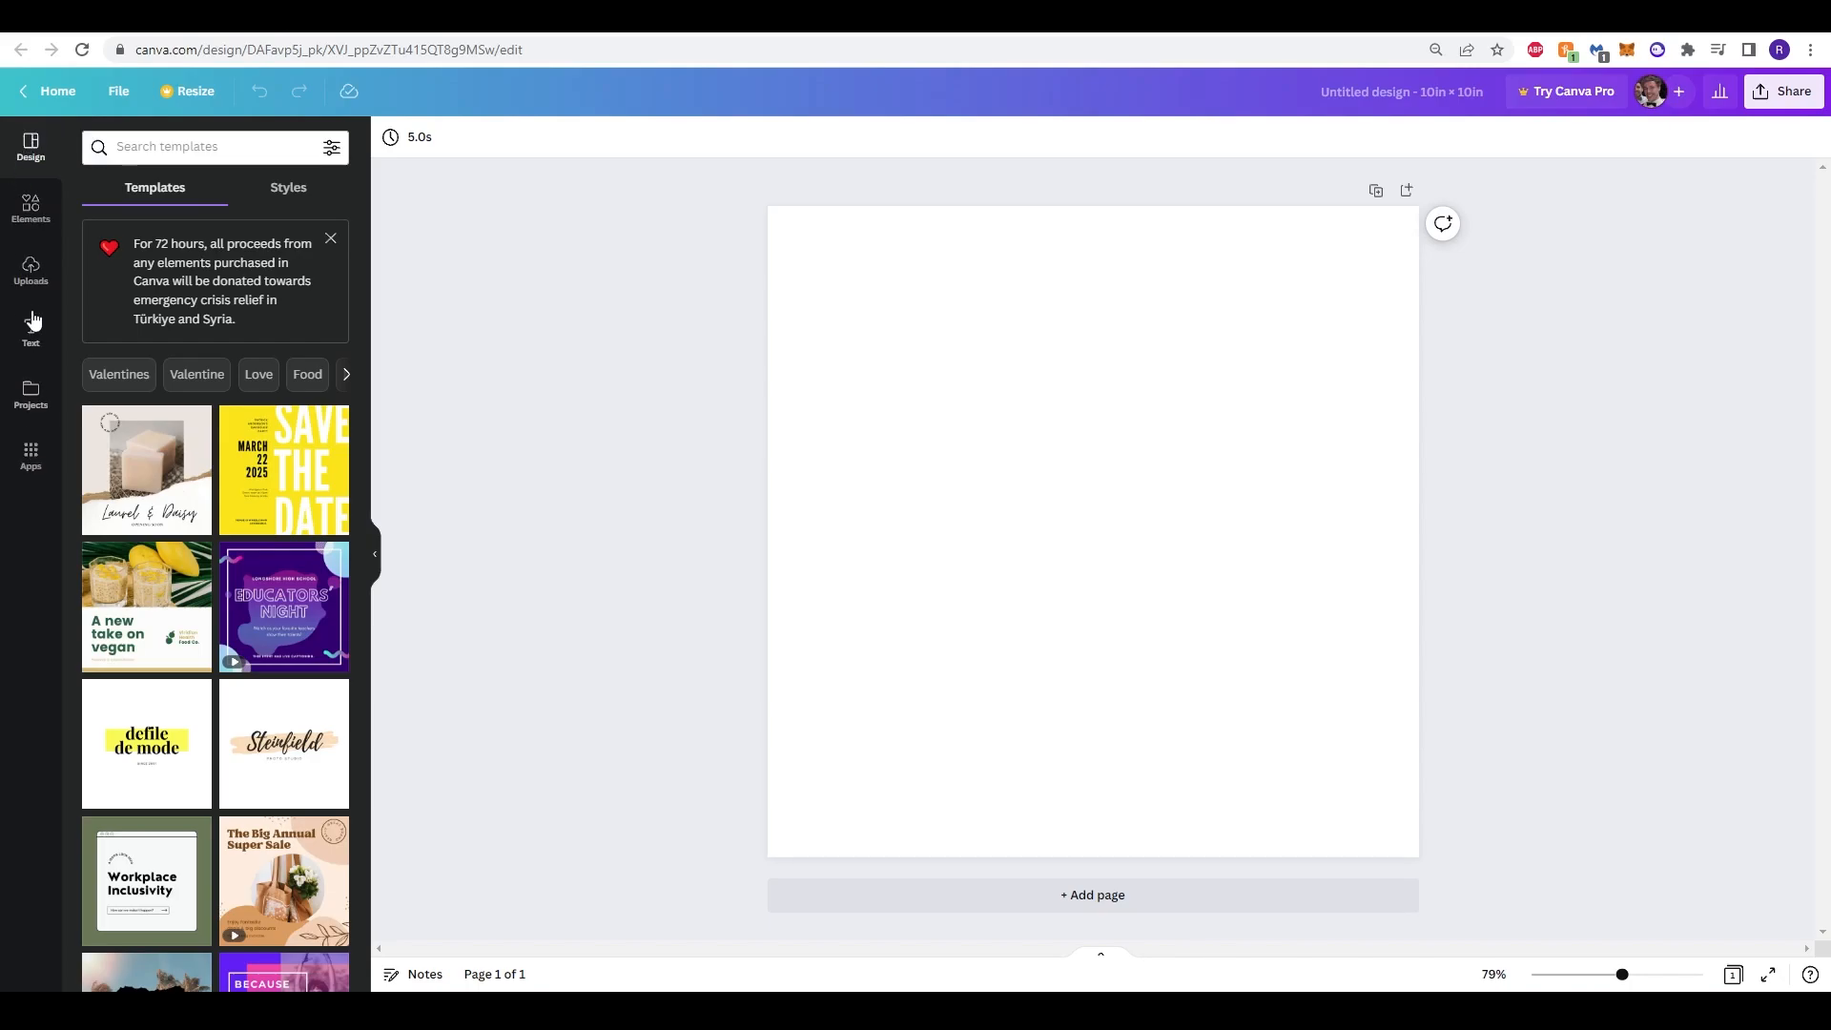
Step: Open the Elements panel, glance at Text, and focus the elements search box
{"action": "left_click", "coordinate": [30, 209]}
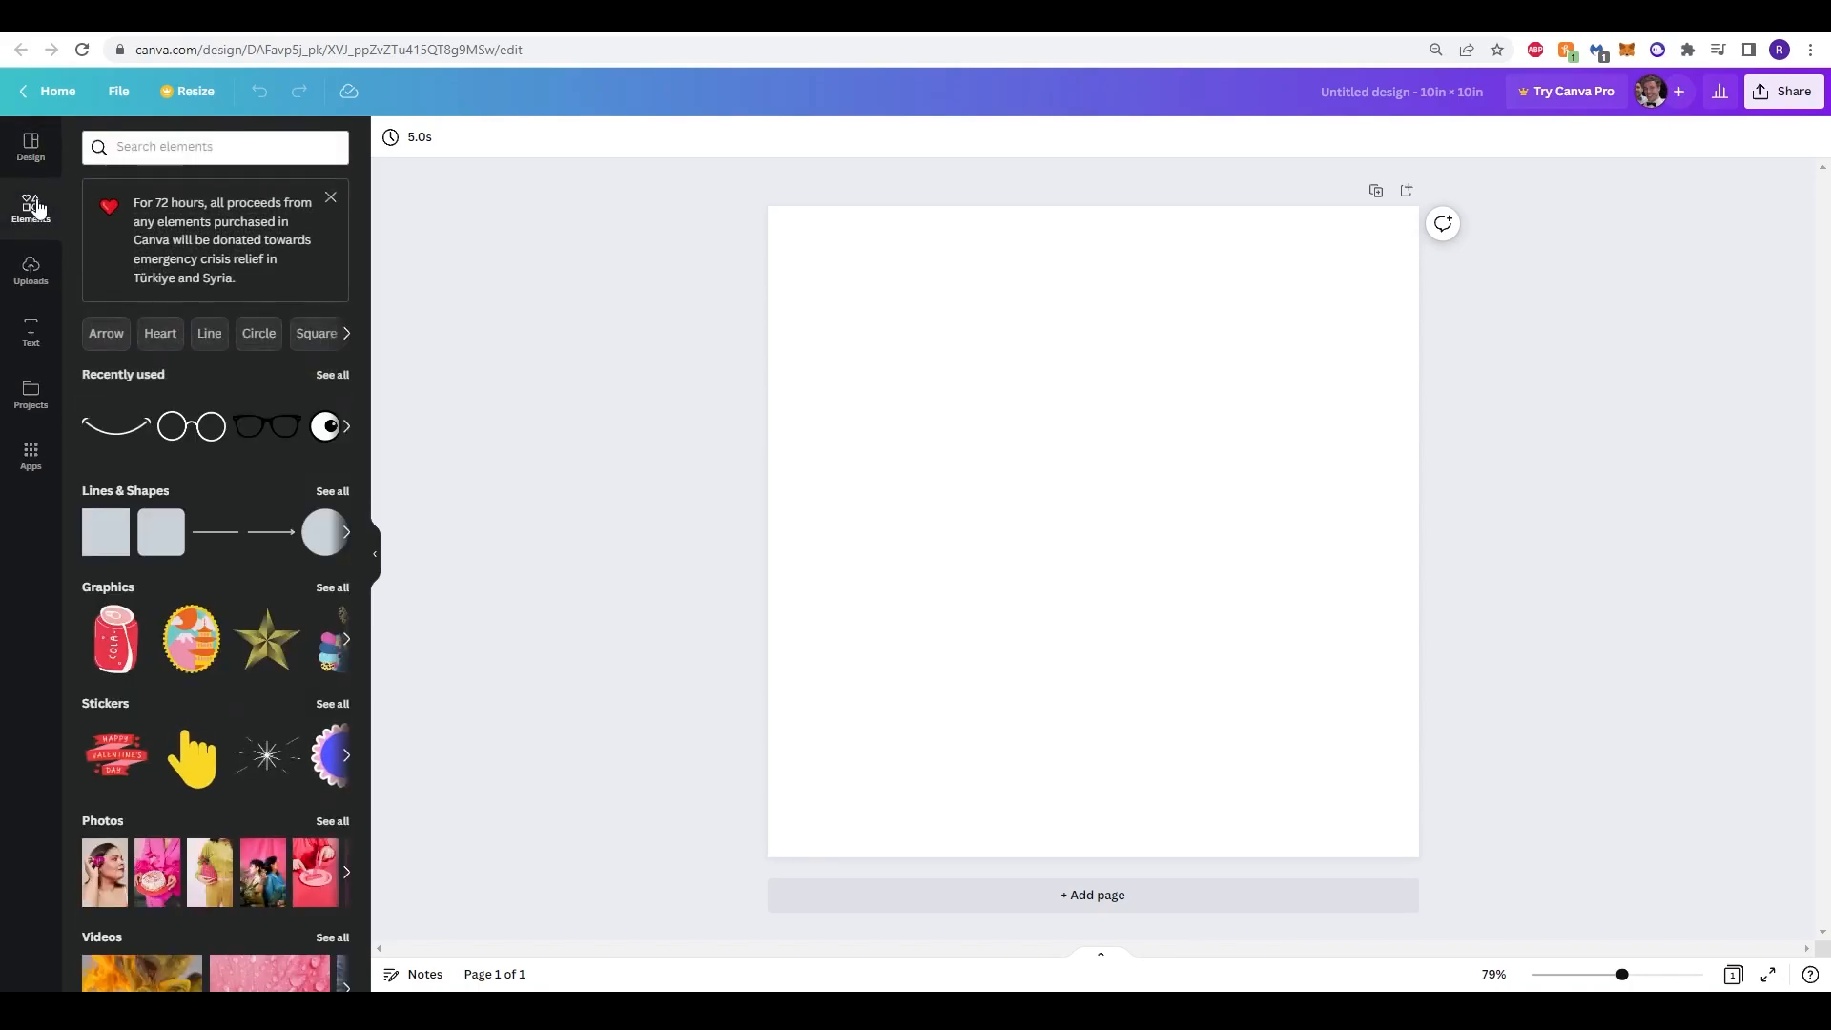
{"action": "left_click", "coordinate": [29, 333]}
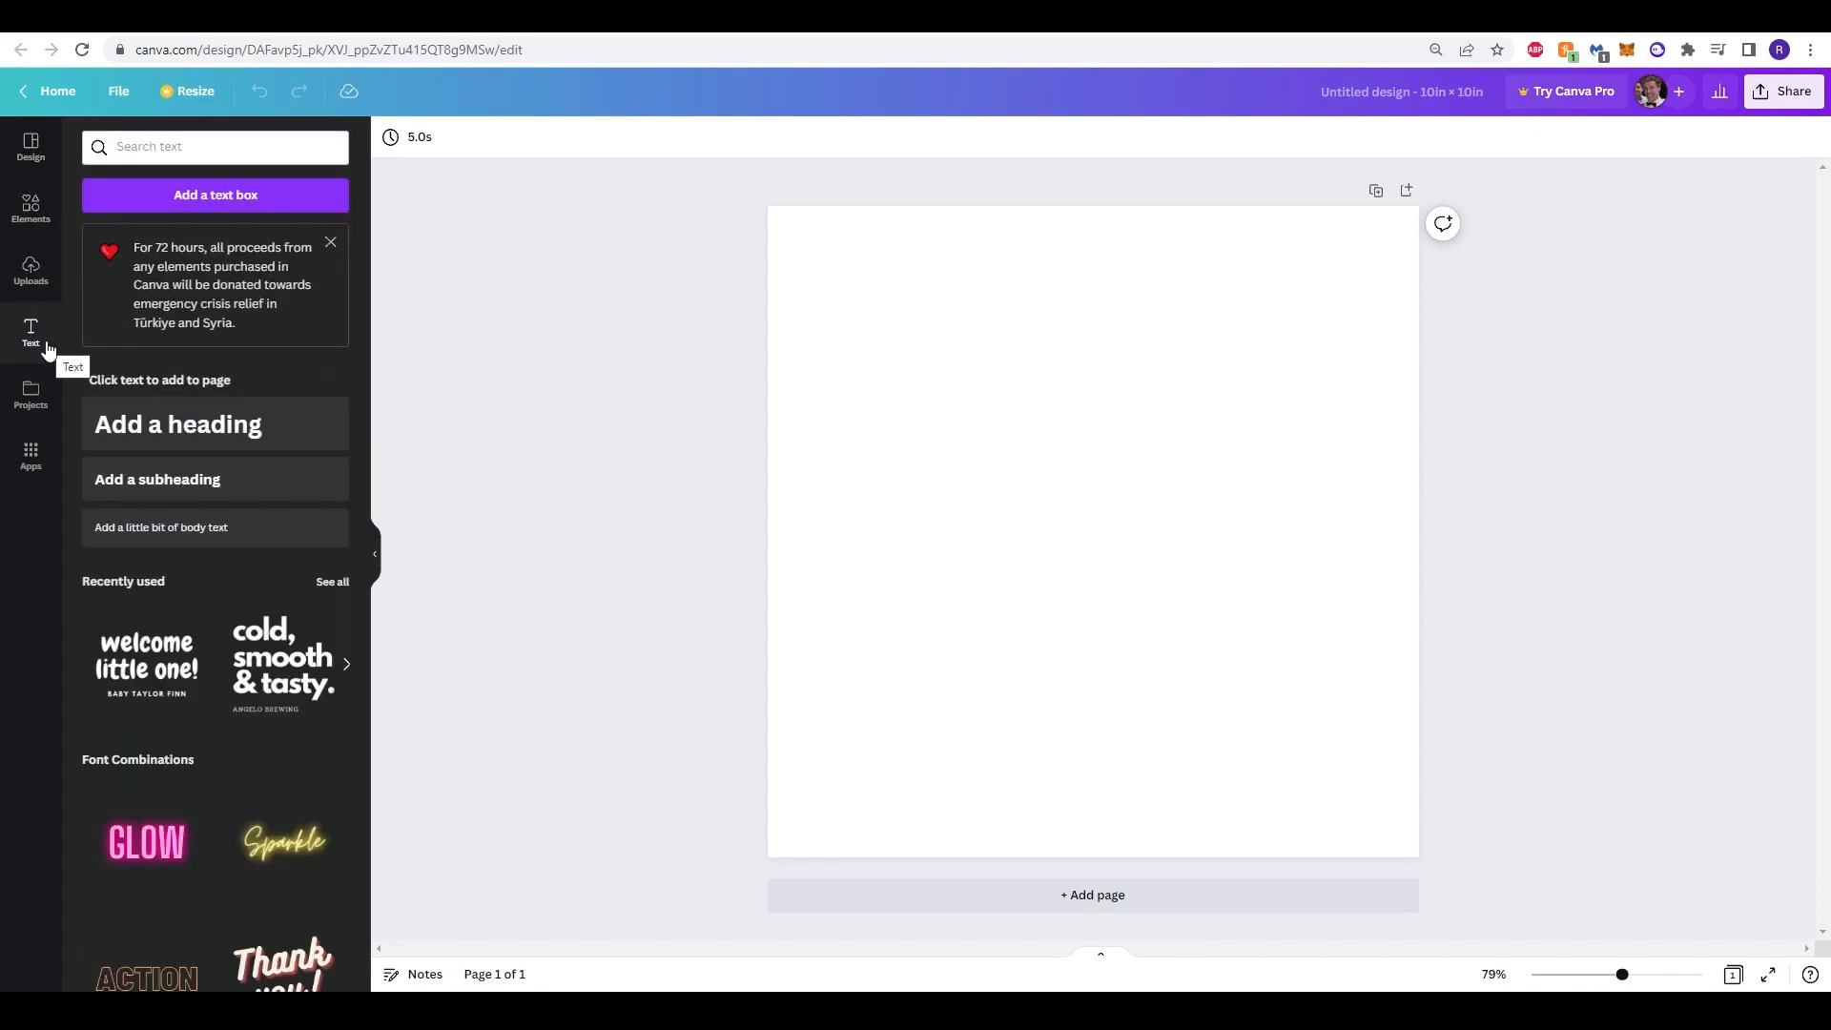
{"action": "left_click", "coordinate": [30, 208]}
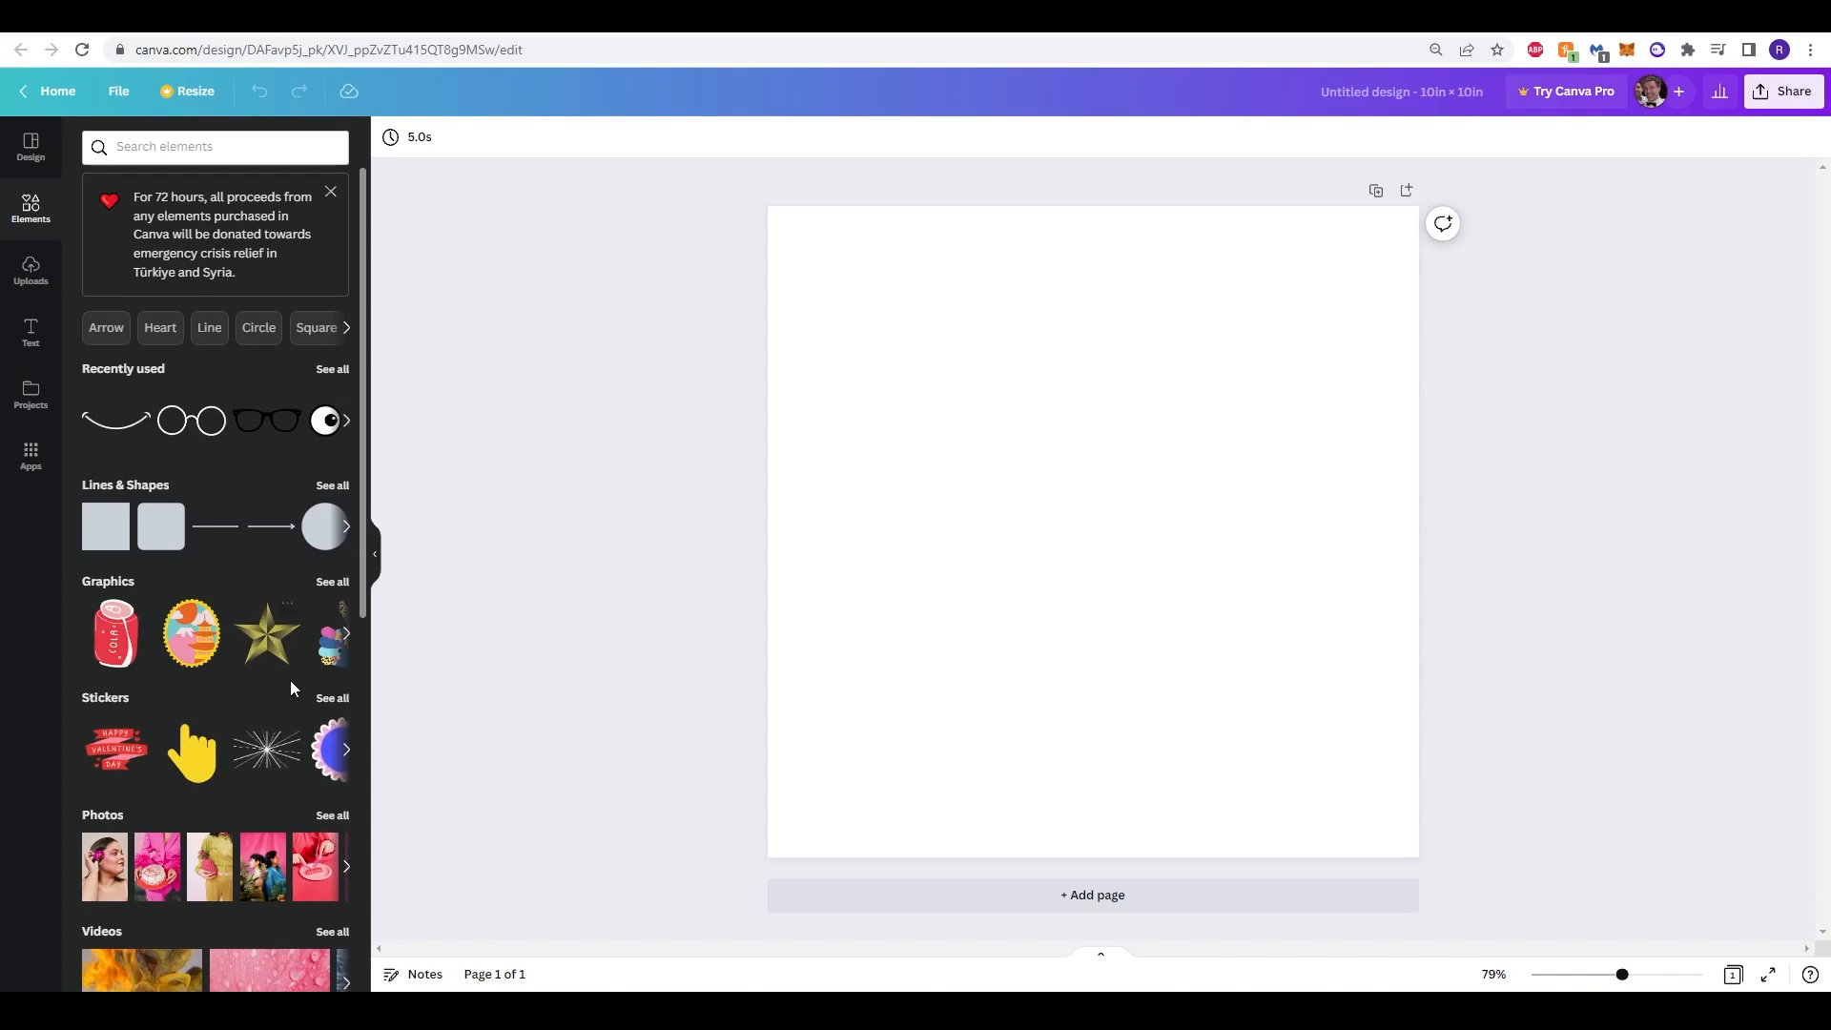
{"action": "left_click", "coordinate": [187, 146]}
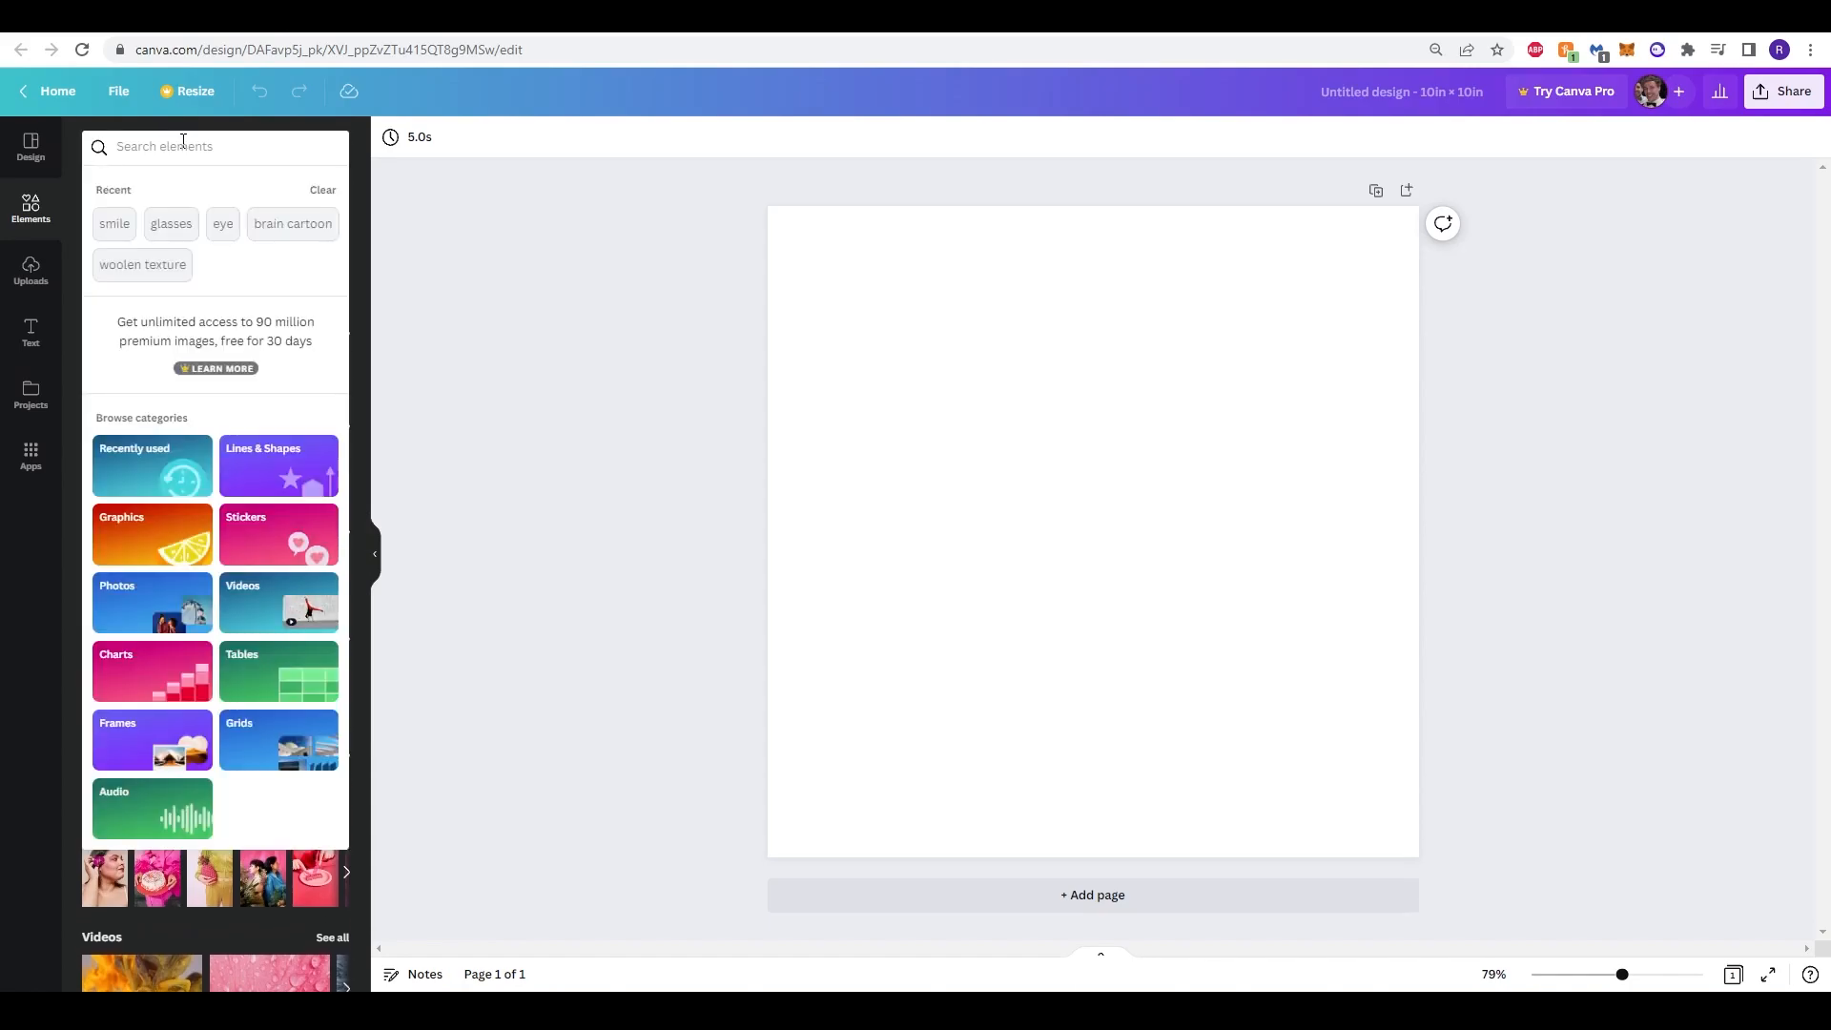
{"action": "scroll", "scroll_direction": "down", "scroll_amount": 3}
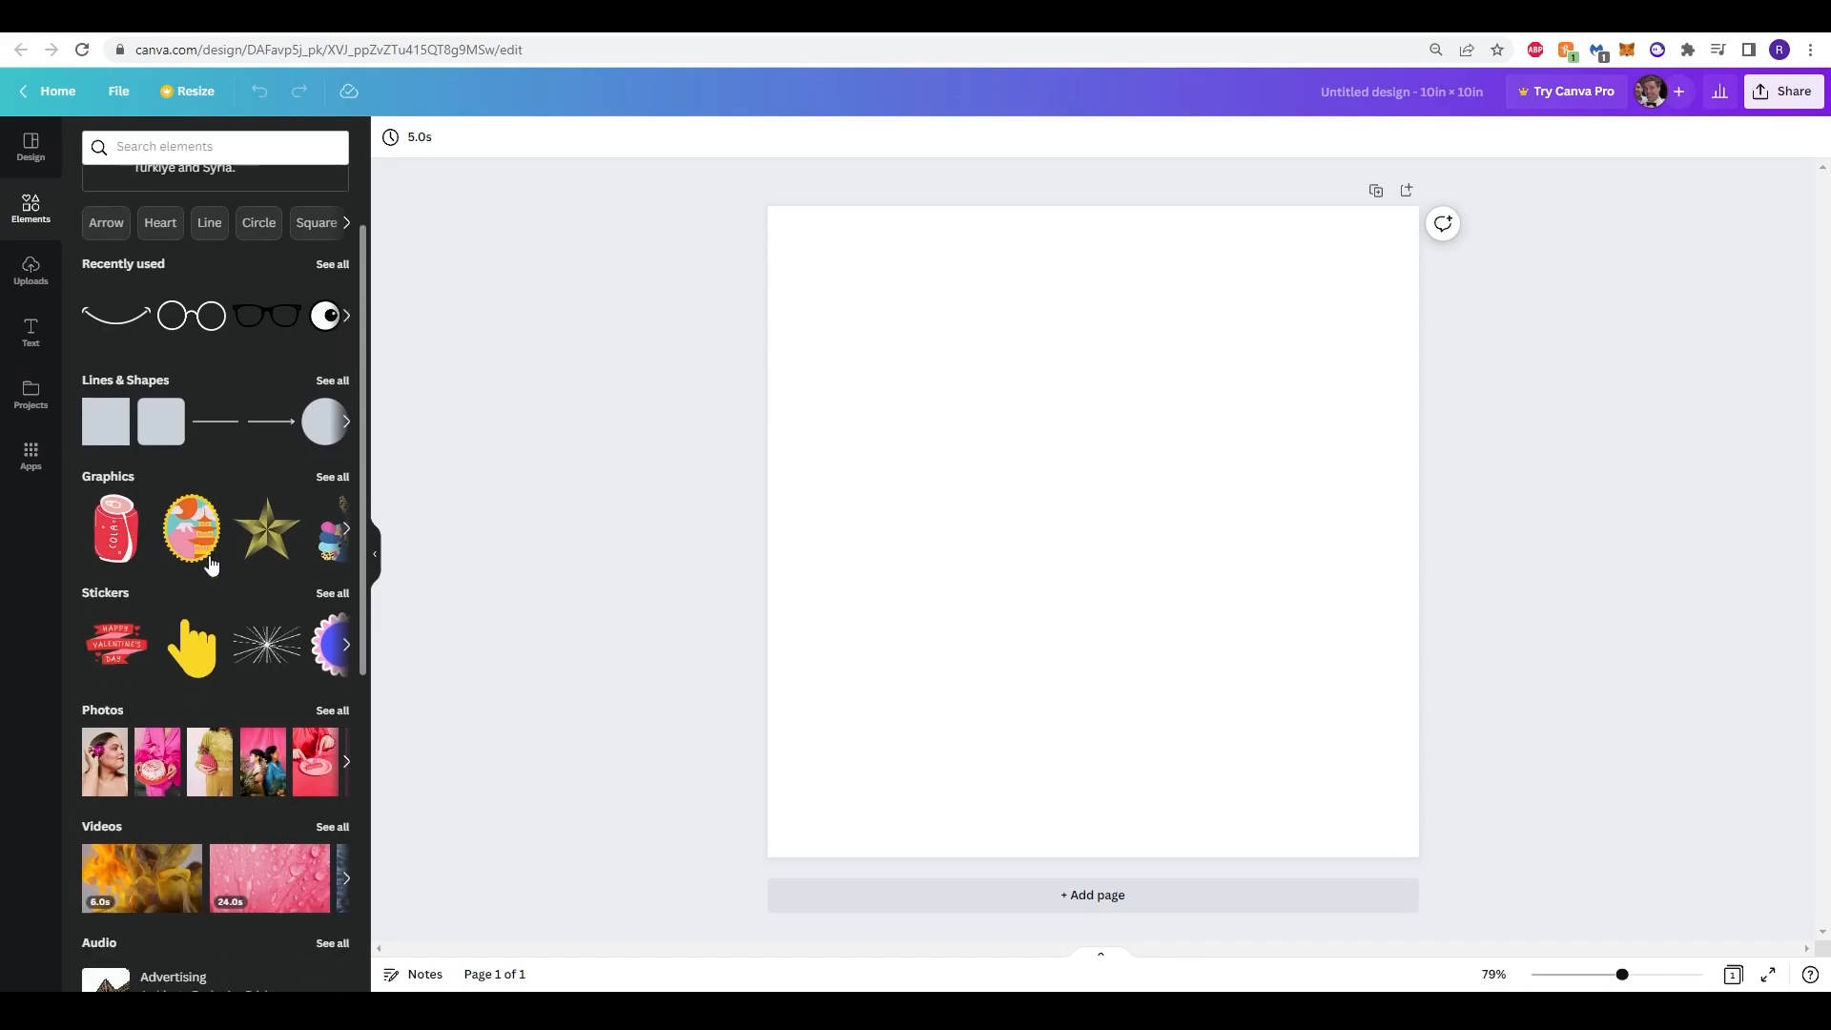
{"action": "left_click", "coordinate": [176, 146]}
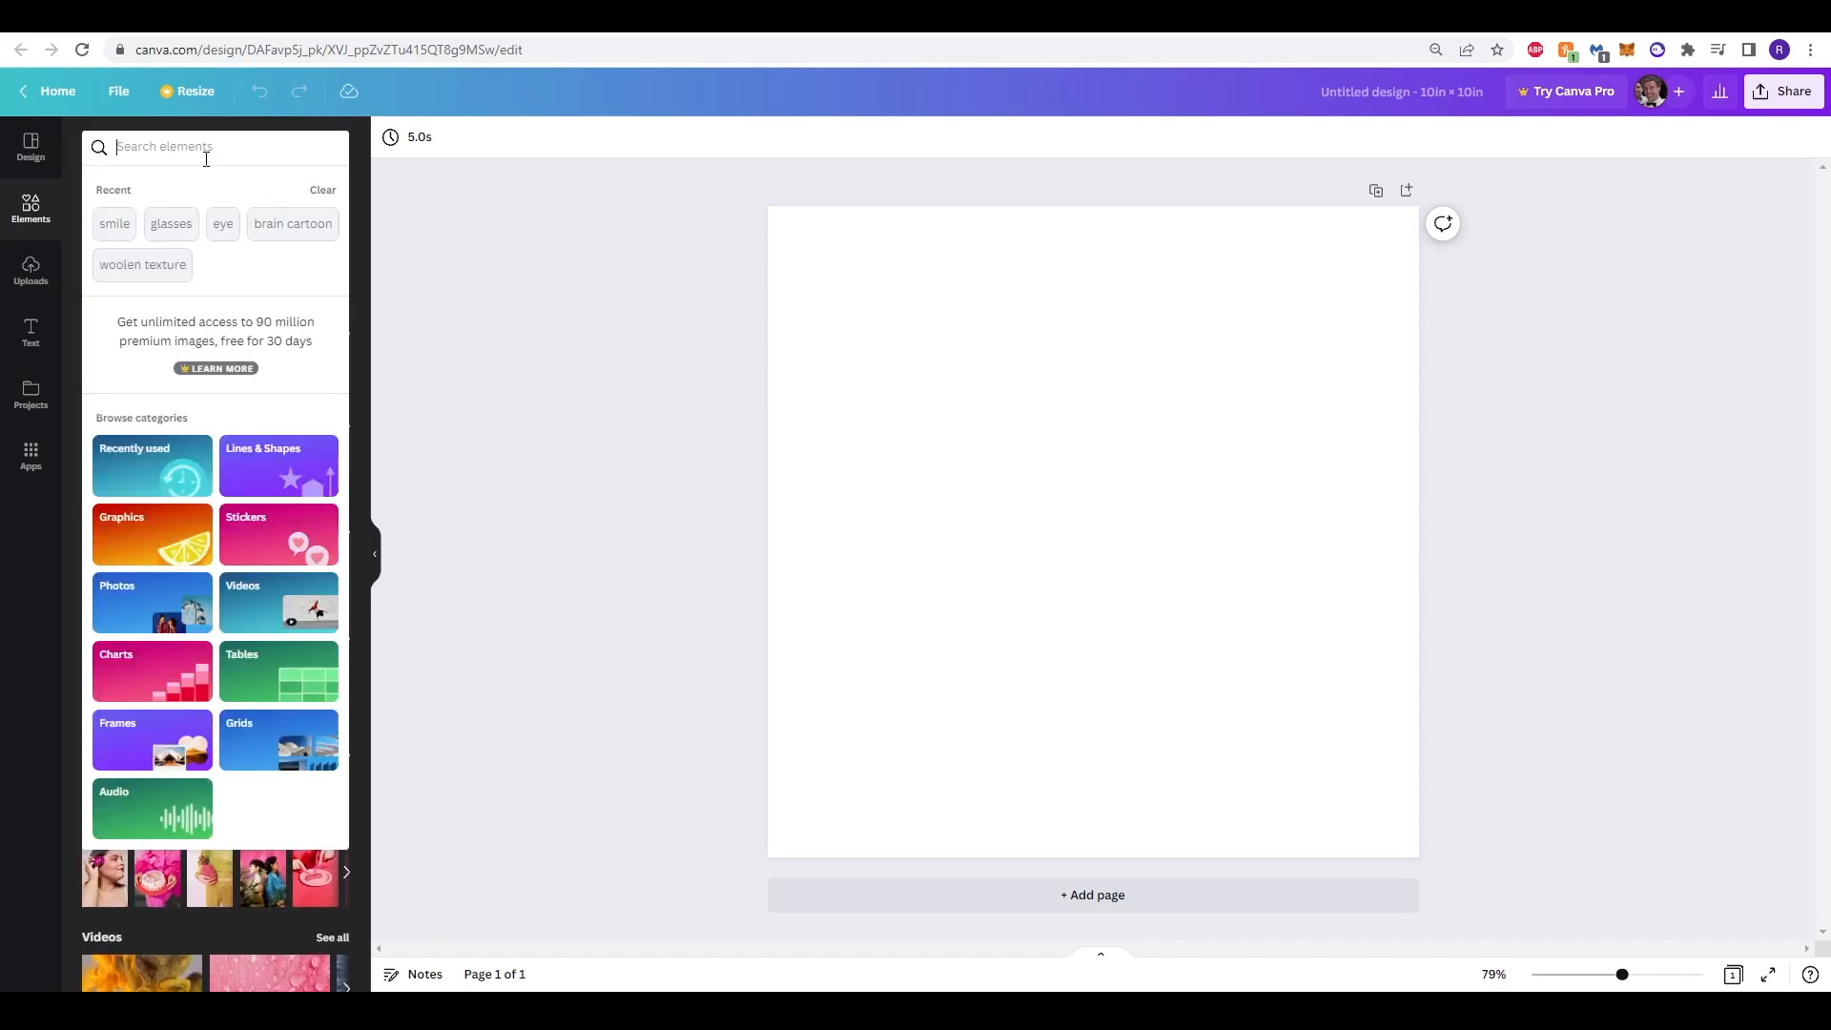
Step: Search graphics for 'brain cartoon' and add the muscular brain graphic
{"action": "type", "text": "brain car"}
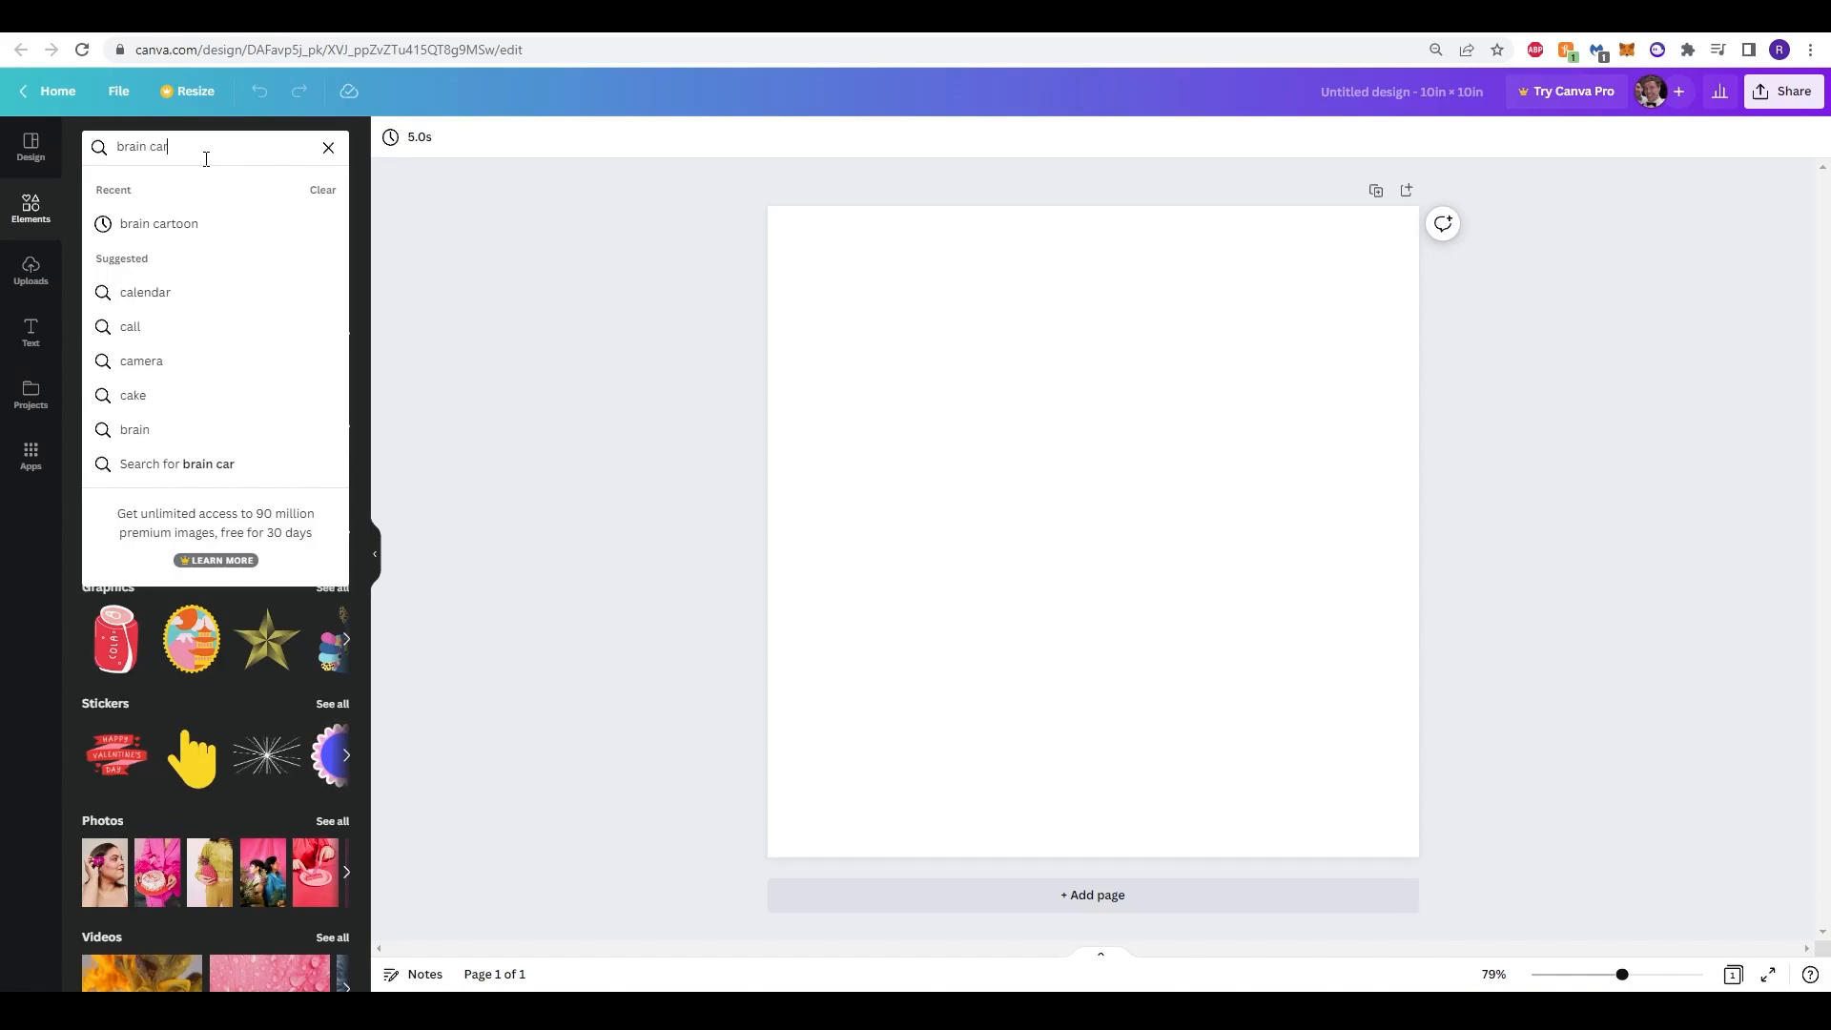
{"action": "left_click", "coordinate": [157, 223]}
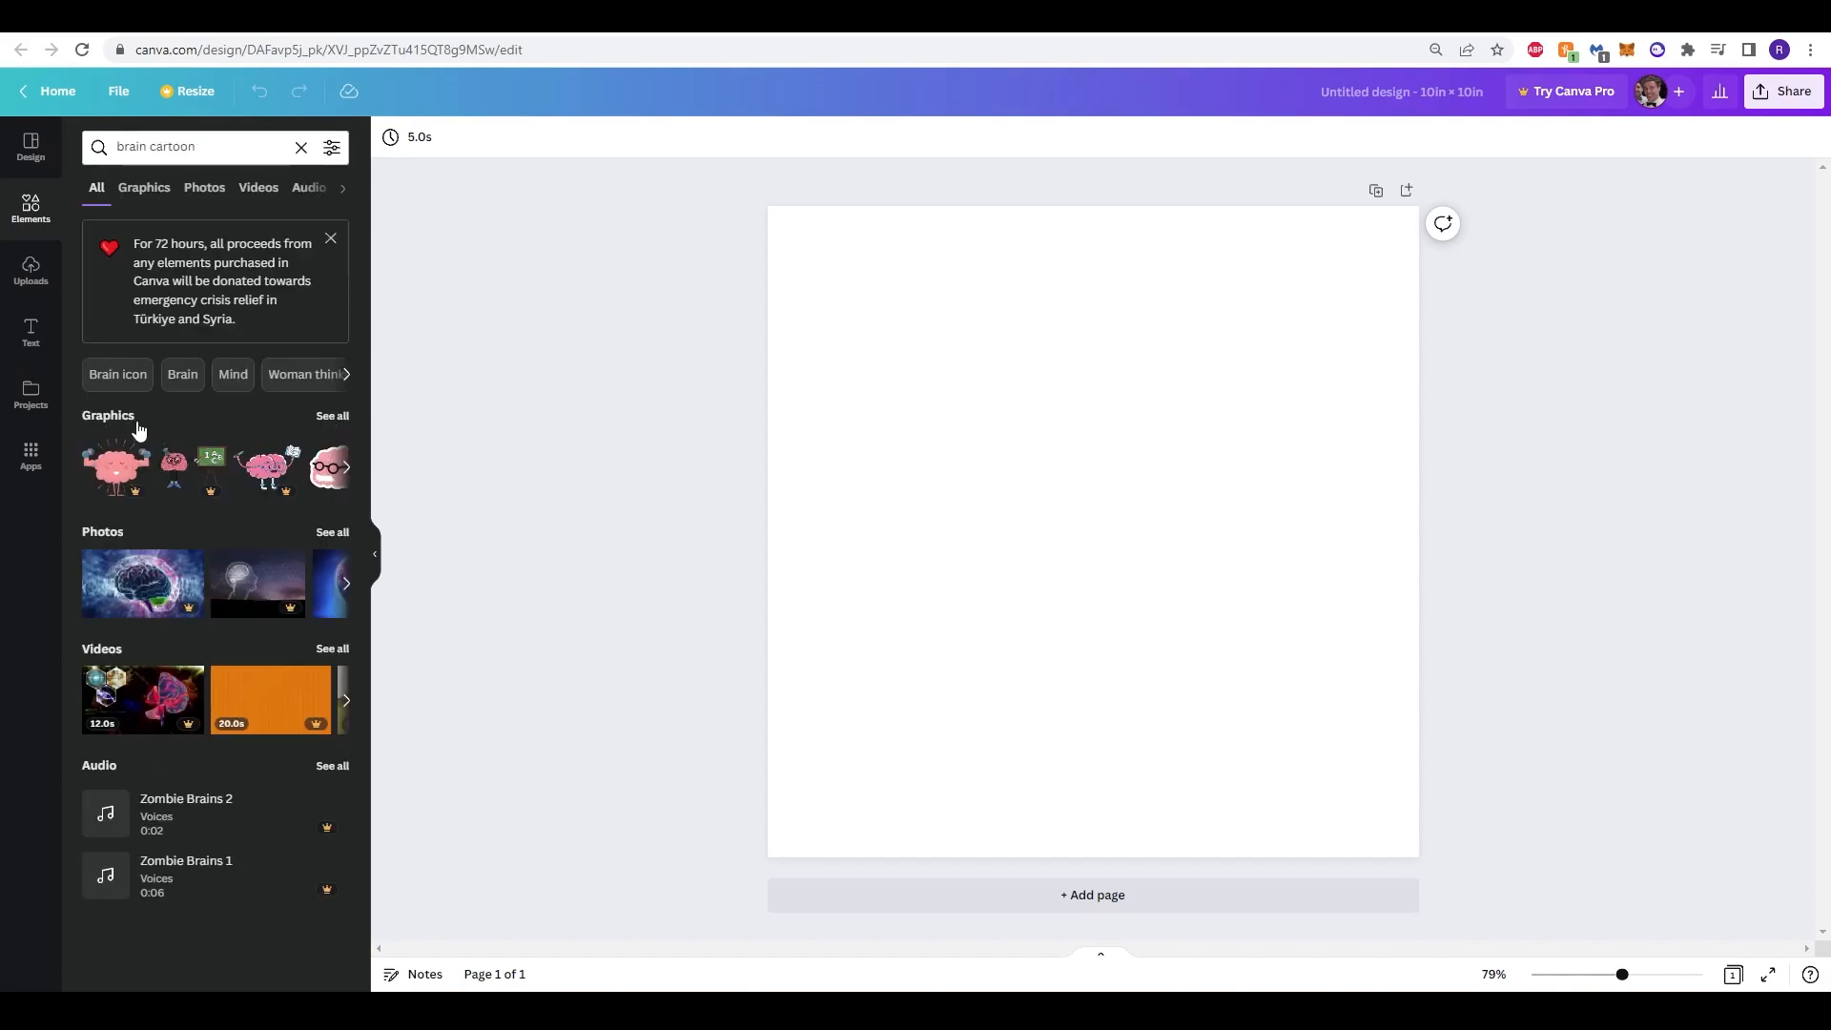
{"action": "left_click", "coordinate": [143, 186]}
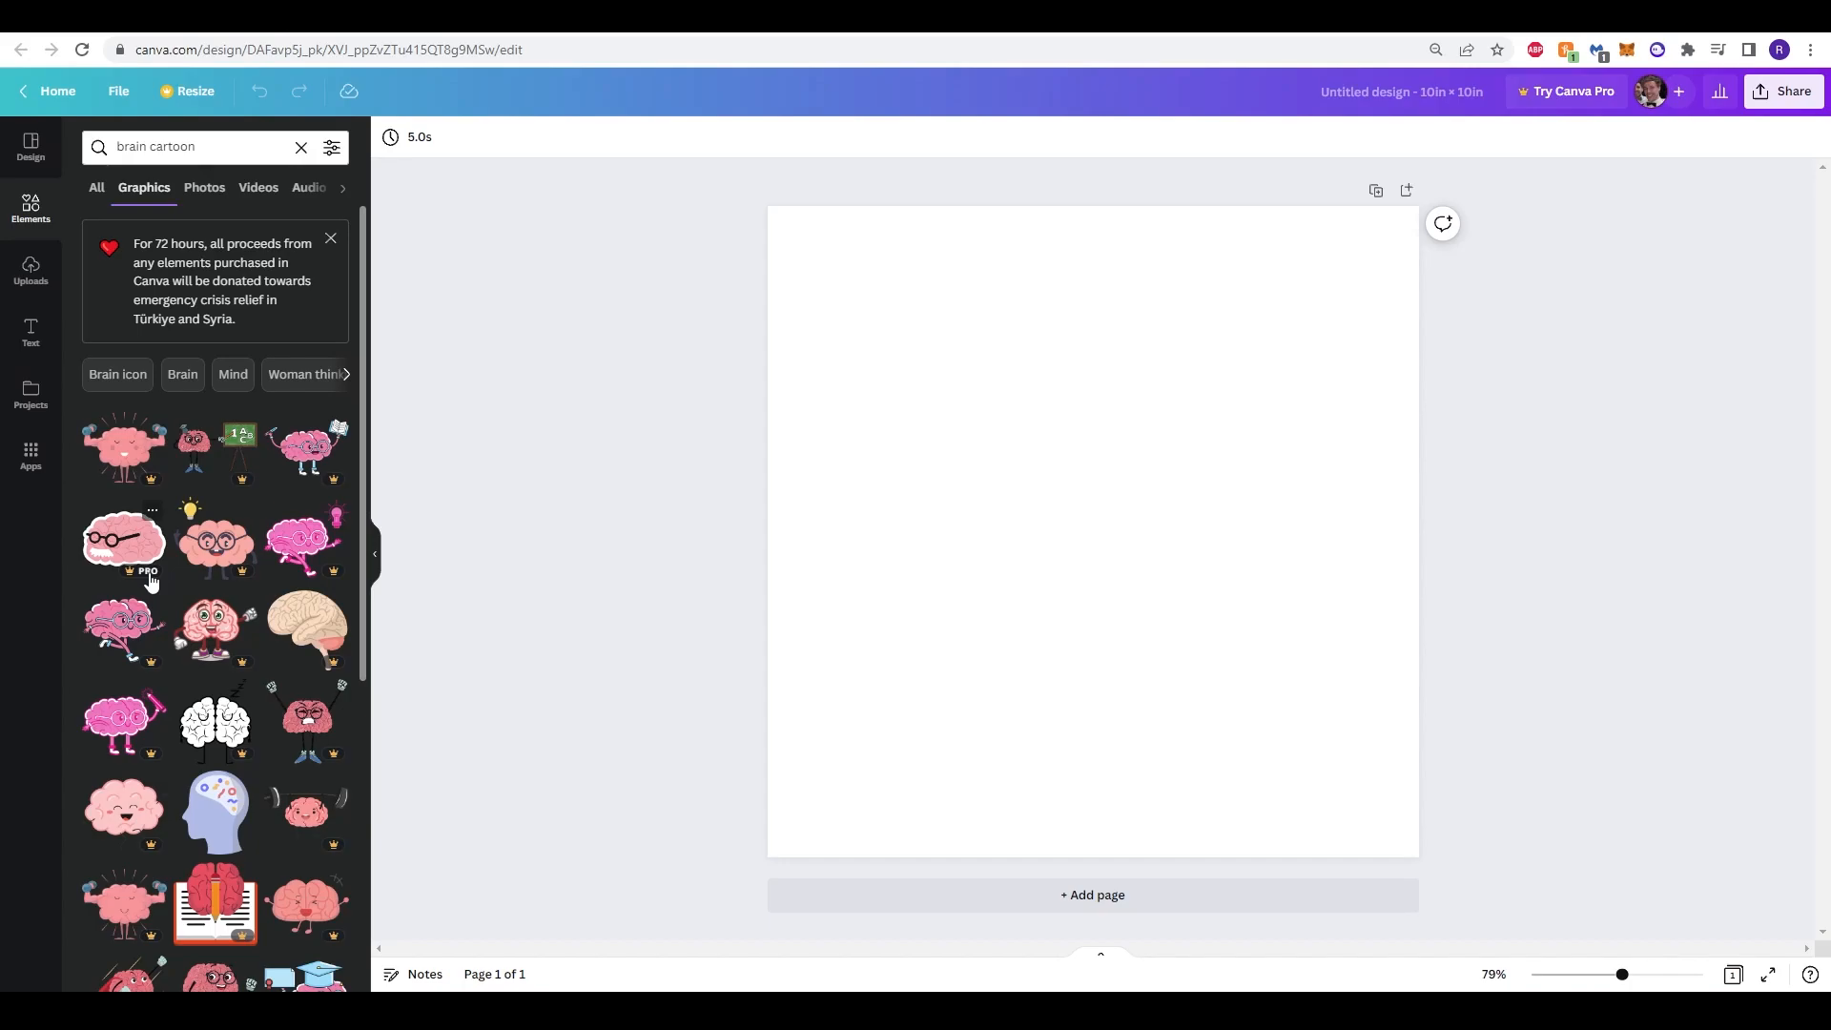
{"action": "left_click", "coordinate": [124, 447]}
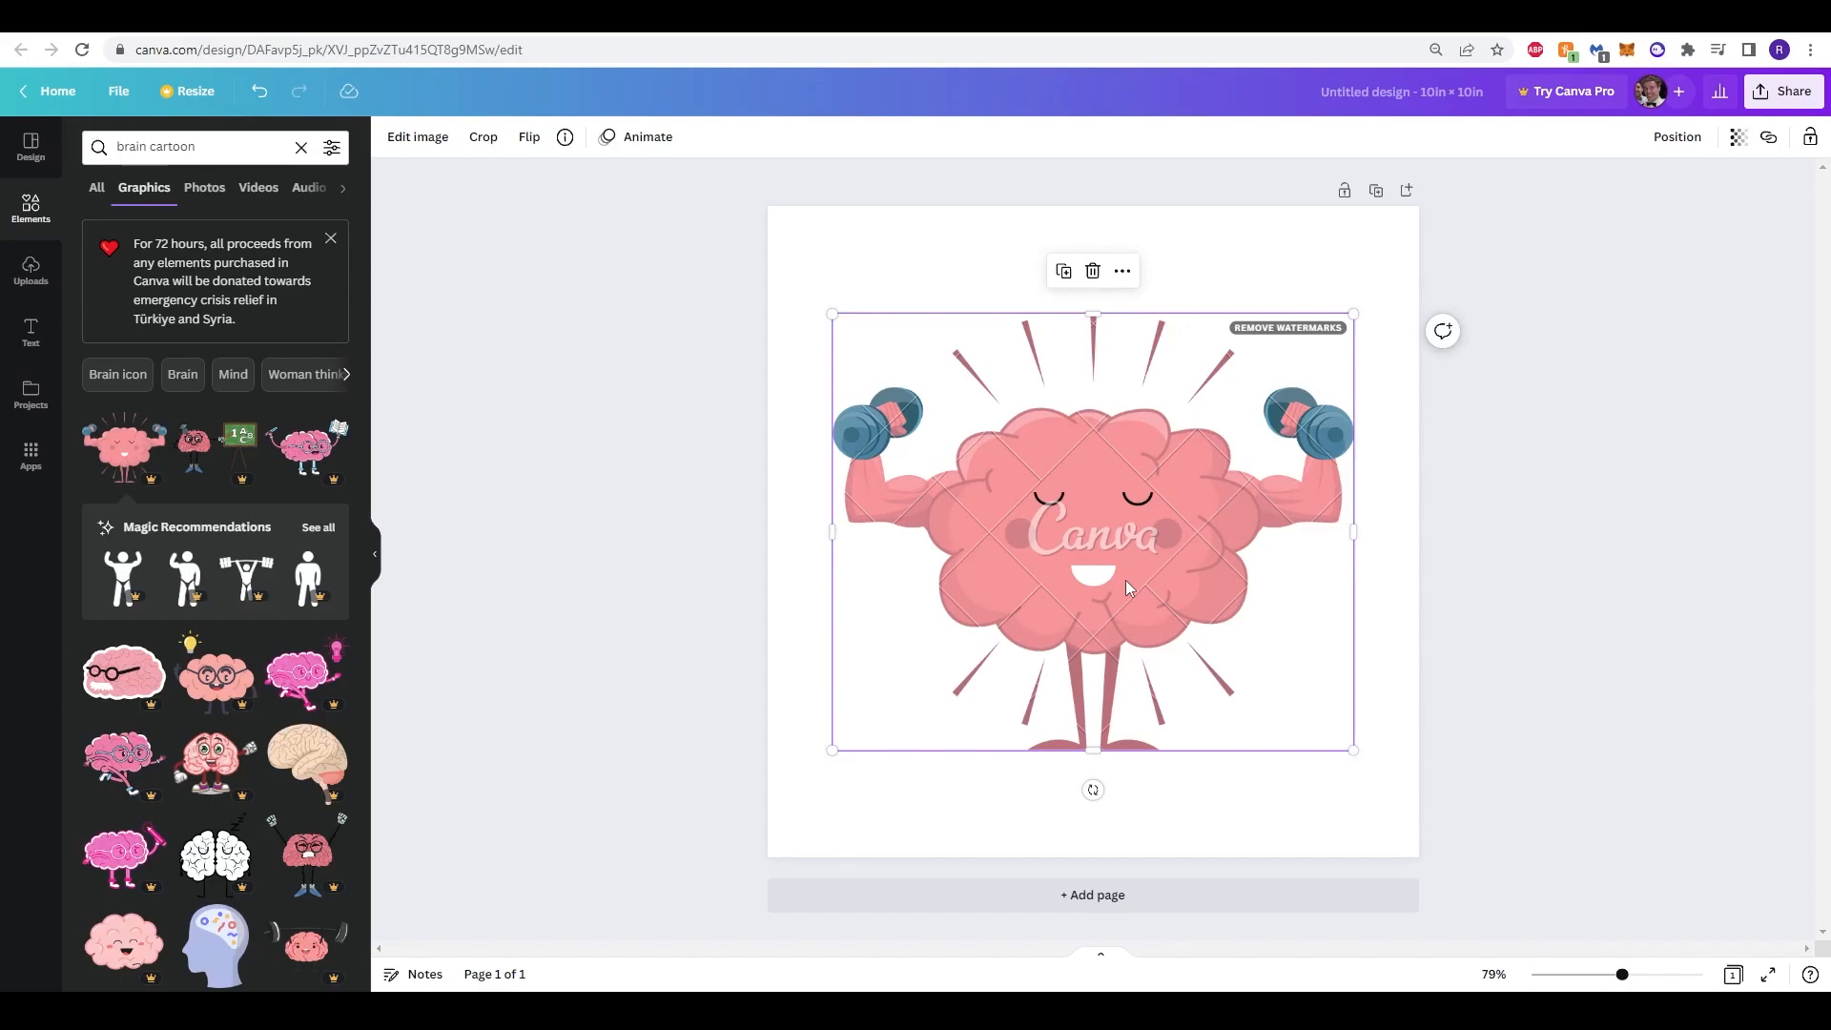
{"action": "mouse_move", "coordinate": [1054, 578]}
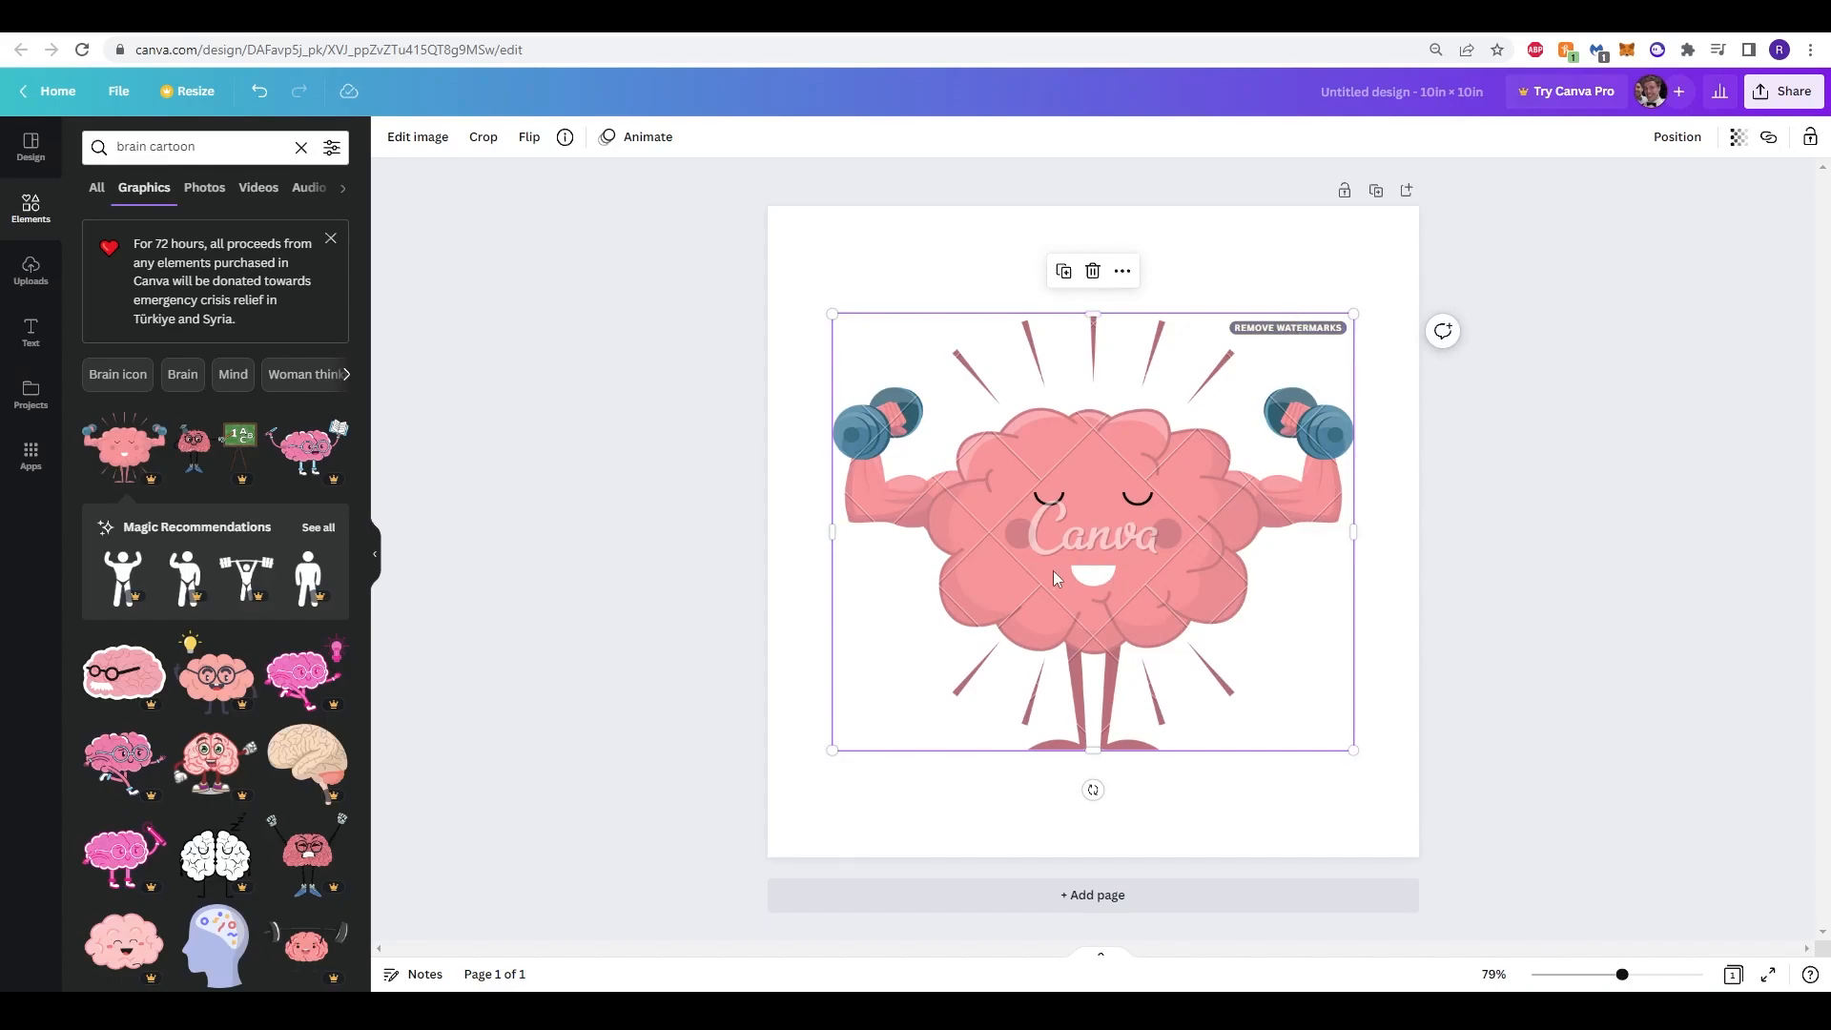
{"action": "mouse_move", "coordinate": [1031, 543]}
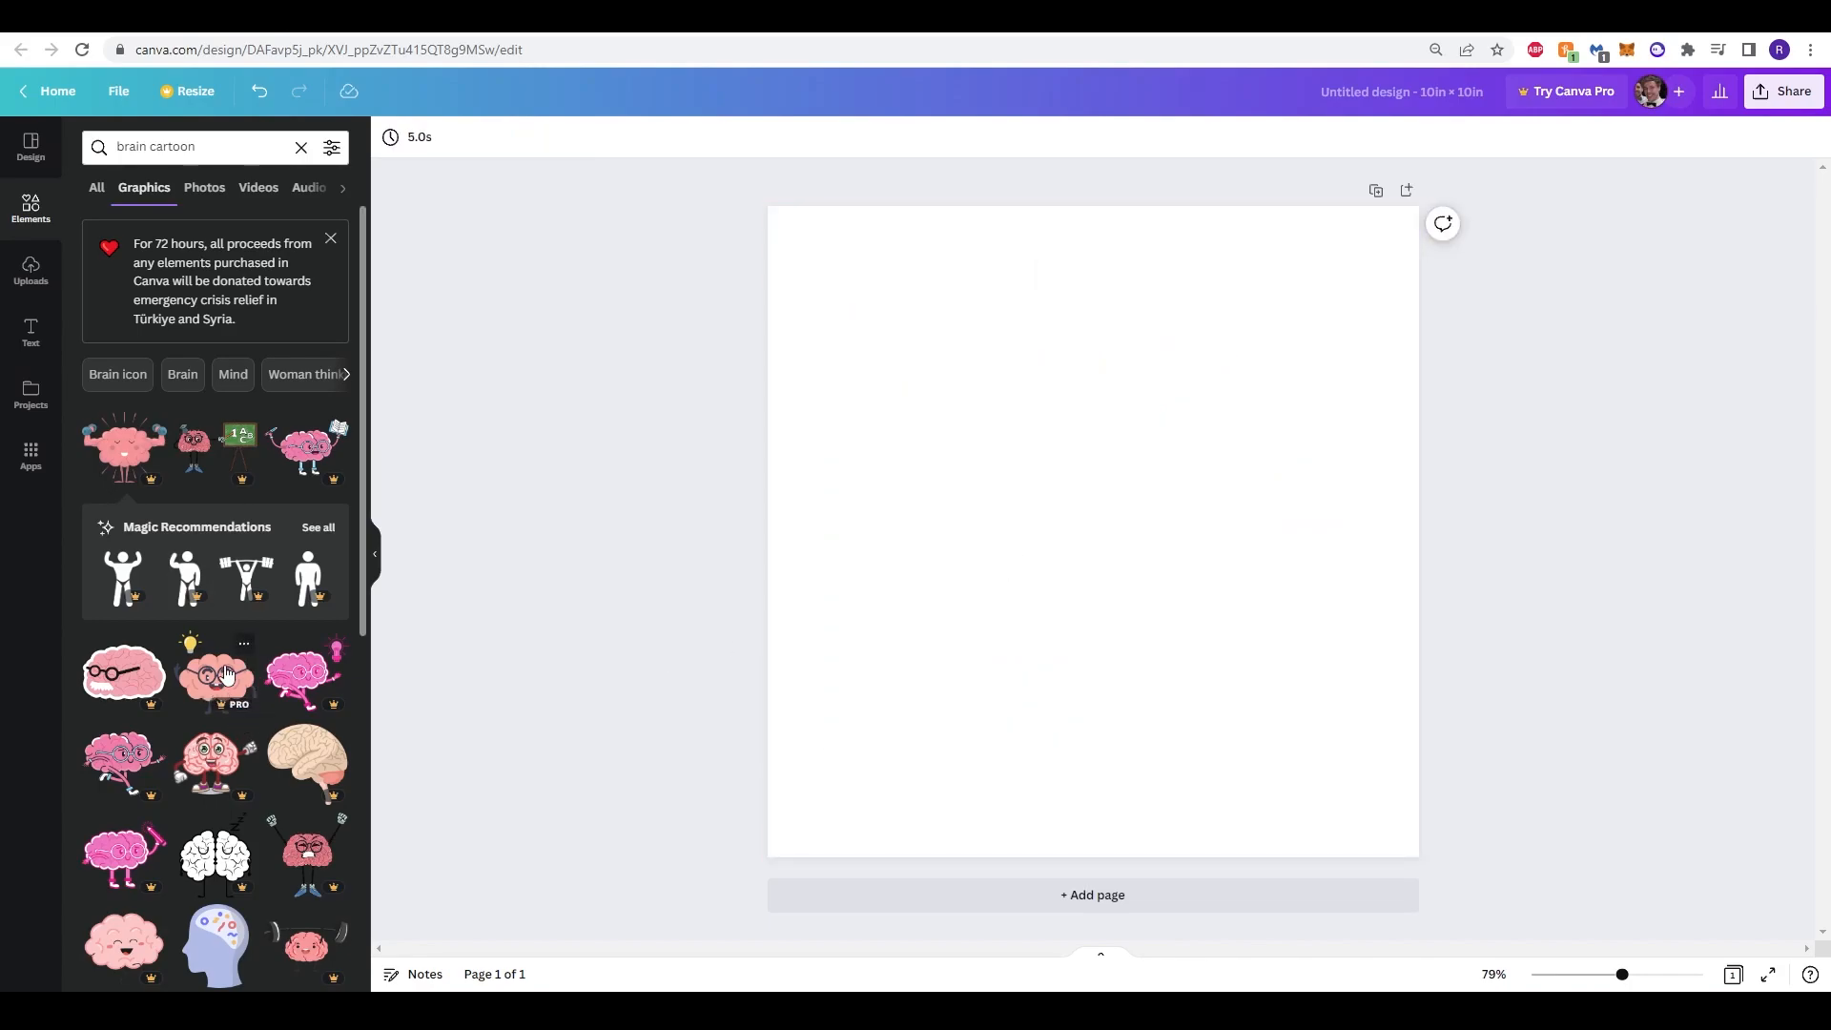
Step: Add the plain pink brain graphic and enlarge it to fill the page
{"action": "scroll", "scroll_direction": "down", "scroll_amount": 3}
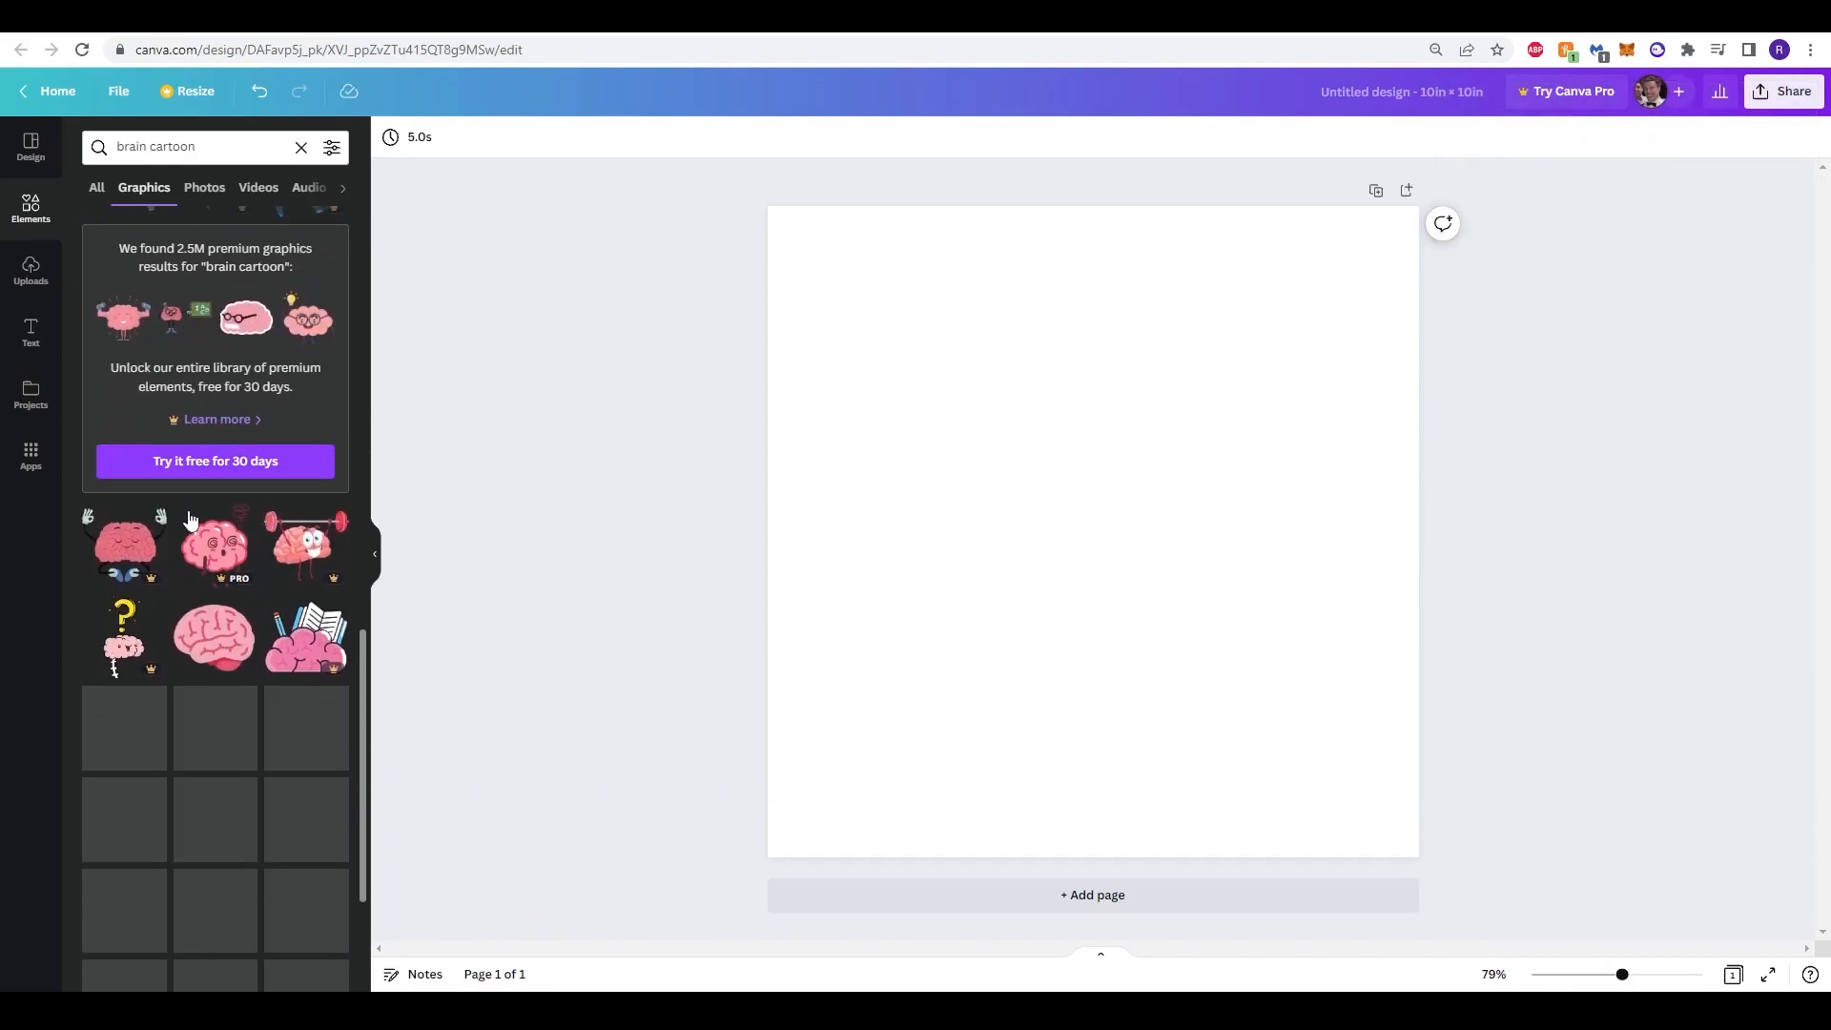
{"action": "scroll", "scroll_direction": "down", "scroll_amount": 3}
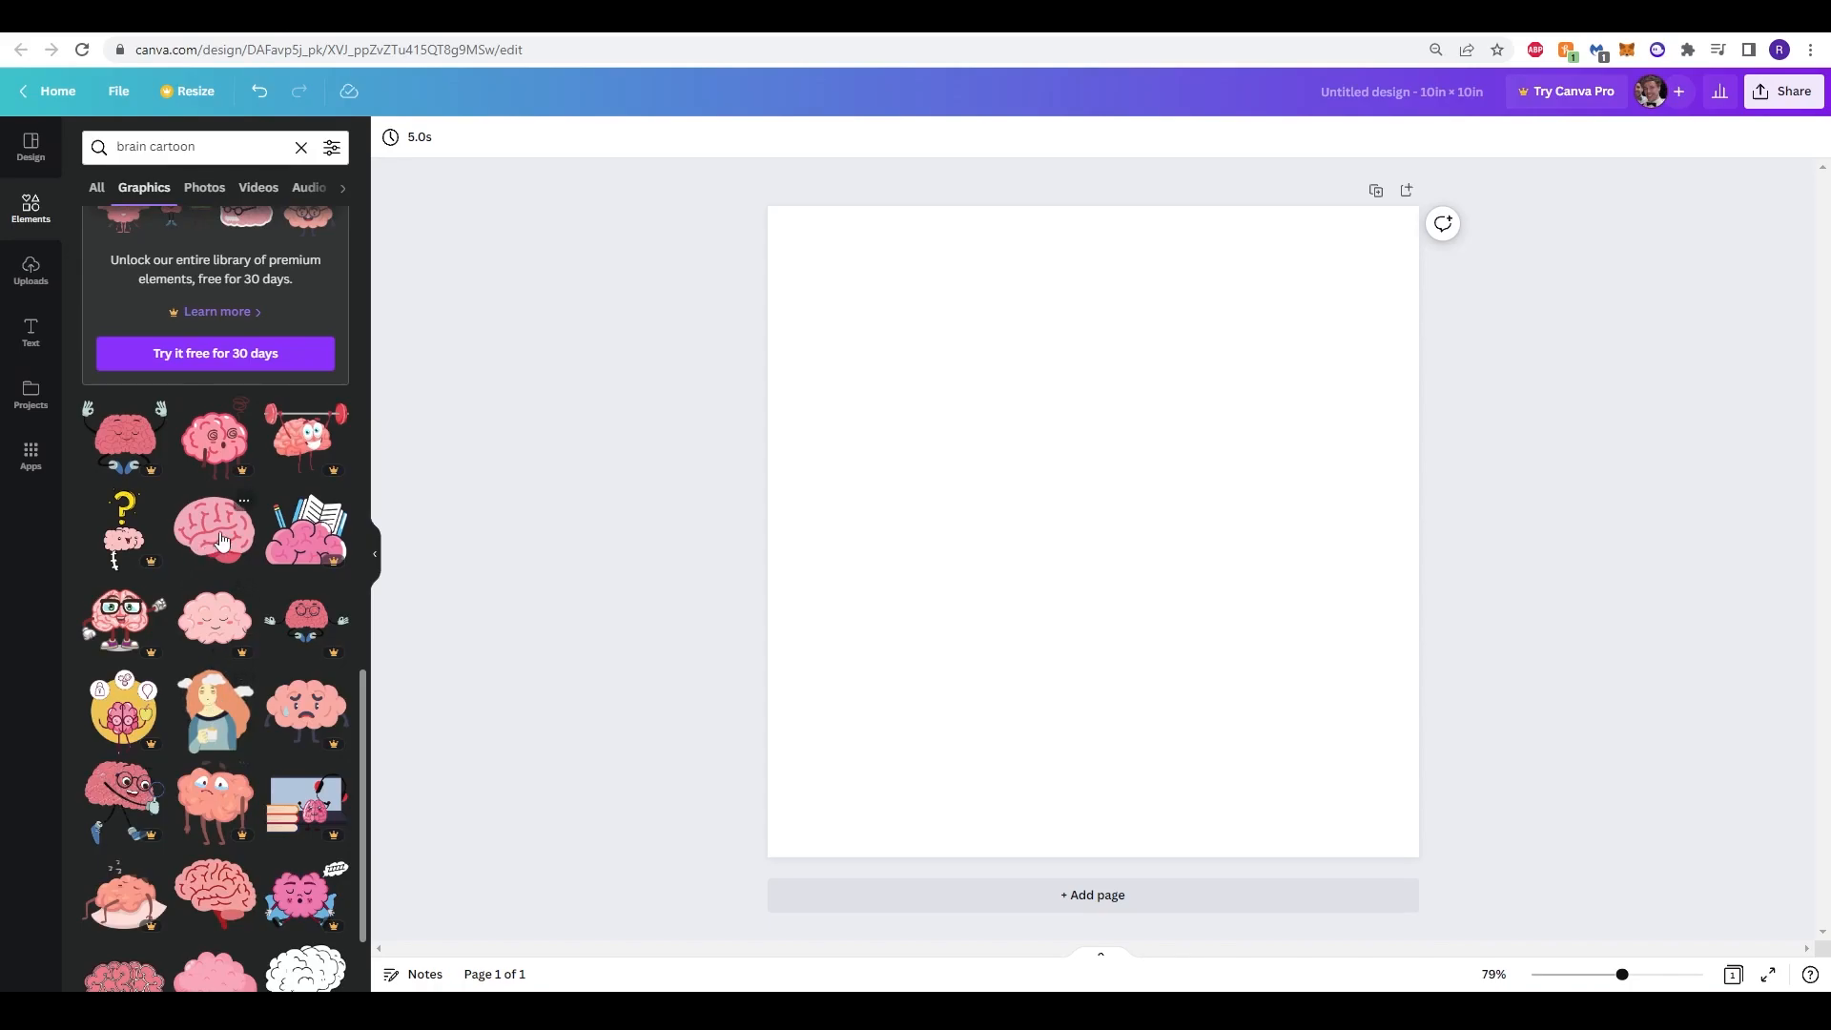
{"action": "left_click", "coordinate": [213, 531]}
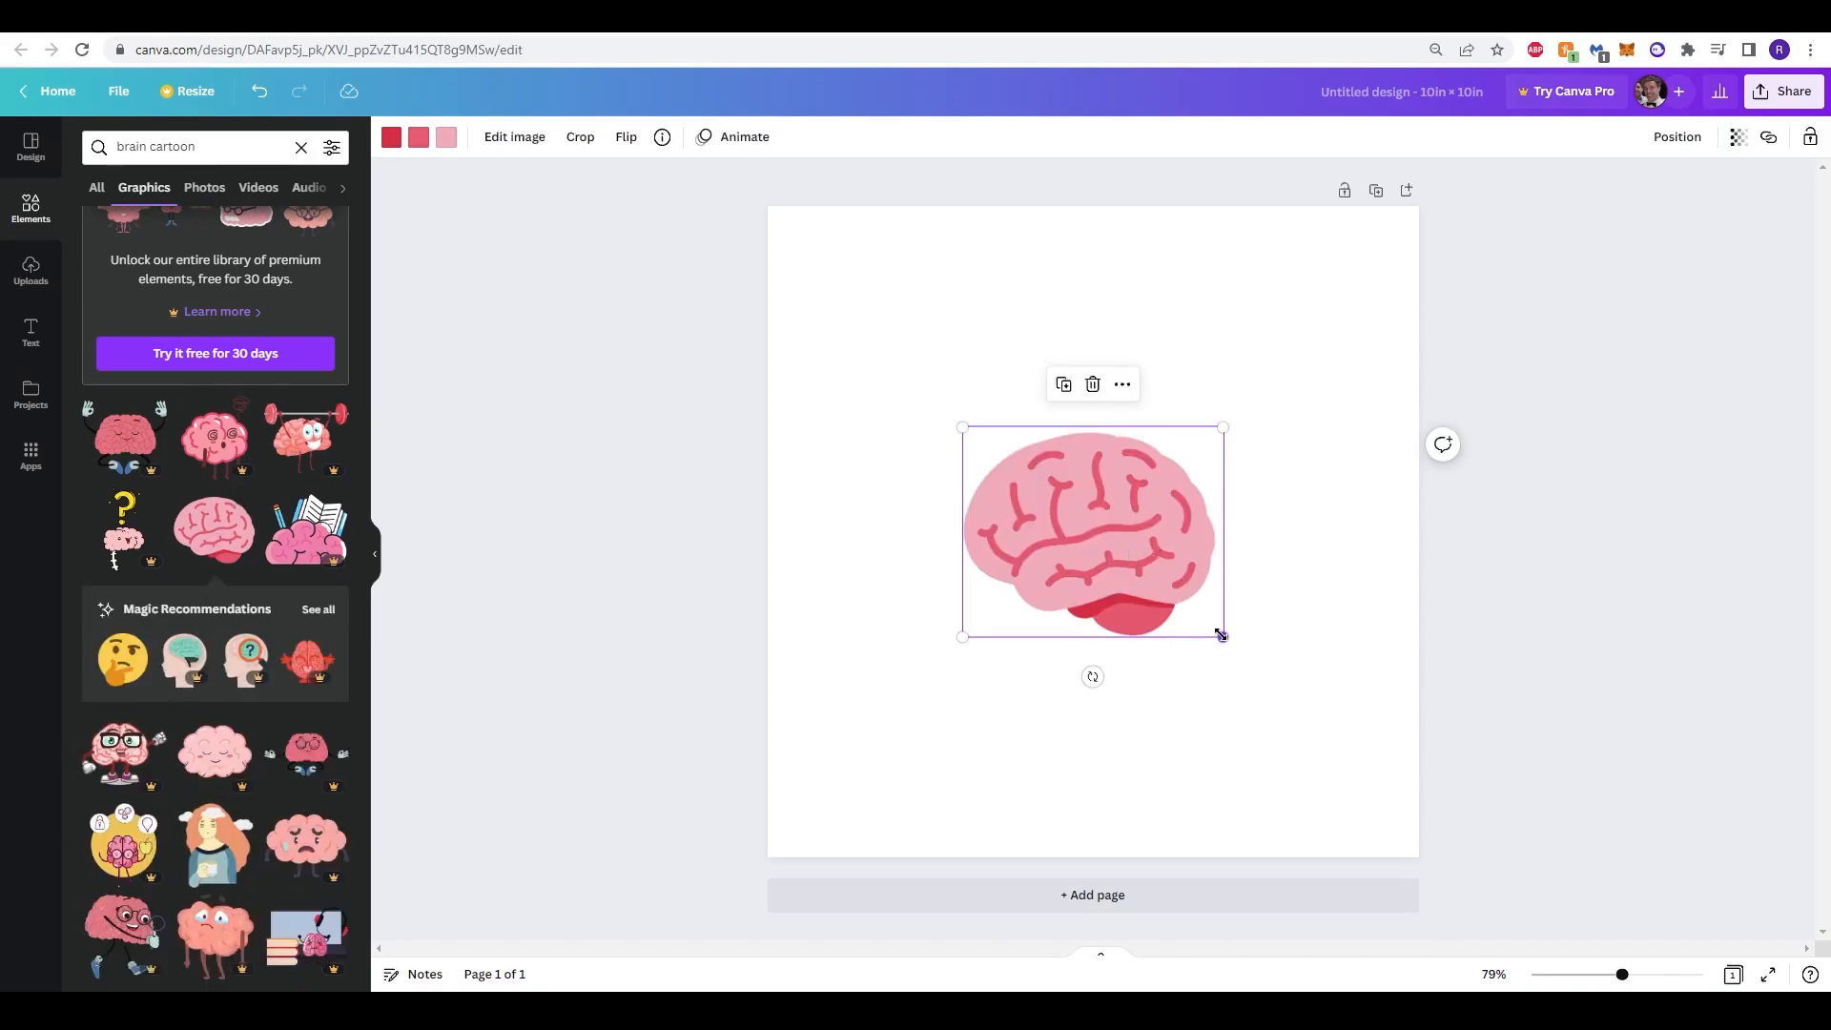
{"action": "left_click_drag", "start_coordinate": [1222, 635], "coordinate": [1389, 770]}
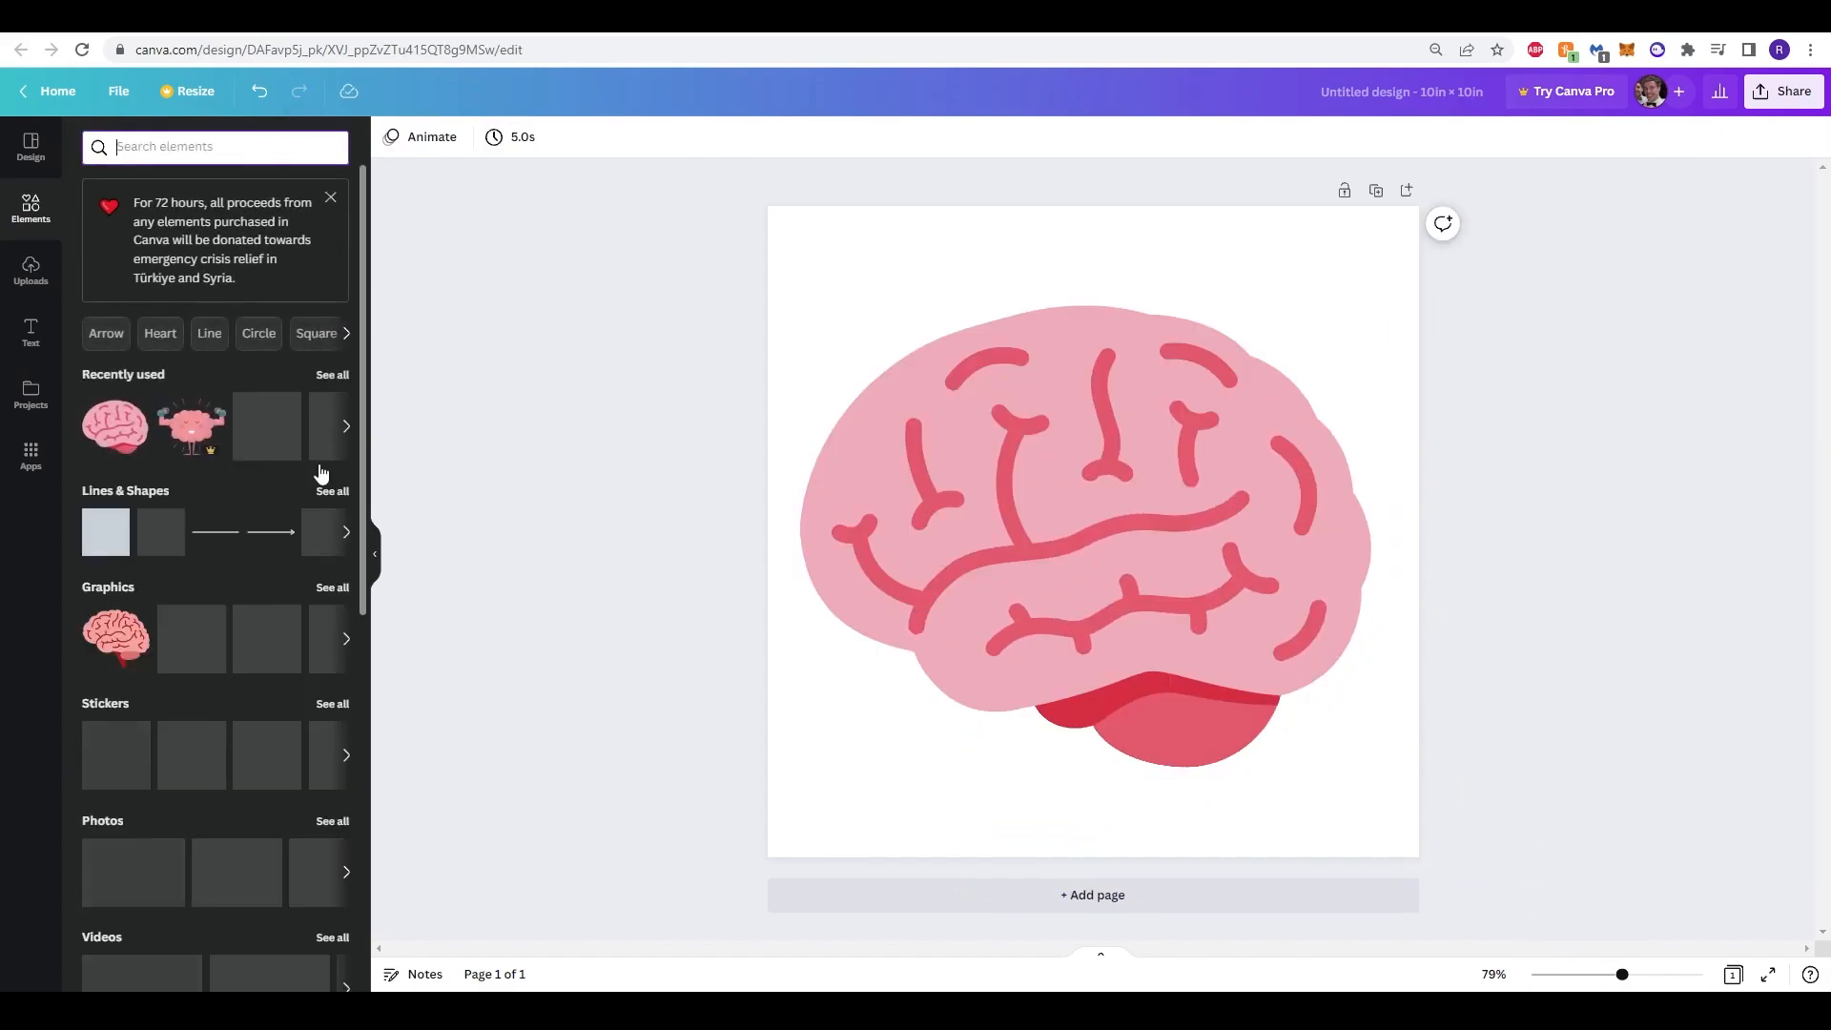
Step: Add a cartoon eyes graphic from an 'eyes' search and shrink it onto the upper brain
{"action": "left_click", "coordinate": [1091, 525]}
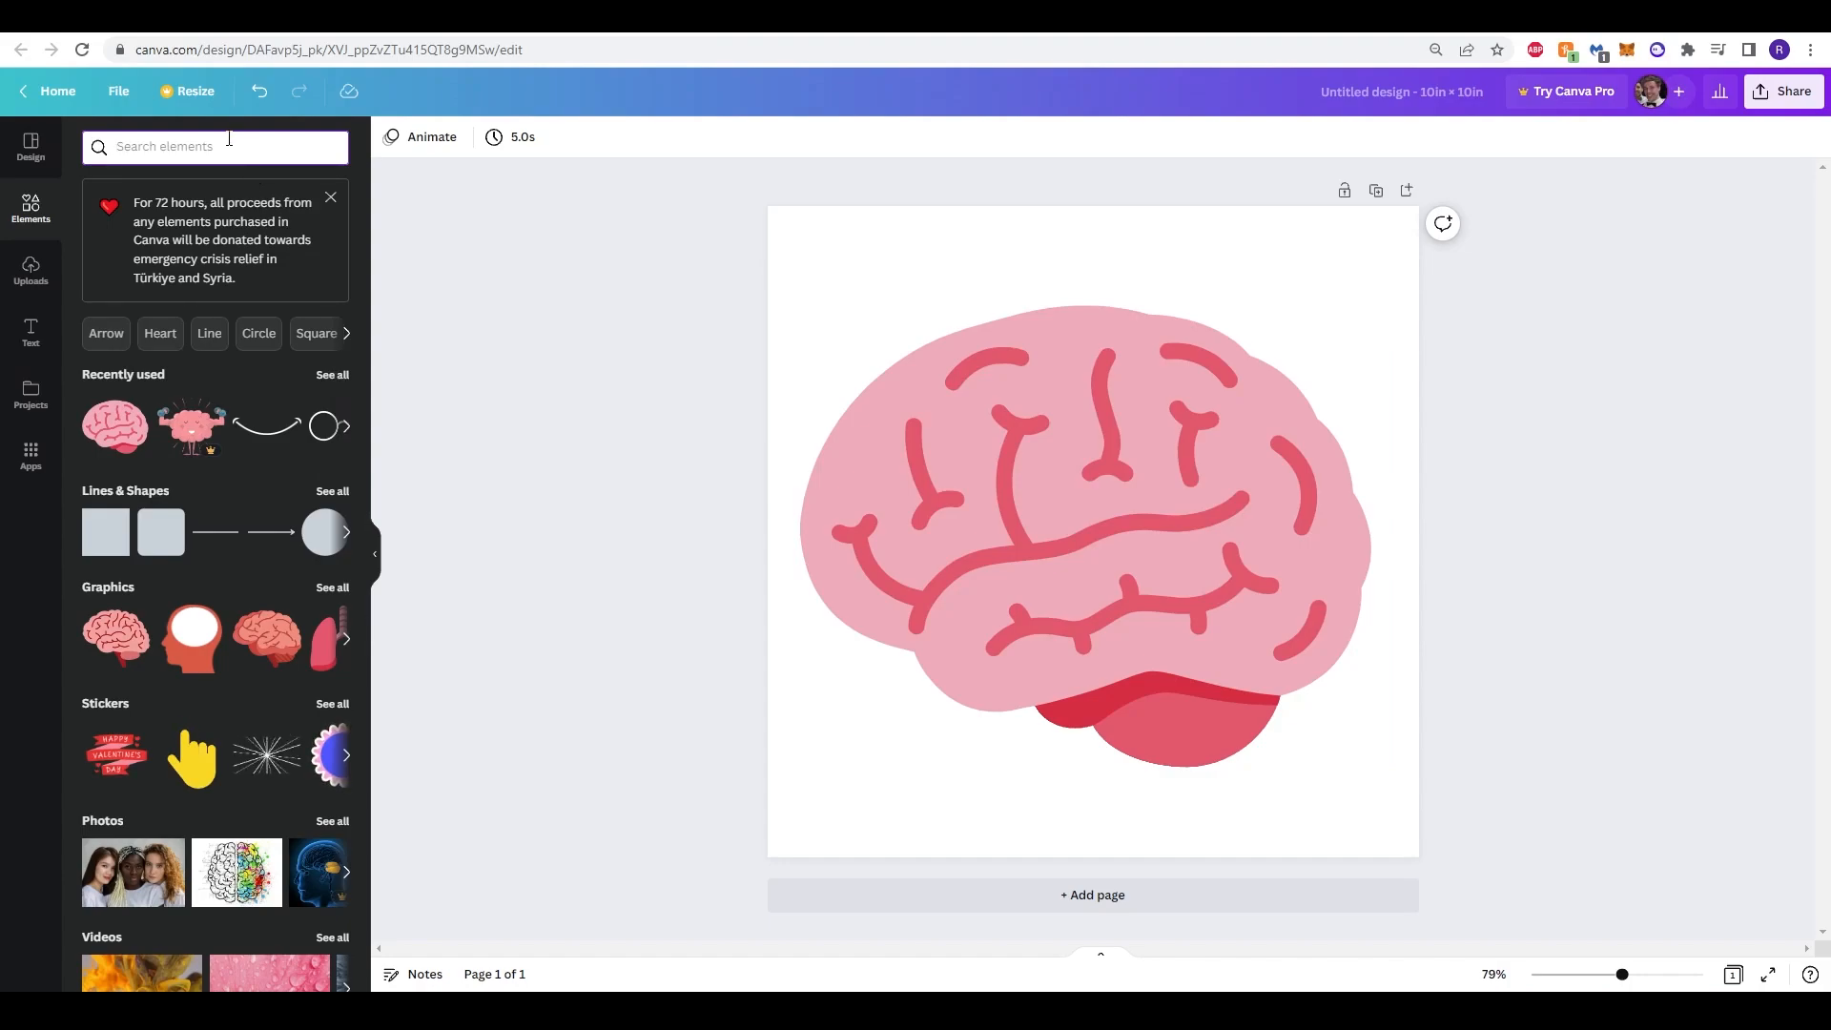
{"action": "type", "text": "eyes"}
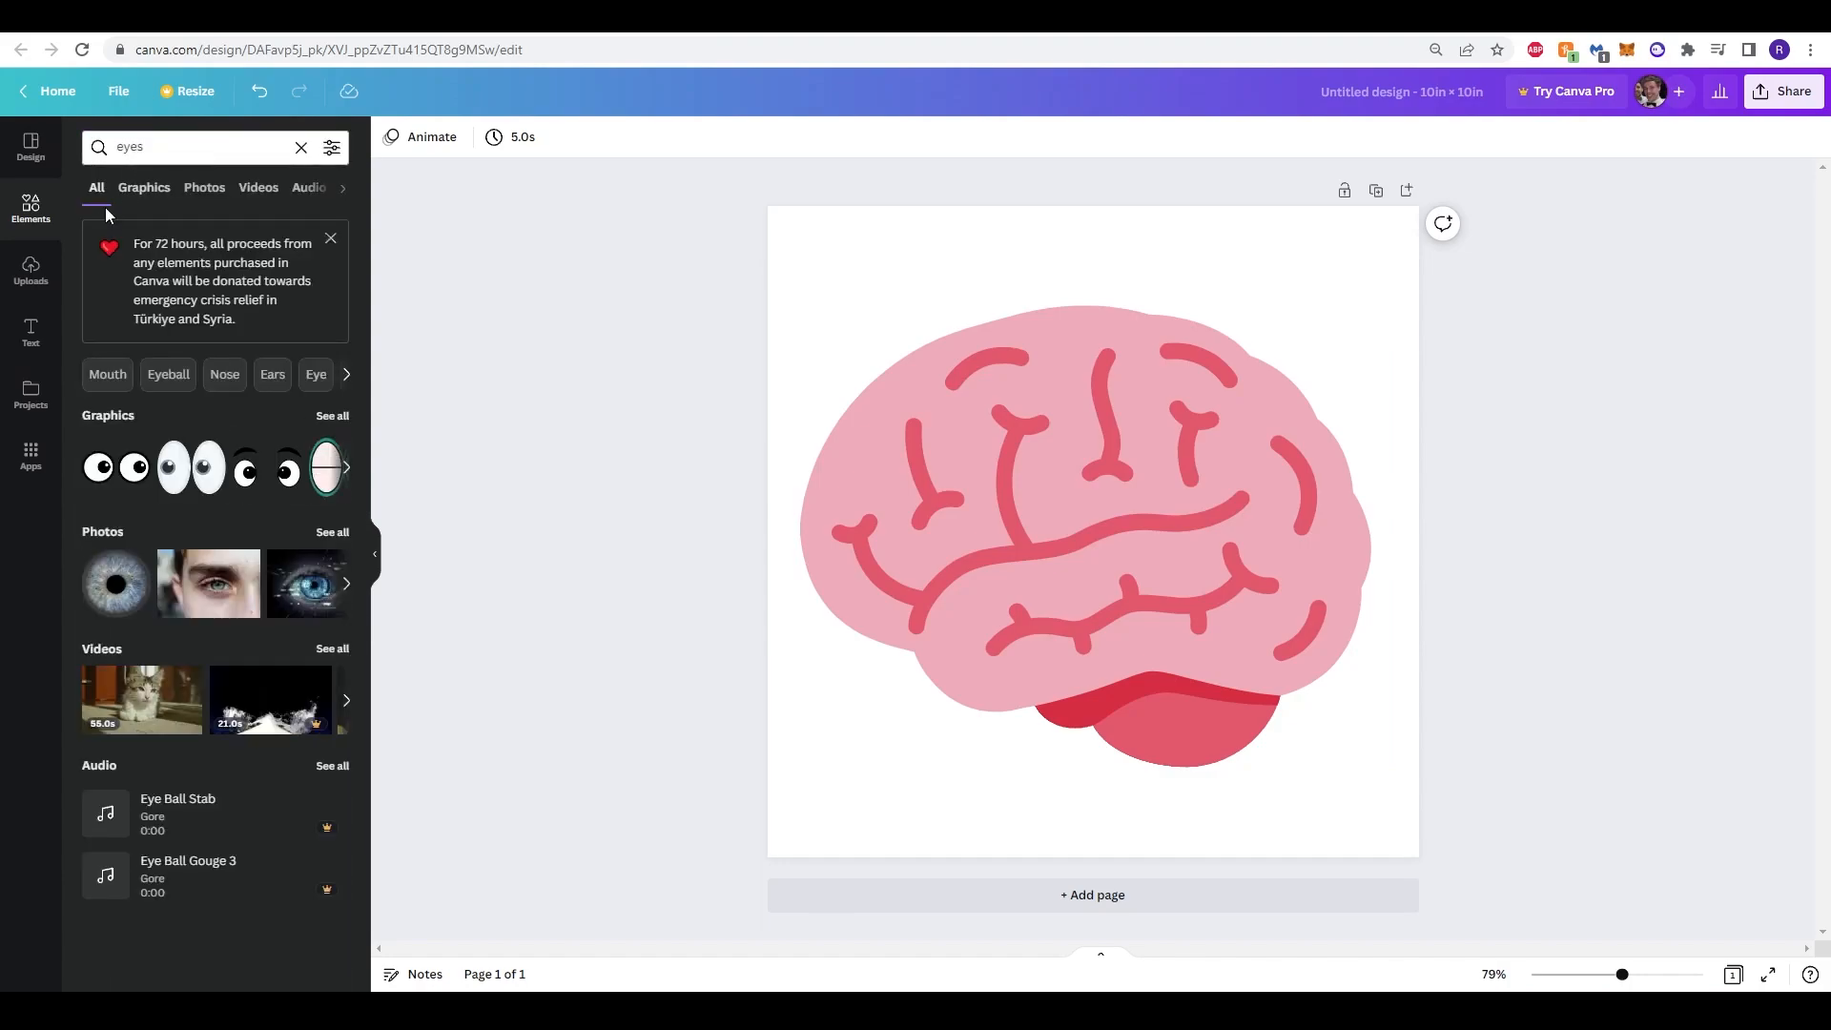
{"action": "left_click", "coordinate": [144, 187]}
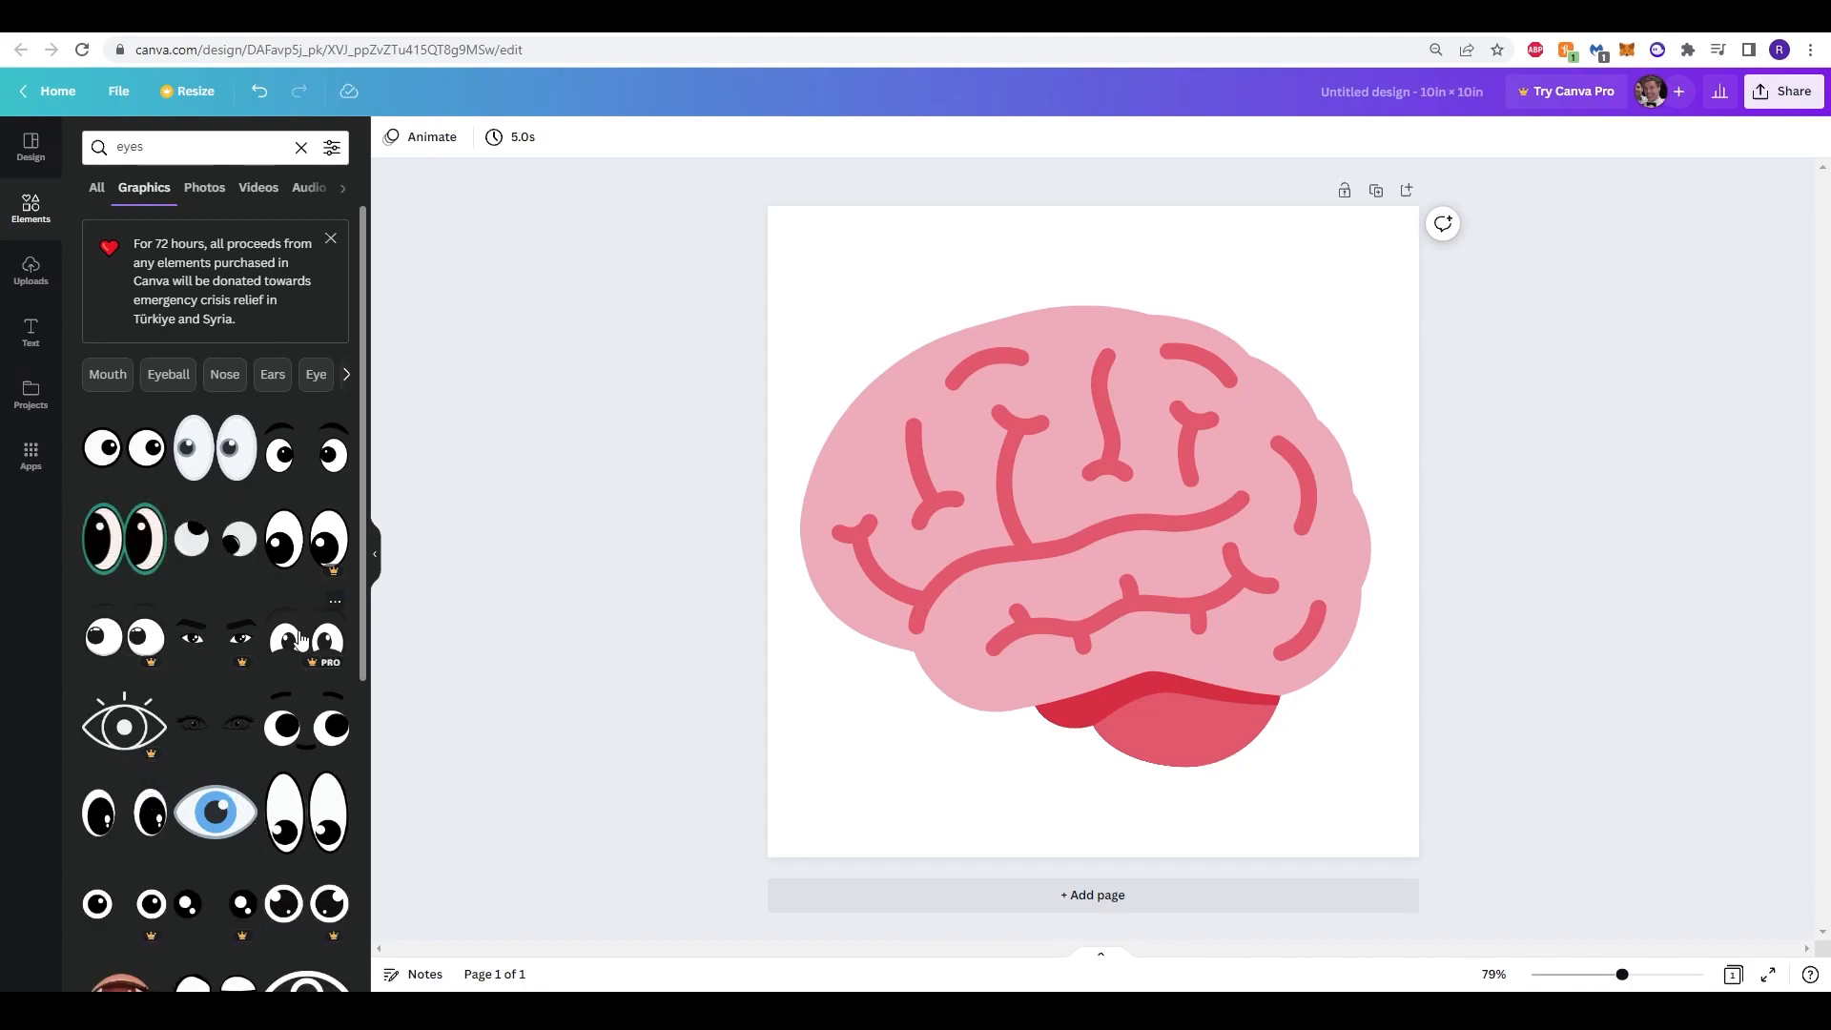
{"action": "scroll", "scroll_direction": "down", "scroll_amount": 3}
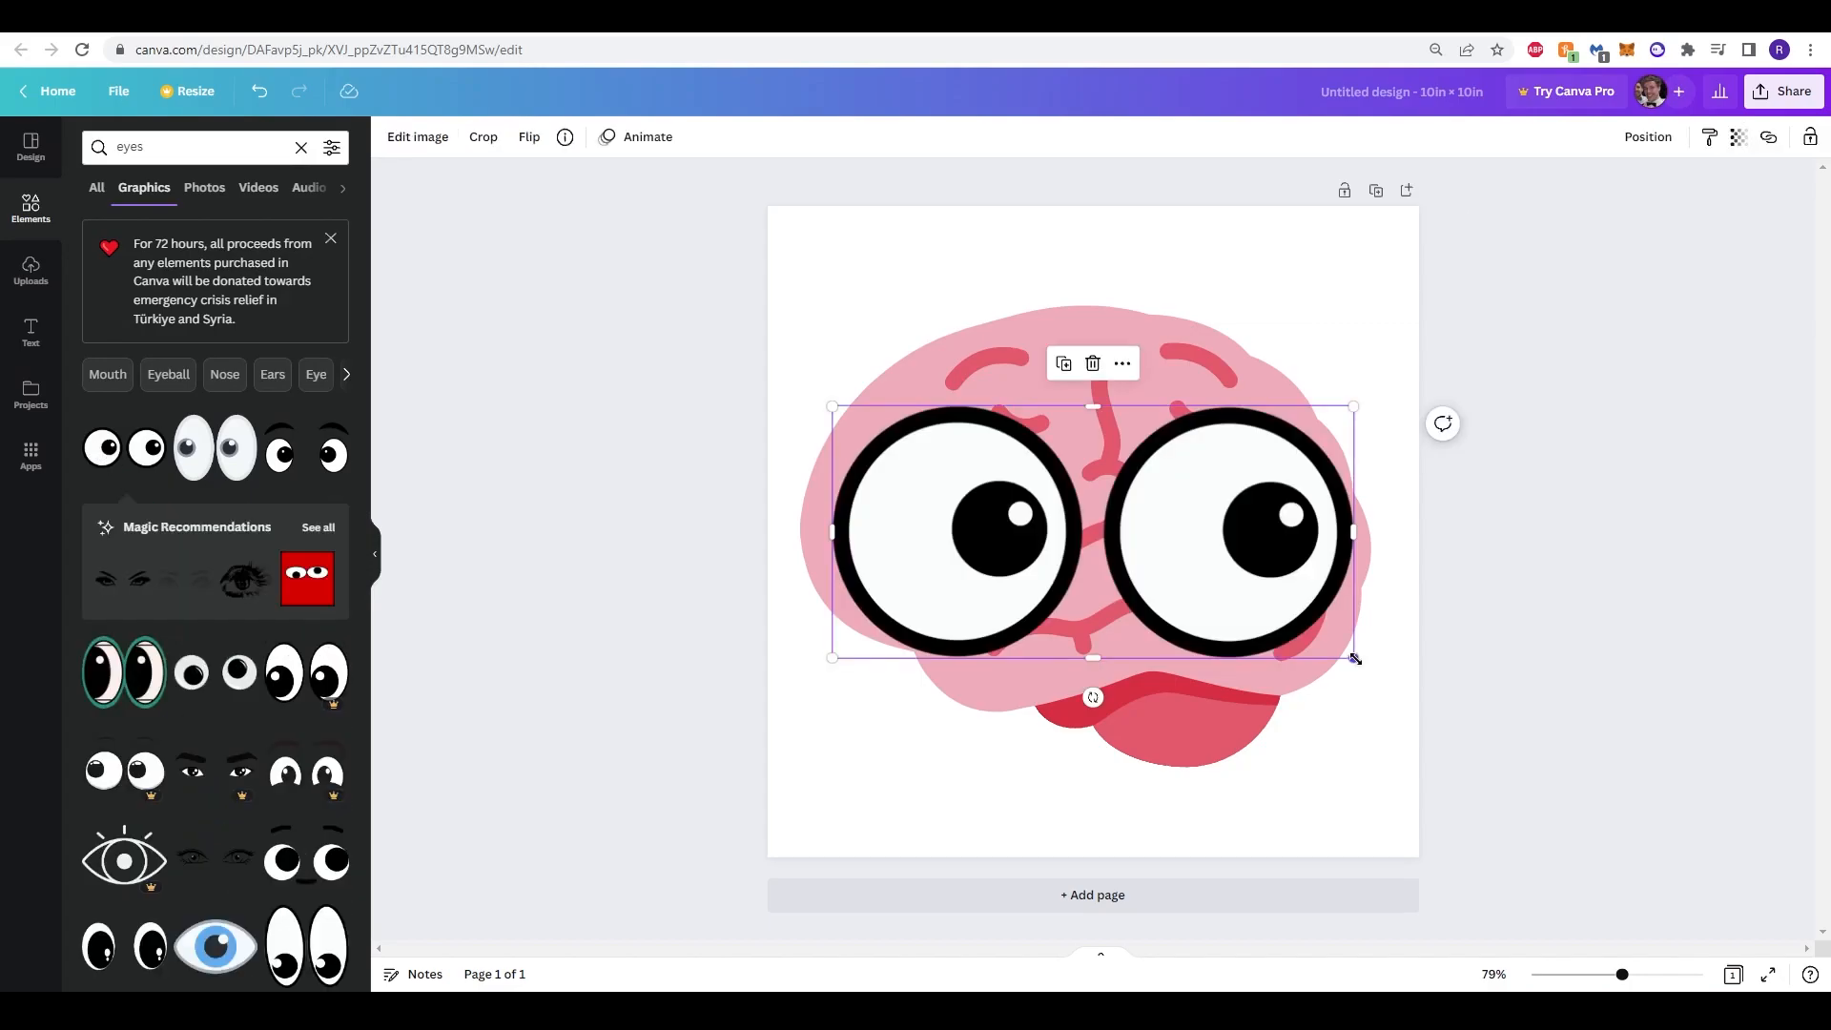
{"action": "left_click_drag", "start_coordinate": [1351, 656], "coordinate": [1208, 526]}
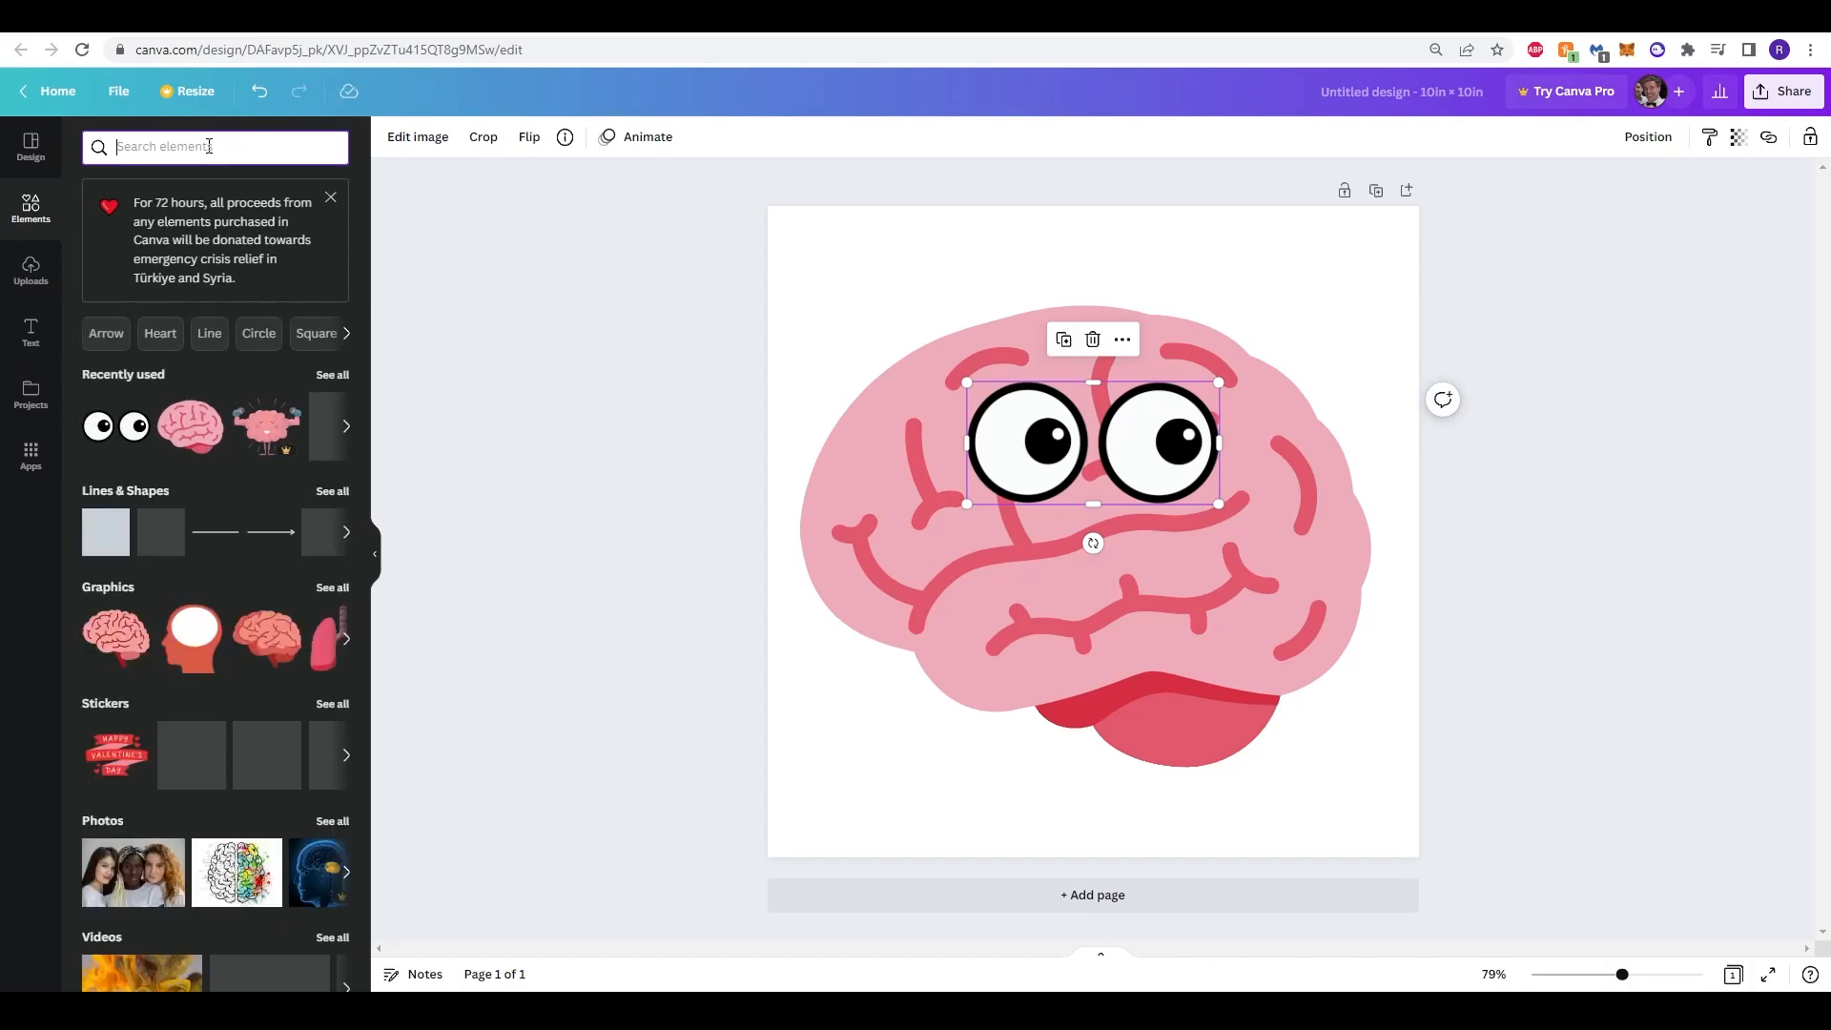
Step: Add a curved smile graphic from a 'smile' search below the eyes, then clear the search
{"action": "type", "text": "smile"}
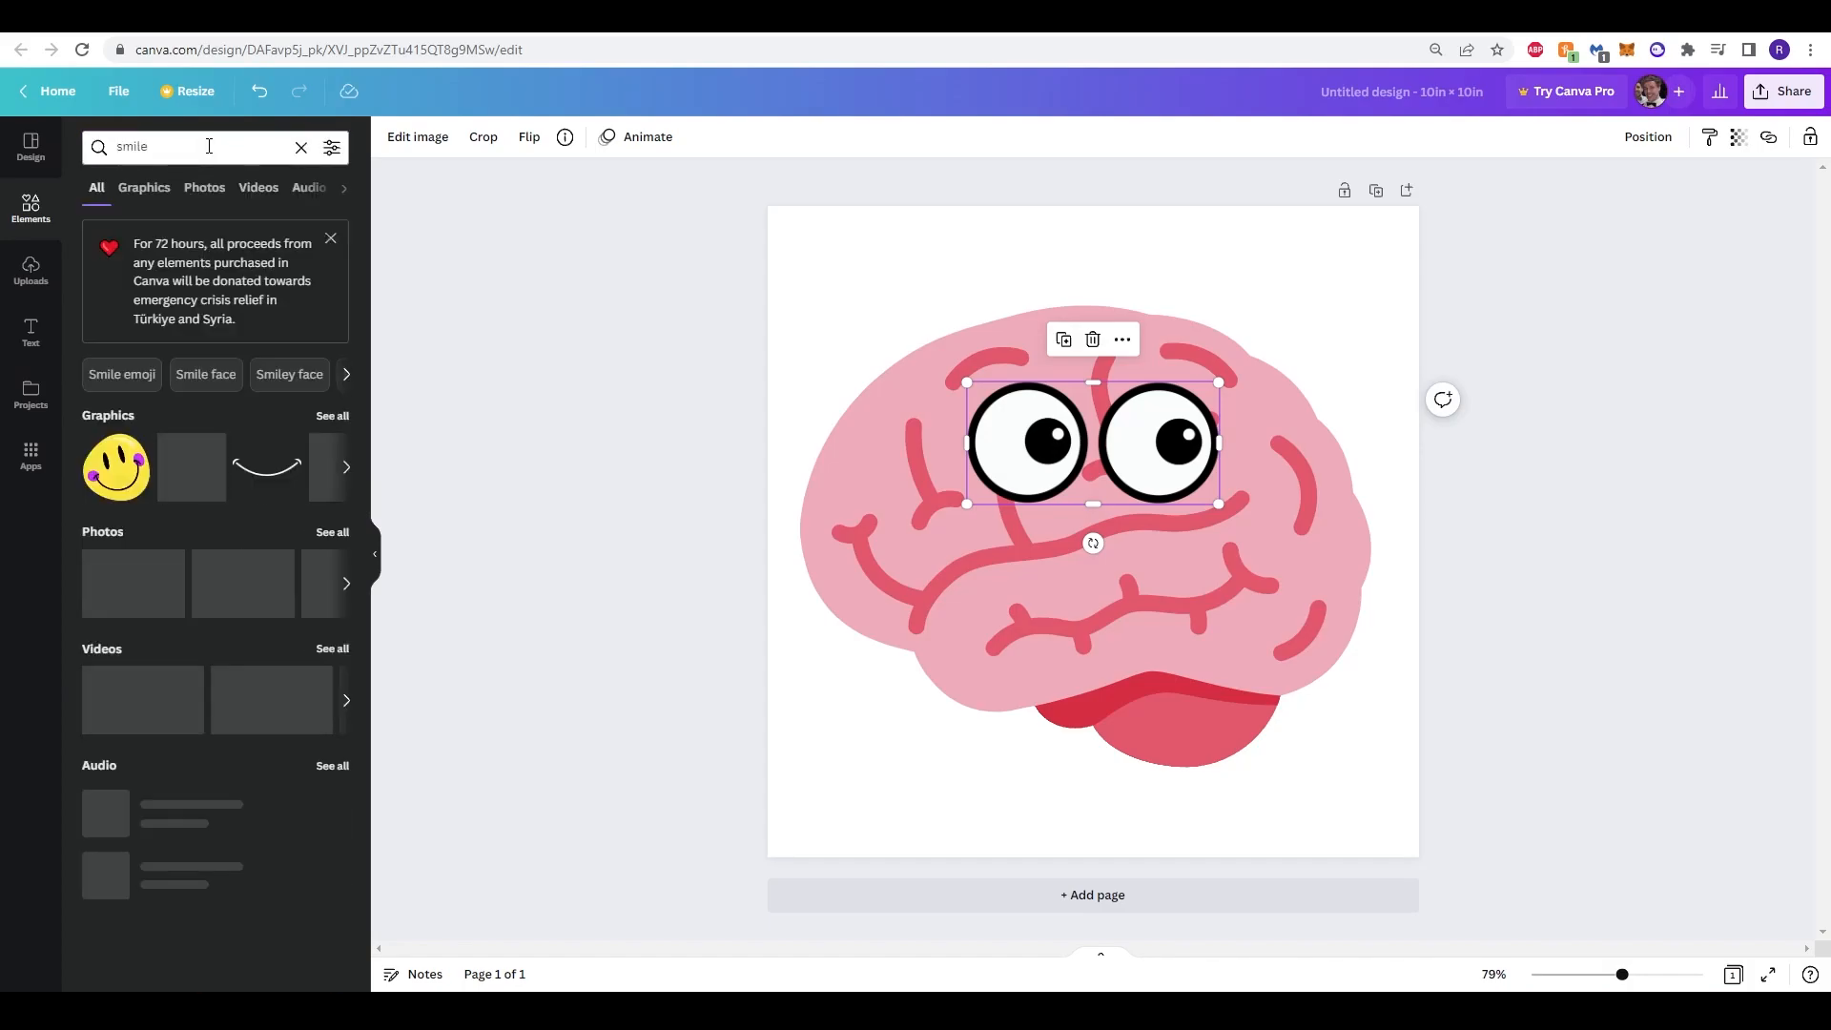
{"action": "left_click", "coordinate": [144, 188]}
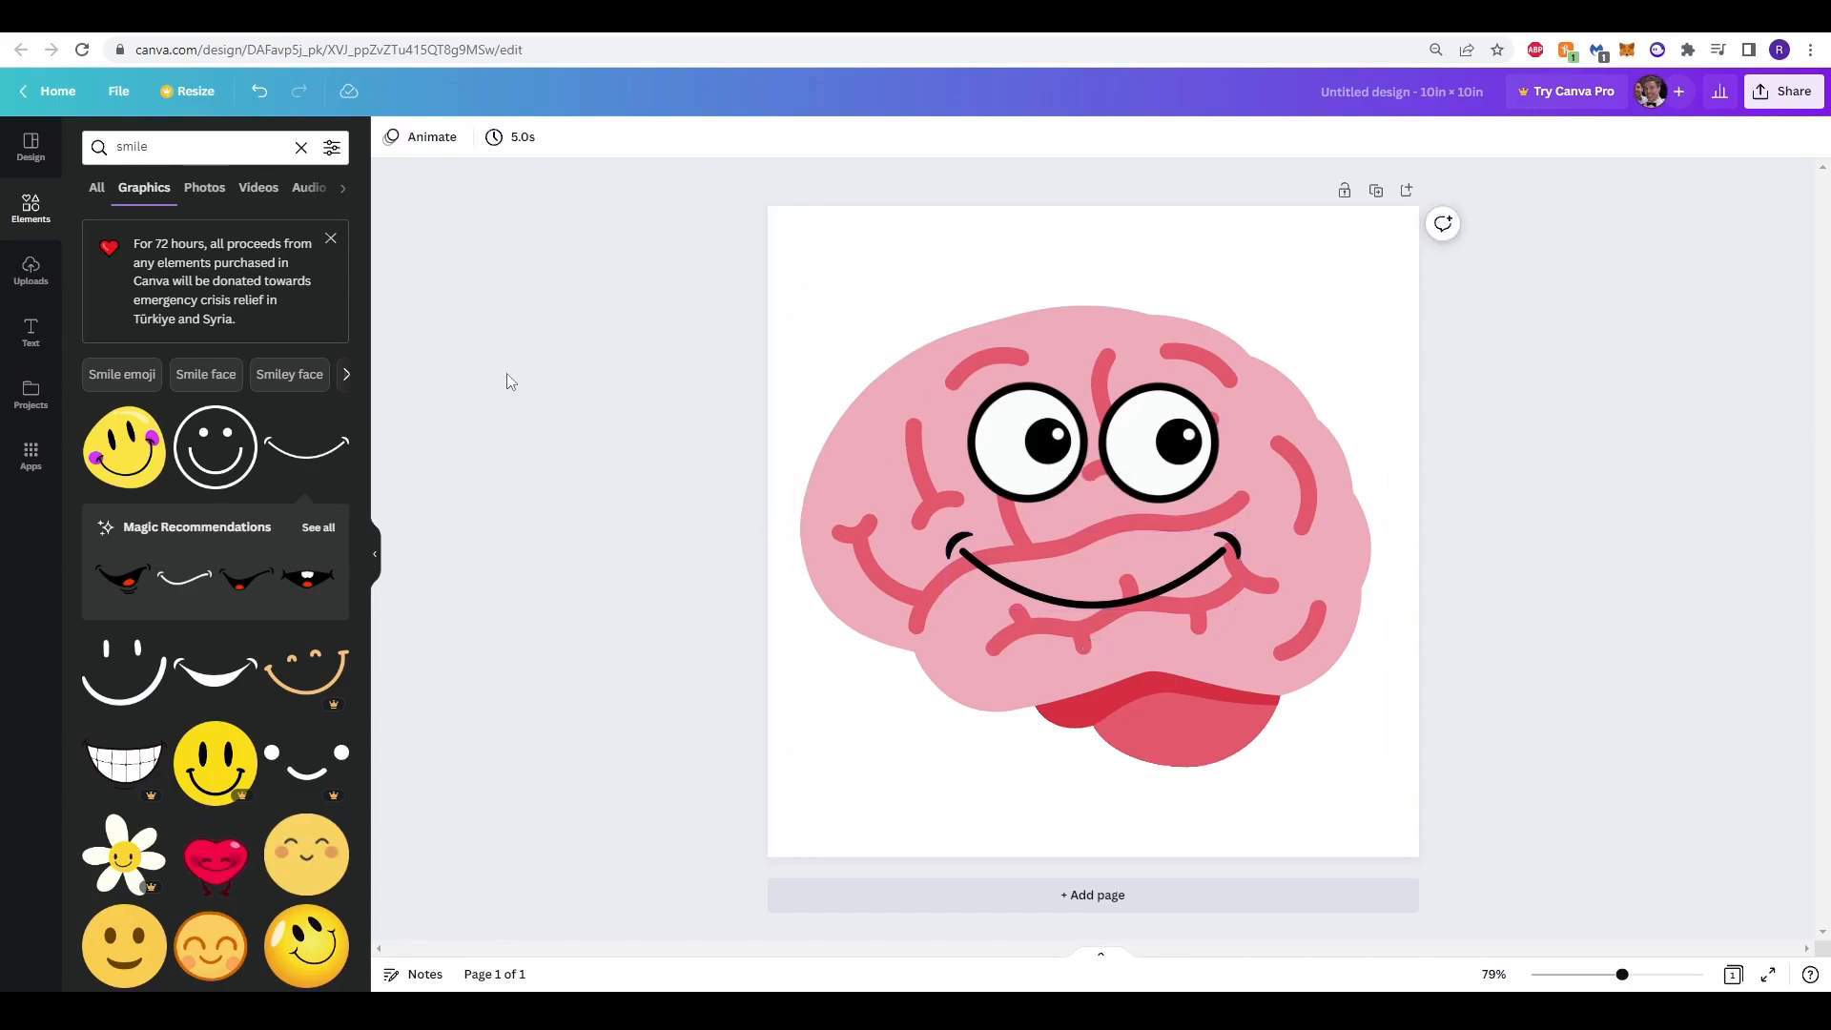
{"action": "left_click", "coordinate": [301, 147]}
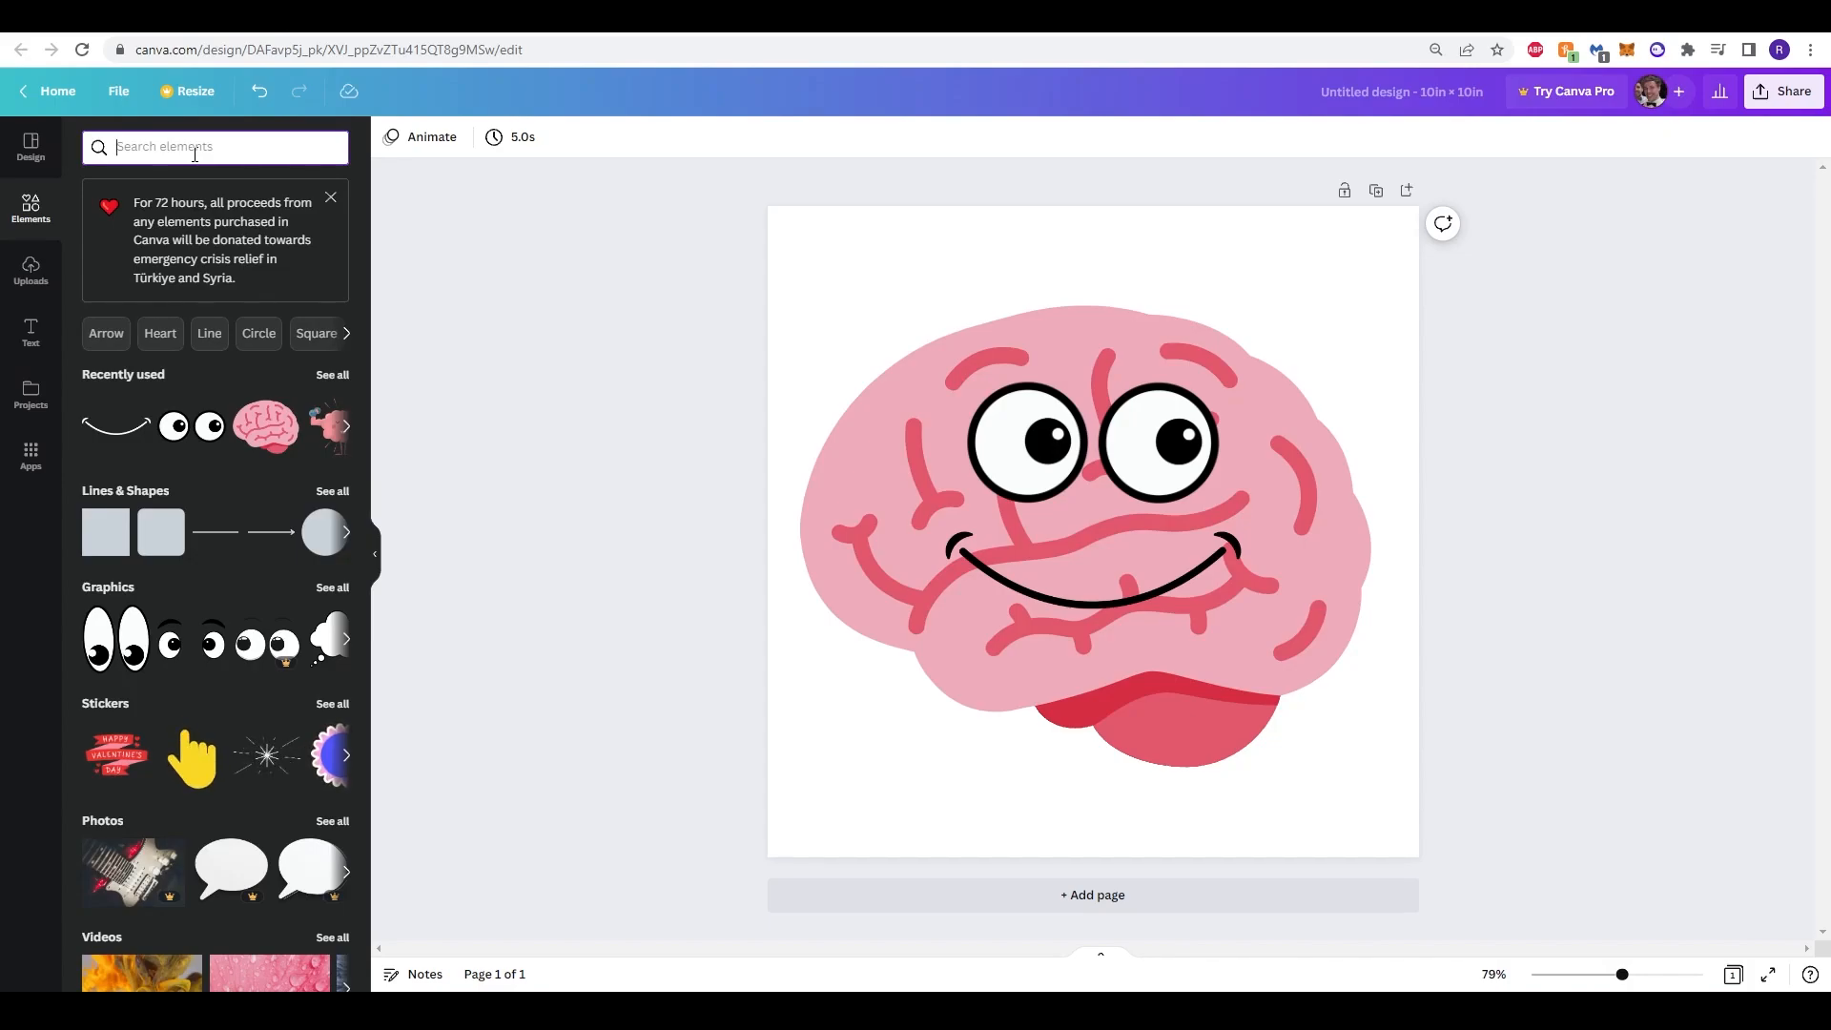
Step: Browse the Text panel's heading styles and font combination presets
{"action": "left_click", "coordinate": [30, 332]}
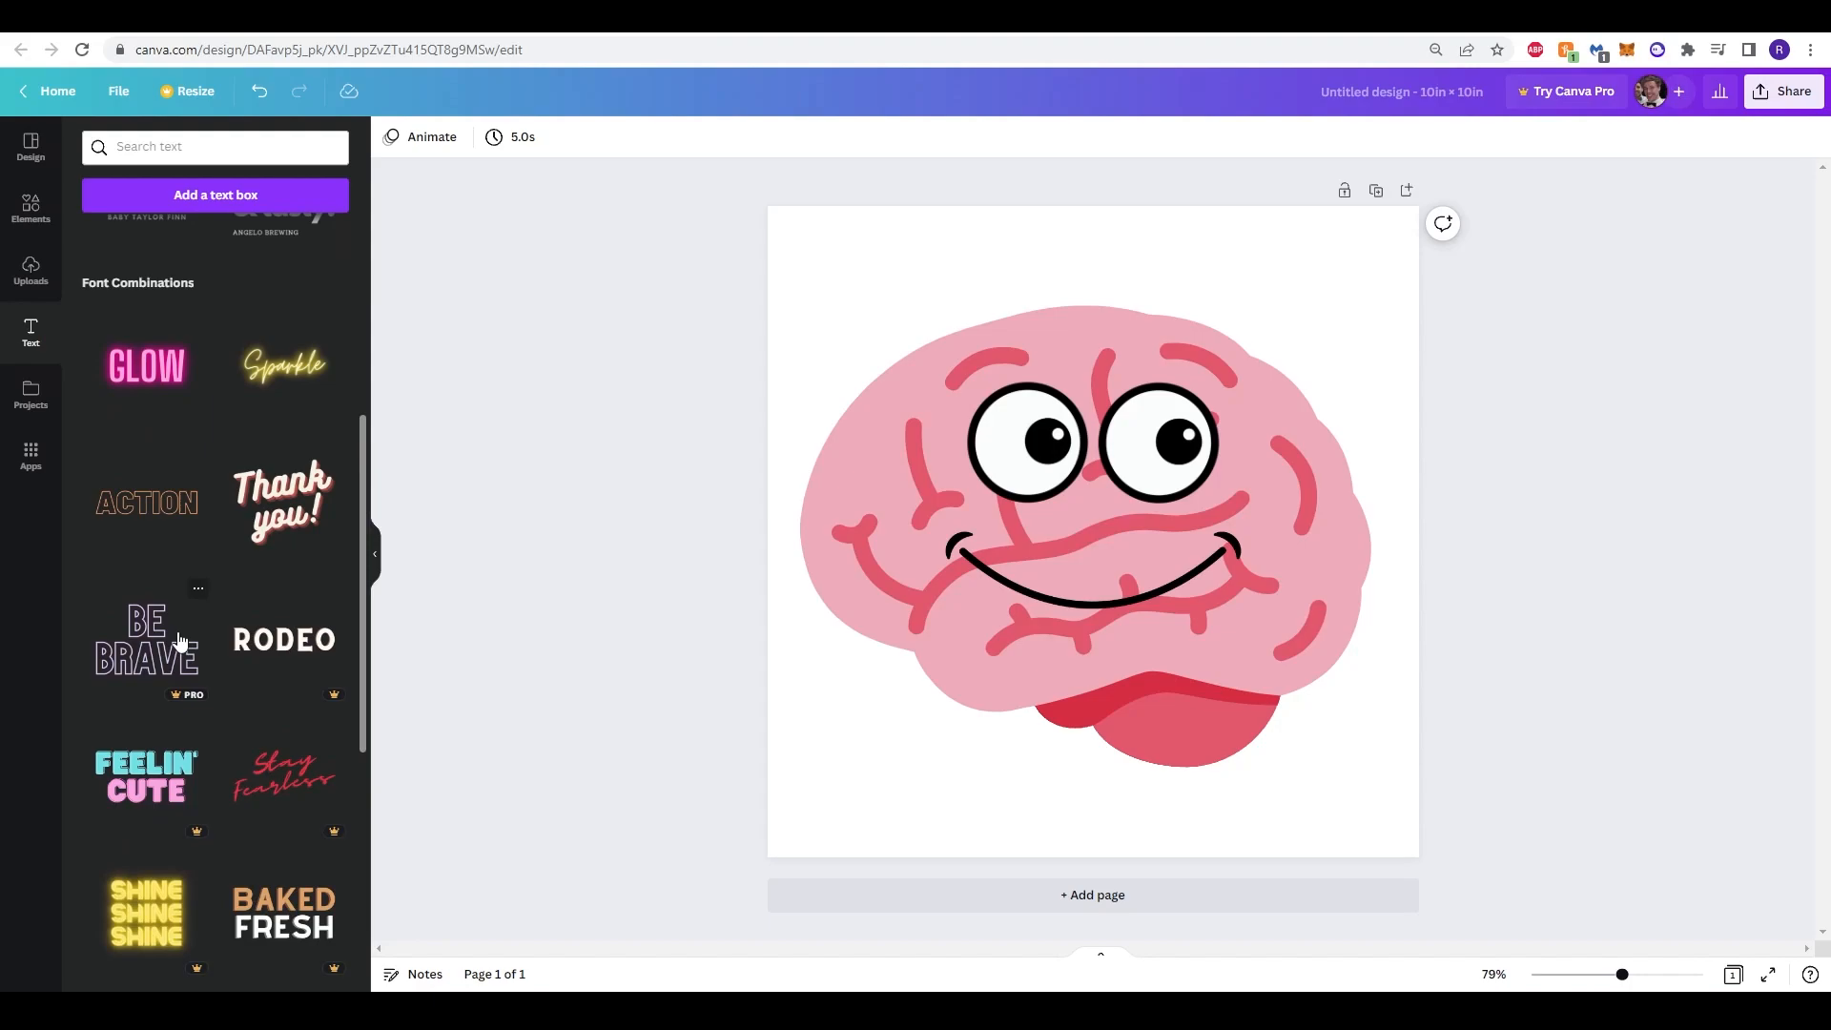
{"action": "scroll", "scroll_direction": "down", "scroll_amount": 3}
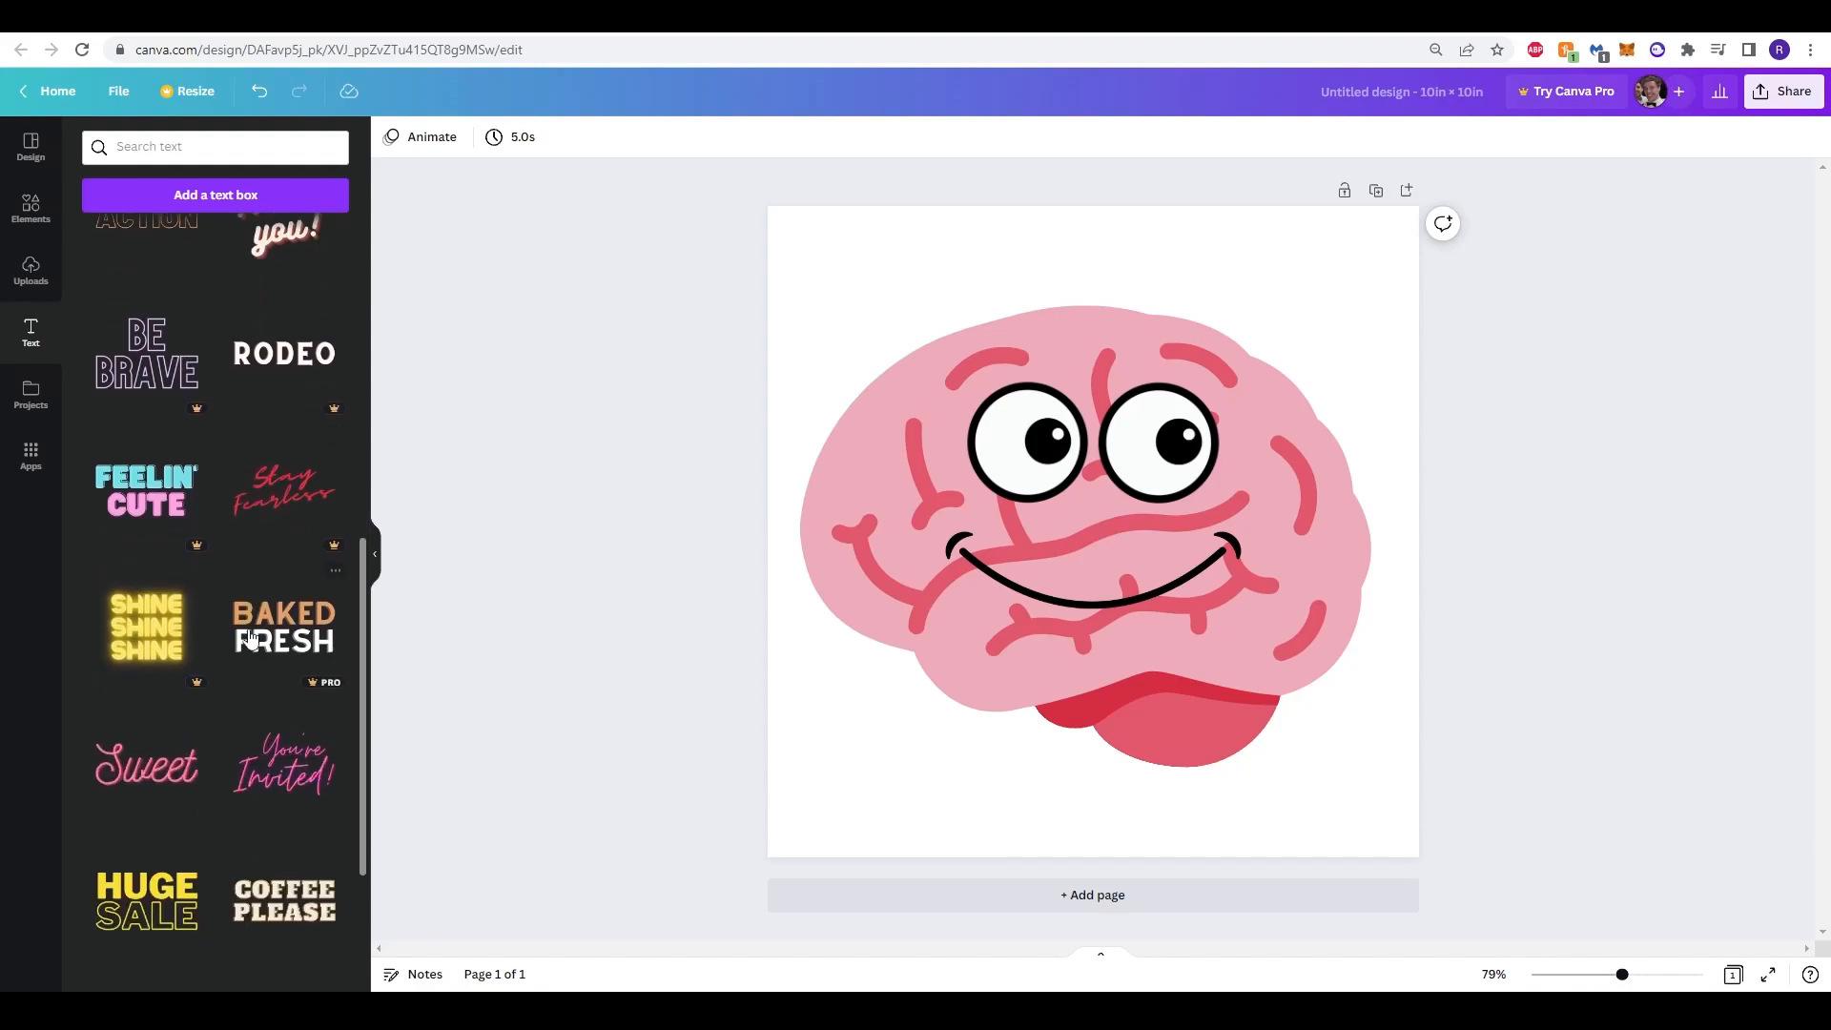
{"action": "mouse_move", "coordinate": [171, 701]}
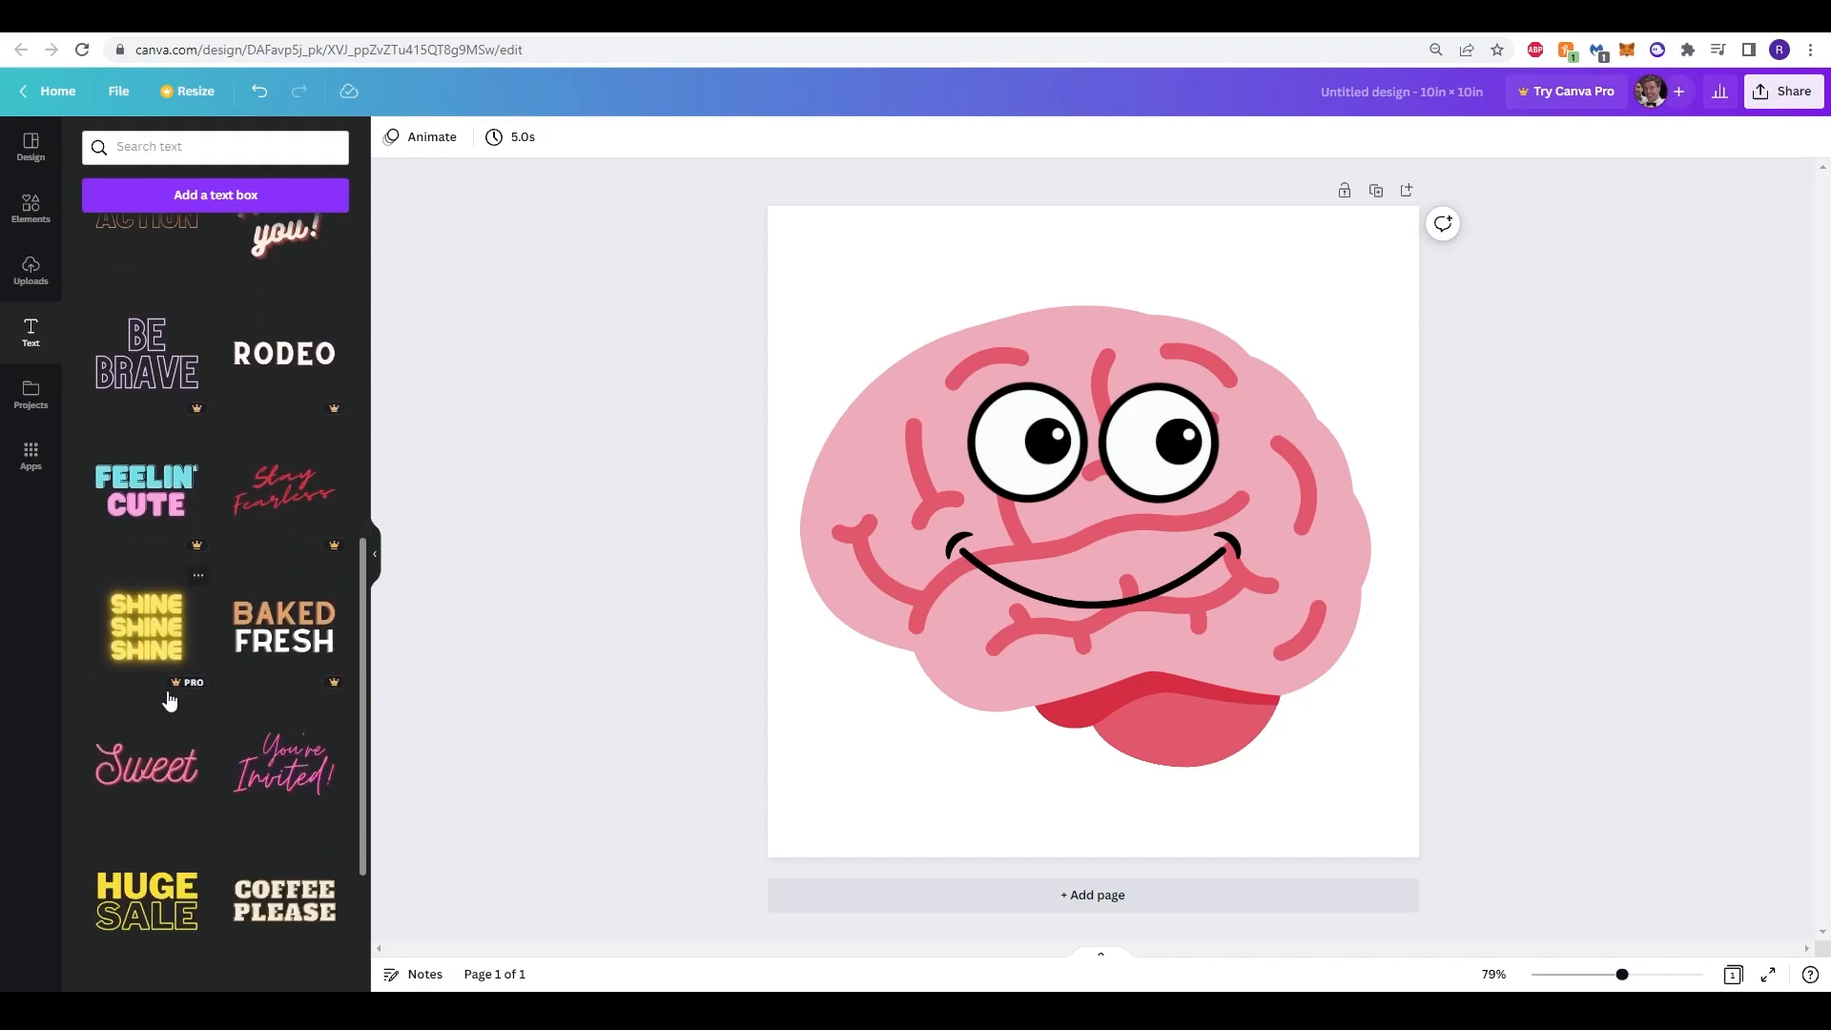
{"action": "scroll", "scroll_direction": "down", "scroll_amount": 3}
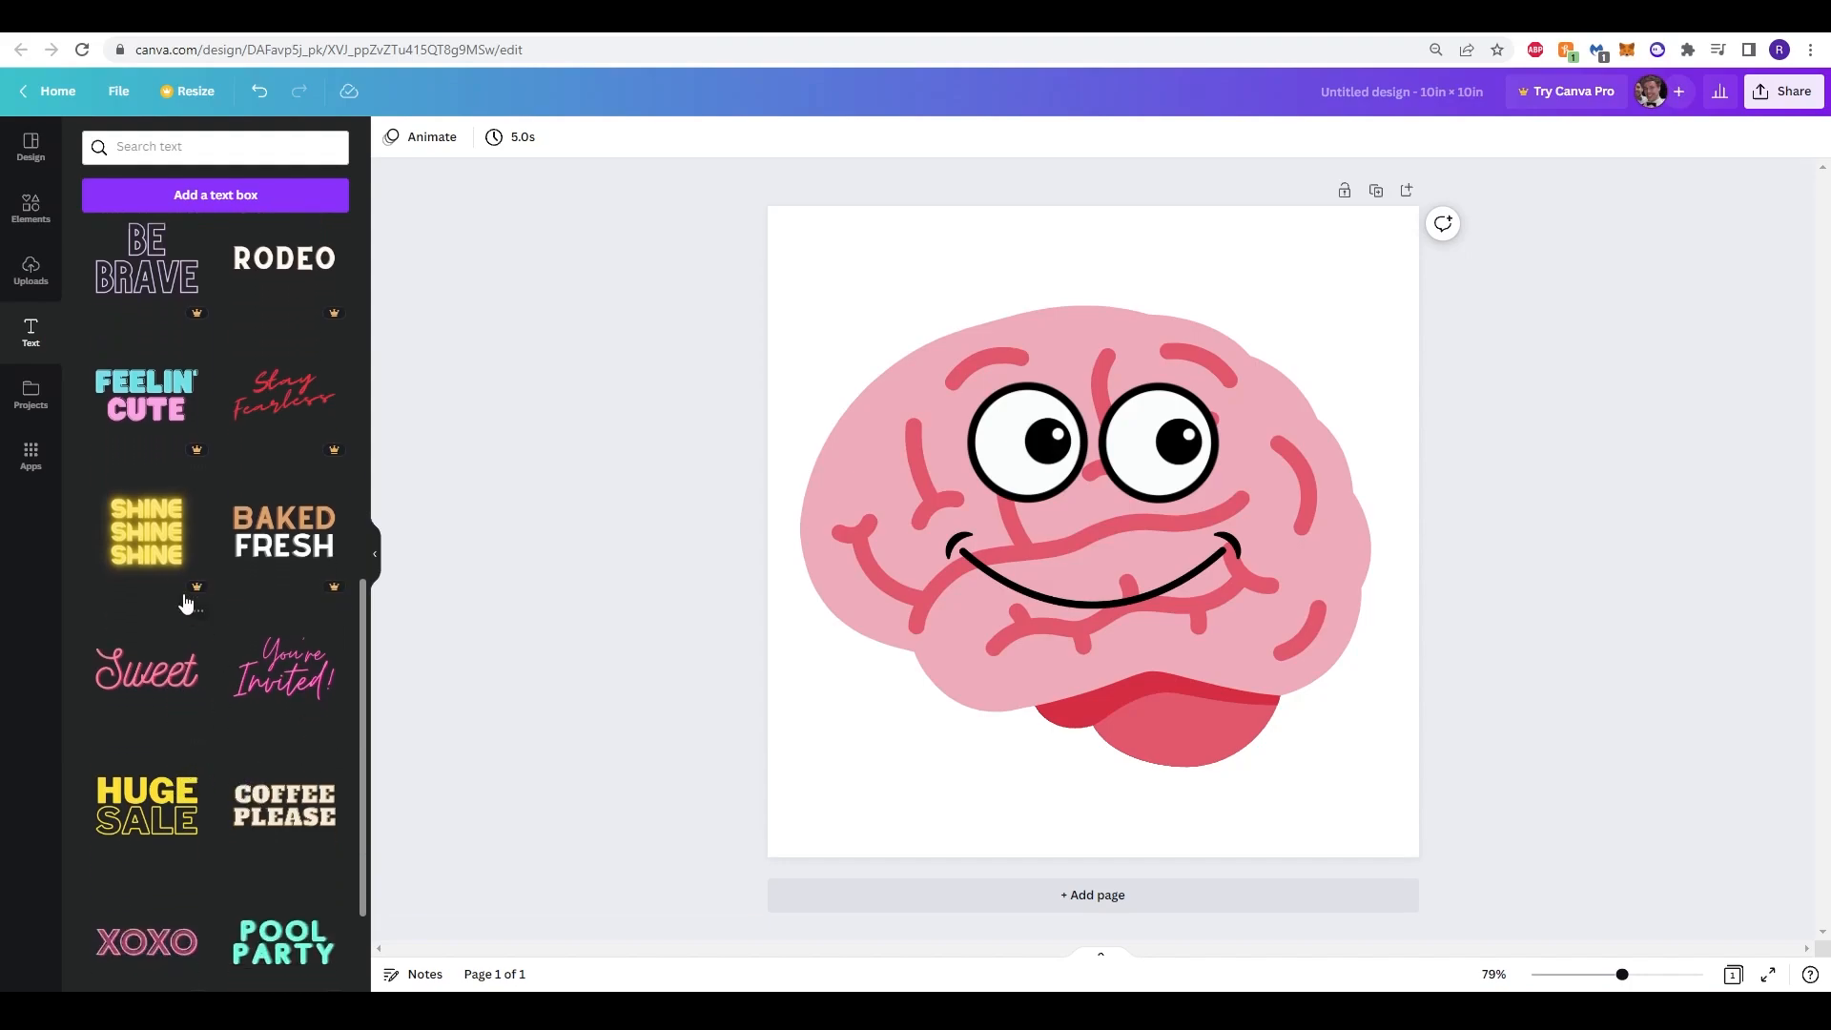
{"action": "scroll", "scroll_direction": "down", "scroll_amount": 3}
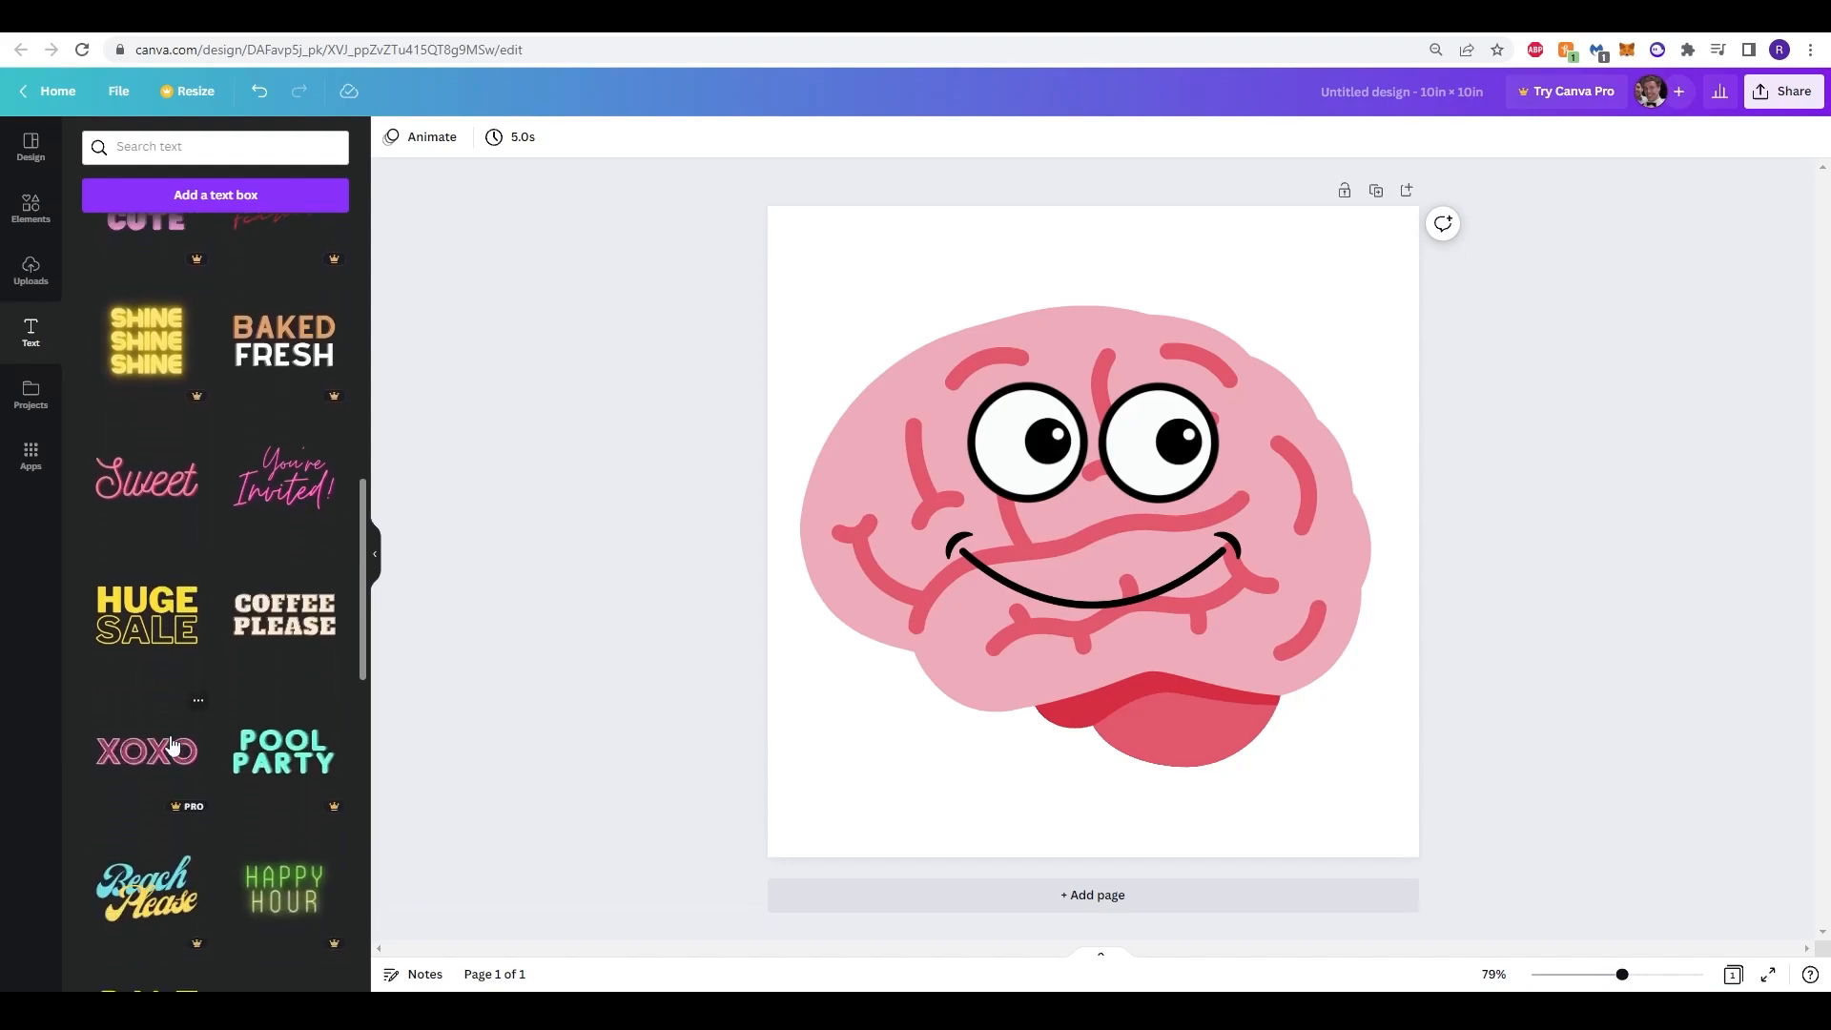
{"action": "scroll", "scroll_direction": "down", "scroll_amount": 3}
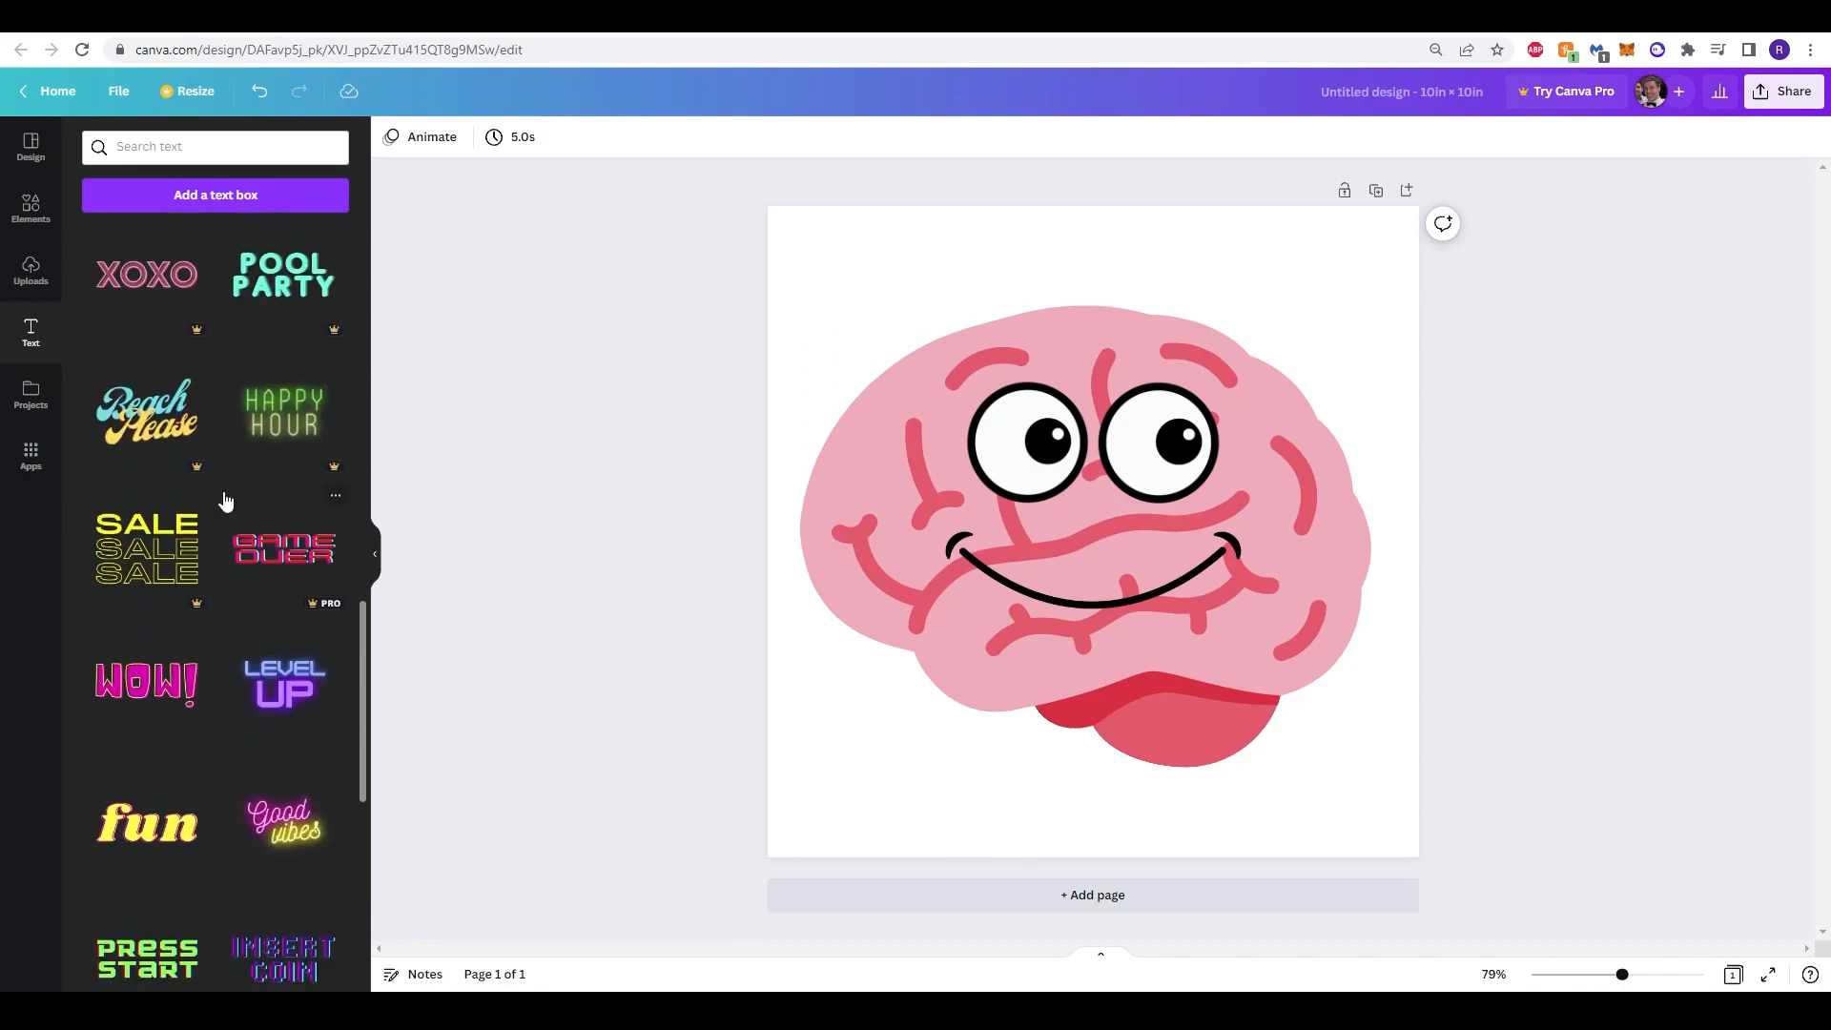
{"action": "scroll", "scroll_direction": "down", "scroll_amount": 3}
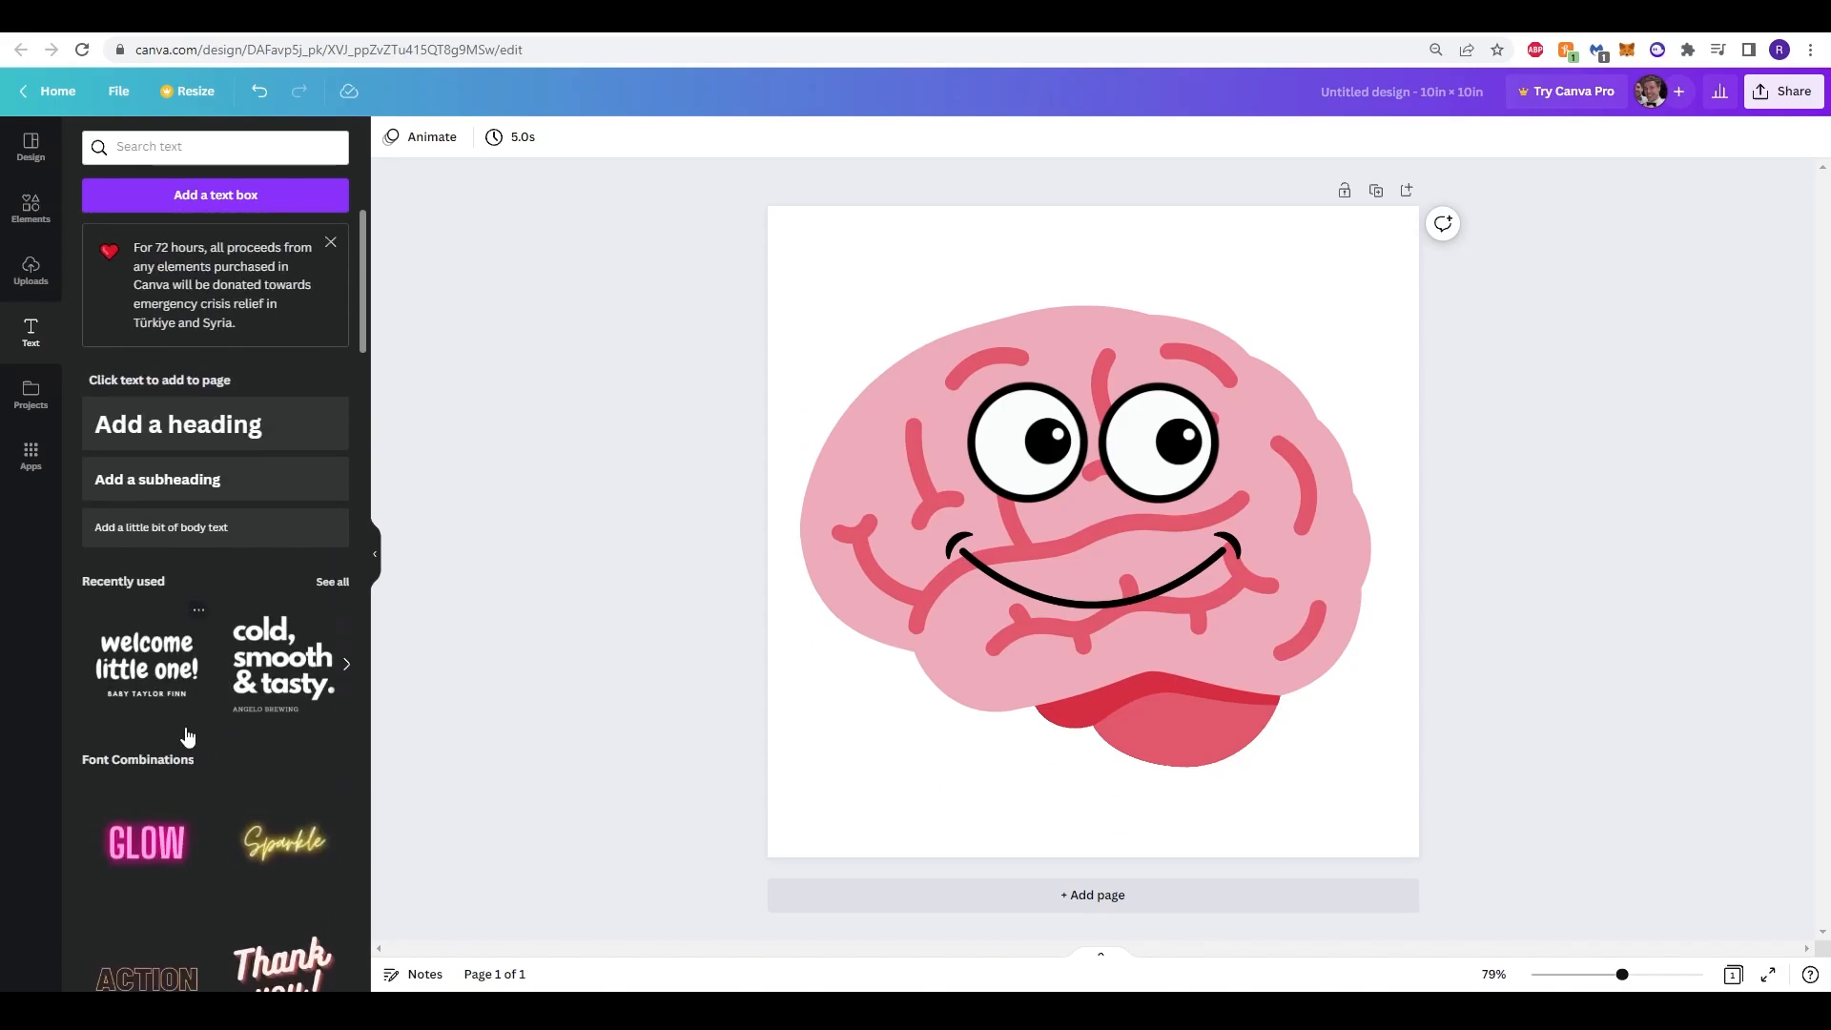
Step: Add a font combination, rewrite it as 'study' and 'hard!', and place them top and bottom
{"action": "left_click", "coordinate": [145, 662]}
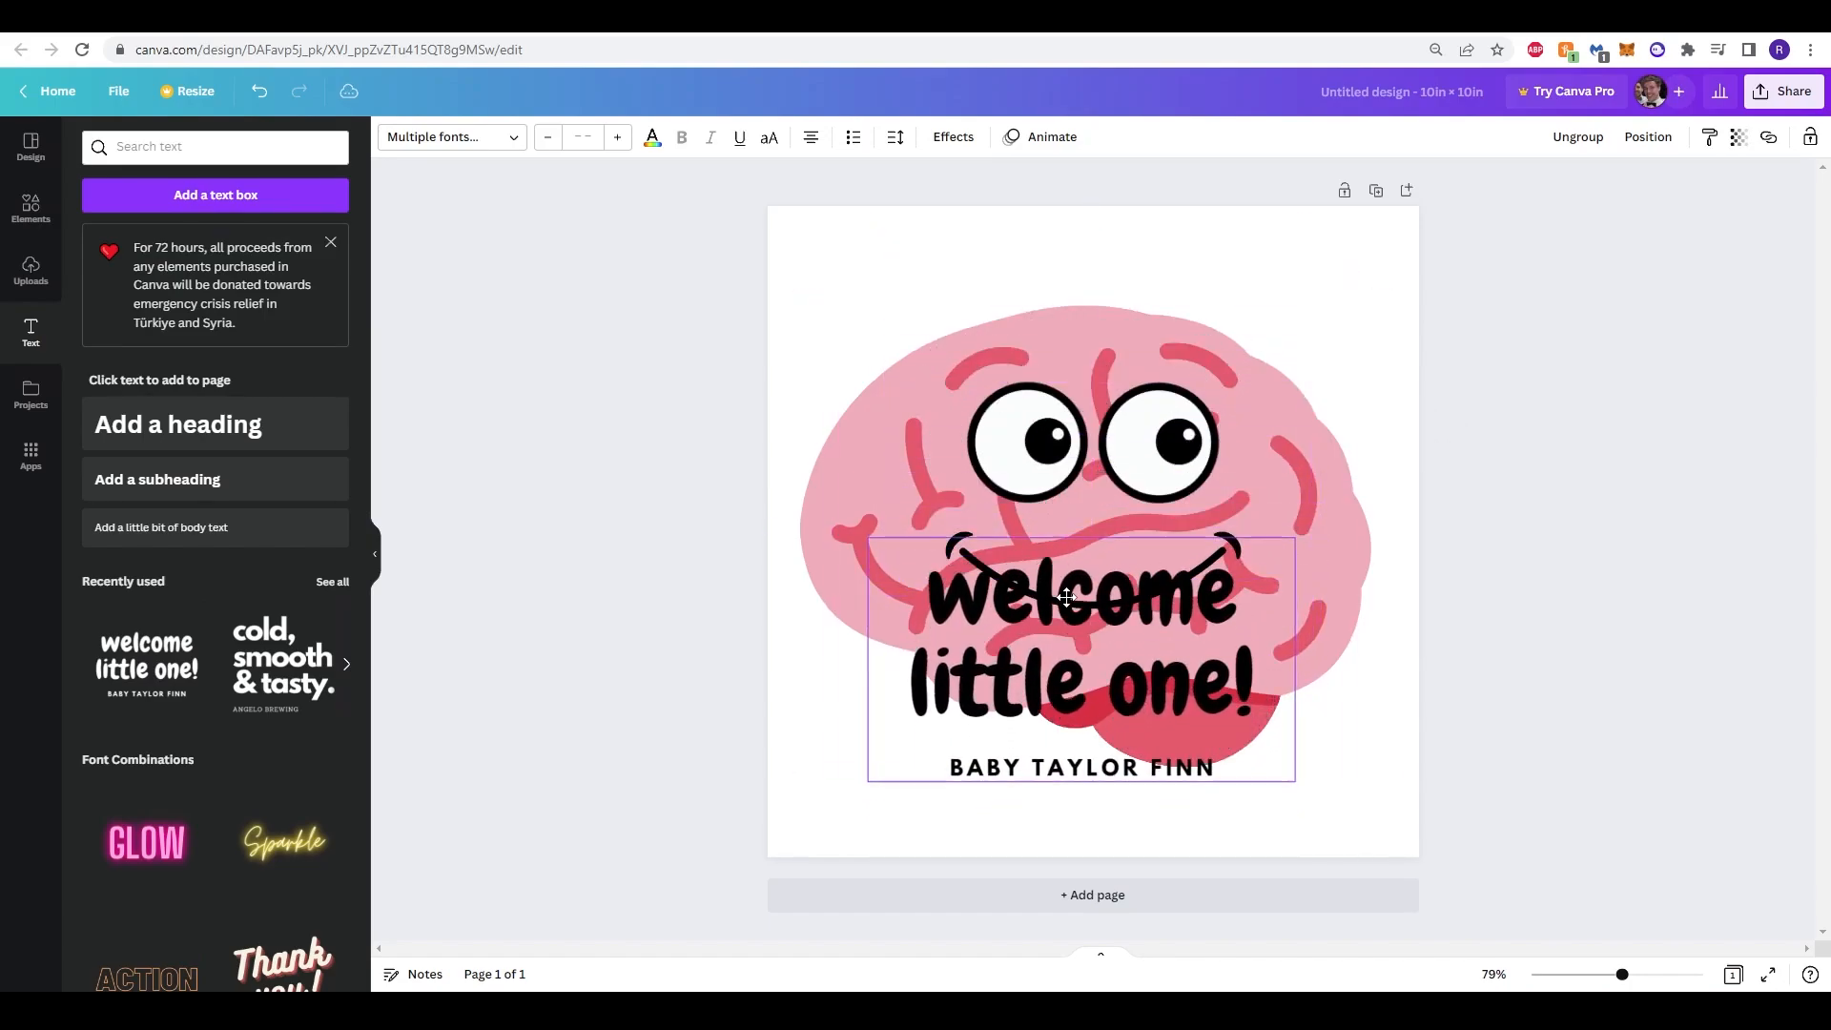
{"action": "left_click", "coordinate": [1086, 767]}
{"action": "type", "text": "study"}
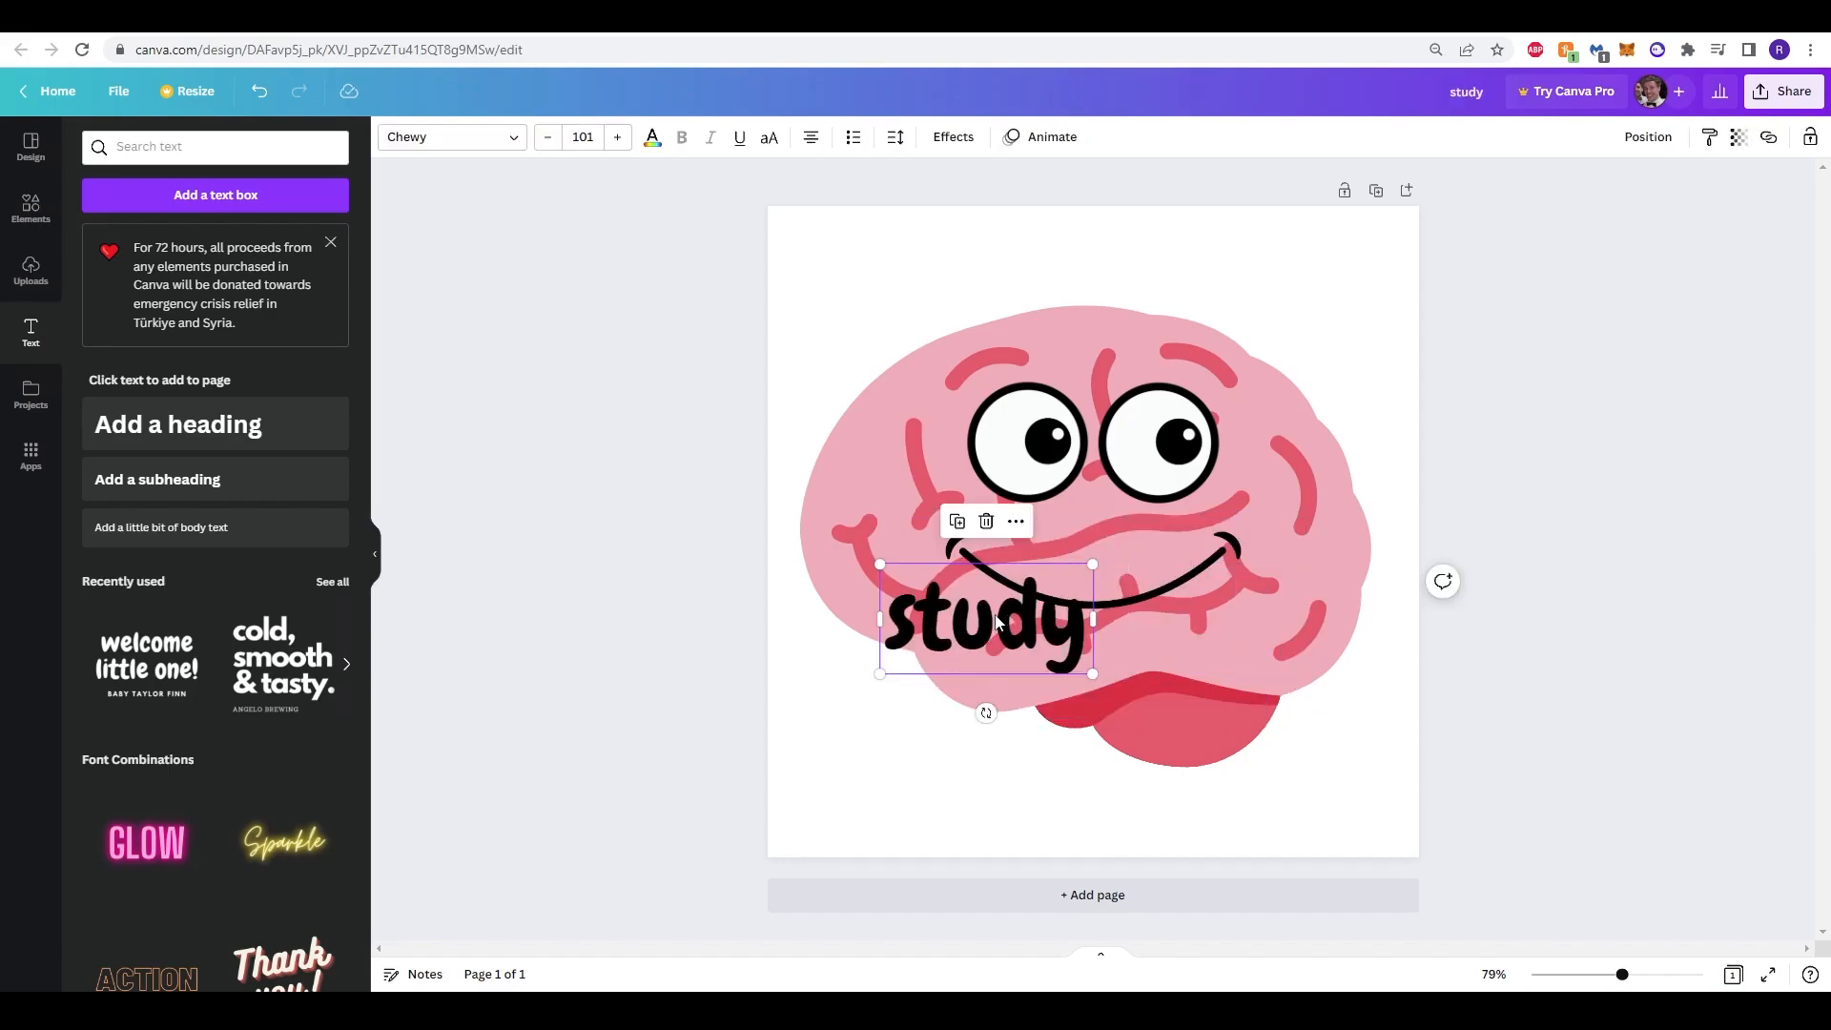
{"action": "left_click_drag", "start_coordinate": [983, 621], "coordinate": [1092, 272]}
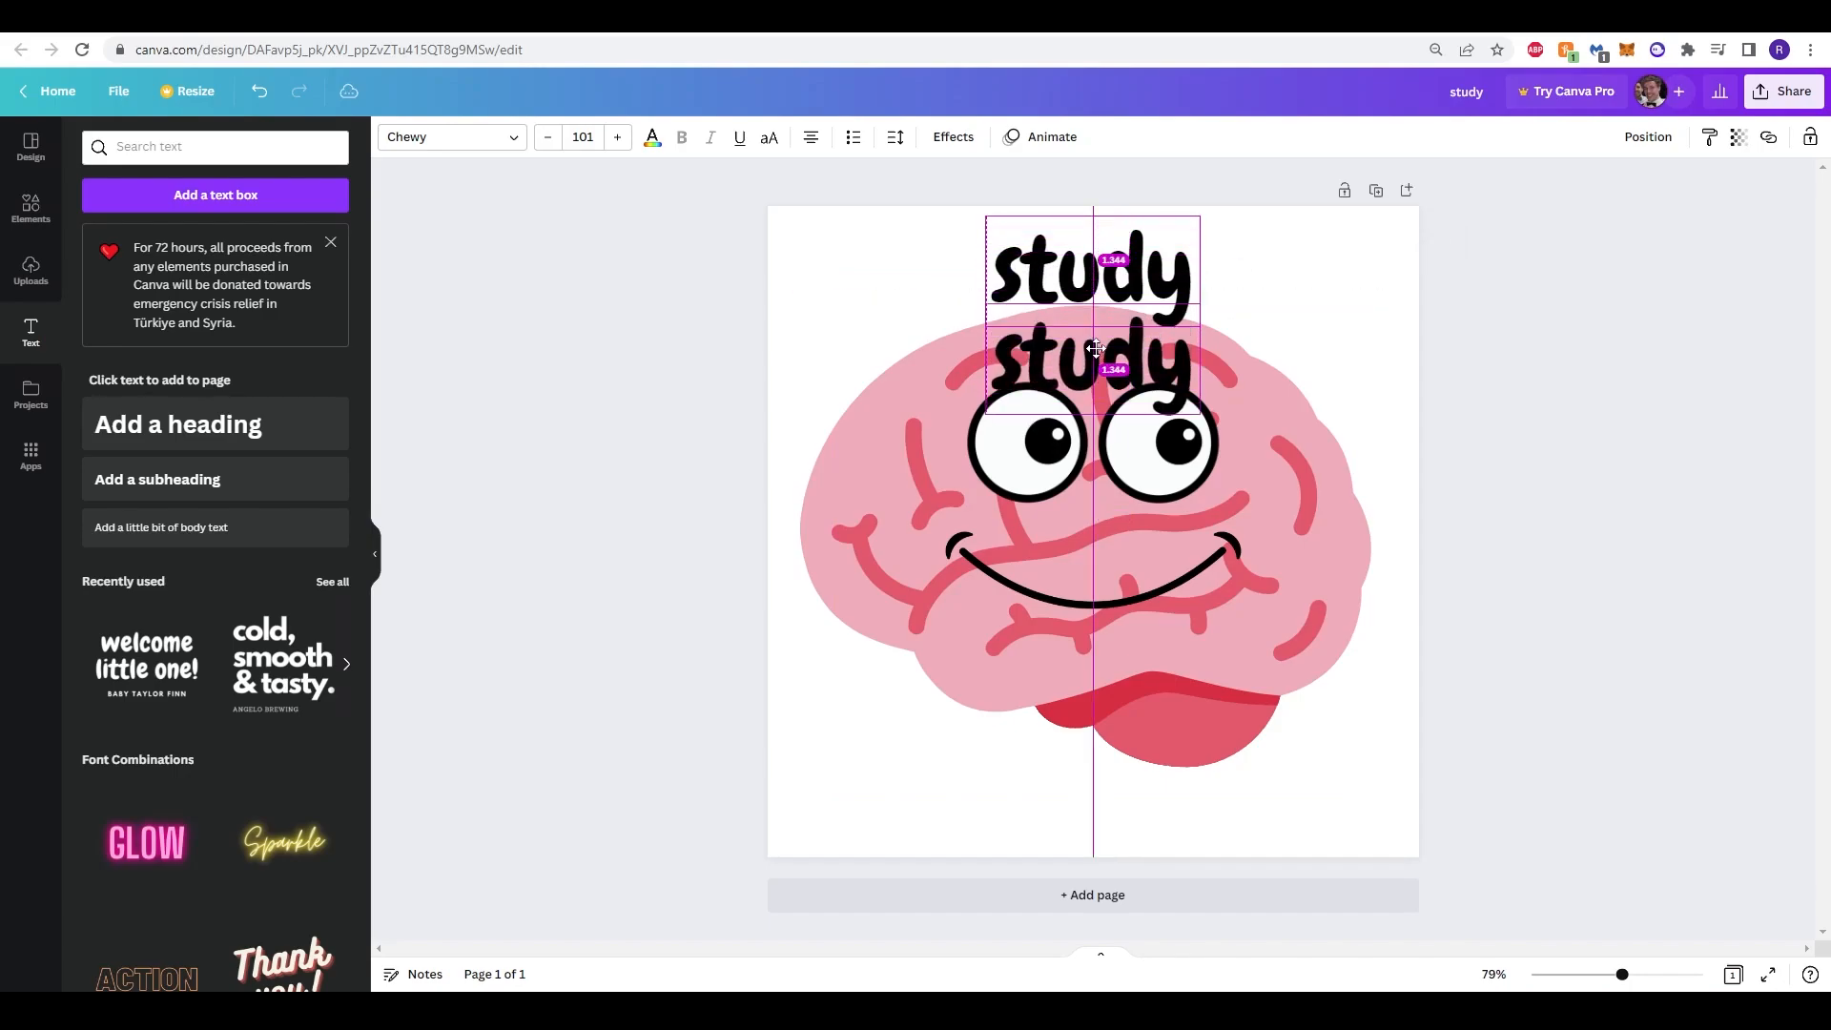
{"action": "left_click_drag", "start_coordinate": [1089, 350], "coordinate": [1092, 774]}
{"action": "type", "text": "hard!"}
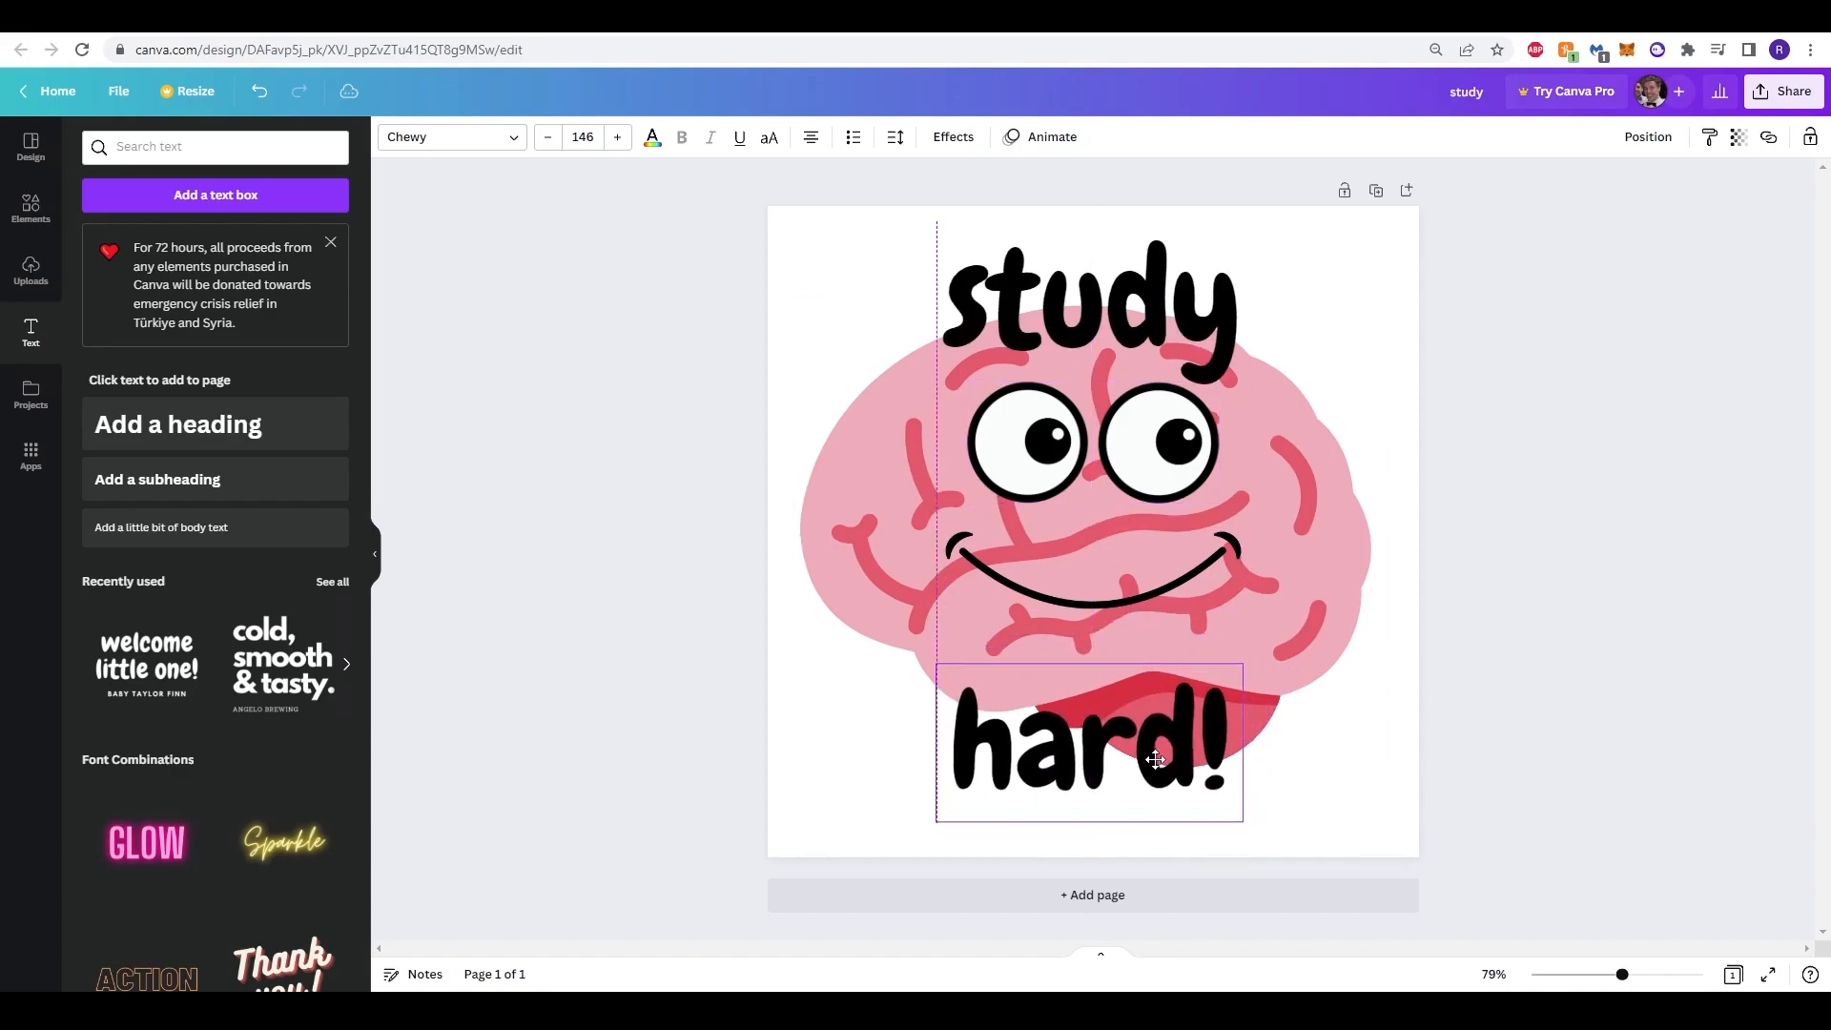
{"action": "left_click", "coordinate": [1089, 745]}
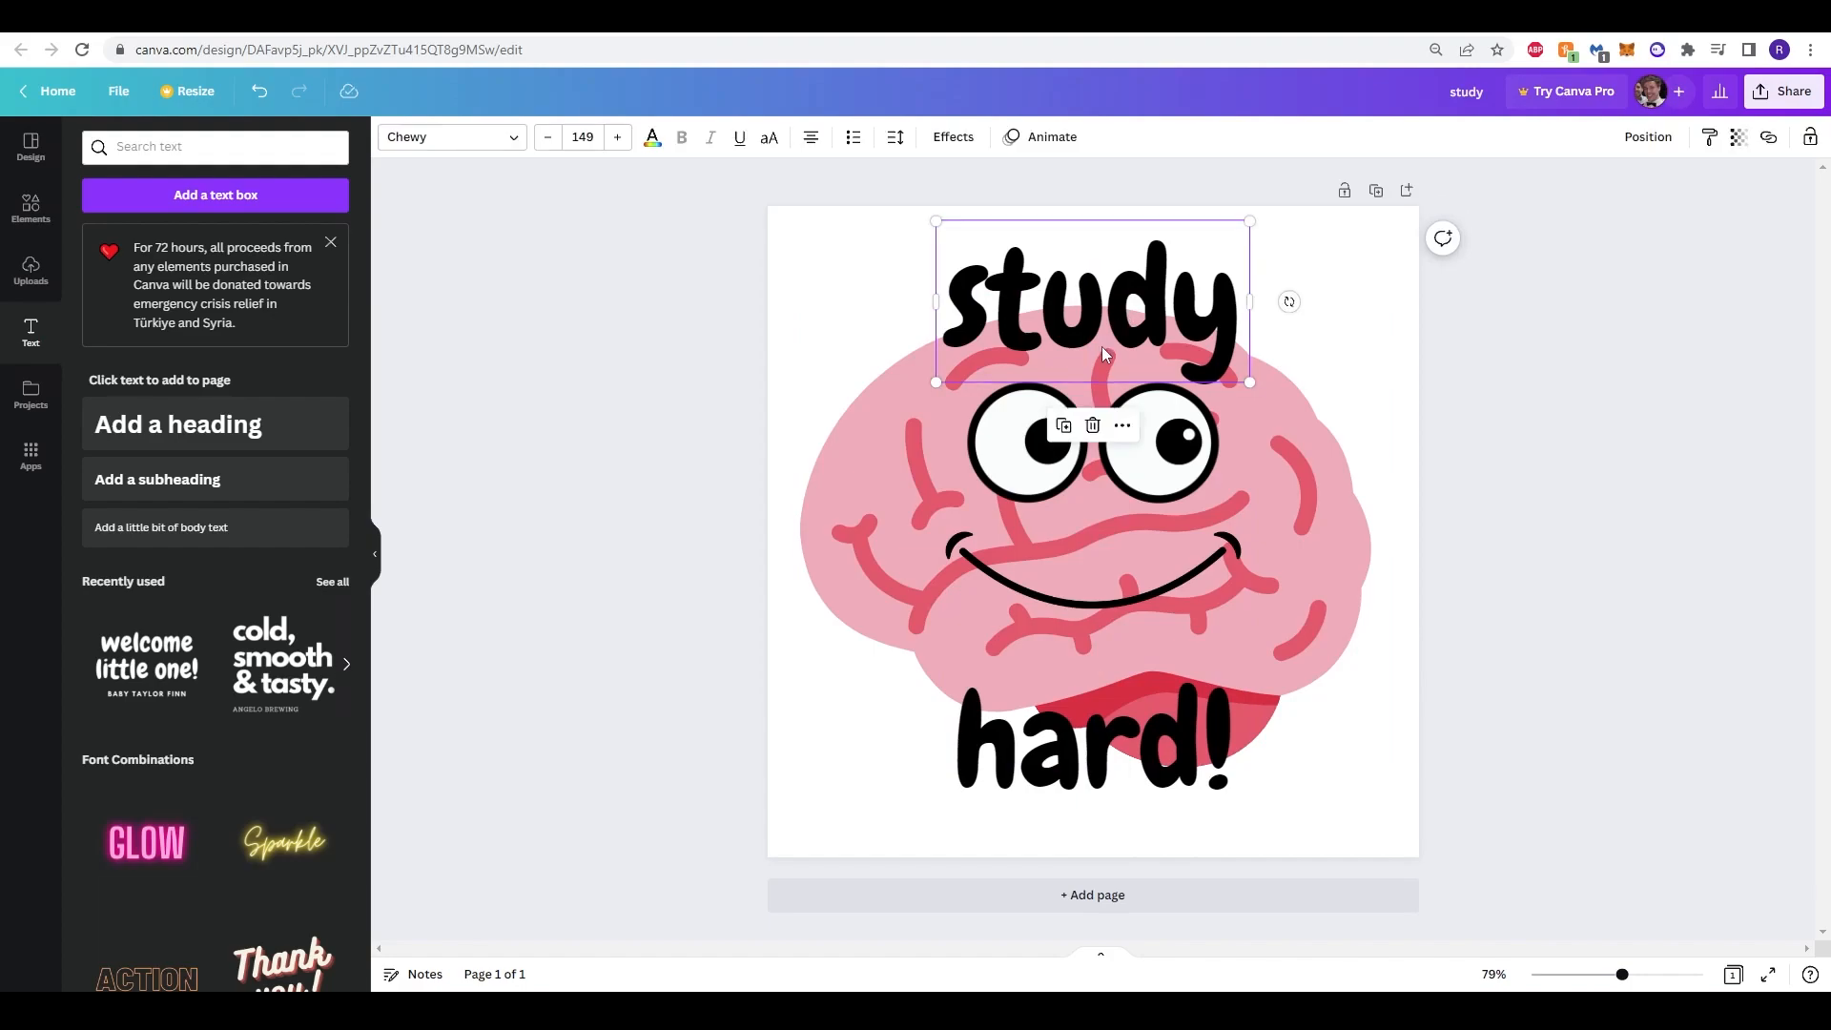
{"action": "mouse_move", "coordinate": [971, 172]}
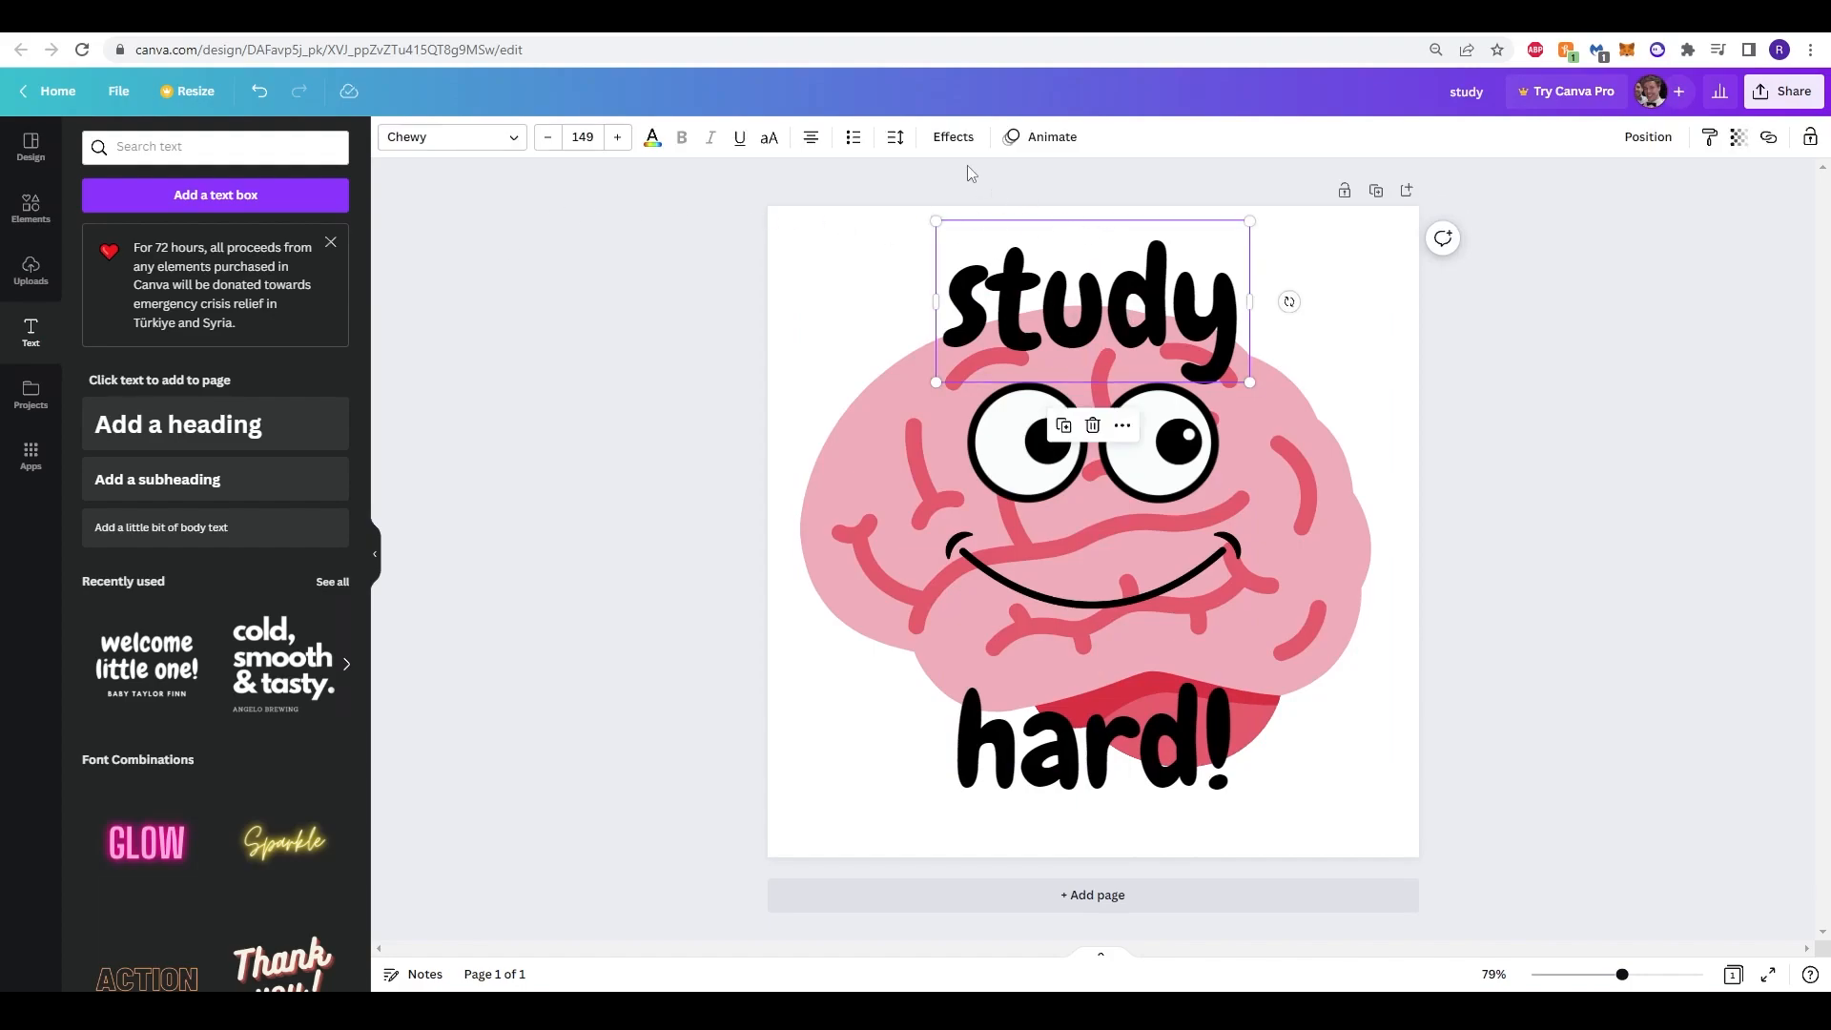
Step: Give 'study' a gentle Curve effect so it arches over the brain
{"action": "left_click", "coordinate": [952, 136]}
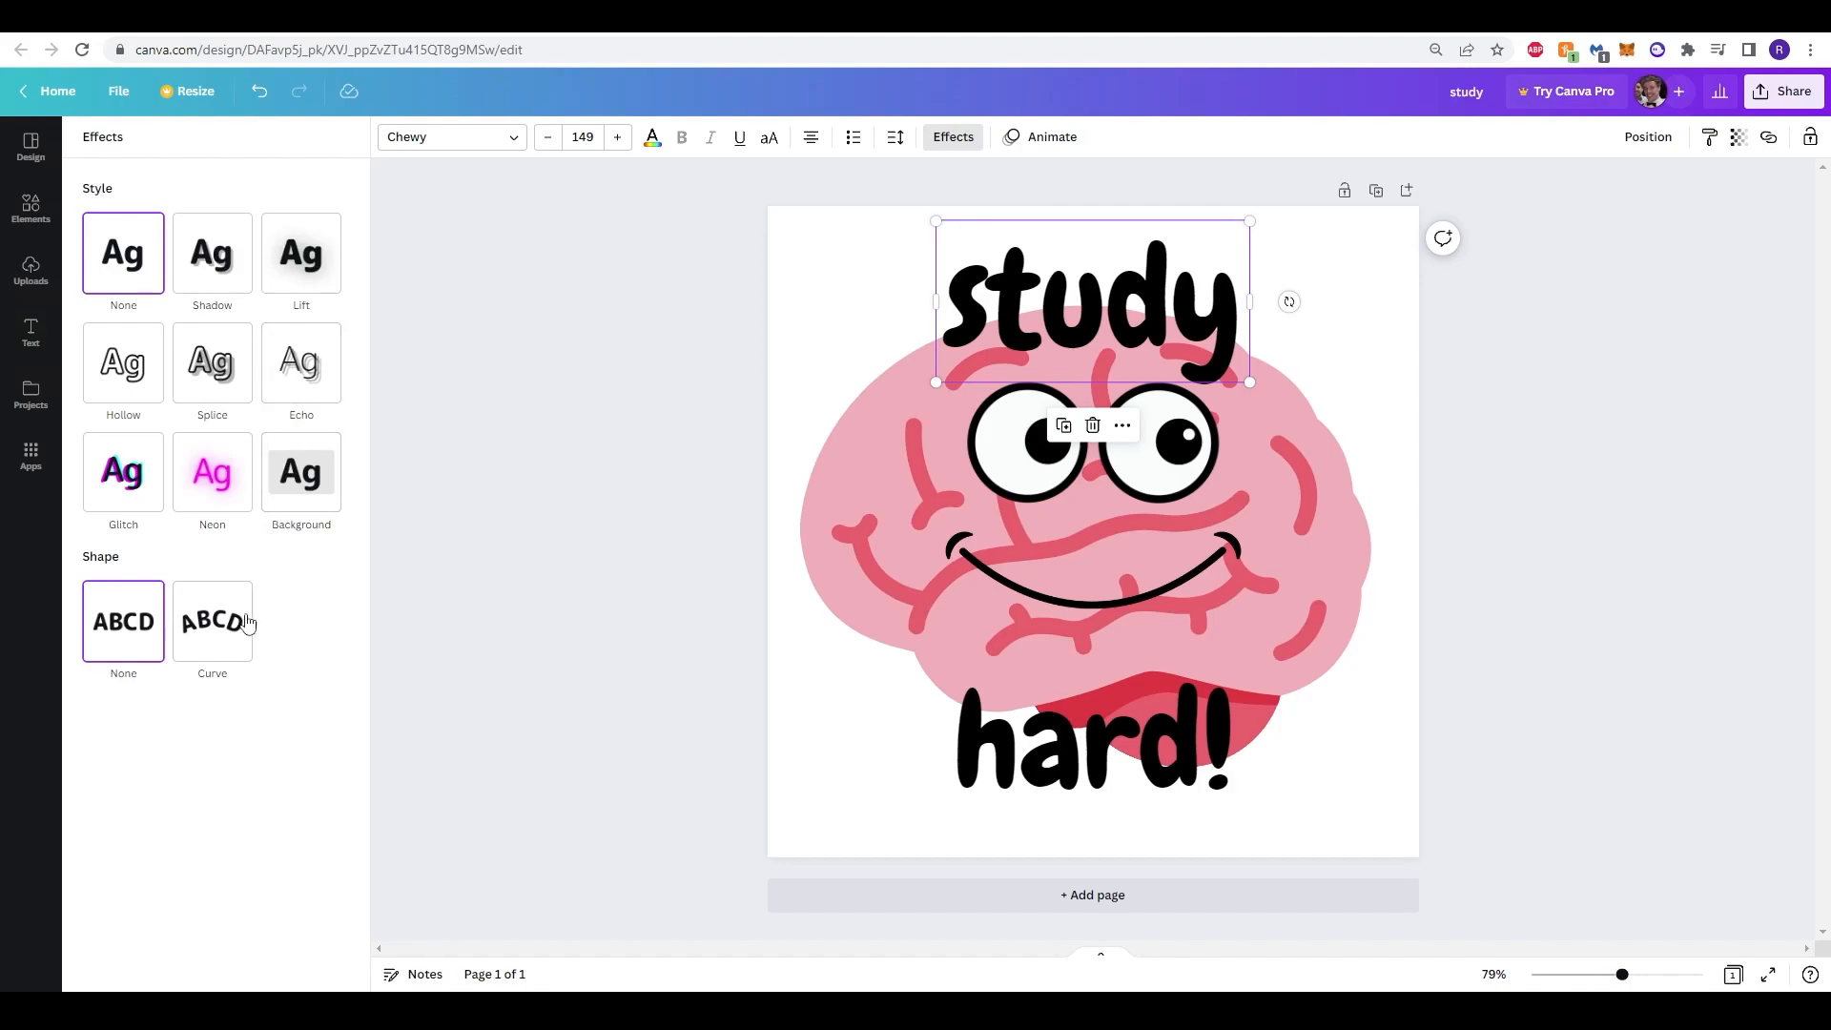
{"action": "left_click", "coordinate": [212, 620]}
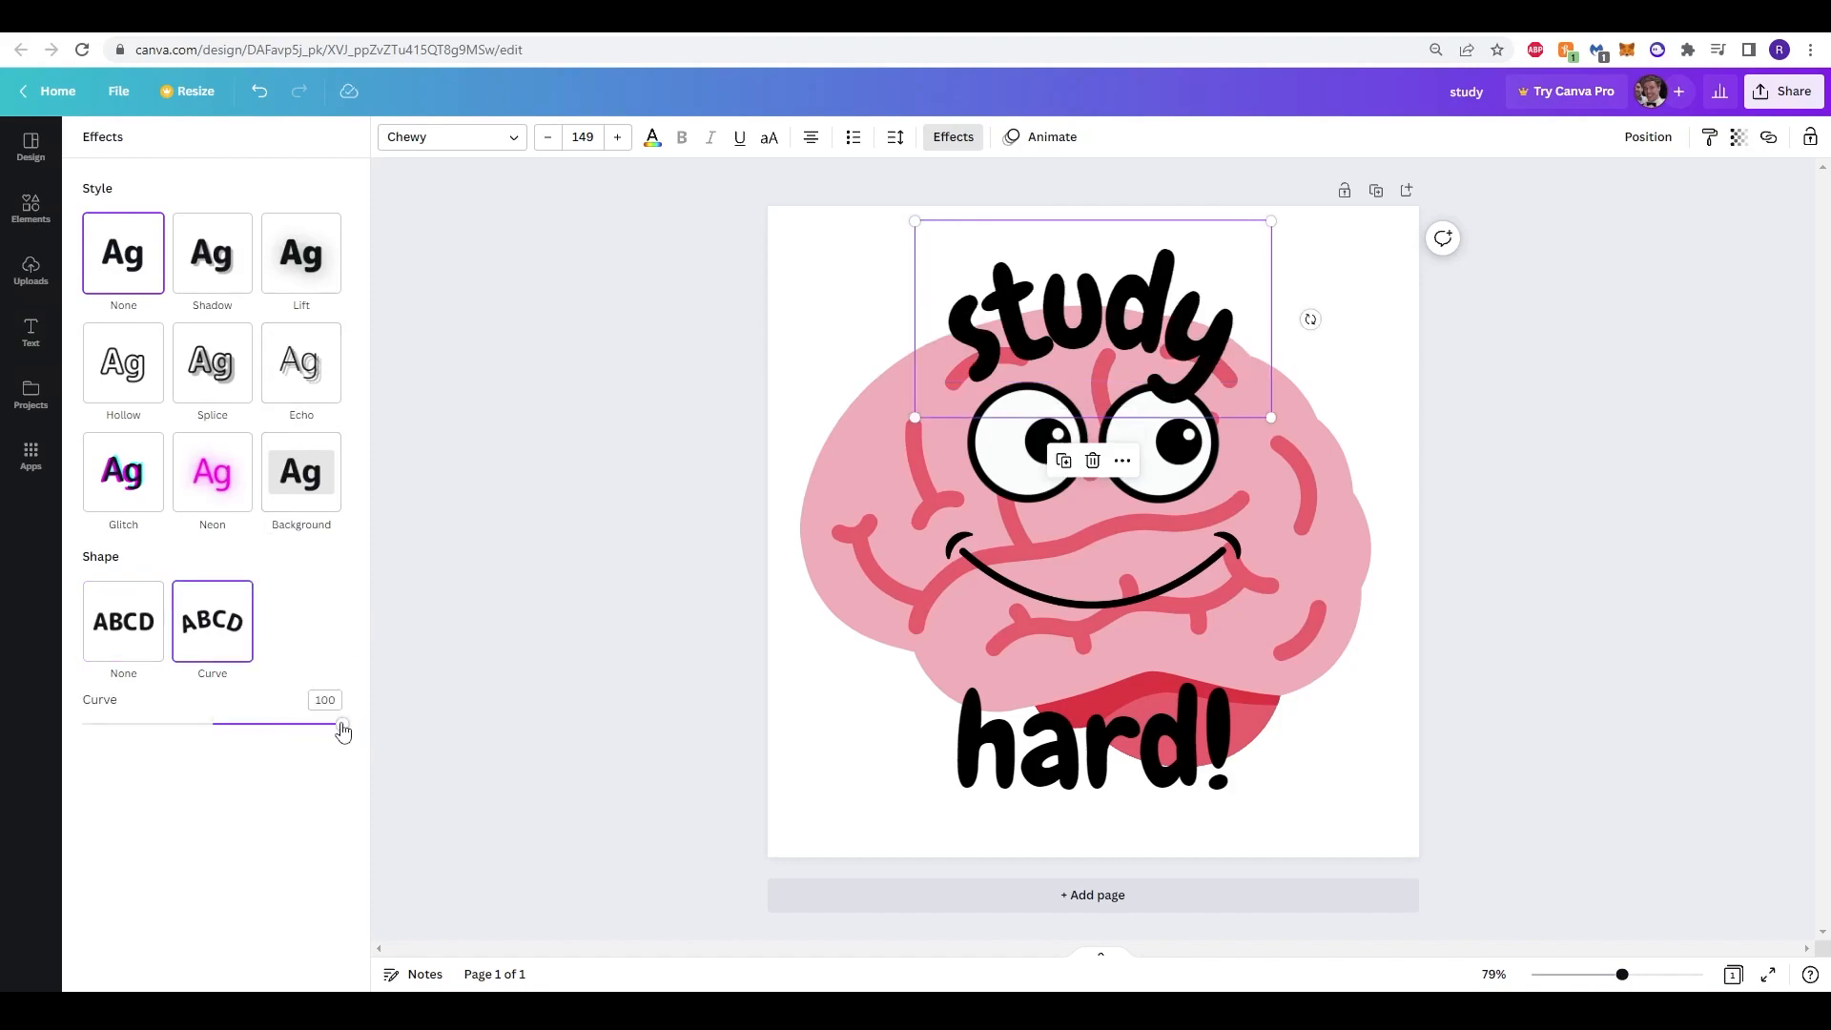
{"action": "left_click_drag", "start_coordinate": [342, 724], "coordinate": [212, 724]}
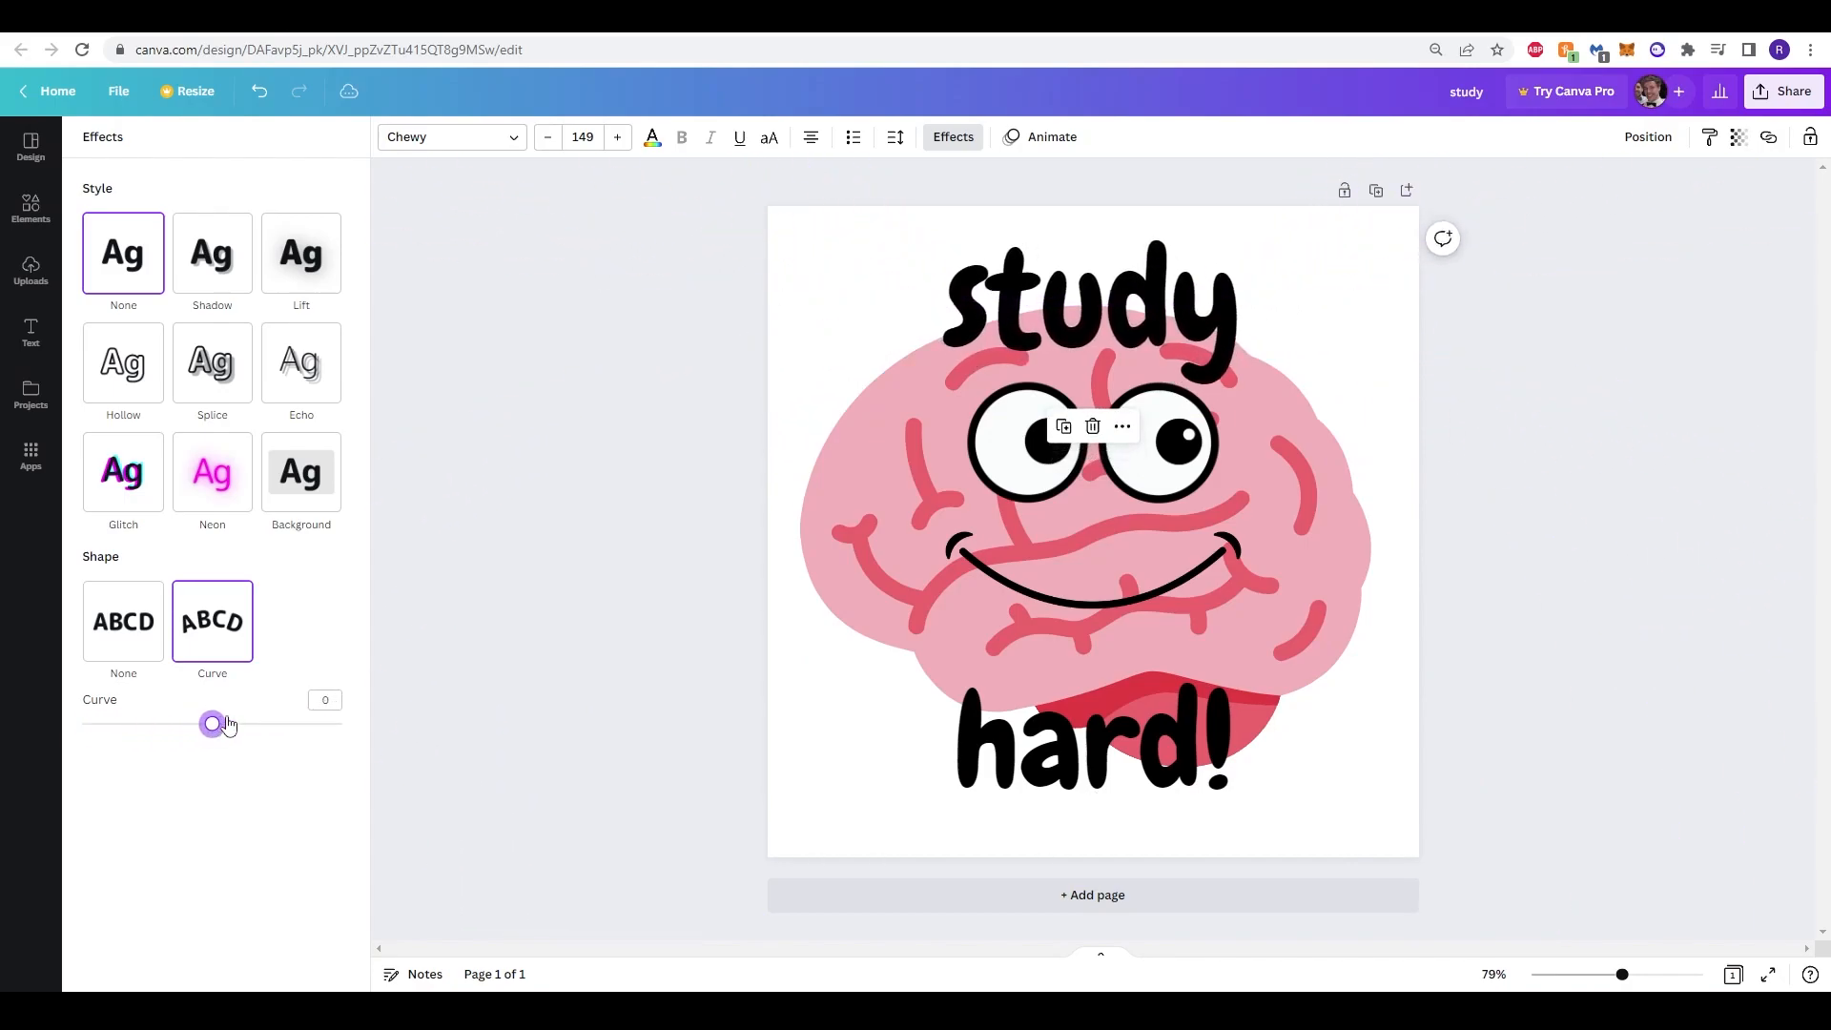
{"action": "left_click_drag", "start_coordinate": [212, 723], "coordinate": [342, 723]}
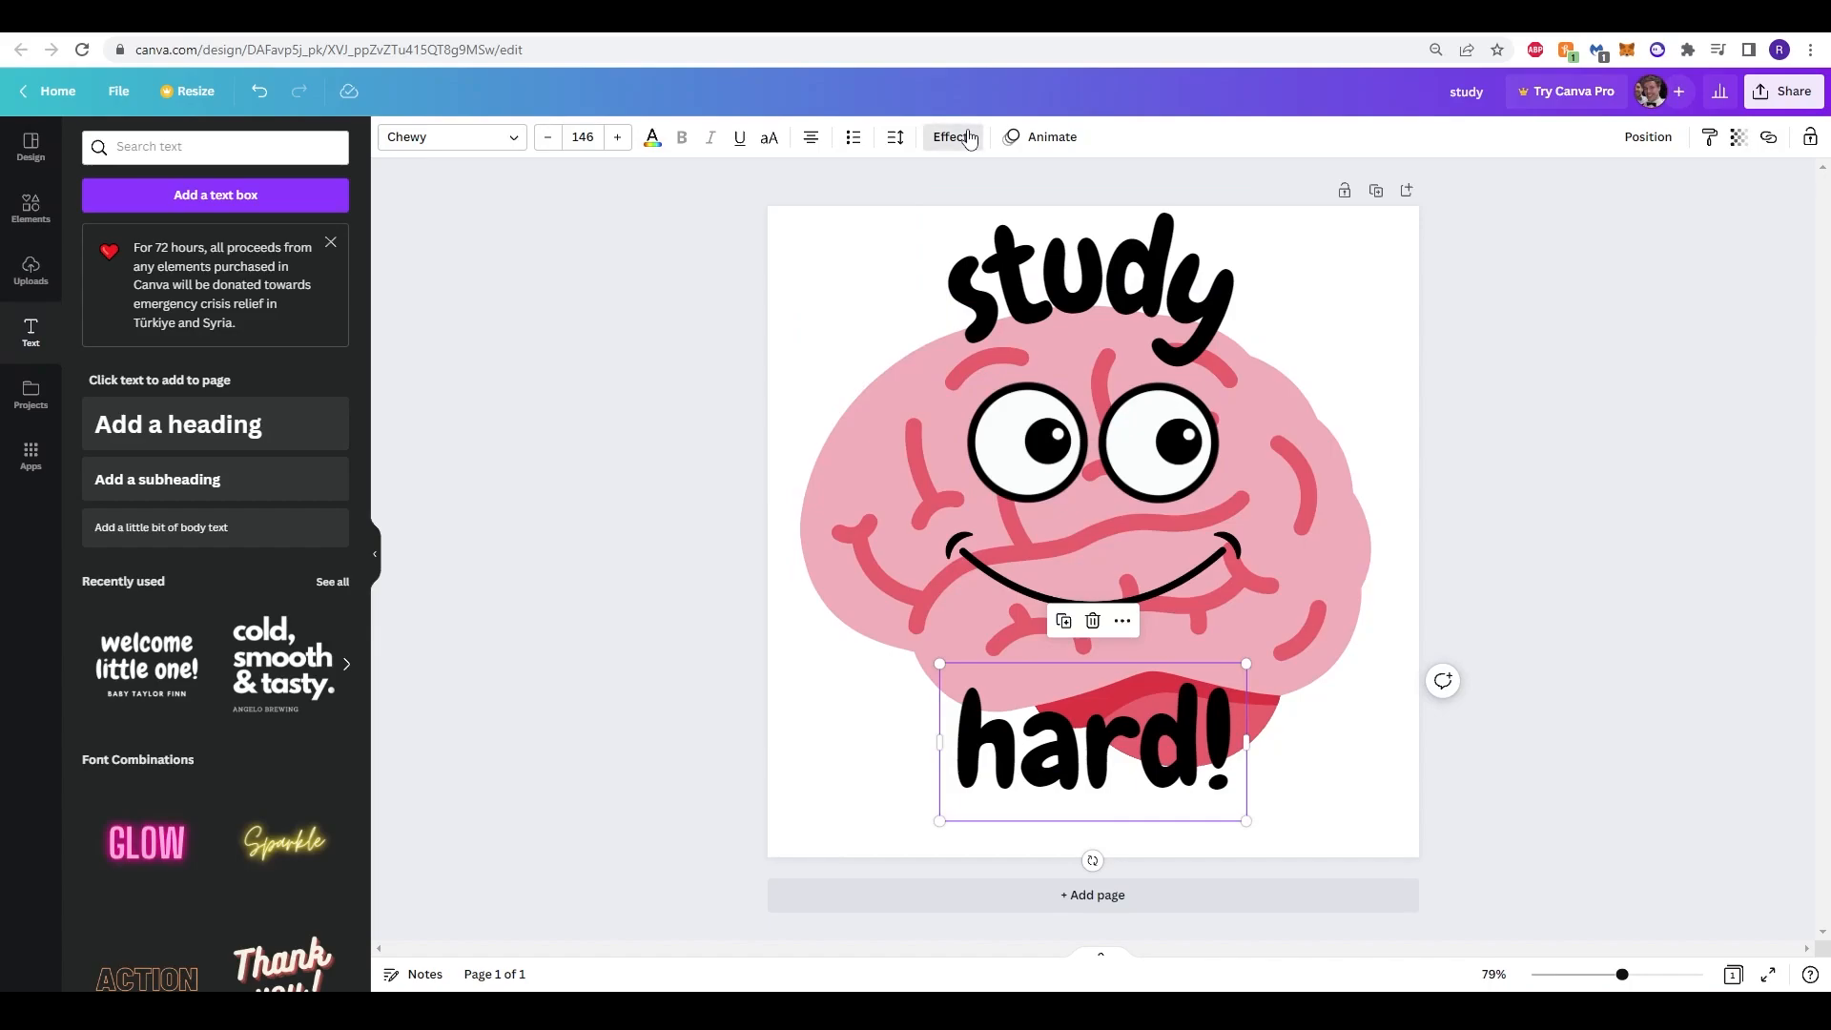
{"action": "left_click", "coordinate": [952, 136]}
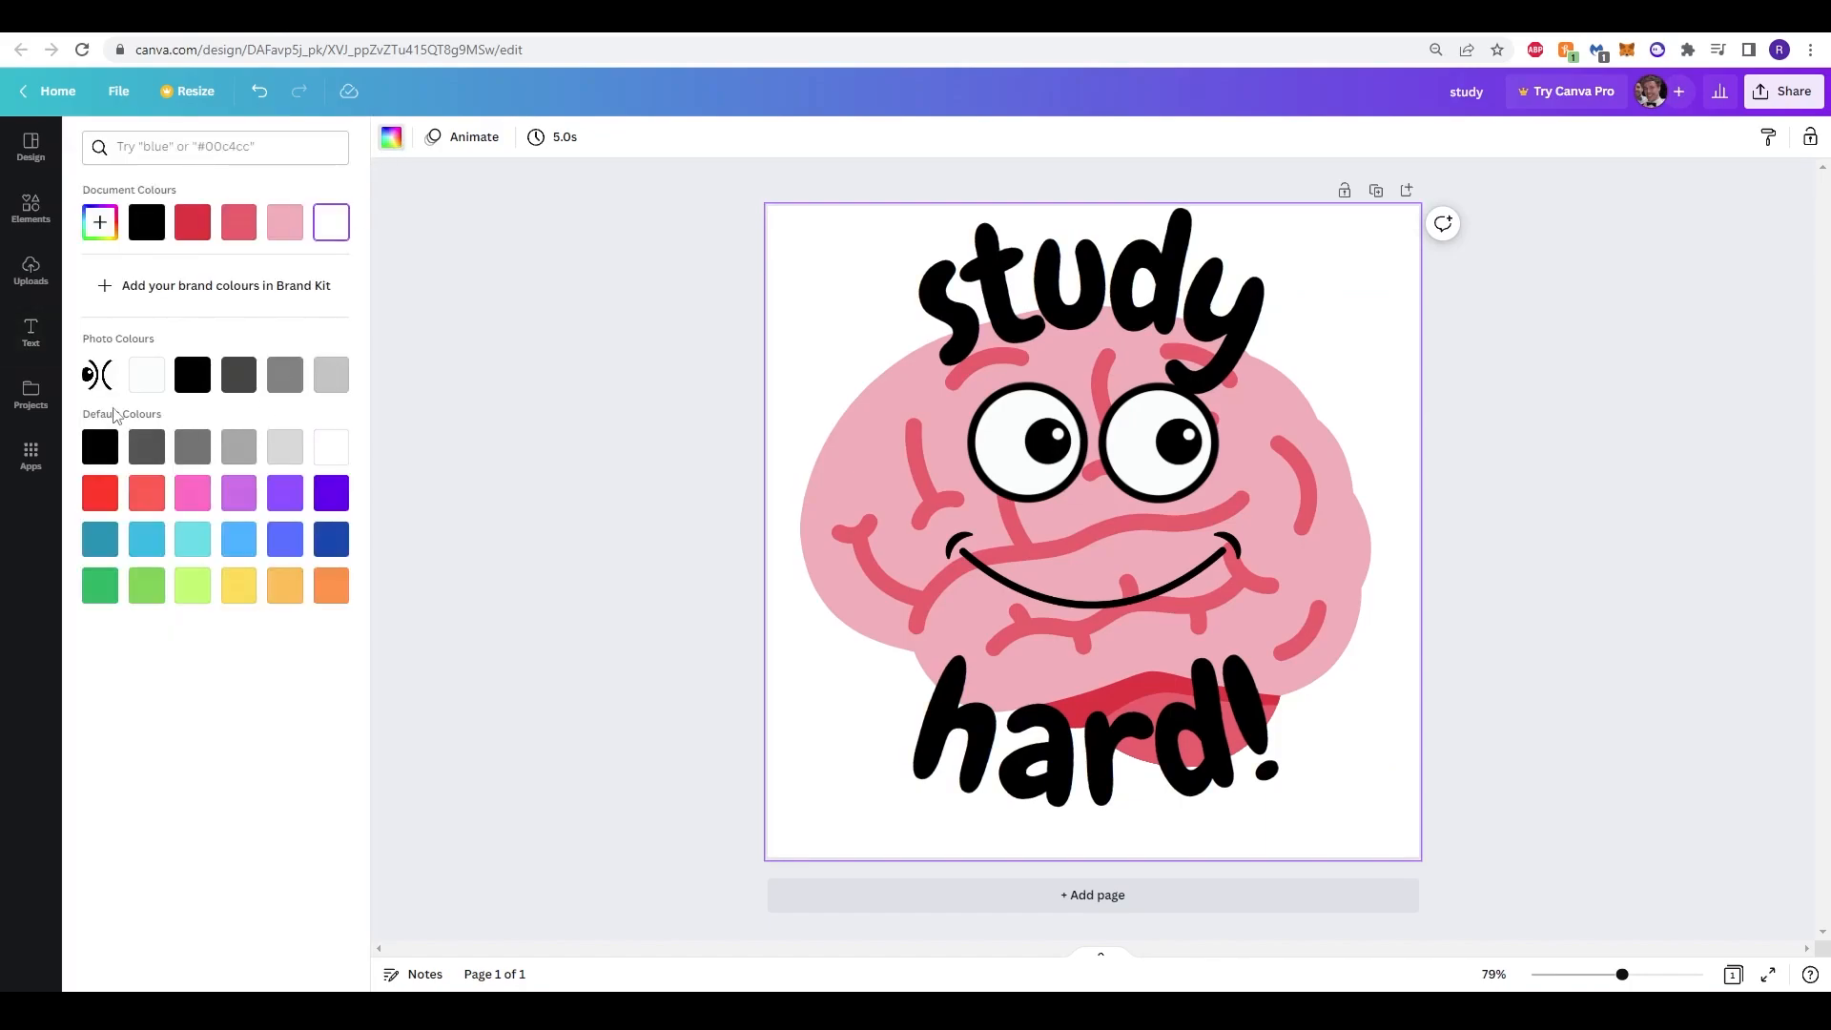
Step: Set the page background to the custom light sky blue #94DCFF
{"action": "left_click", "coordinate": [1086, 292]}
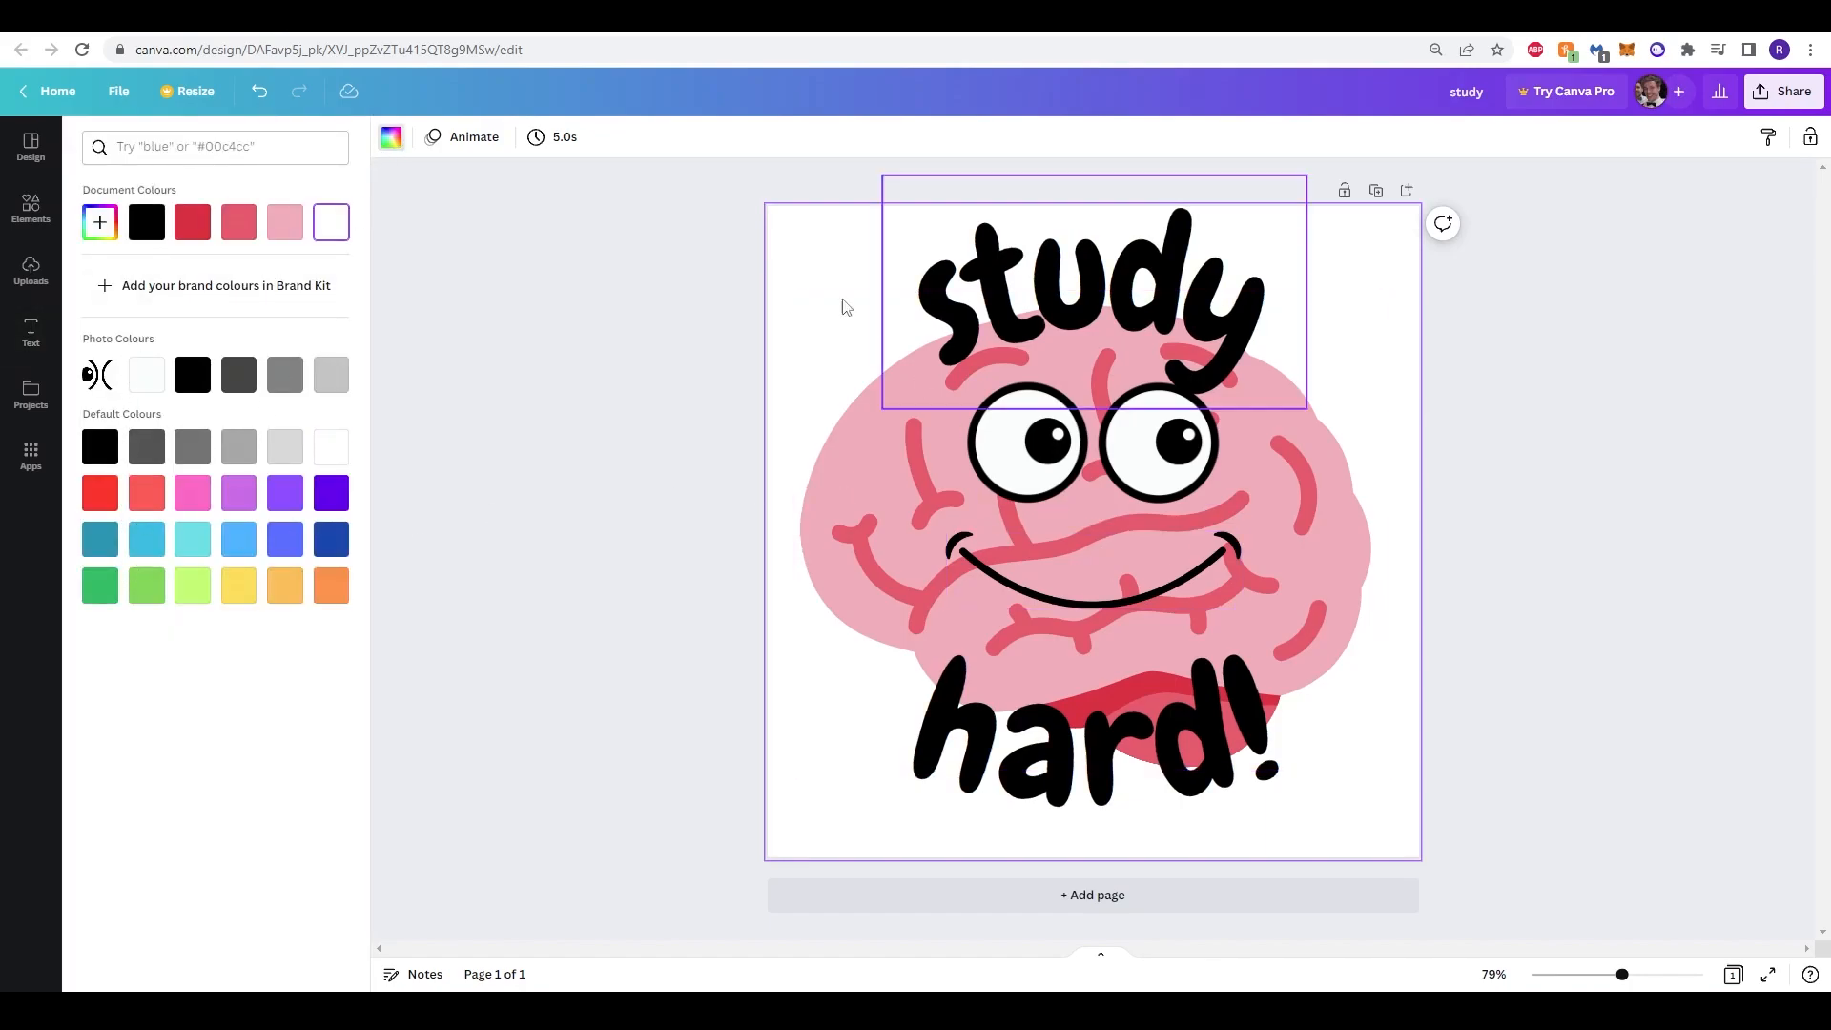
{"action": "left_click", "coordinate": [100, 222]}
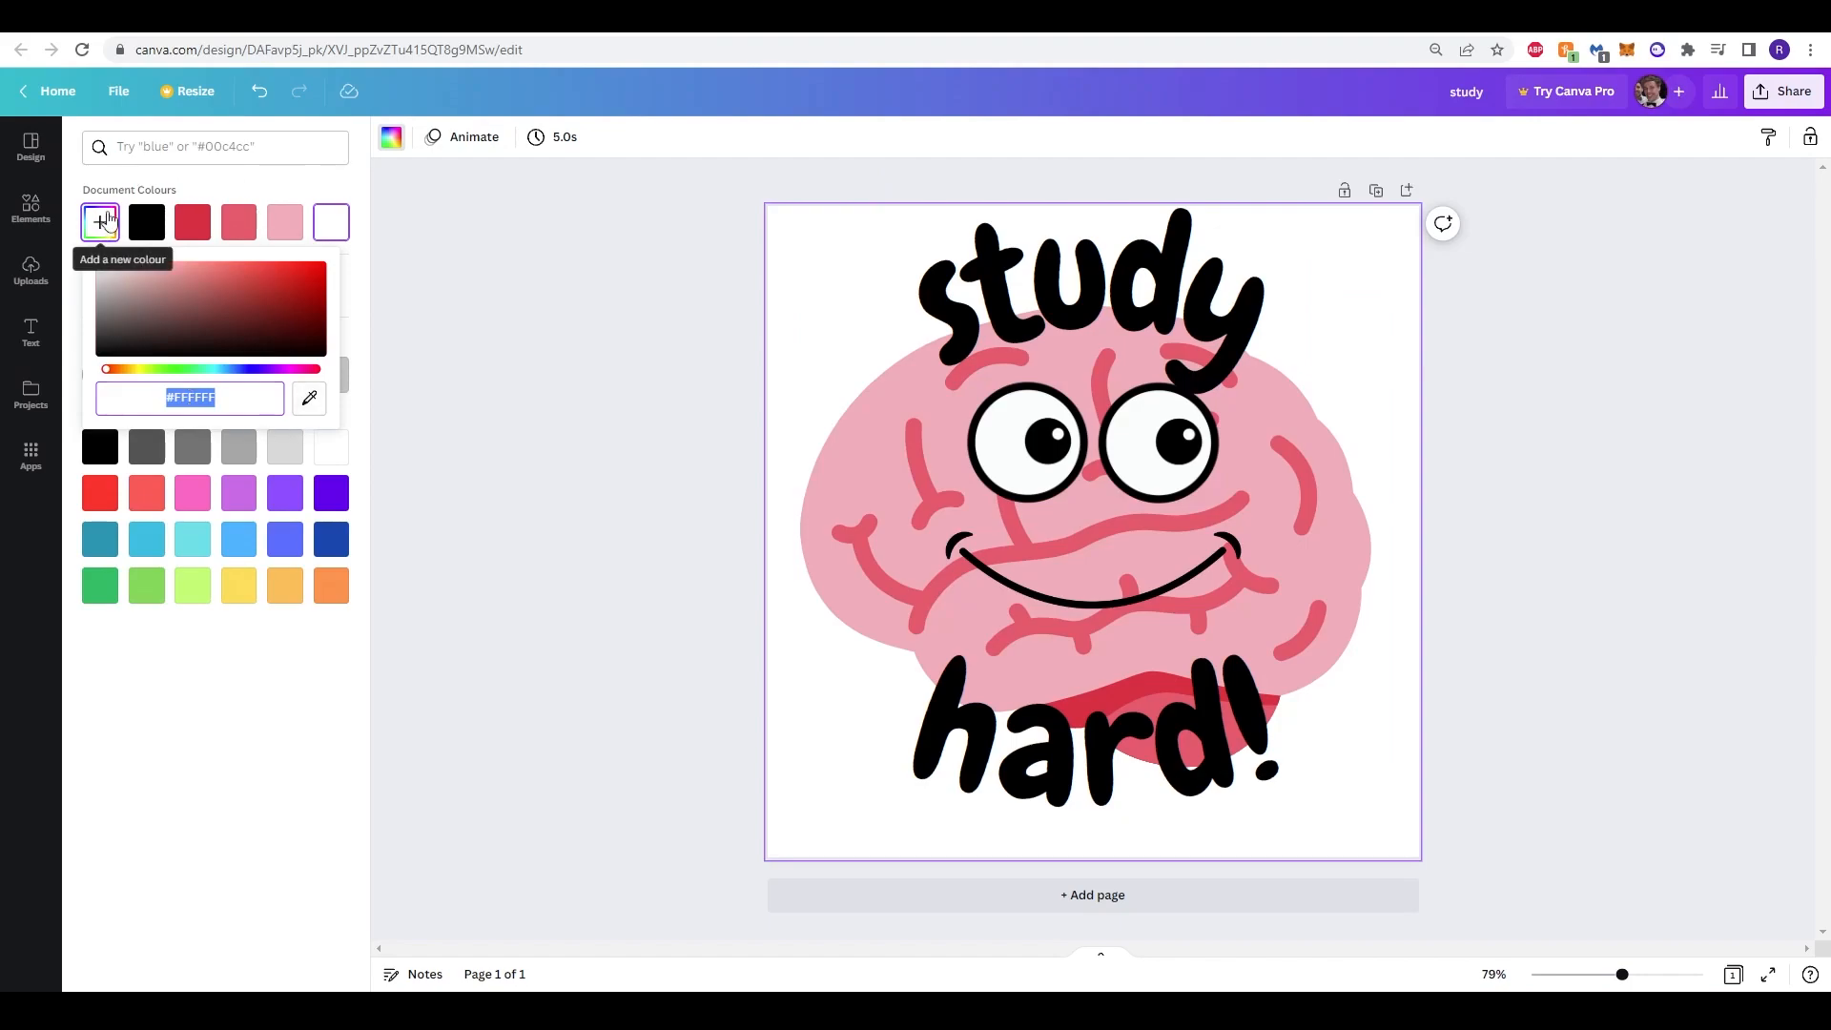
{"action": "left_click", "coordinate": [173, 309]}
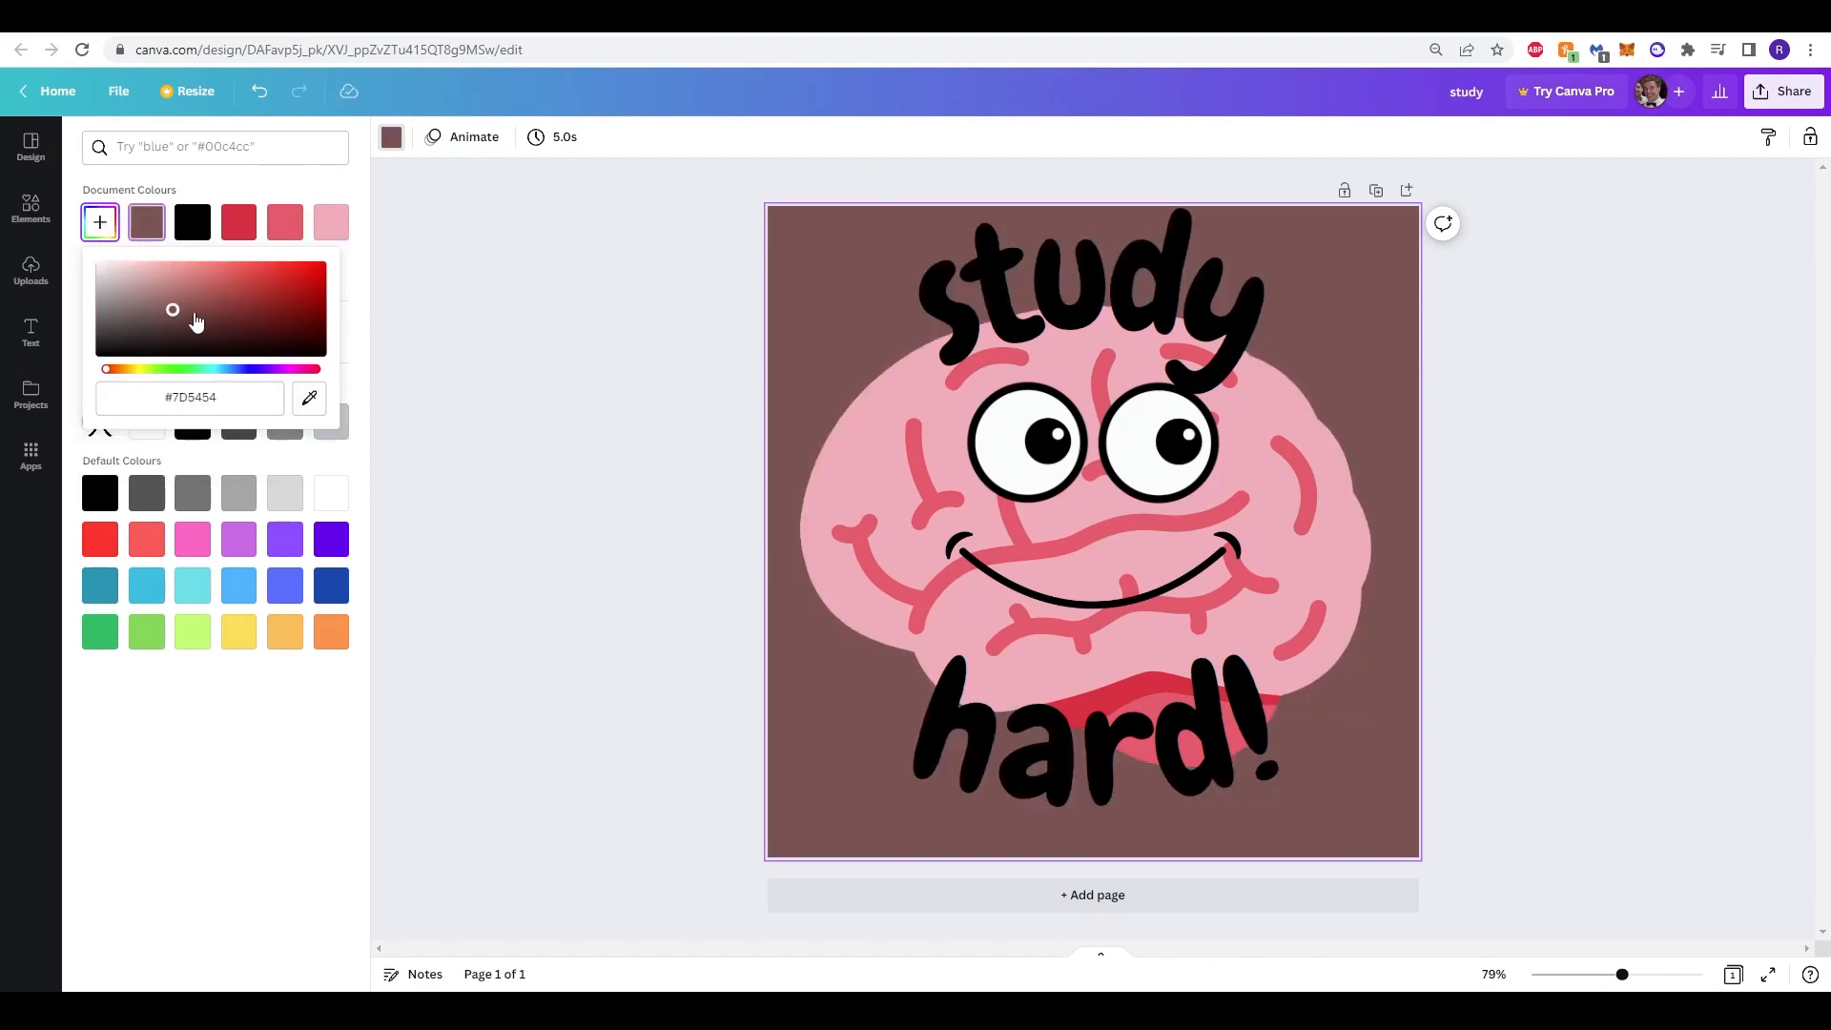
{"action": "left_click_drag", "start_coordinate": [172, 308], "coordinate": [231, 313]}
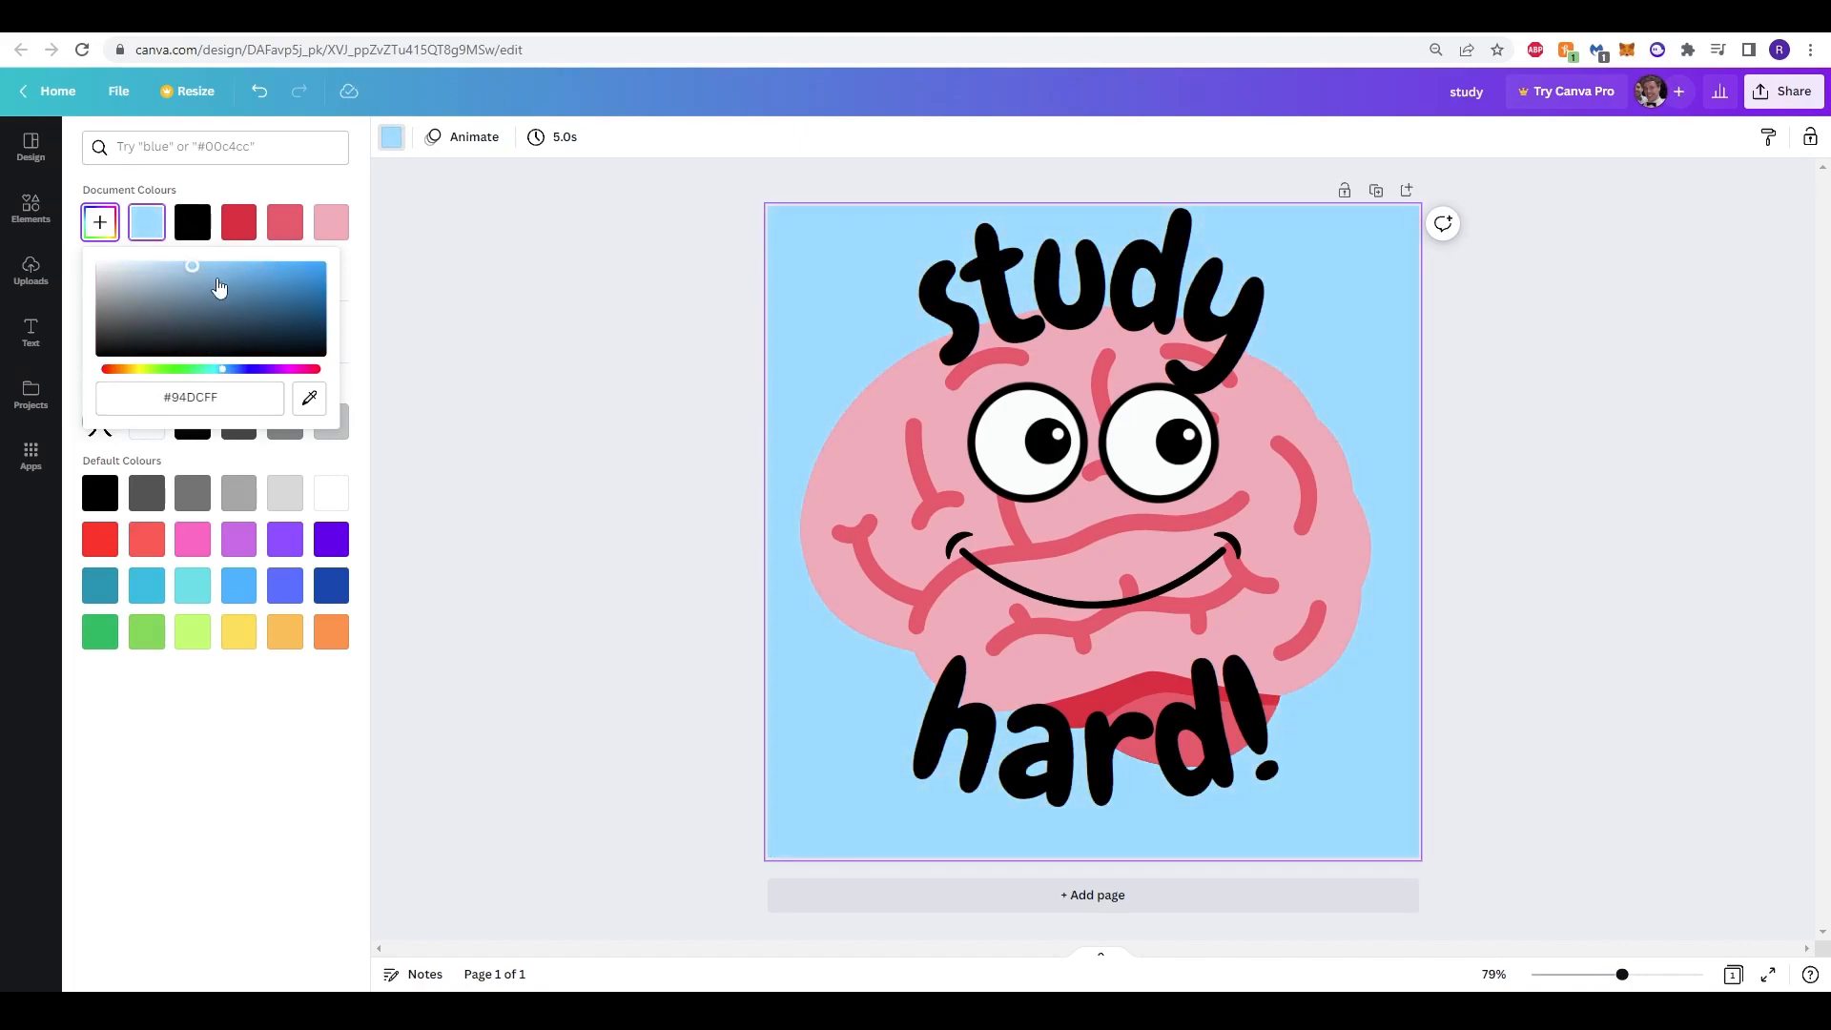
{"action": "left_click", "coordinate": [30, 333]}
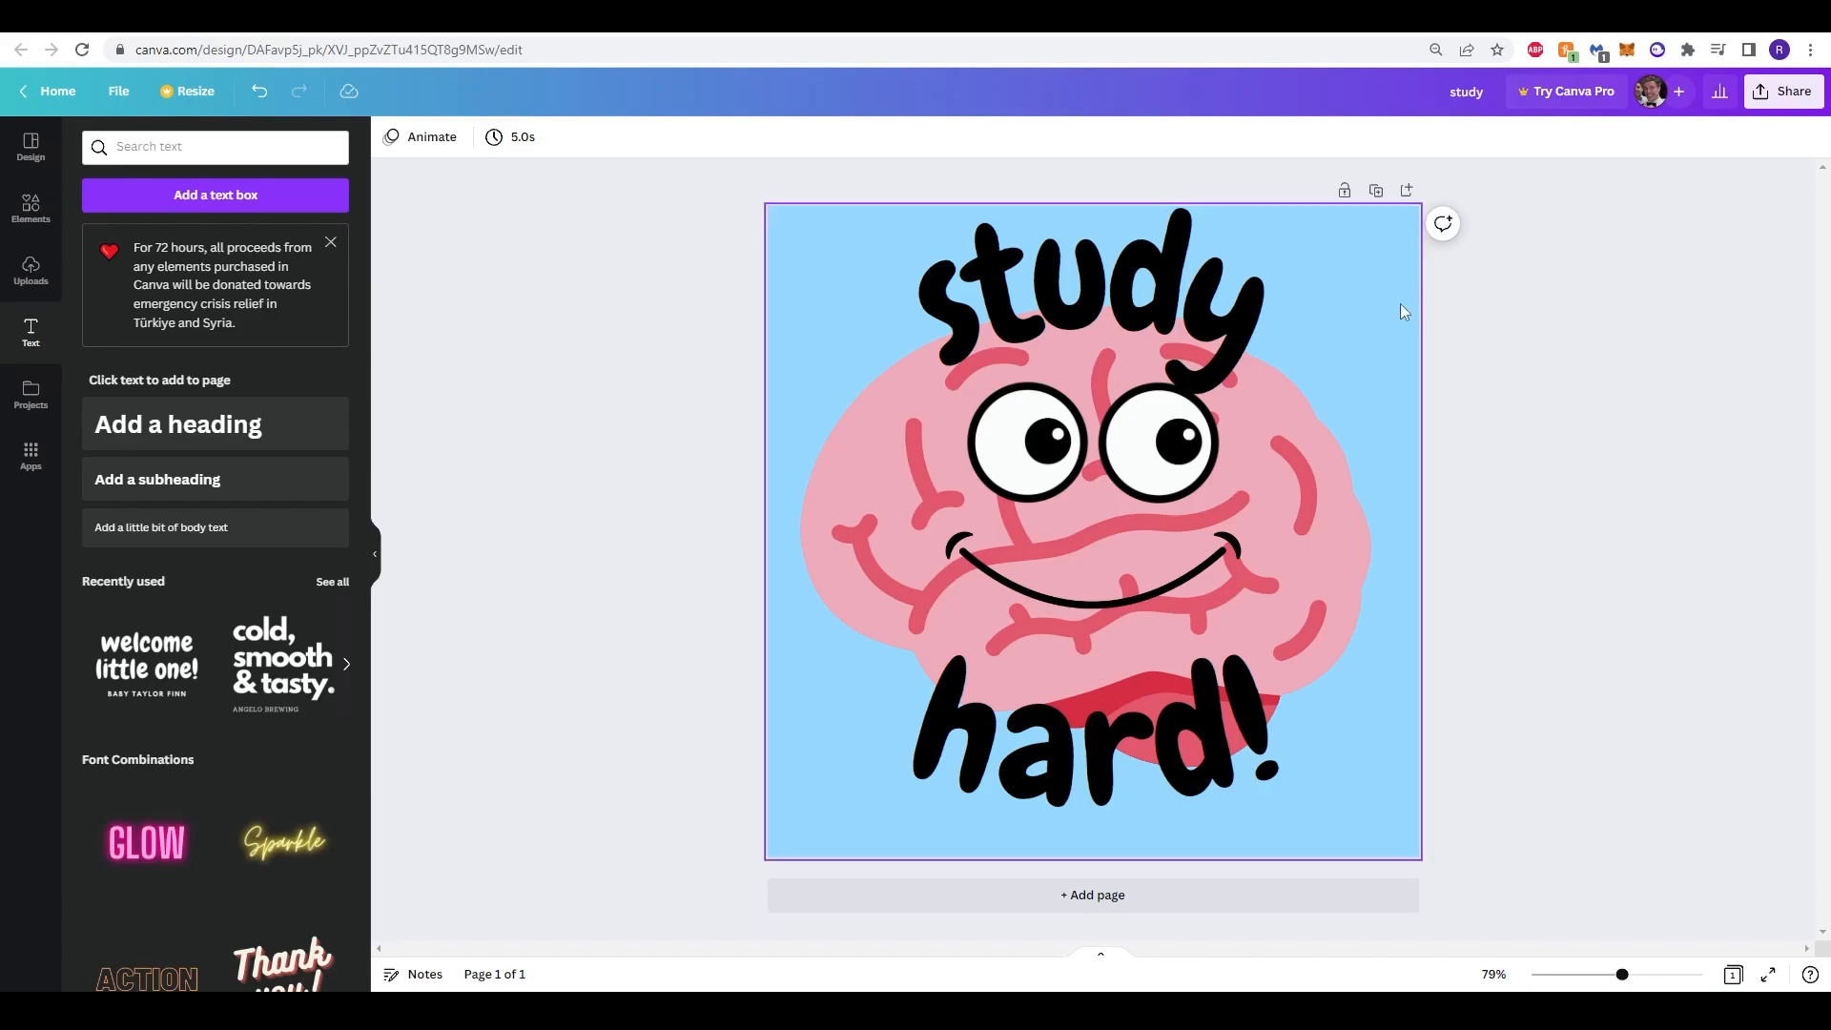
{"action": "mouse_move", "coordinate": [1414, 274]}
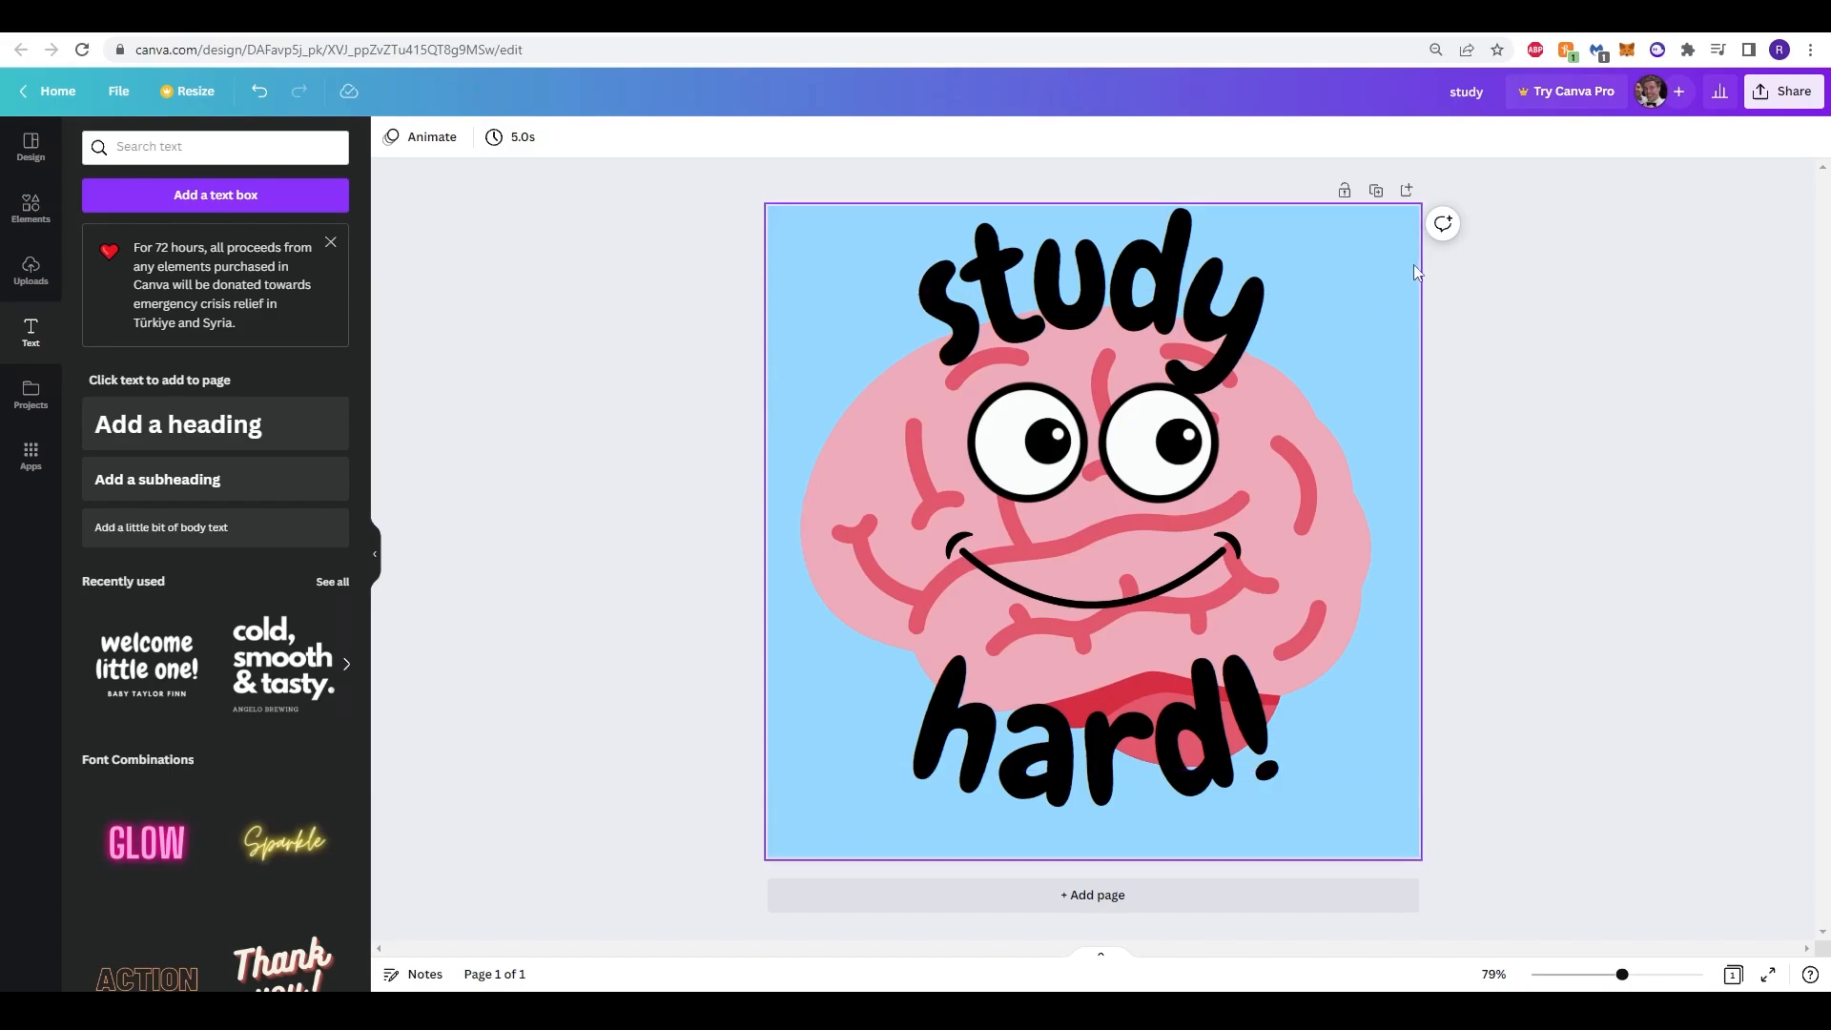
Step: Open the download options and set the file type to PNG
{"action": "left_click", "coordinate": [1782, 92]}
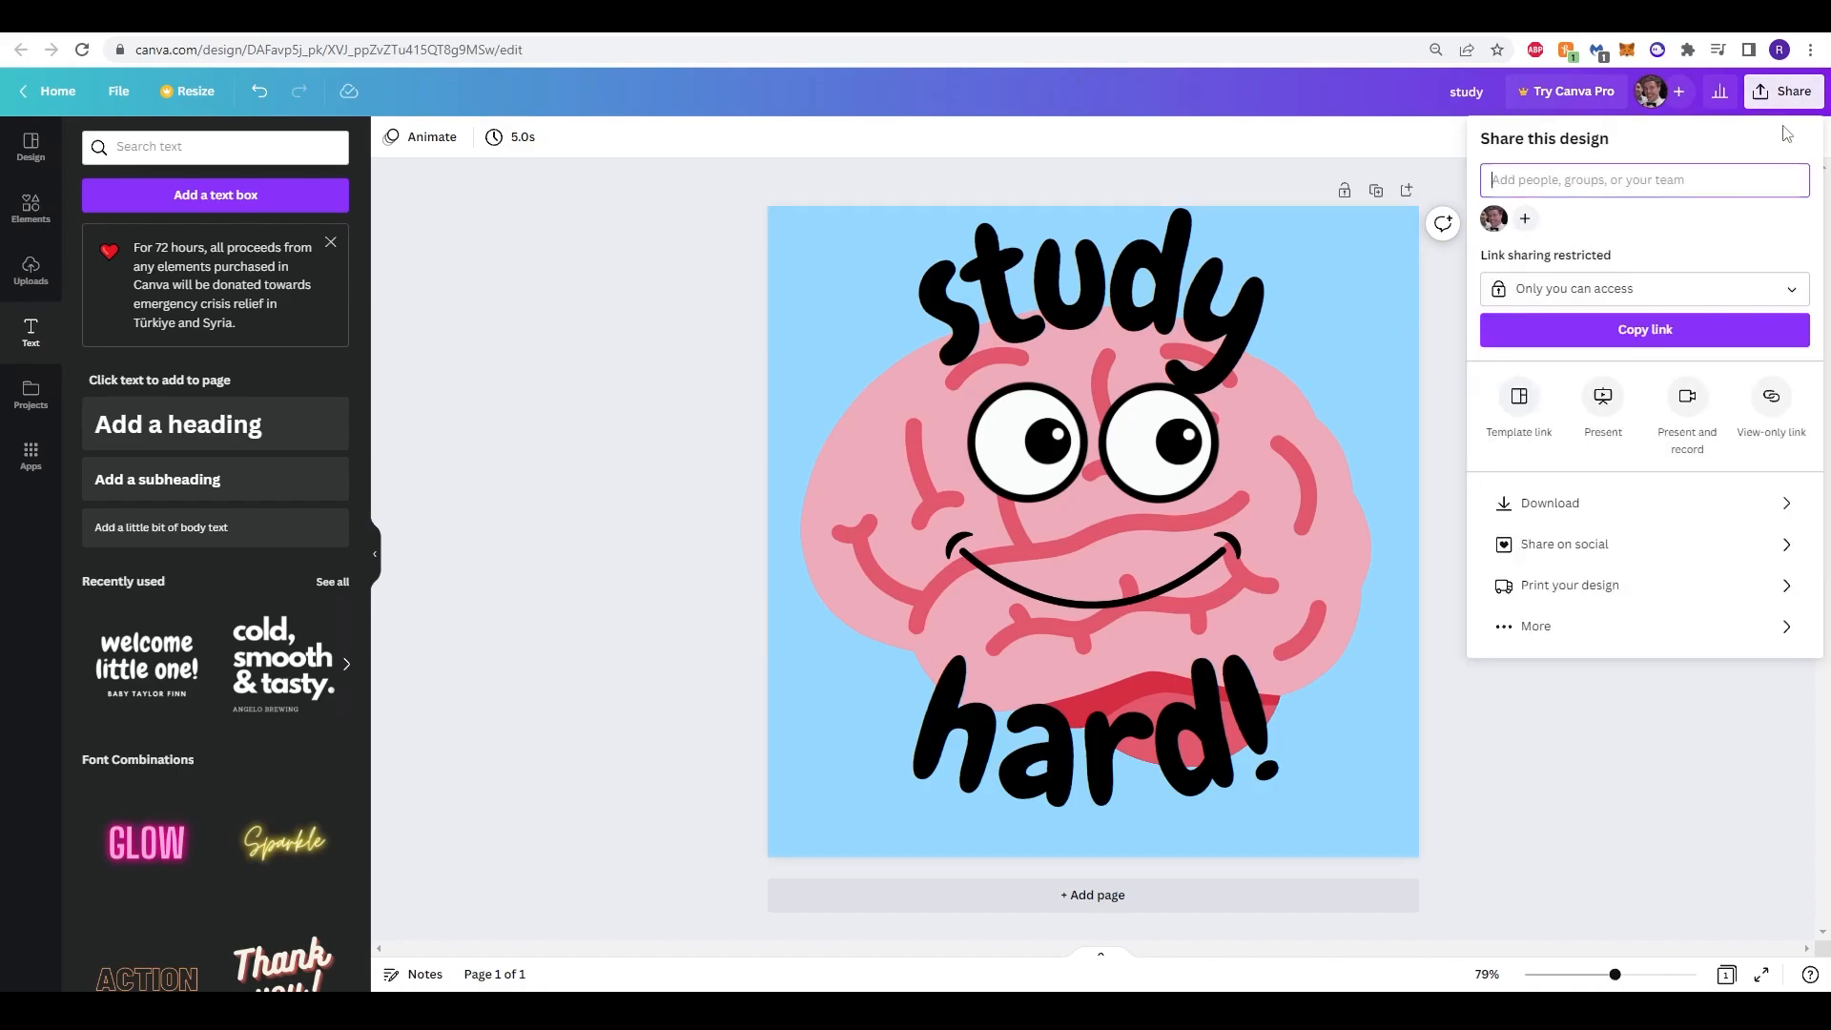
{"action": "left_click", "coordinate": [1550, 508]}
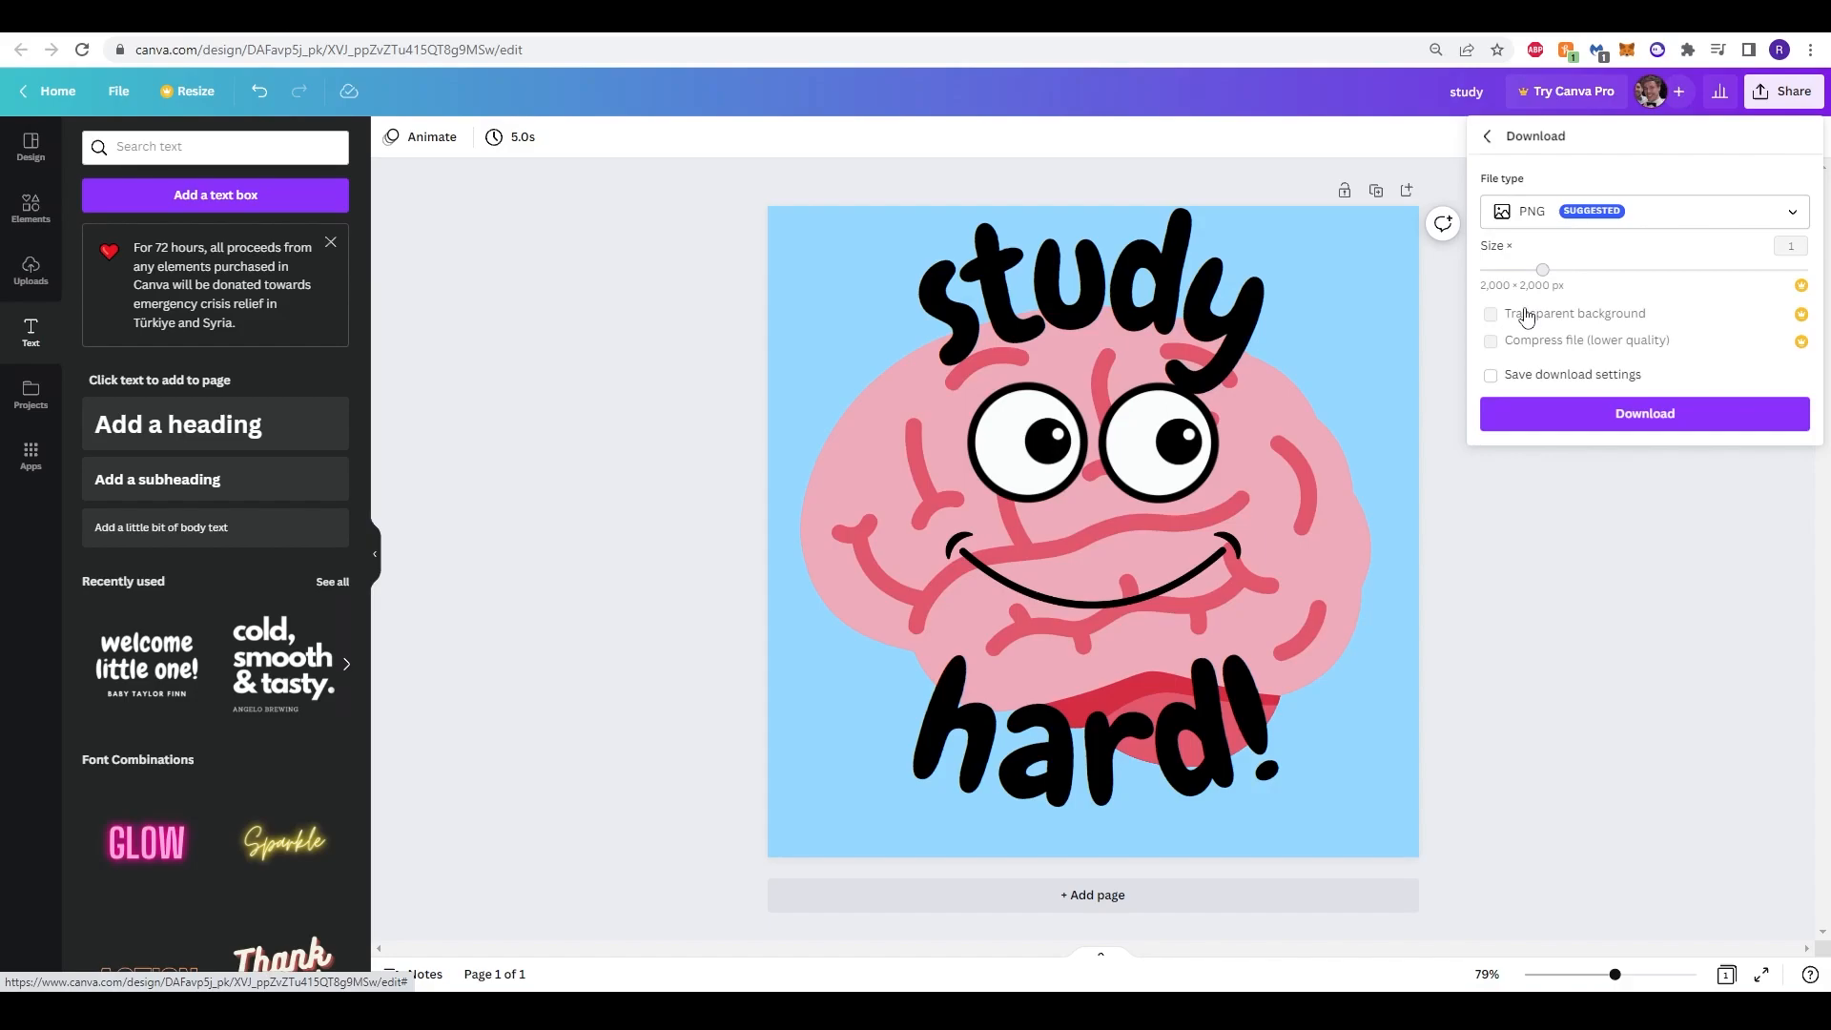
{"action": "left_click", "coordinate": [1489, 375]}
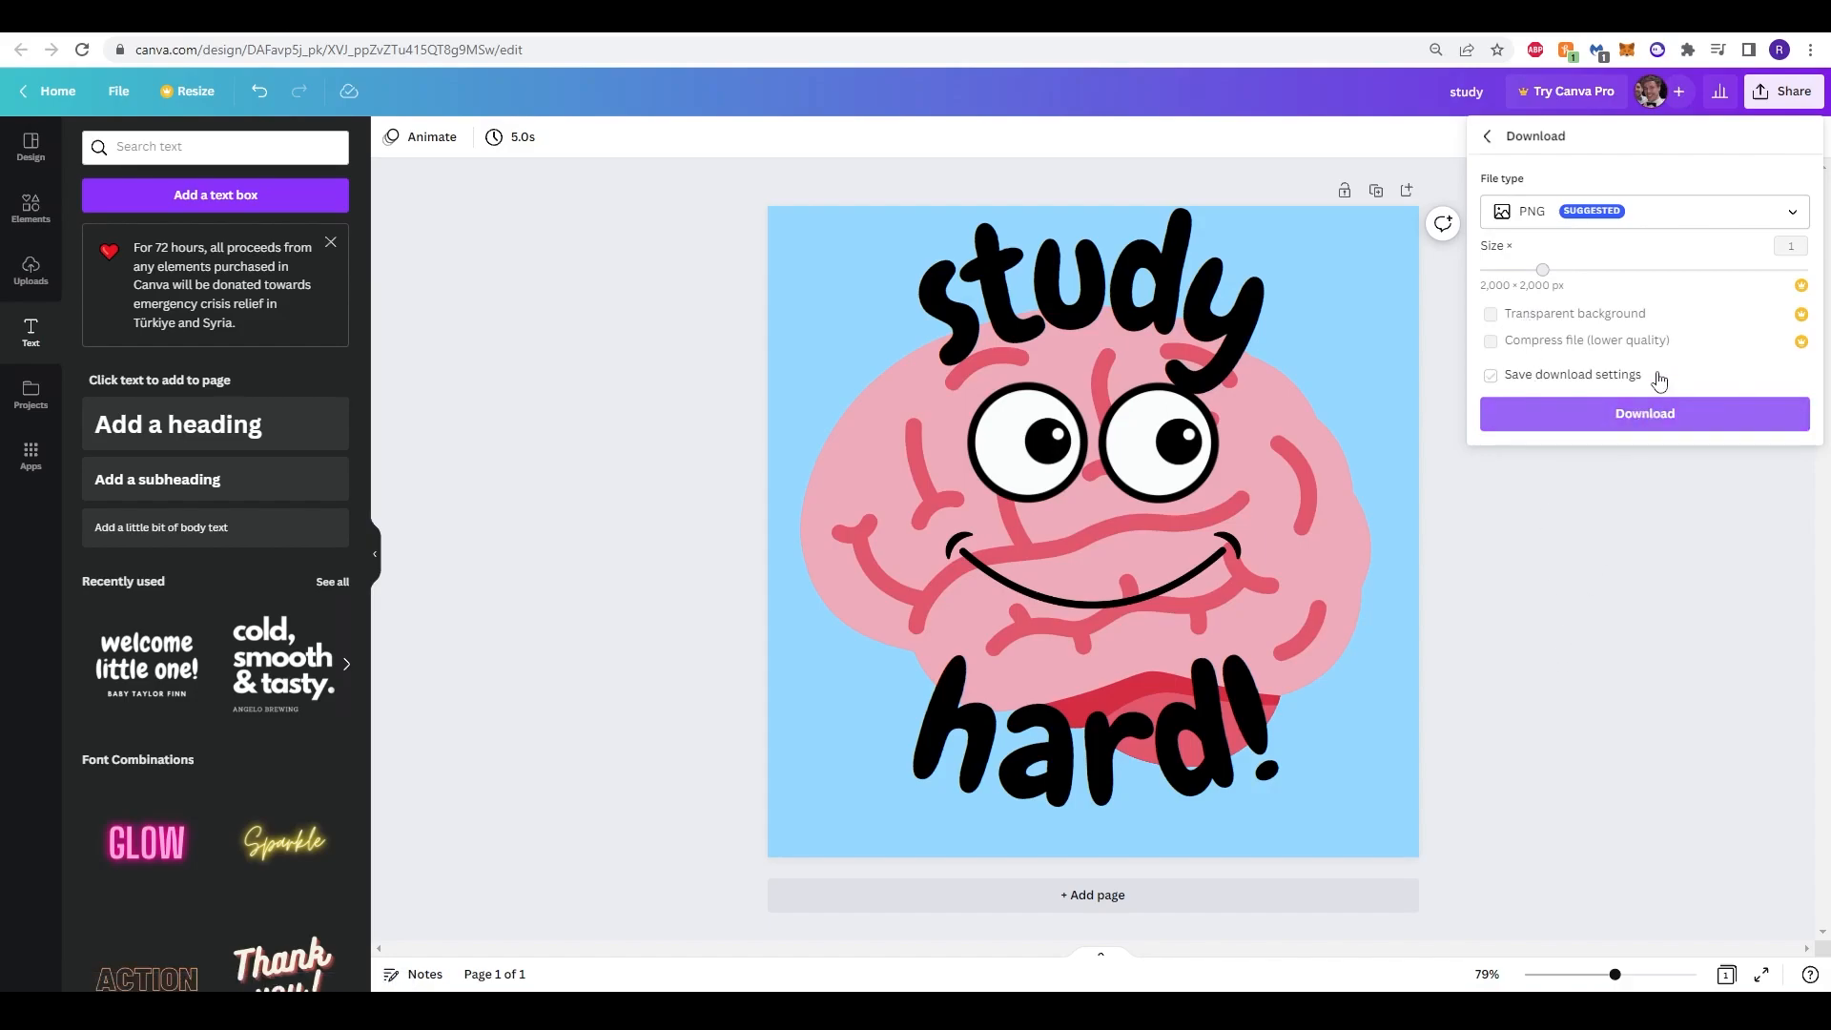
{"action": "left_click", "coordinate": [1492, 380]}
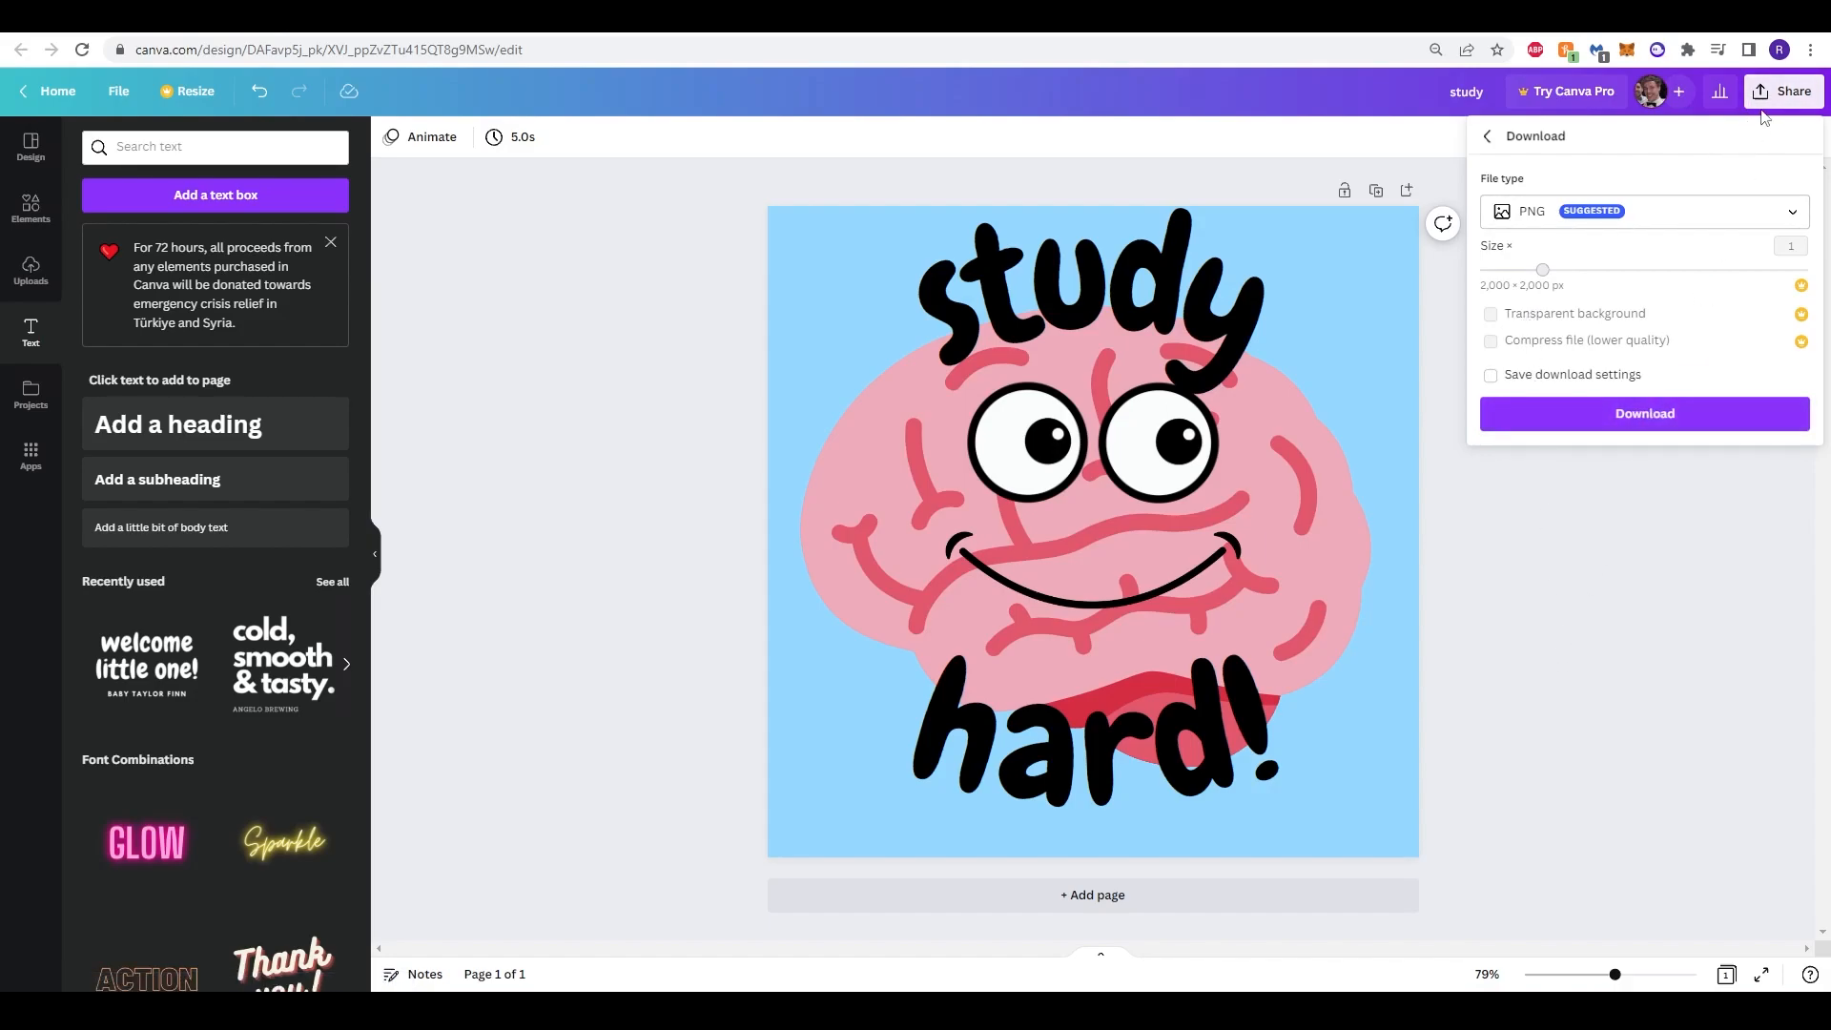
{"action": "left_click", "coordinate": [1487, 137]}
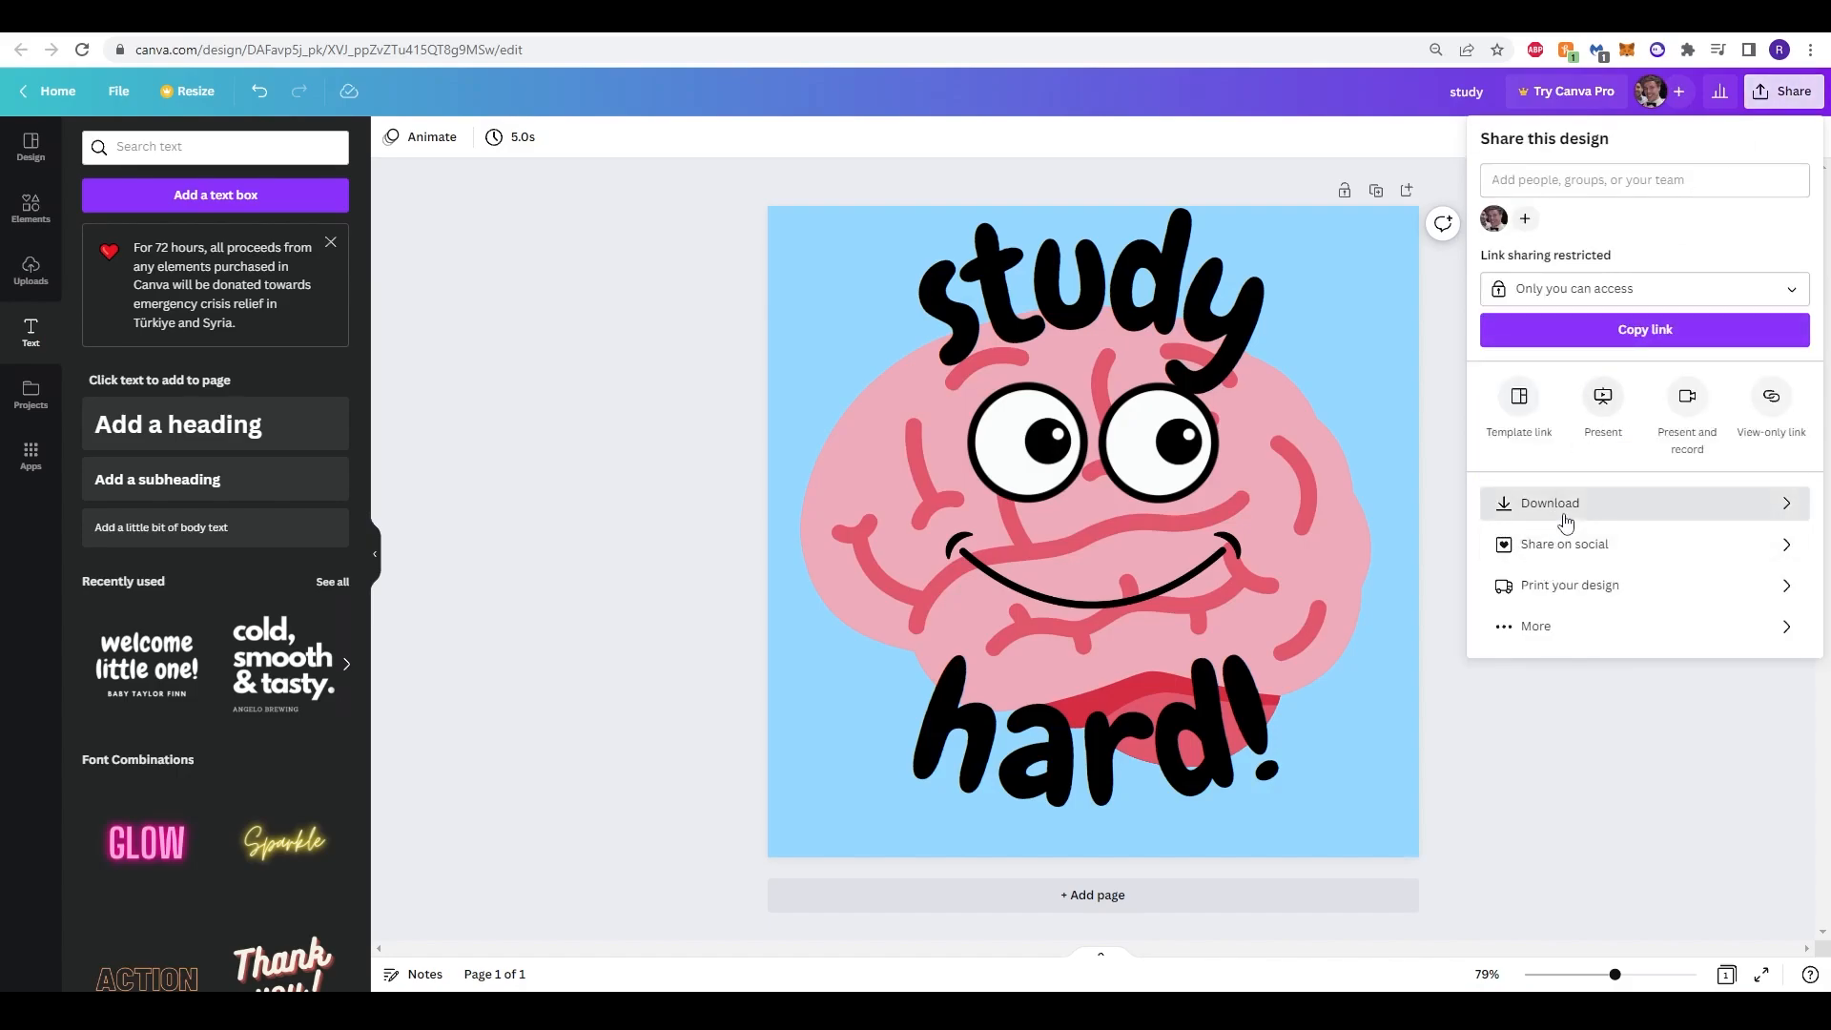
{"action": "left_click", "coordinate": [1550, 504]}
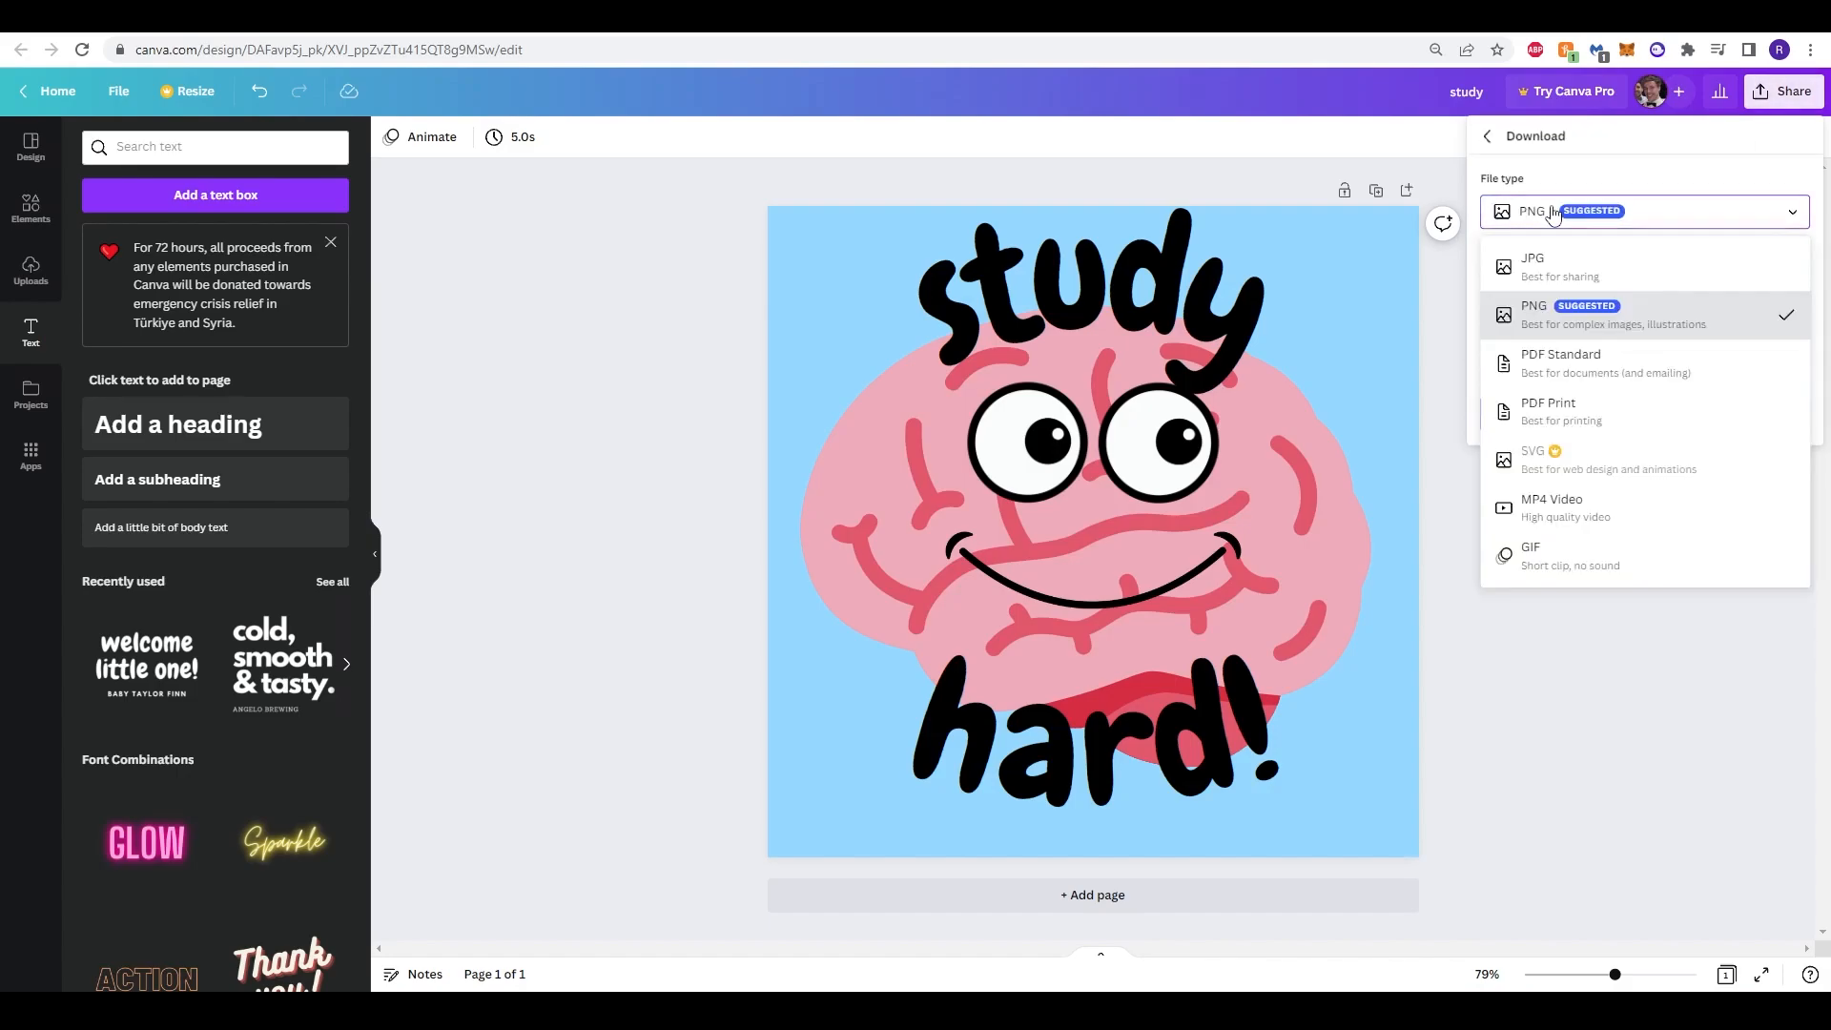
{"action": "left_click", "coordinate": [1530, 266]}
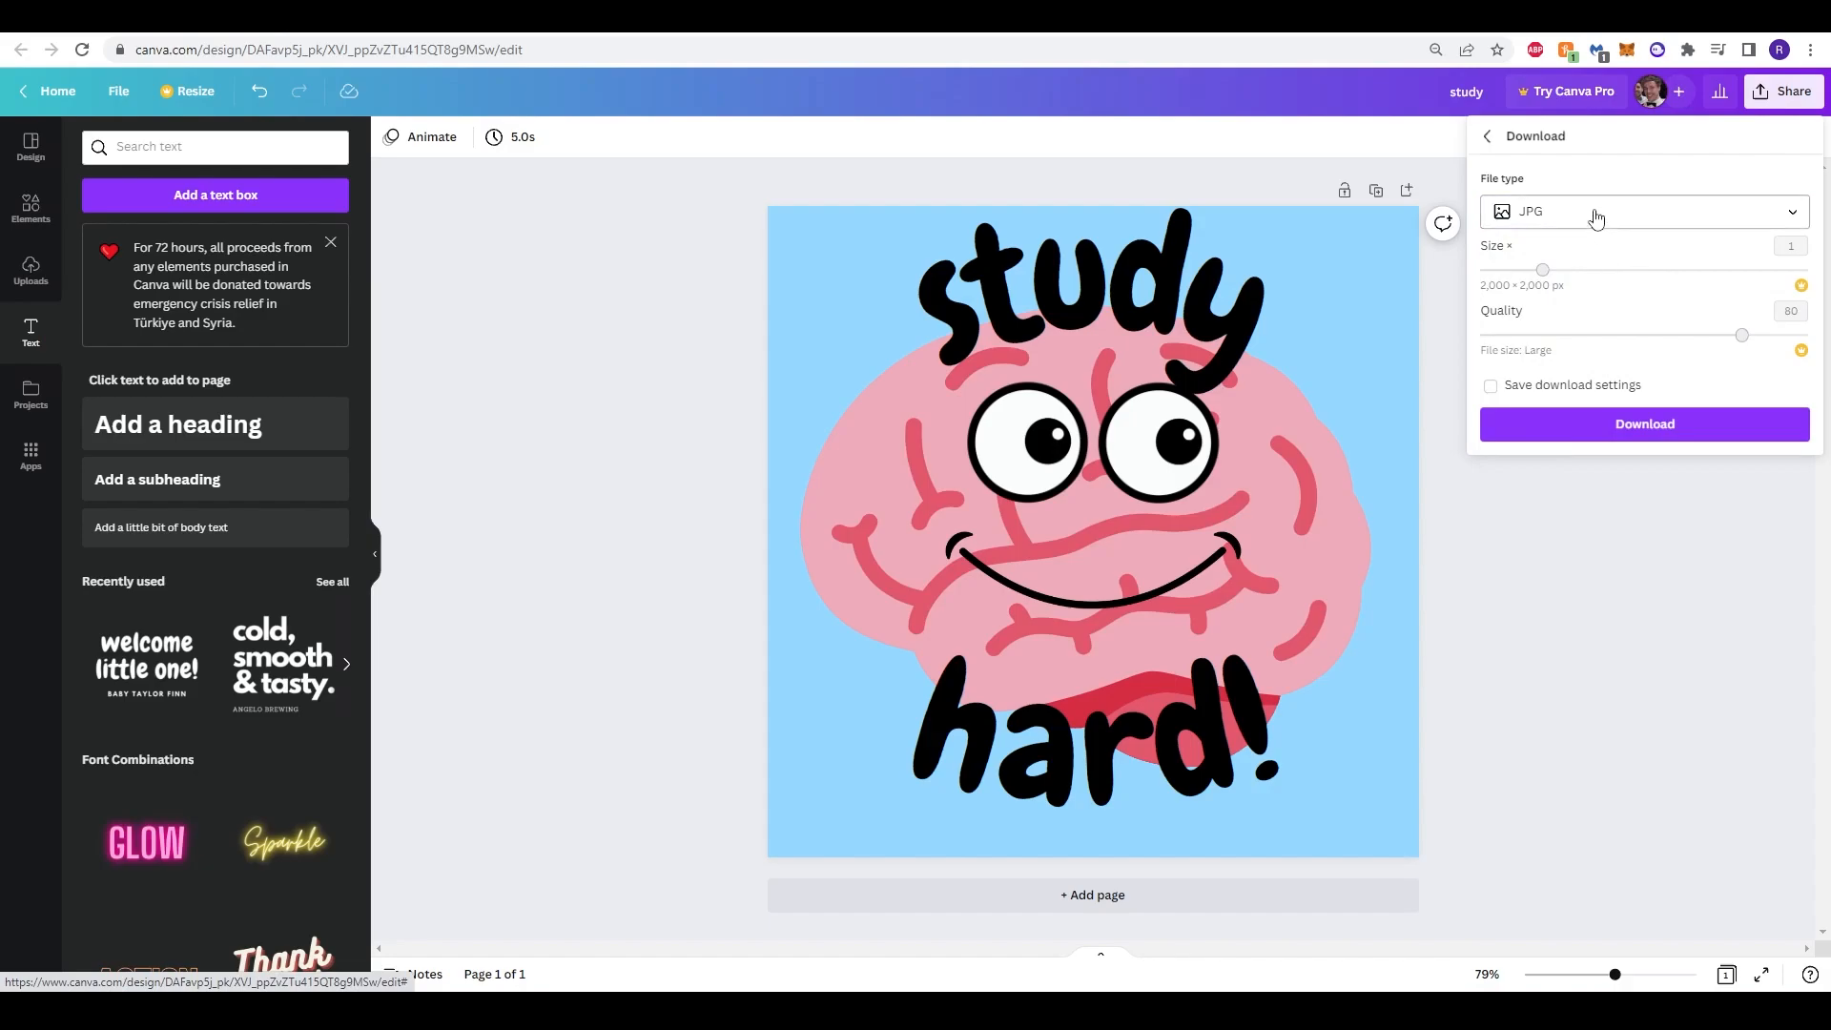
{"action": "left_click", "coordinate": [1595, 211]}
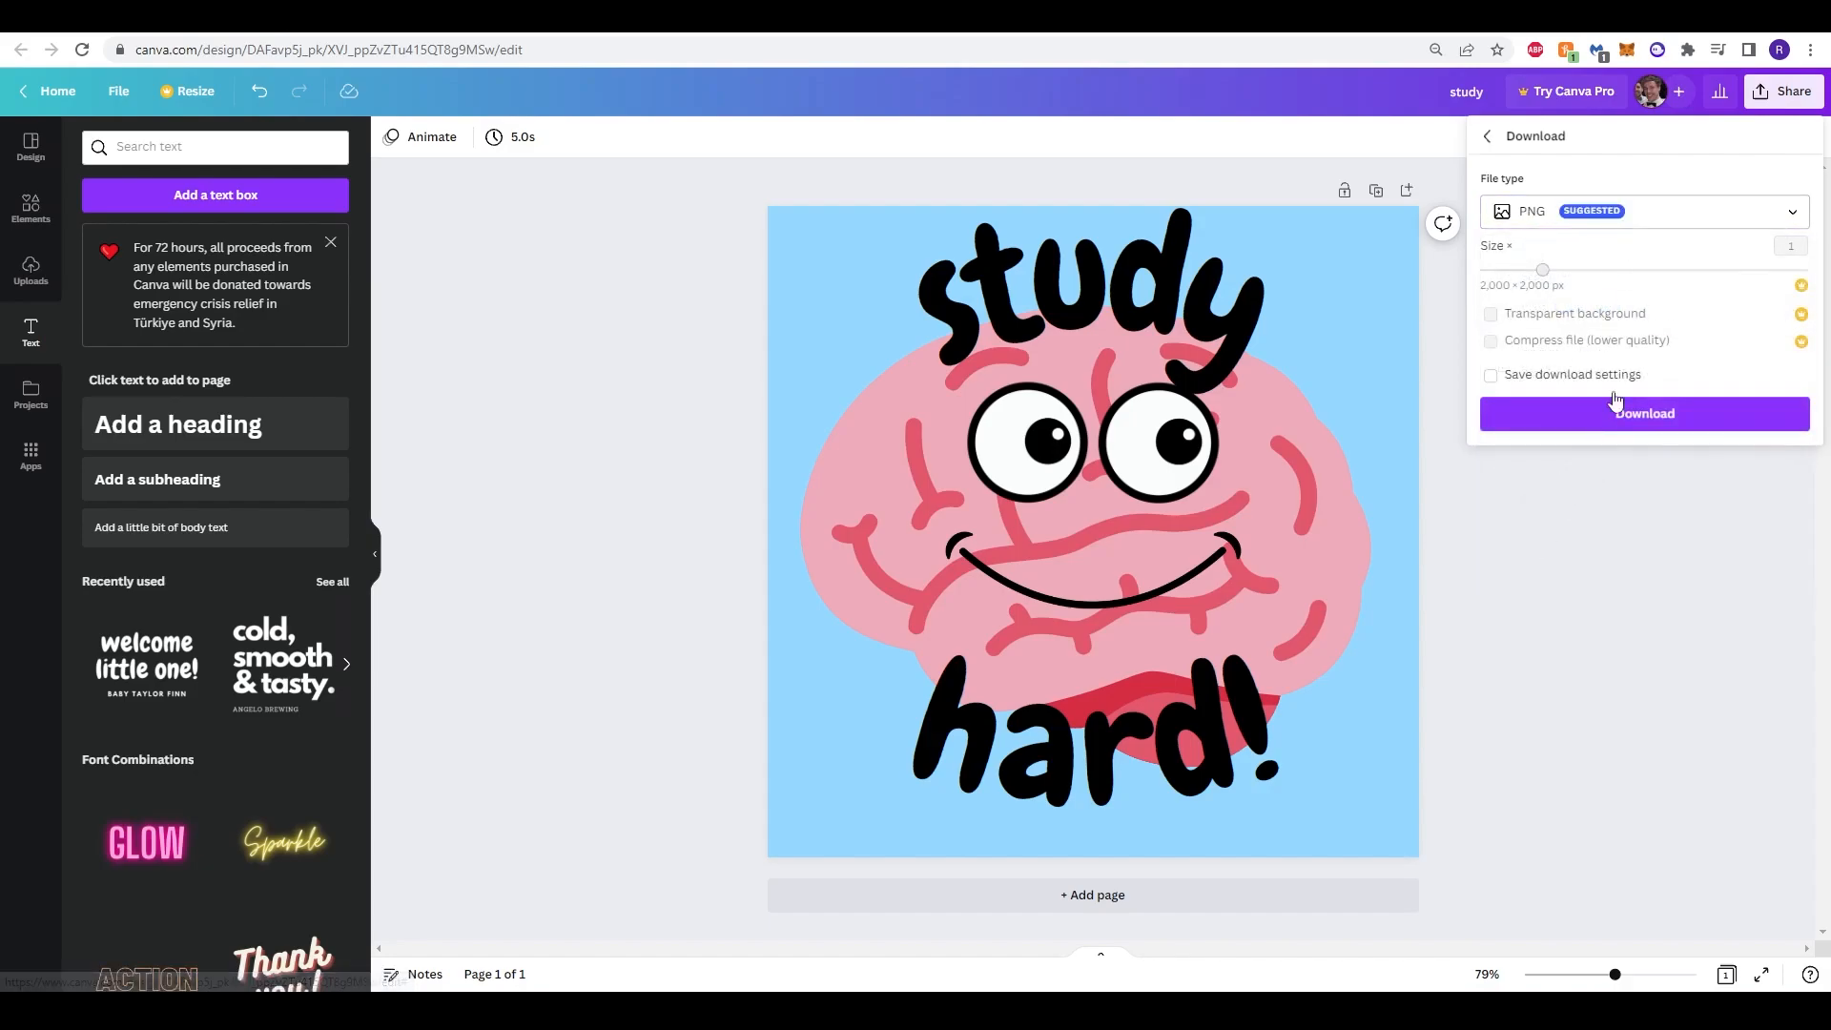
{"action": "mouse_move", "coordinate": [1504, 340]}
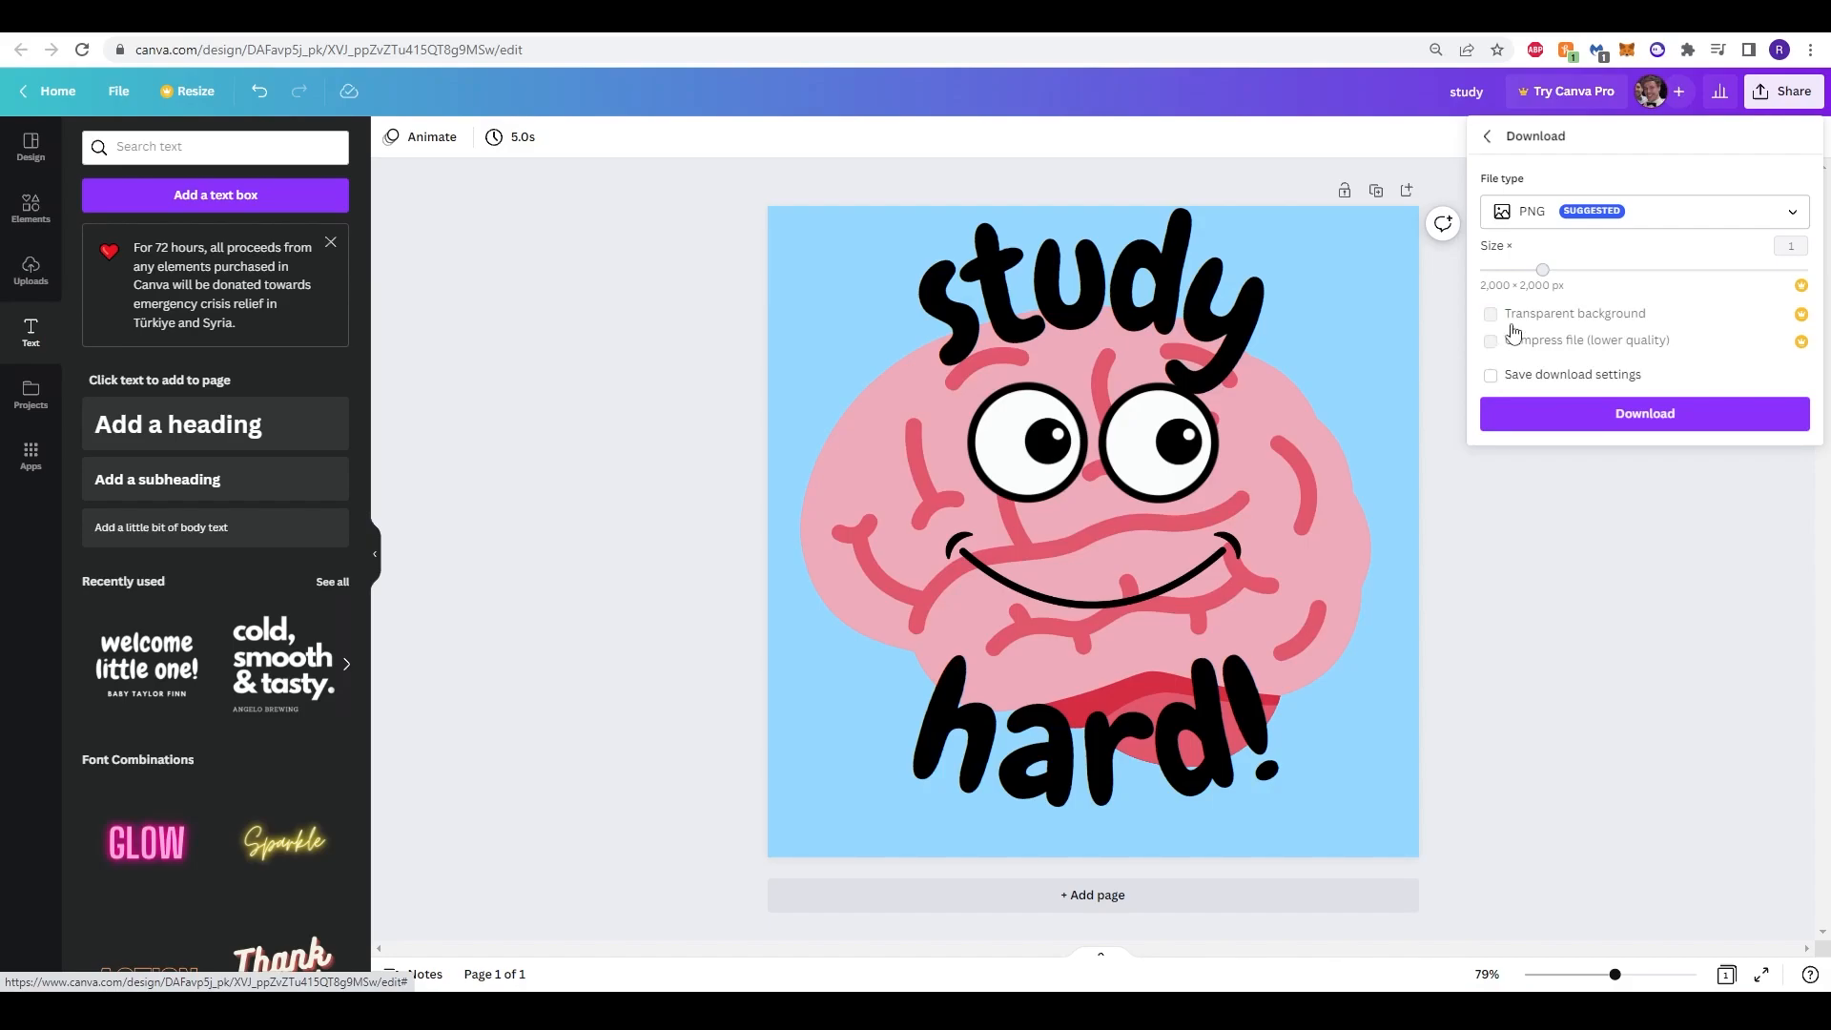
{"action": "mouse_move", "coordinate": [1789, 317]}
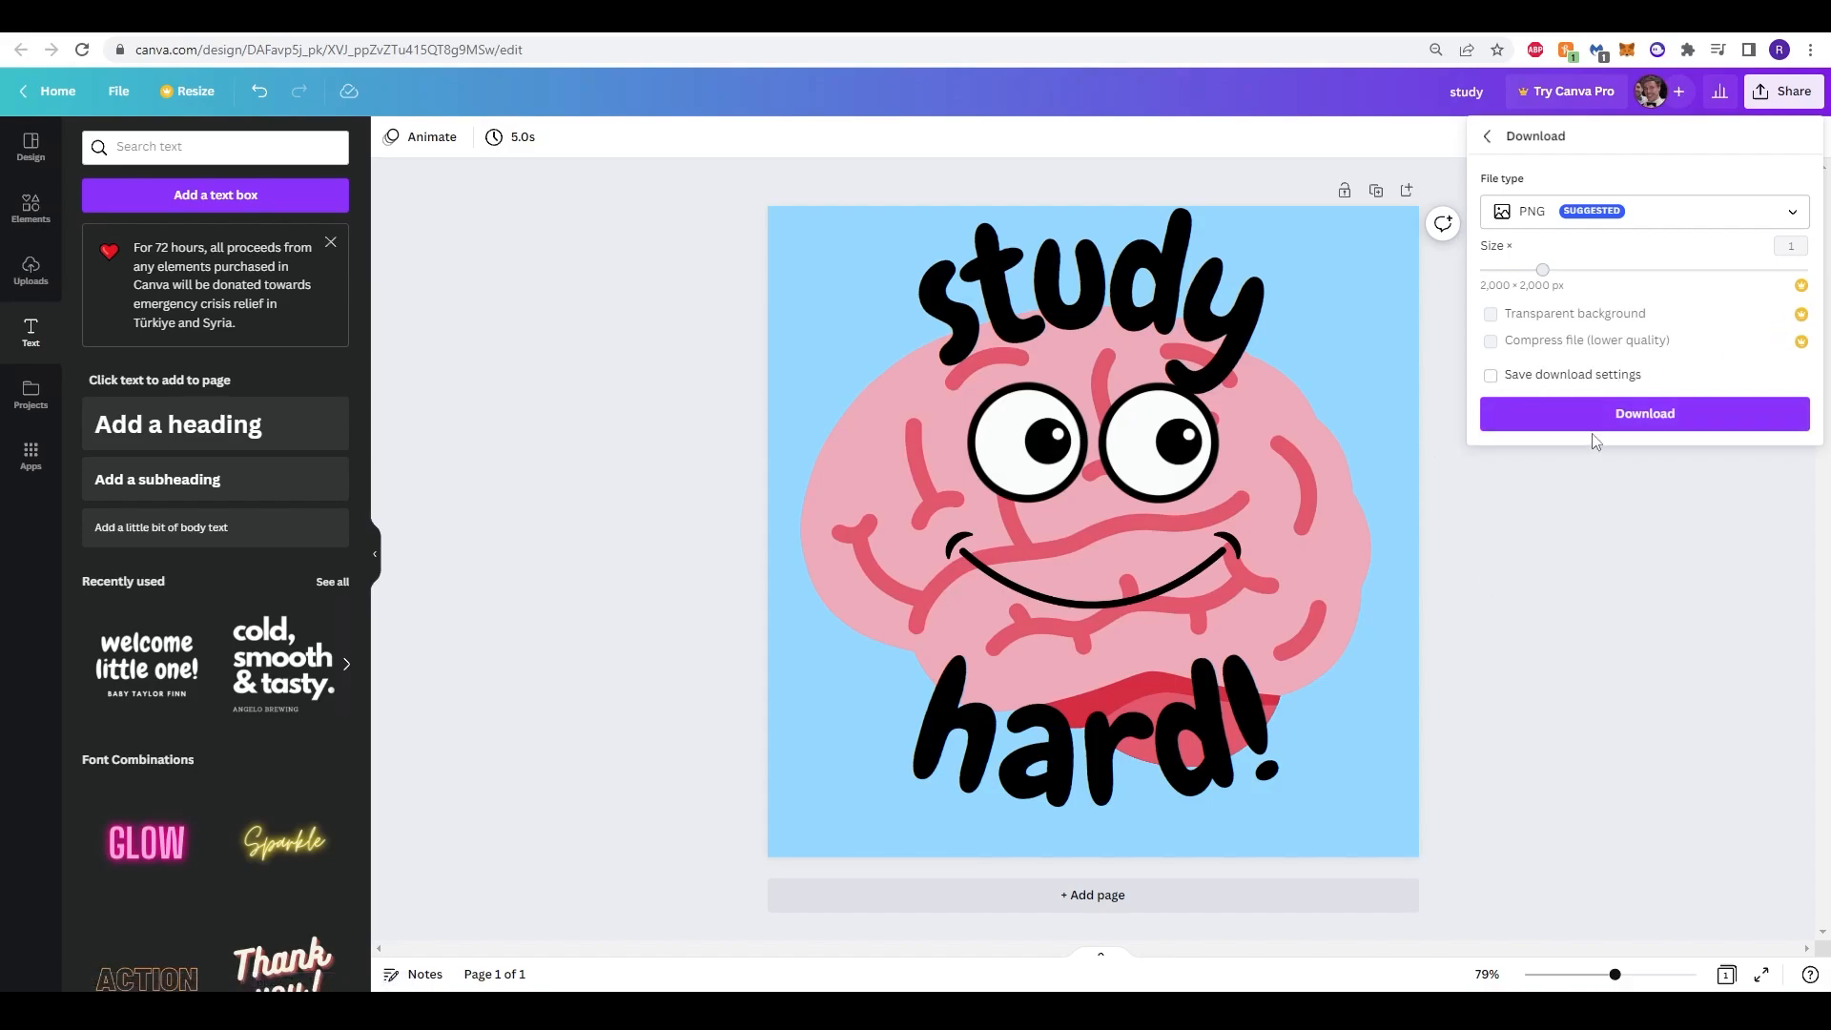
{"action": "mouse_move", "coordinate": [1586, 224]}
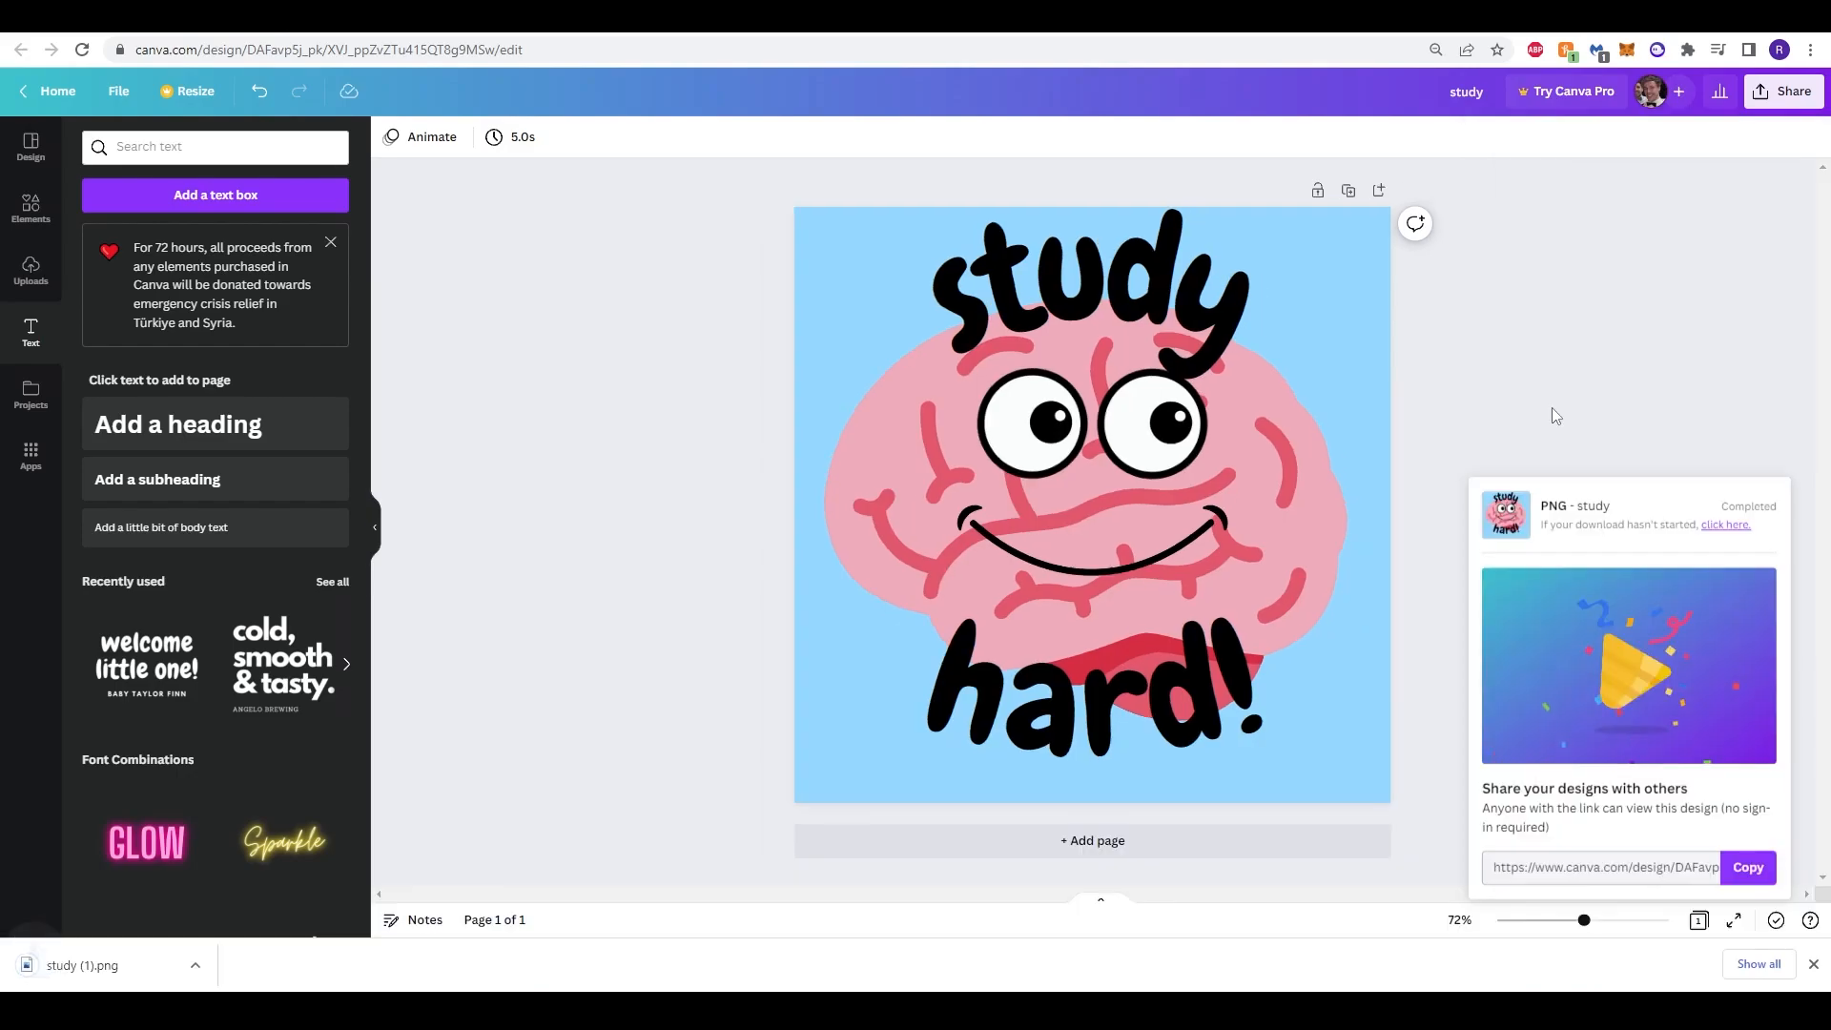
{"action": "left_click", "coordinate": [82, 964]}
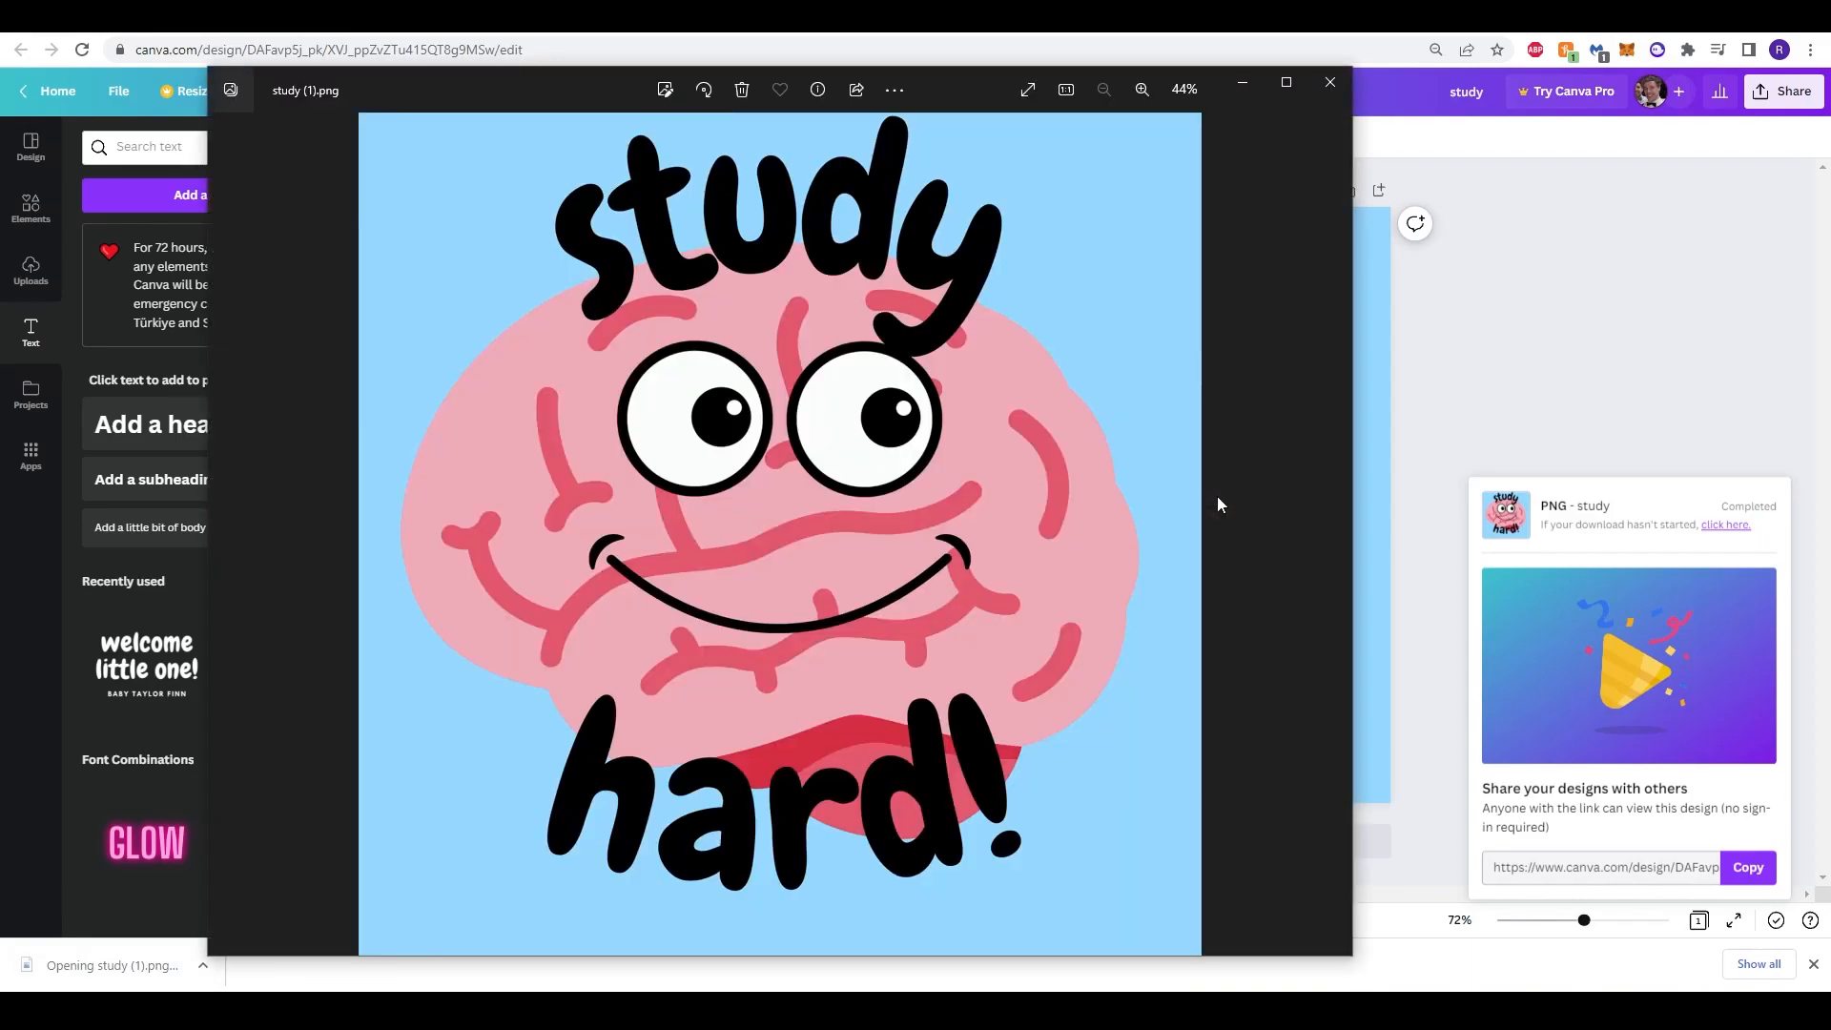
{"action": "mouse_move", "coordinate": [1031, 368]}
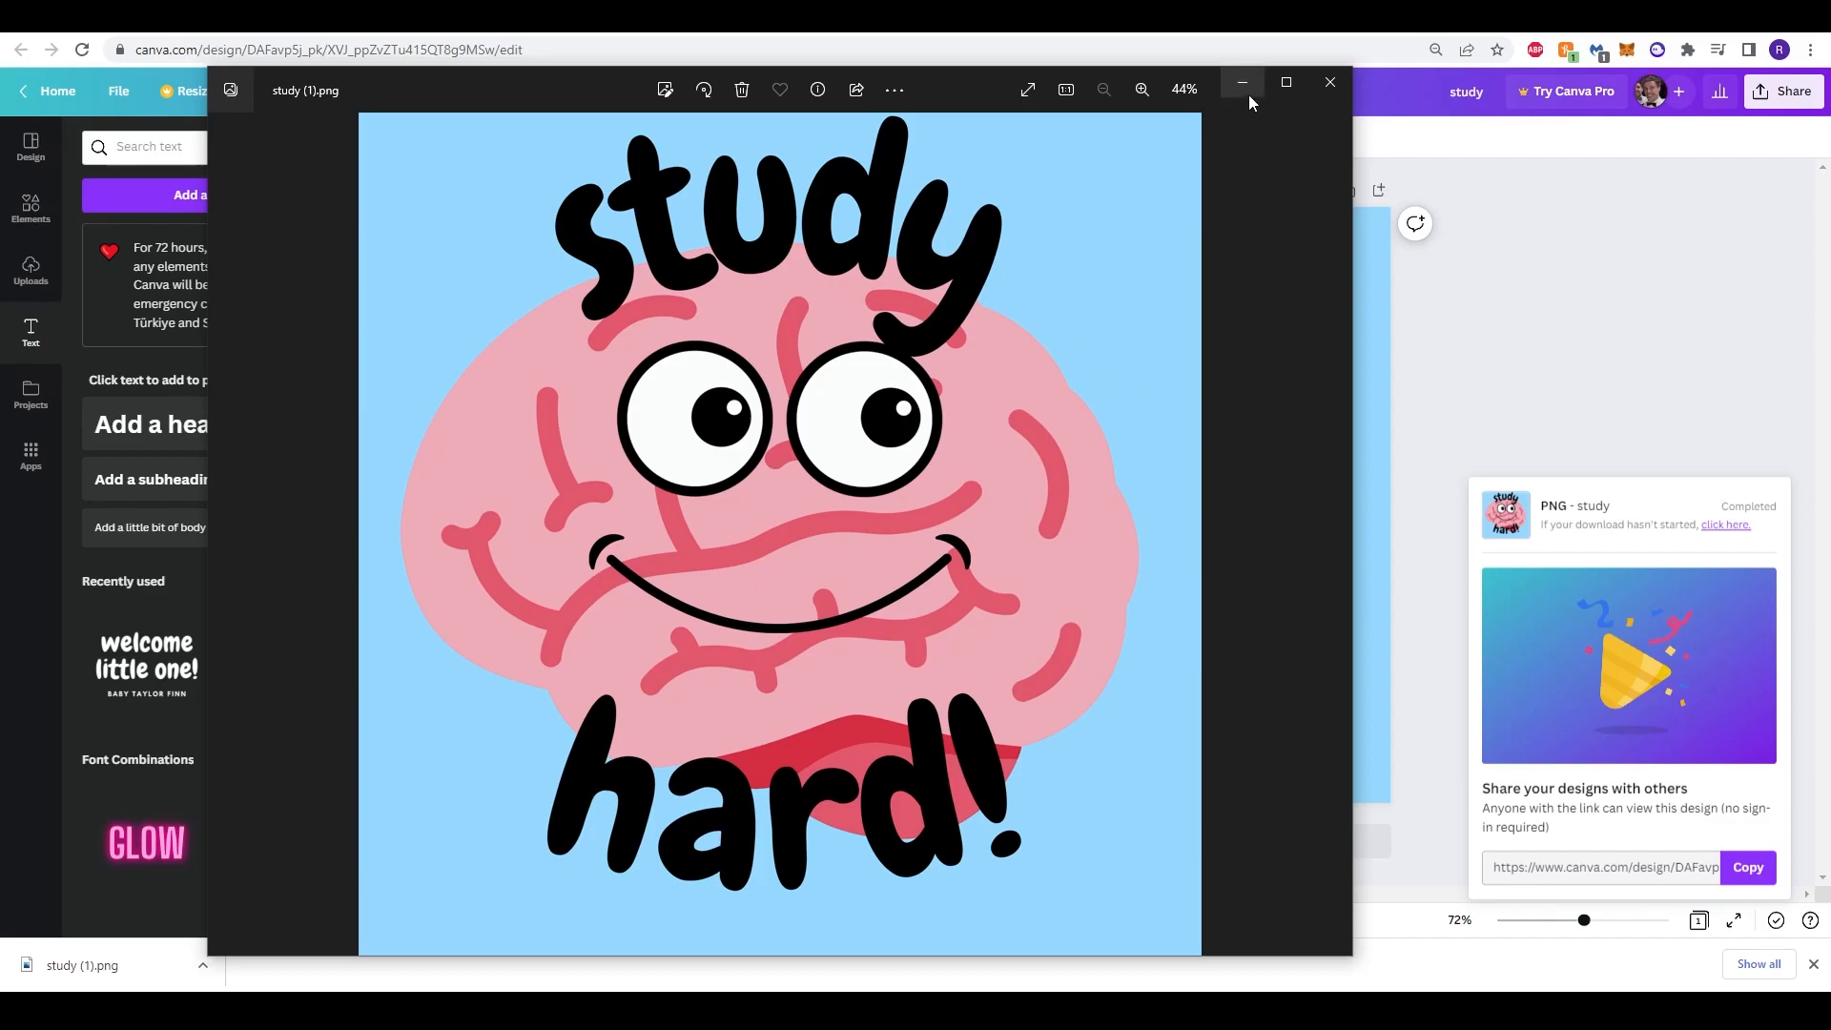
{"action": "left_click", "coordinate": [1328, 89]}
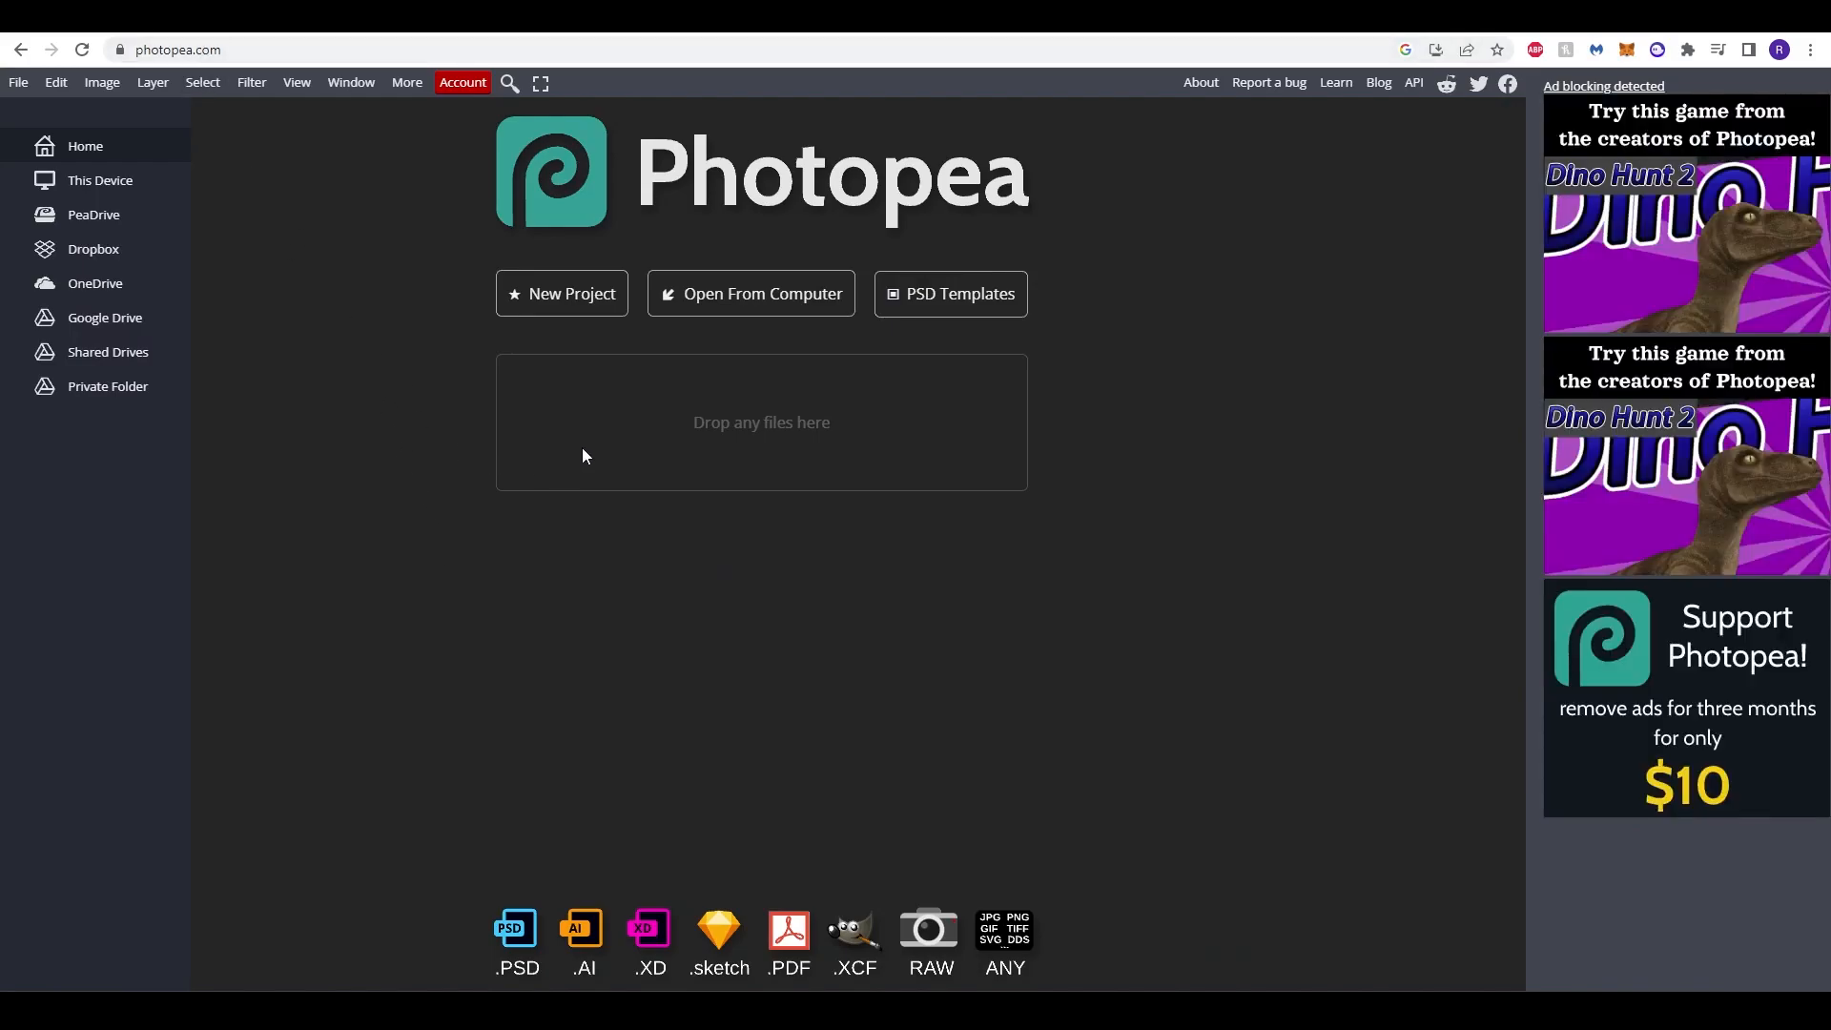
{"action": "mouse_move", "coordinate": [641, 345]}
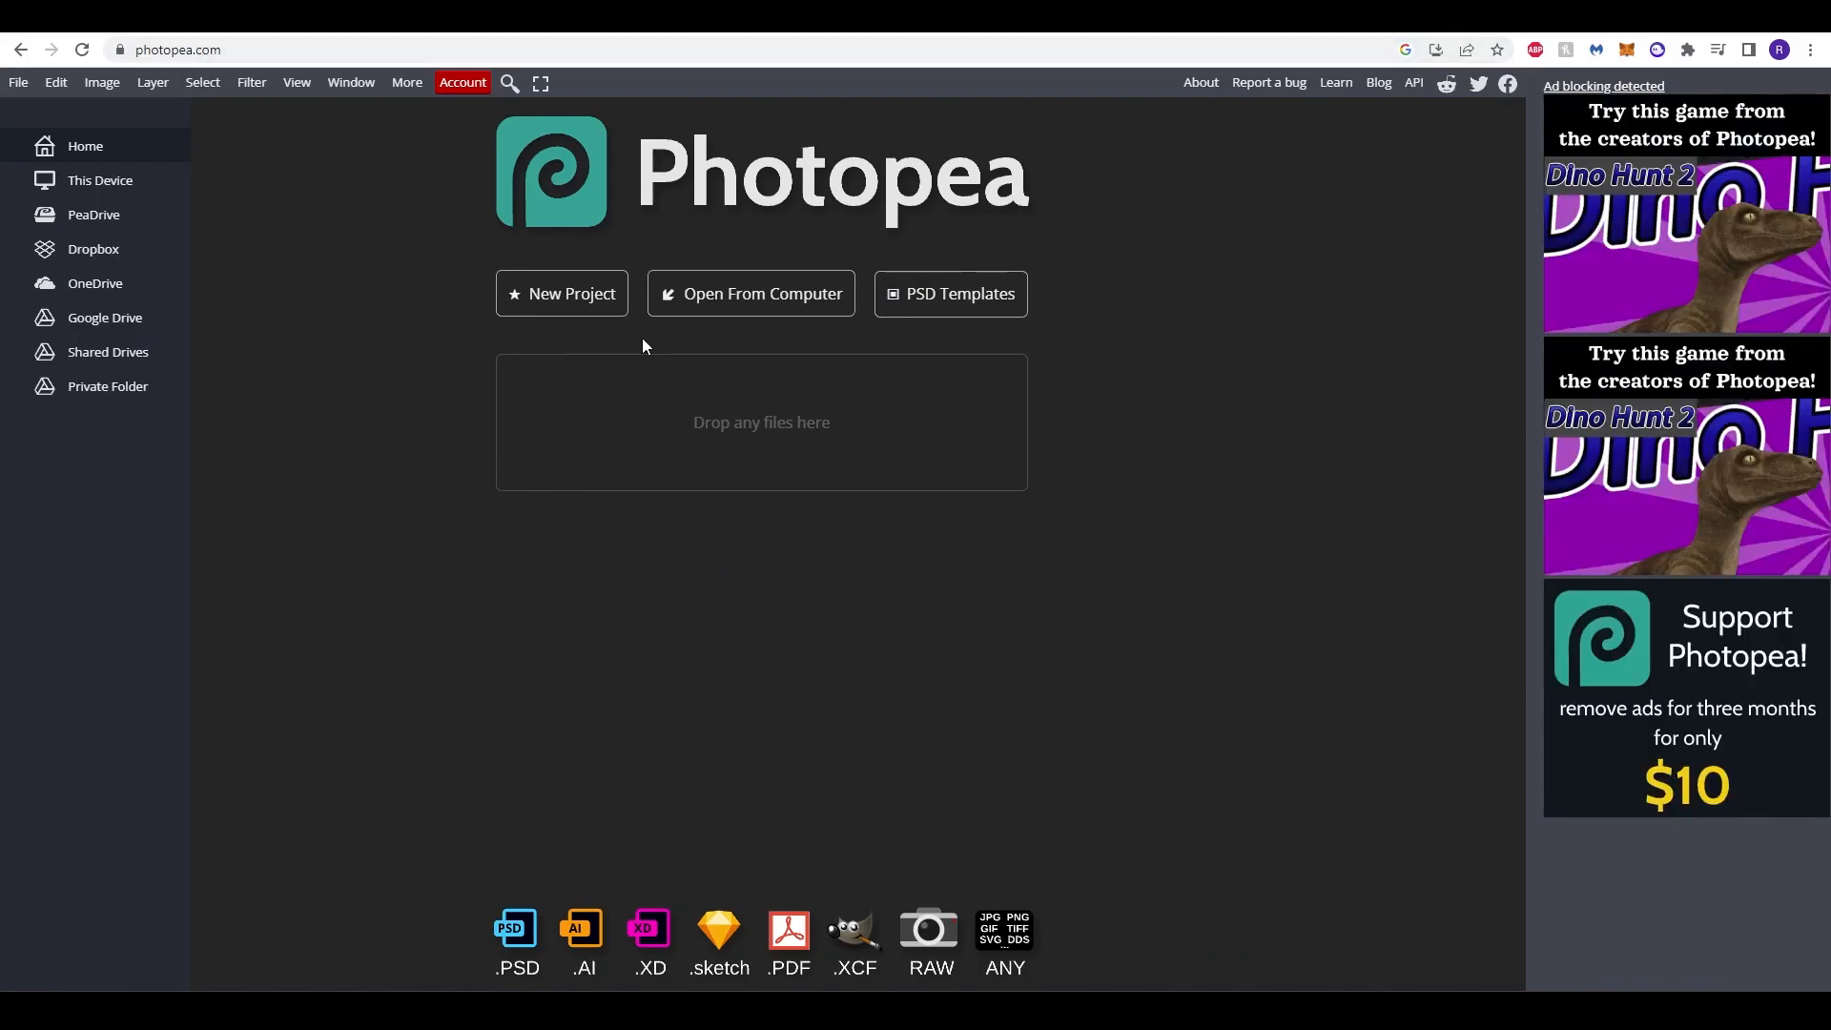
{"action": "mouse_move", "coordinate": [589, 442]}
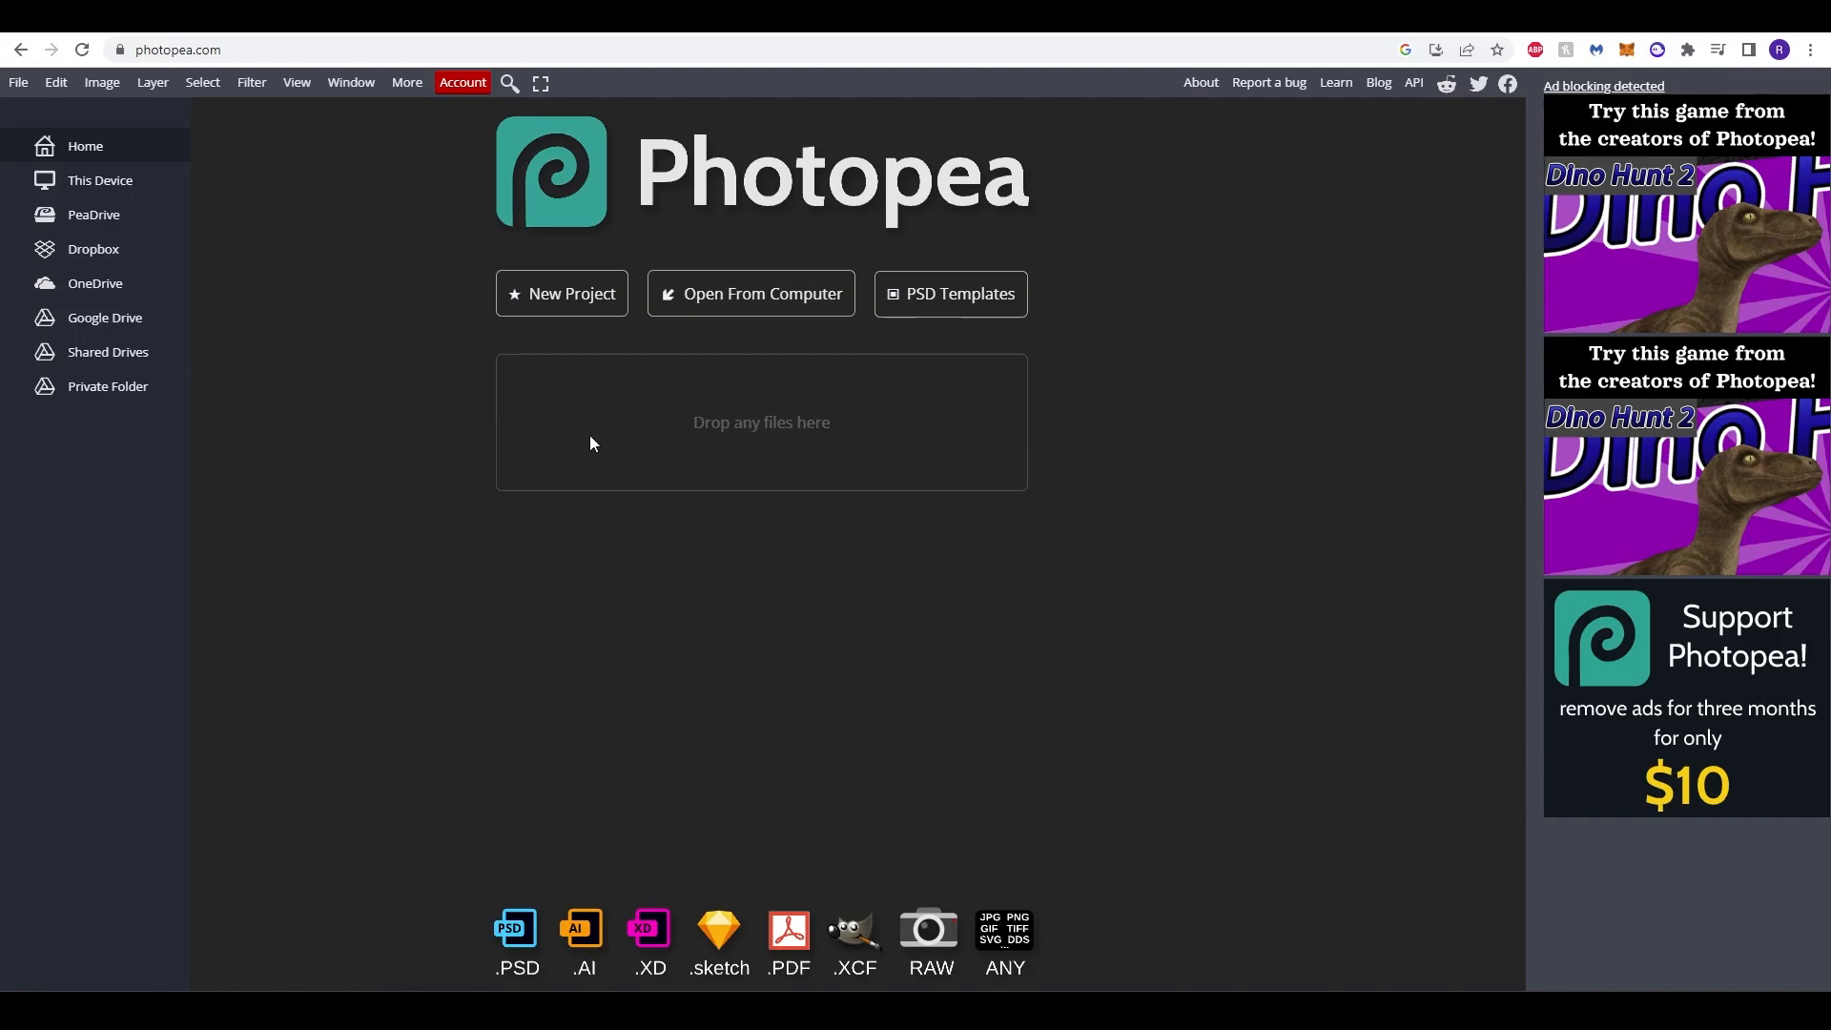
{"action": "mouse_move", "coordinate": [495, 487]}
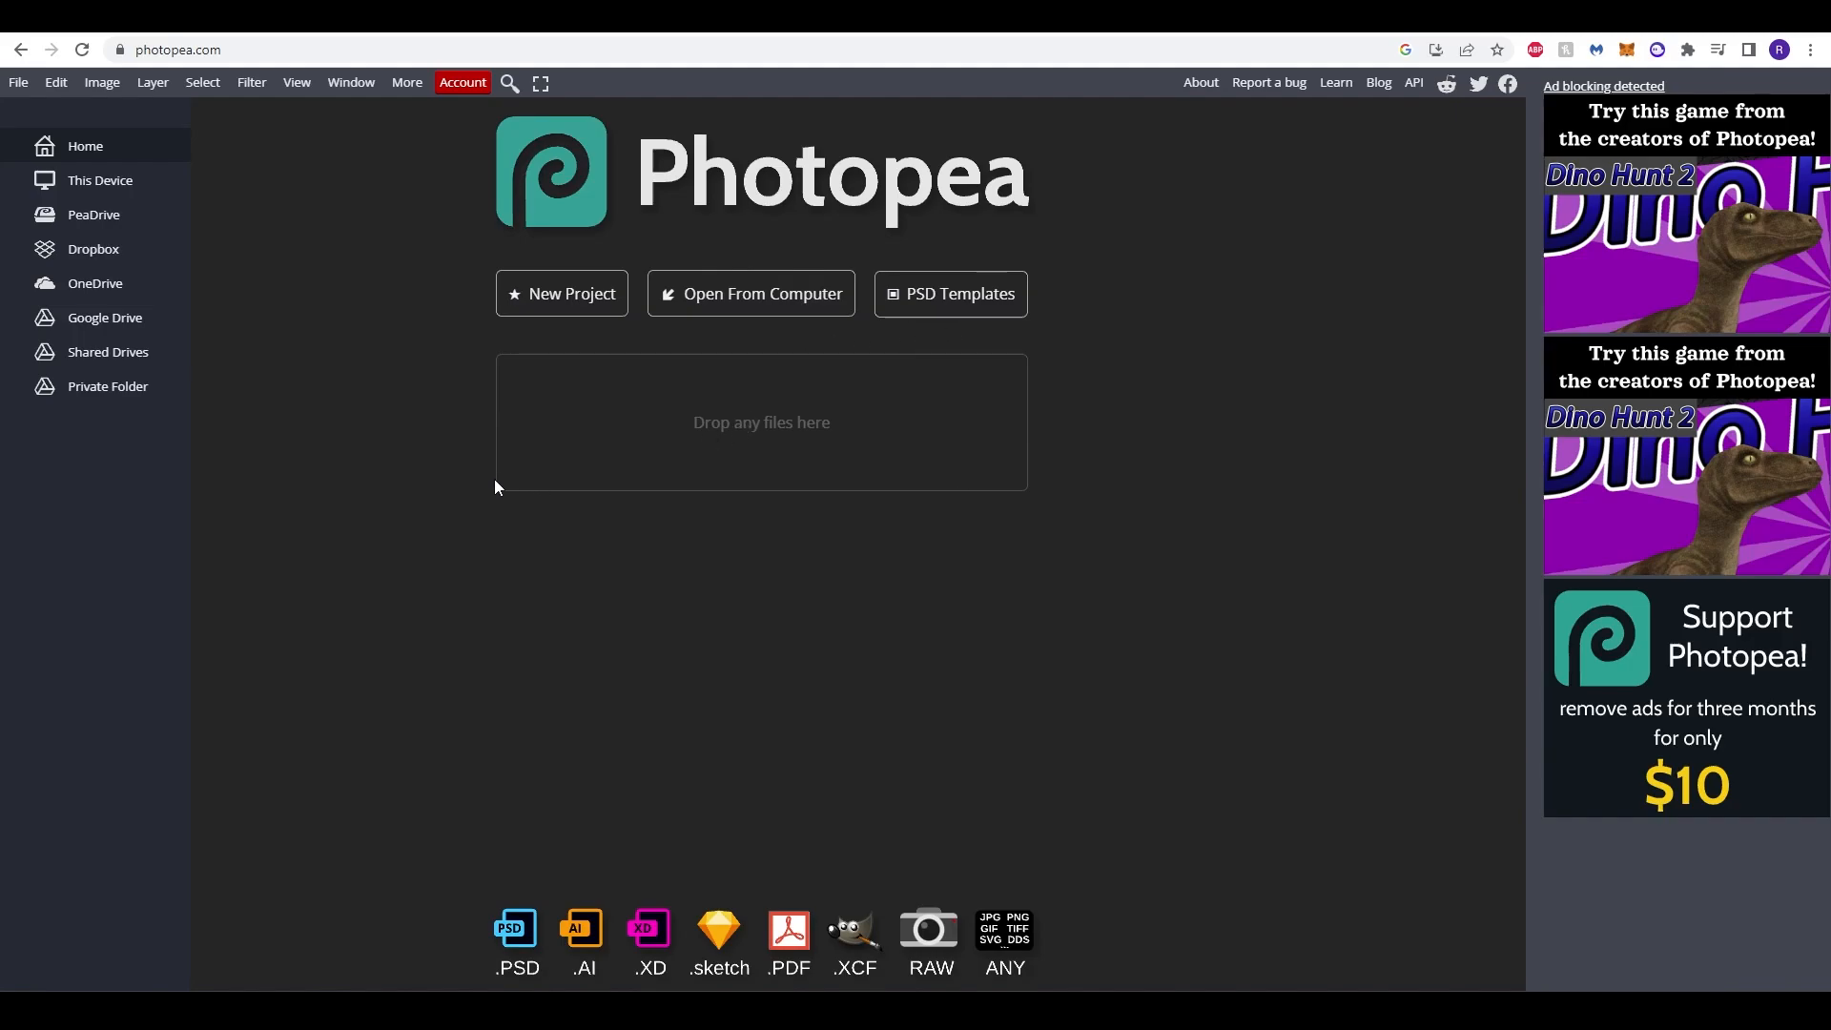
{"action": "mouse_move", "coordinate": [636, 652]}
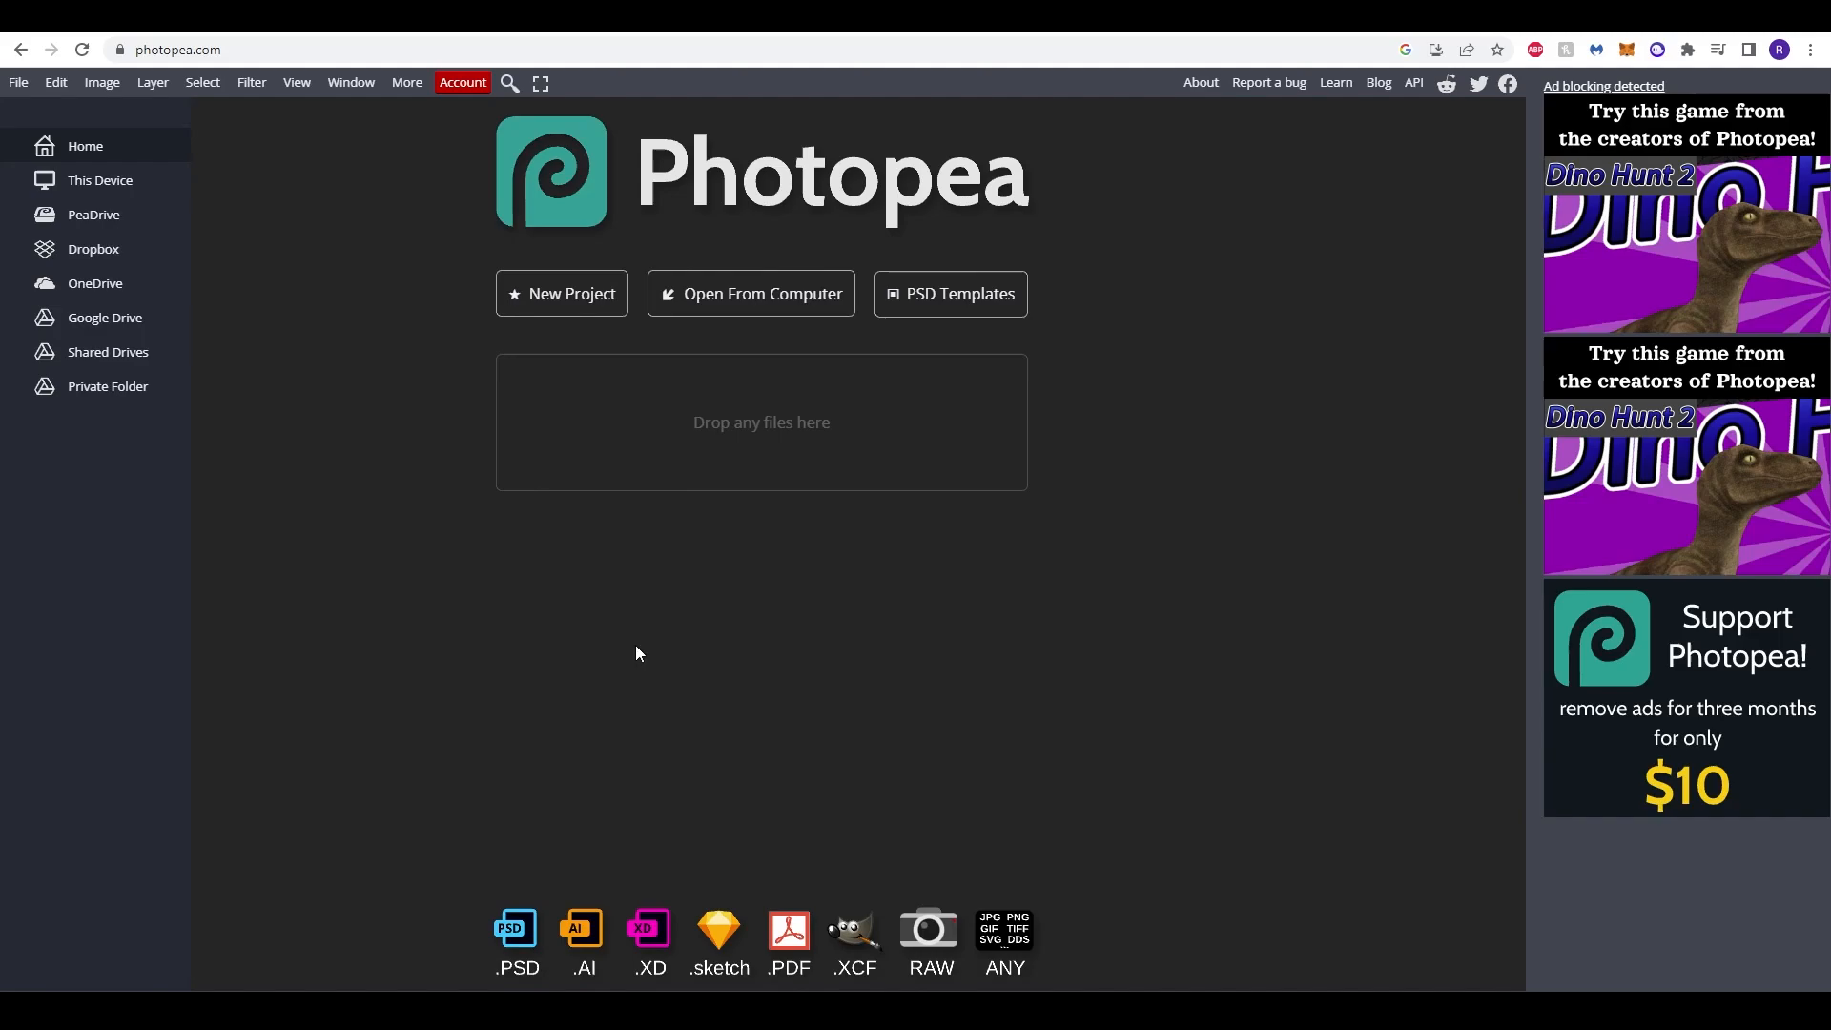
{"action": "mouse_move", "coordinate": [496, 574]}
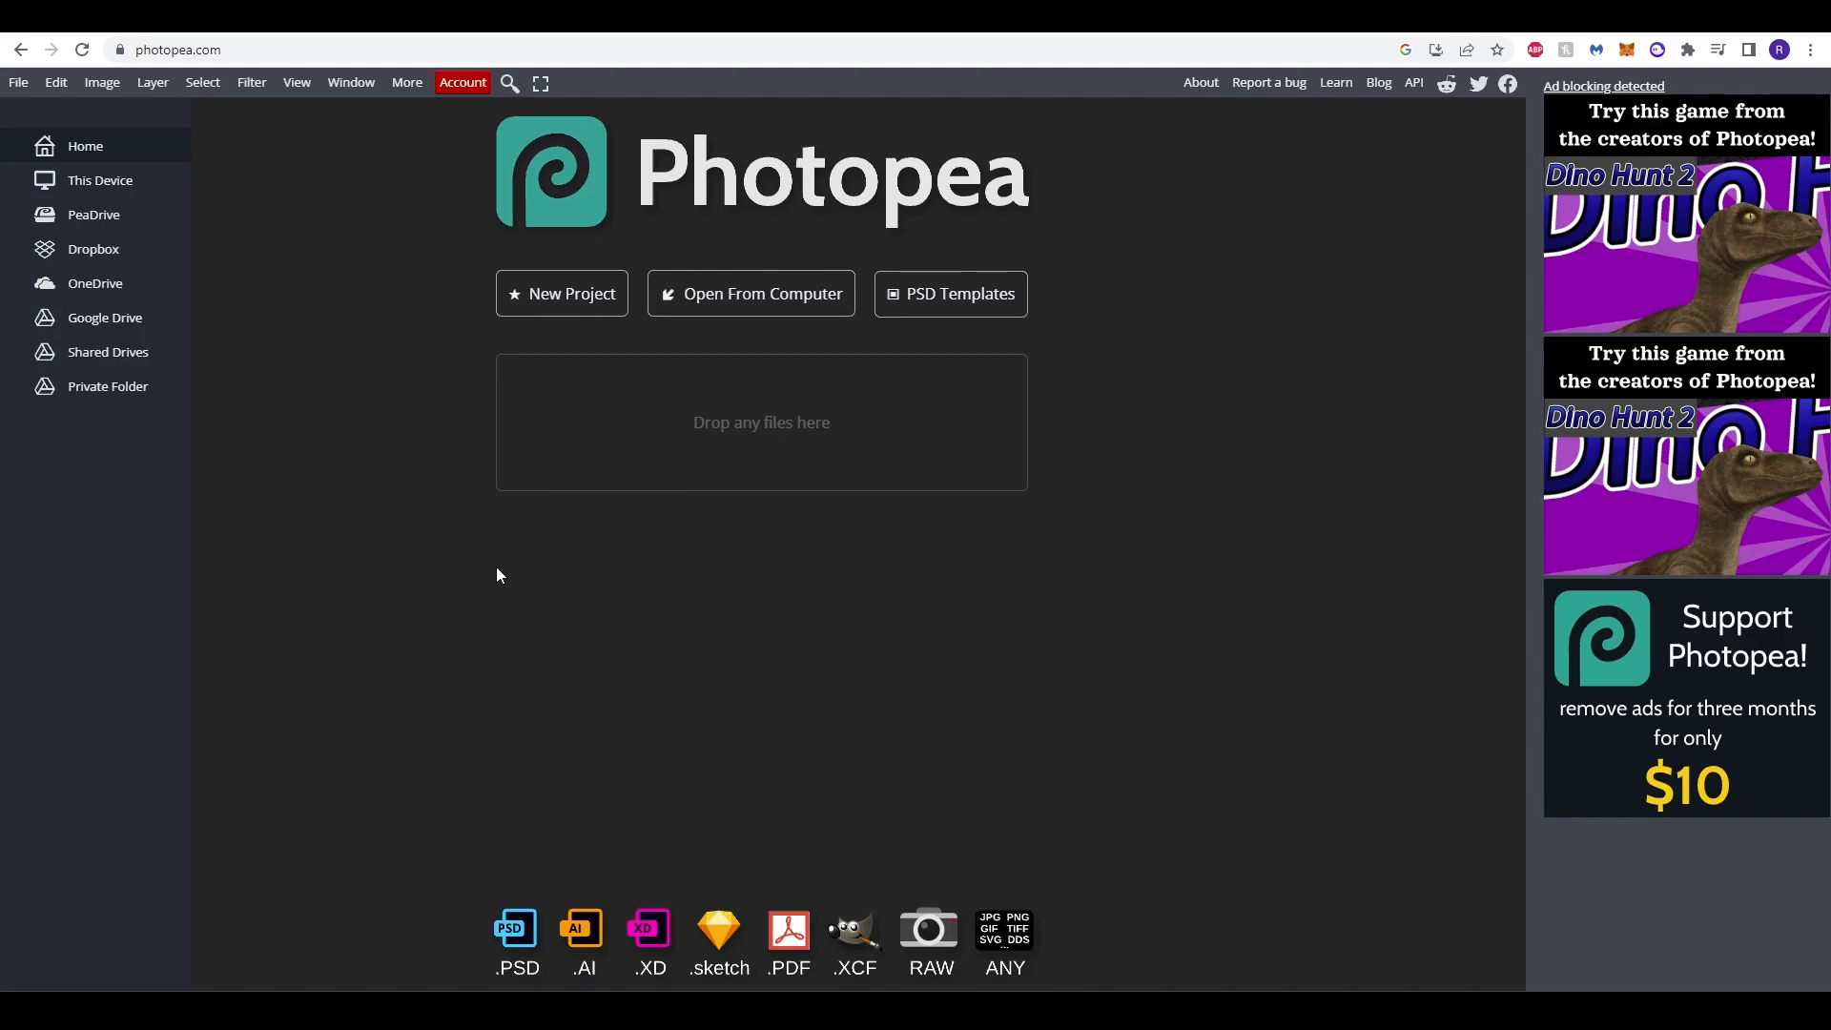
{"action": "mouse_move", "coordinate": [504, 500]}
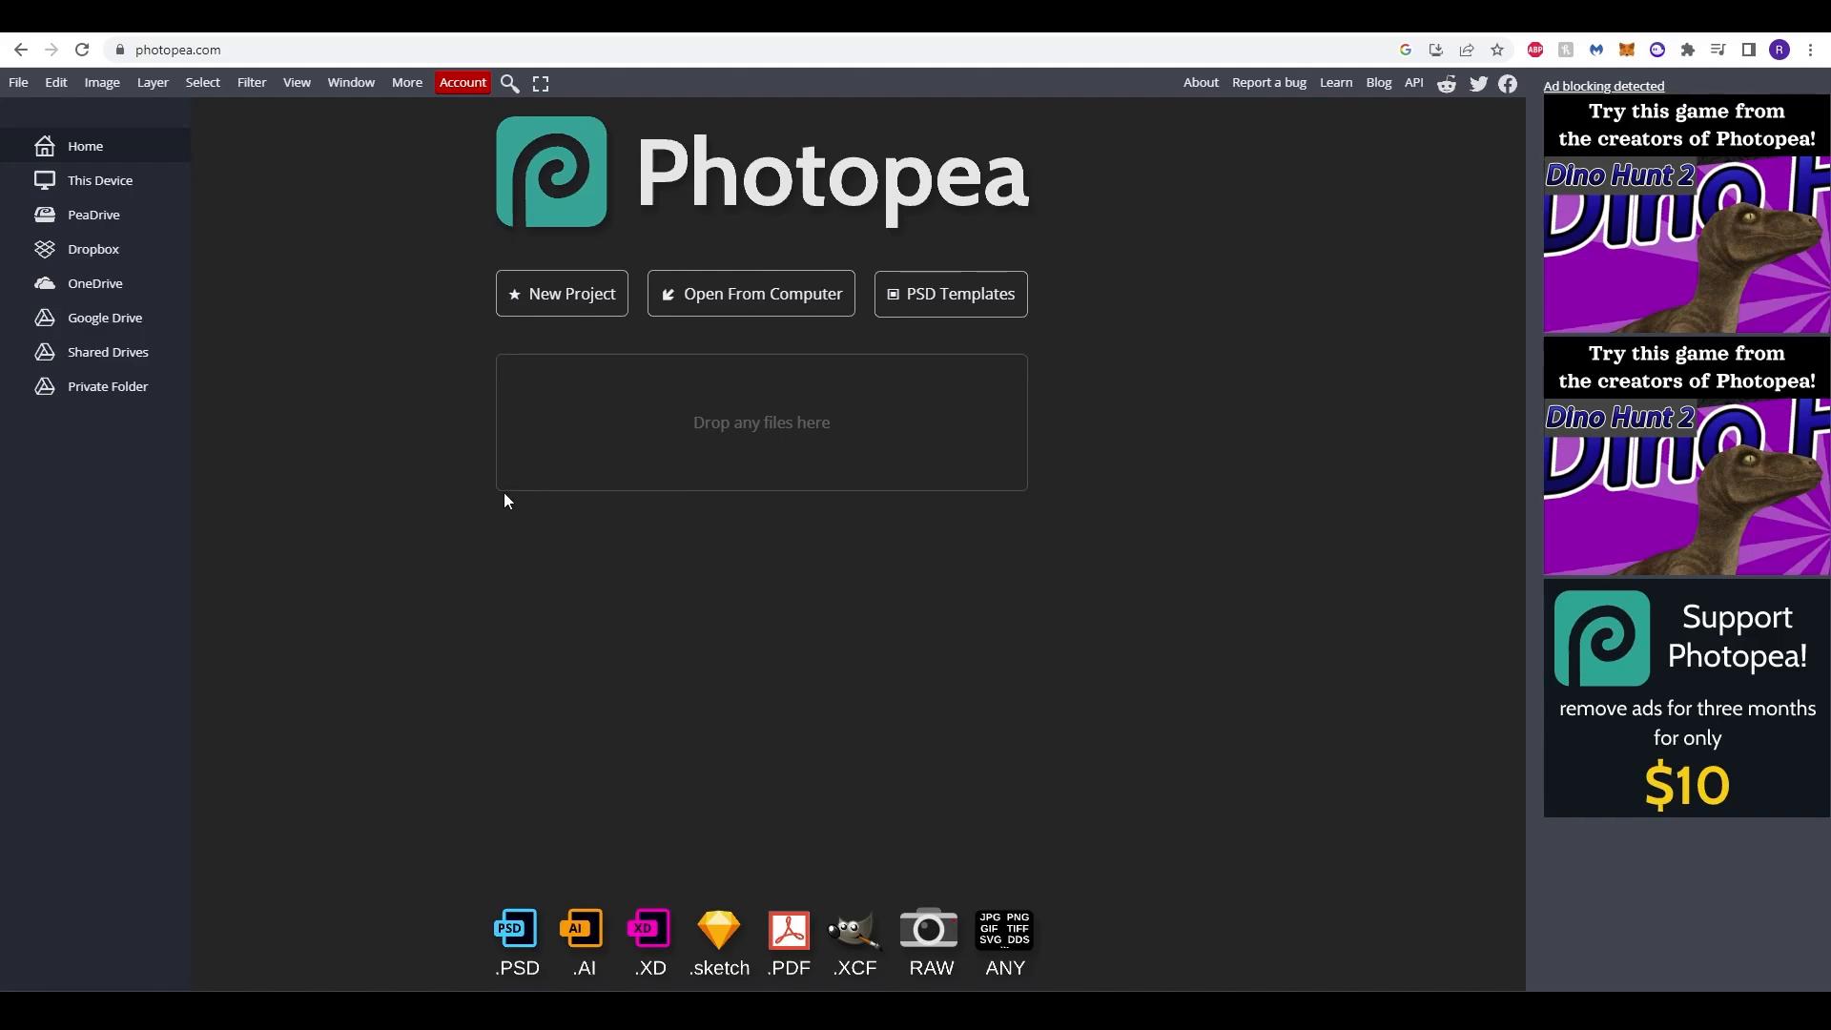
Step: Open Photopea's File menu from the empty start page
{"action": "left_click", "coordinate": [17, 82]}
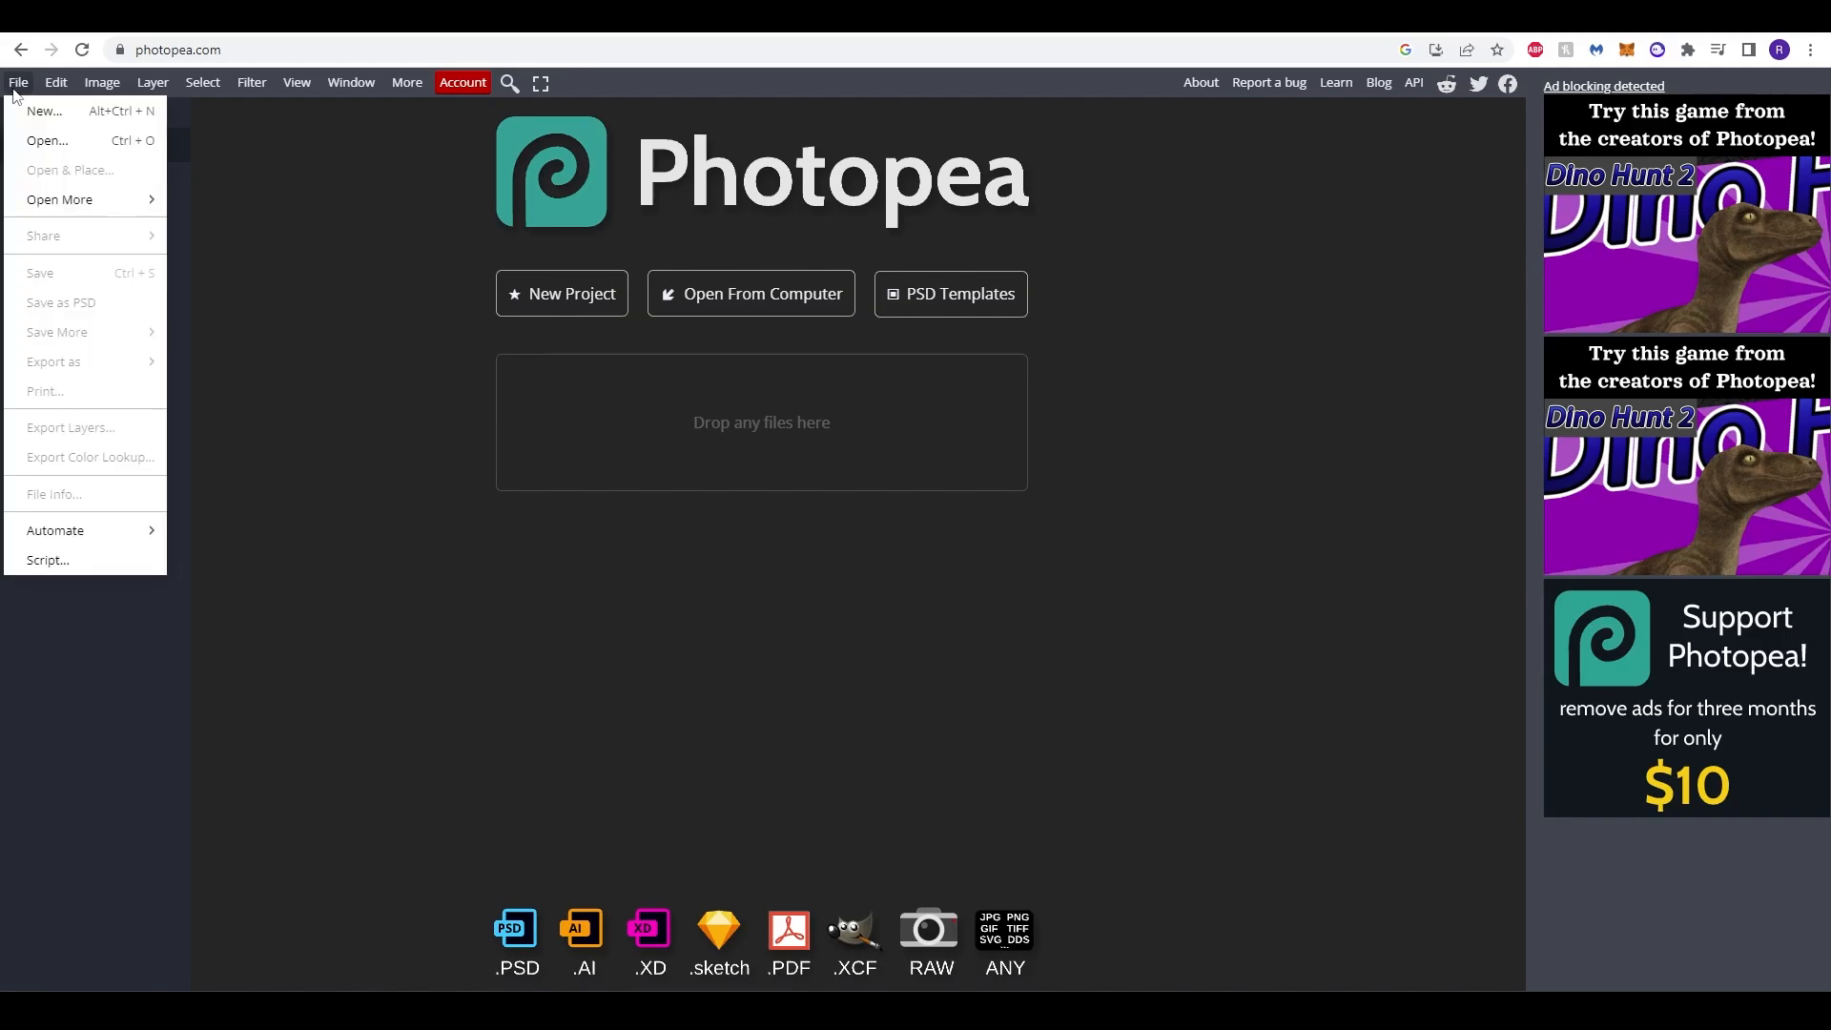
Step: Create a new Photopea project of 10 × 10 inches at 300 DPI
{"action": "left_click", "coordinate": [43, 110]}
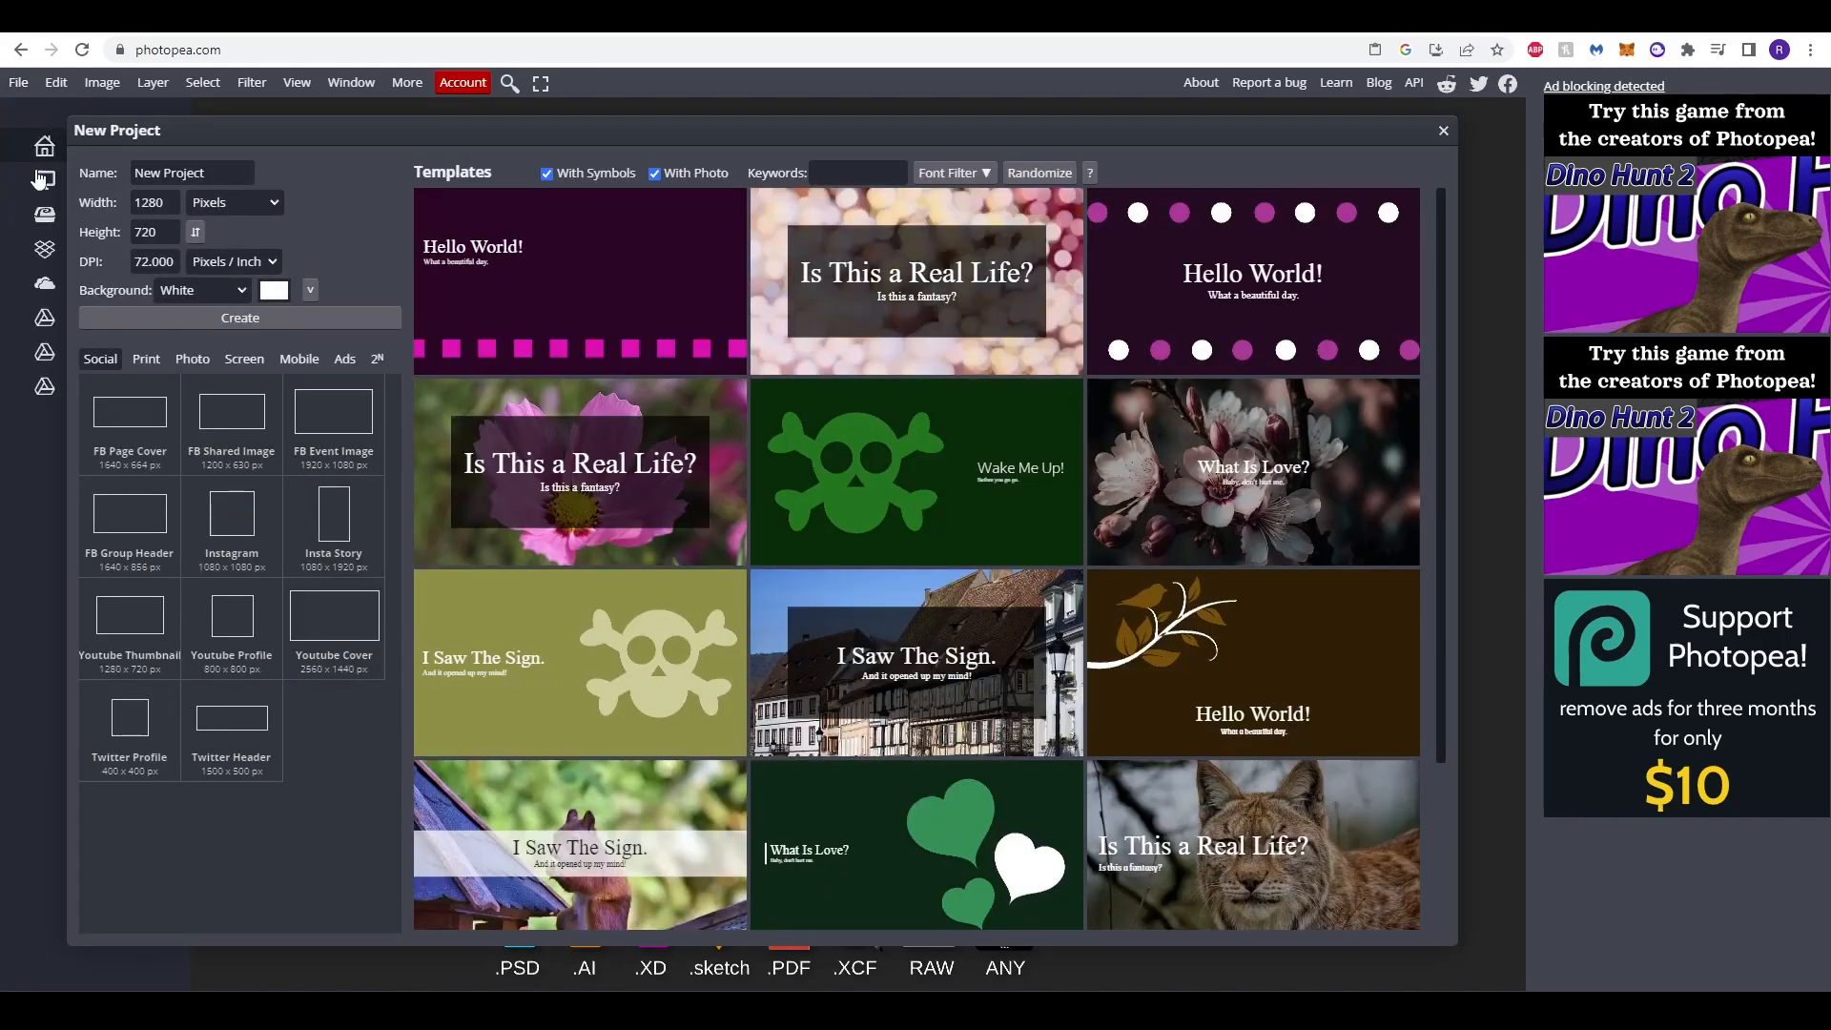
{"action": "left_click", "coordinate": [233, 202]}
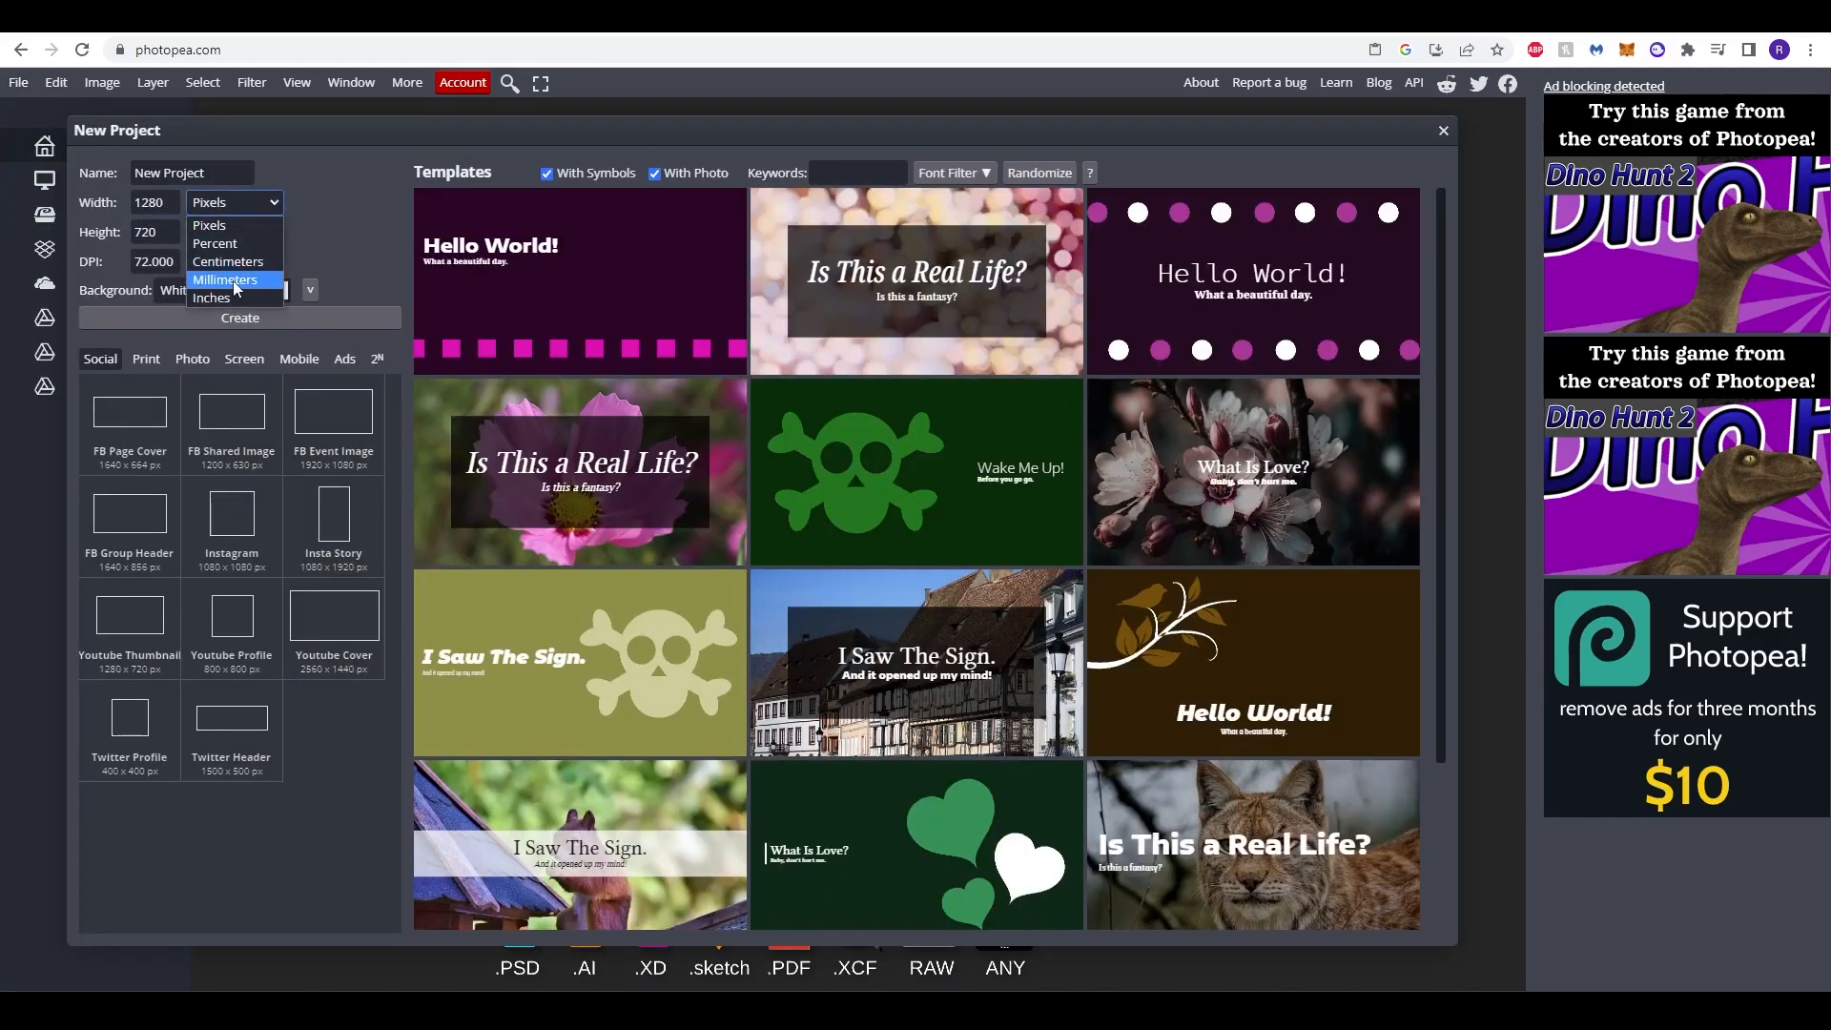
{"action": "mouse_move", "coordinate": [228, 298]}
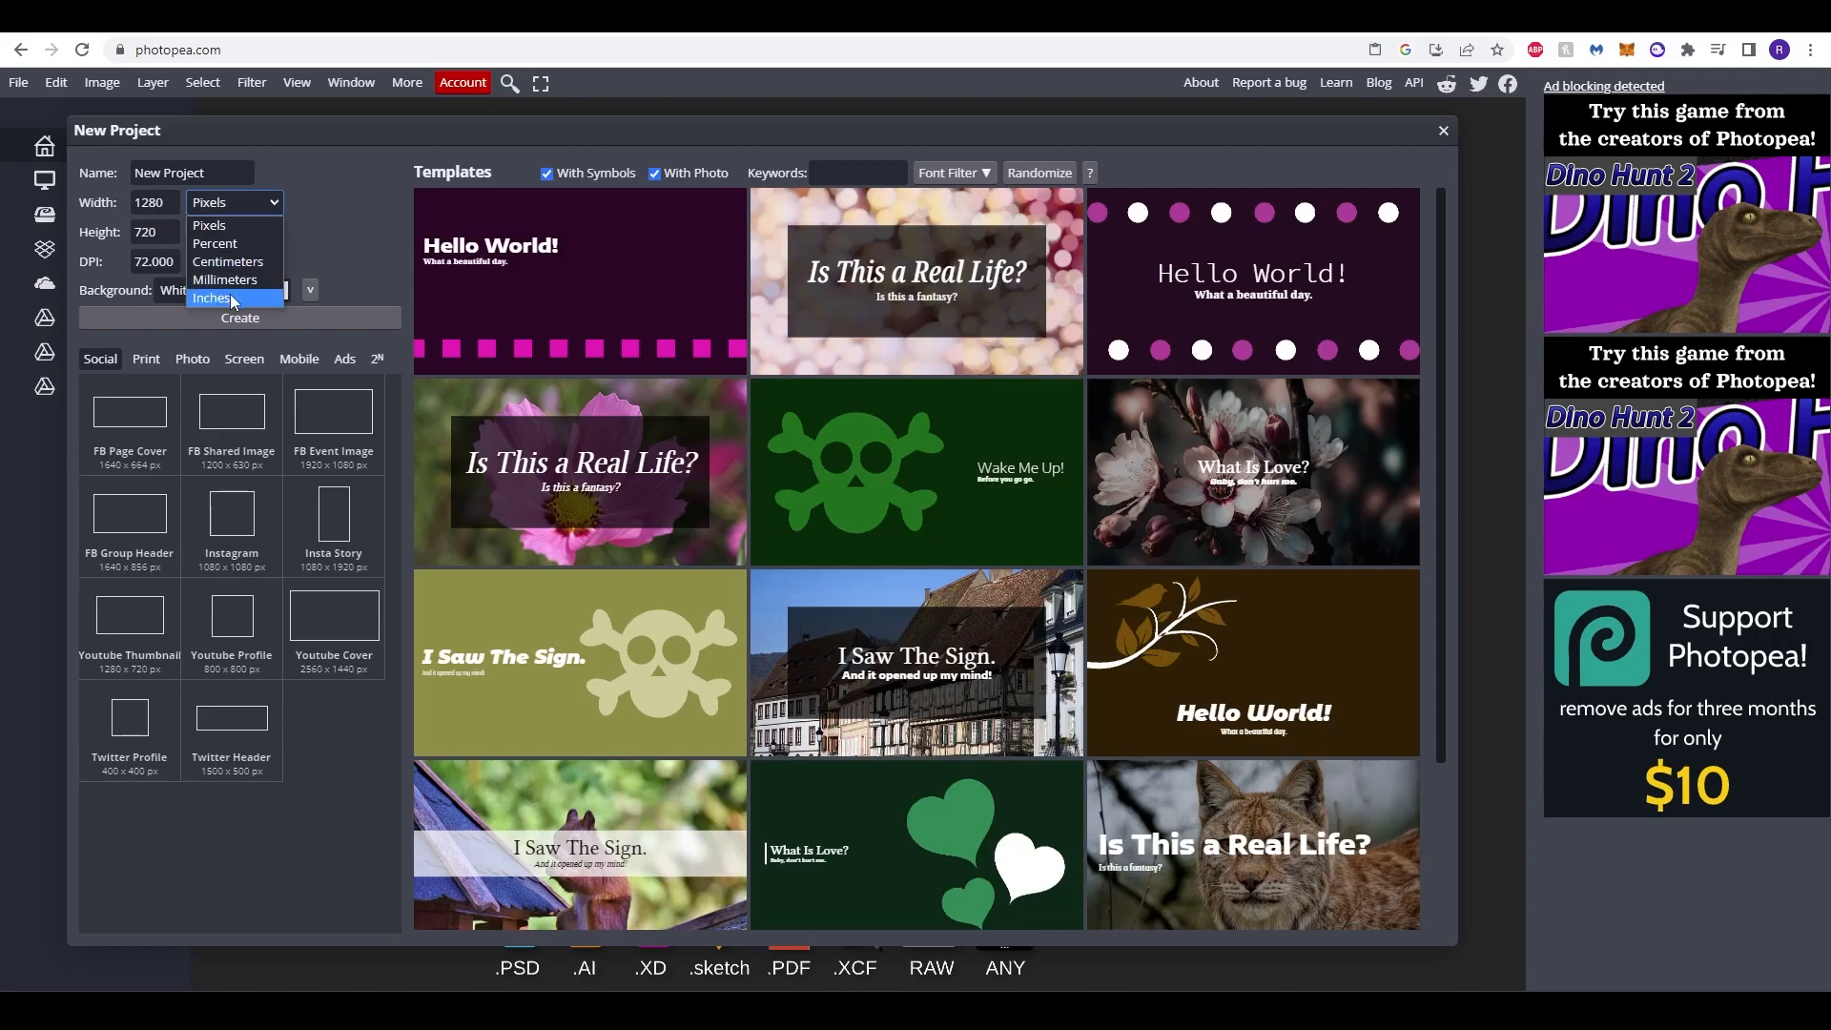
{"action": "left_click", "coordinate": [212, 298]}
{"action": "type", "text": "300"}
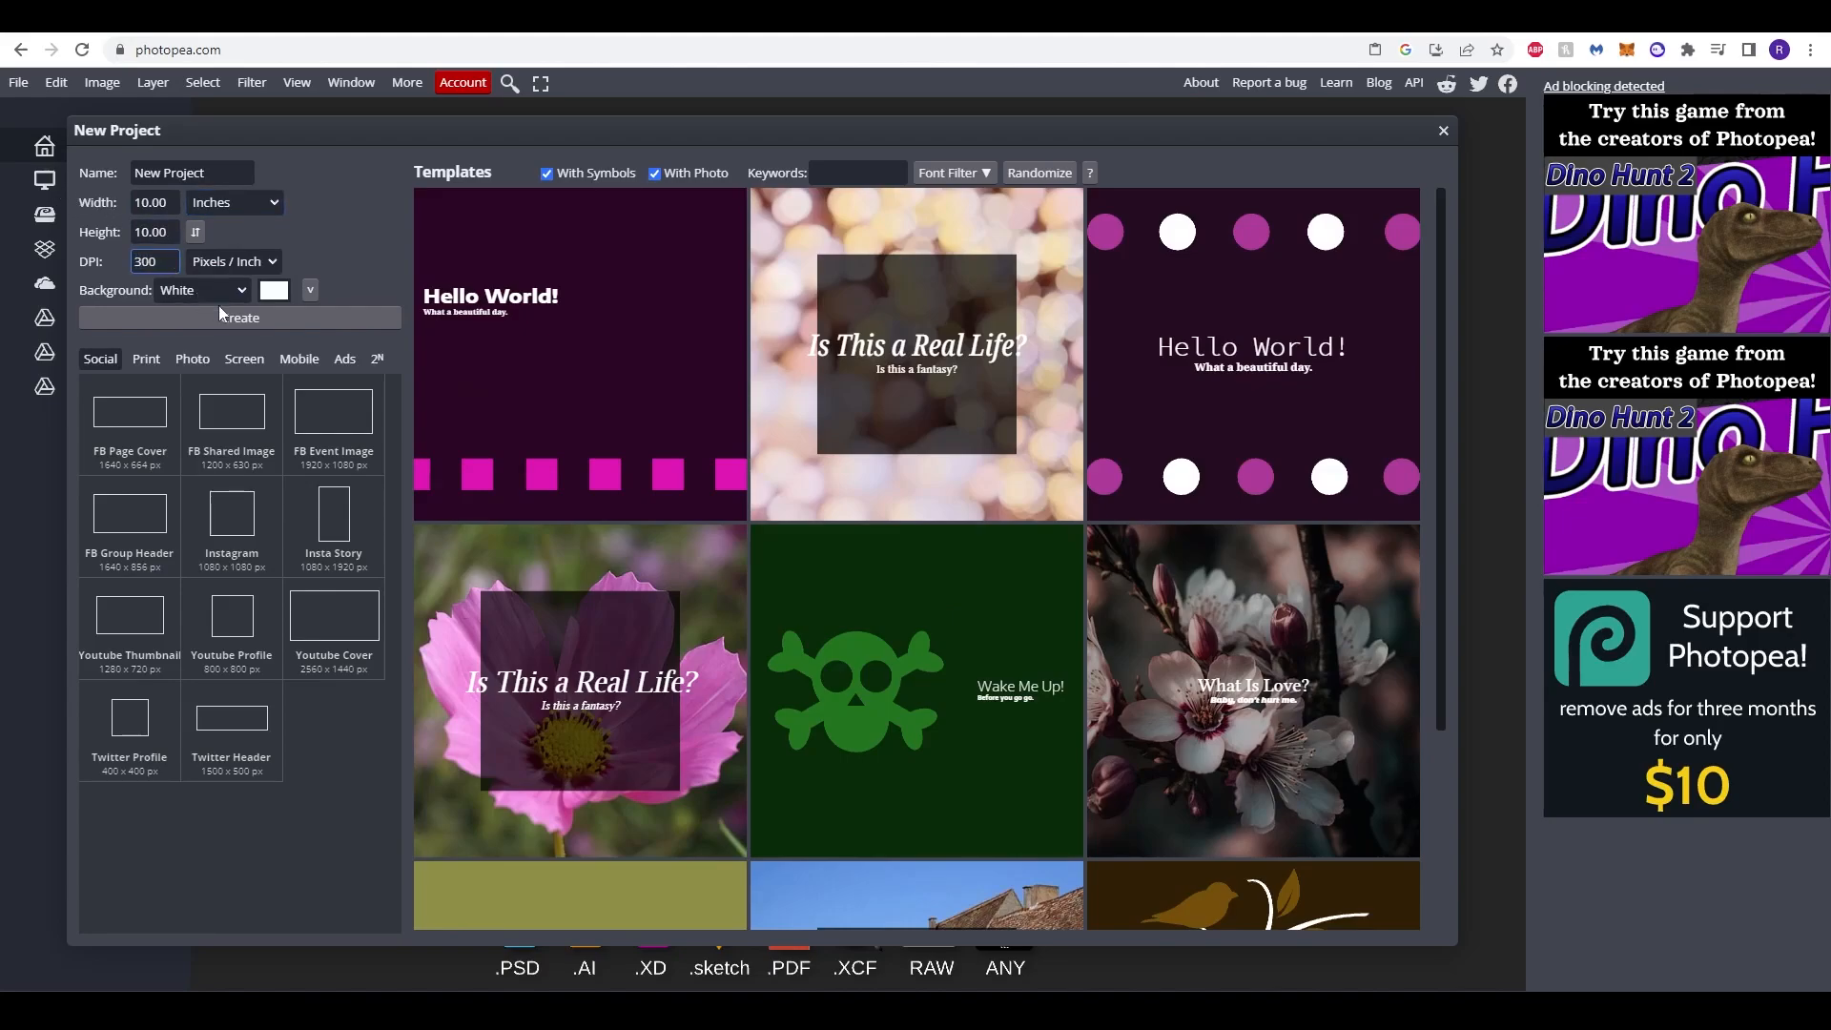
{"action": "left_click", "coordinate": [1442, 129]}
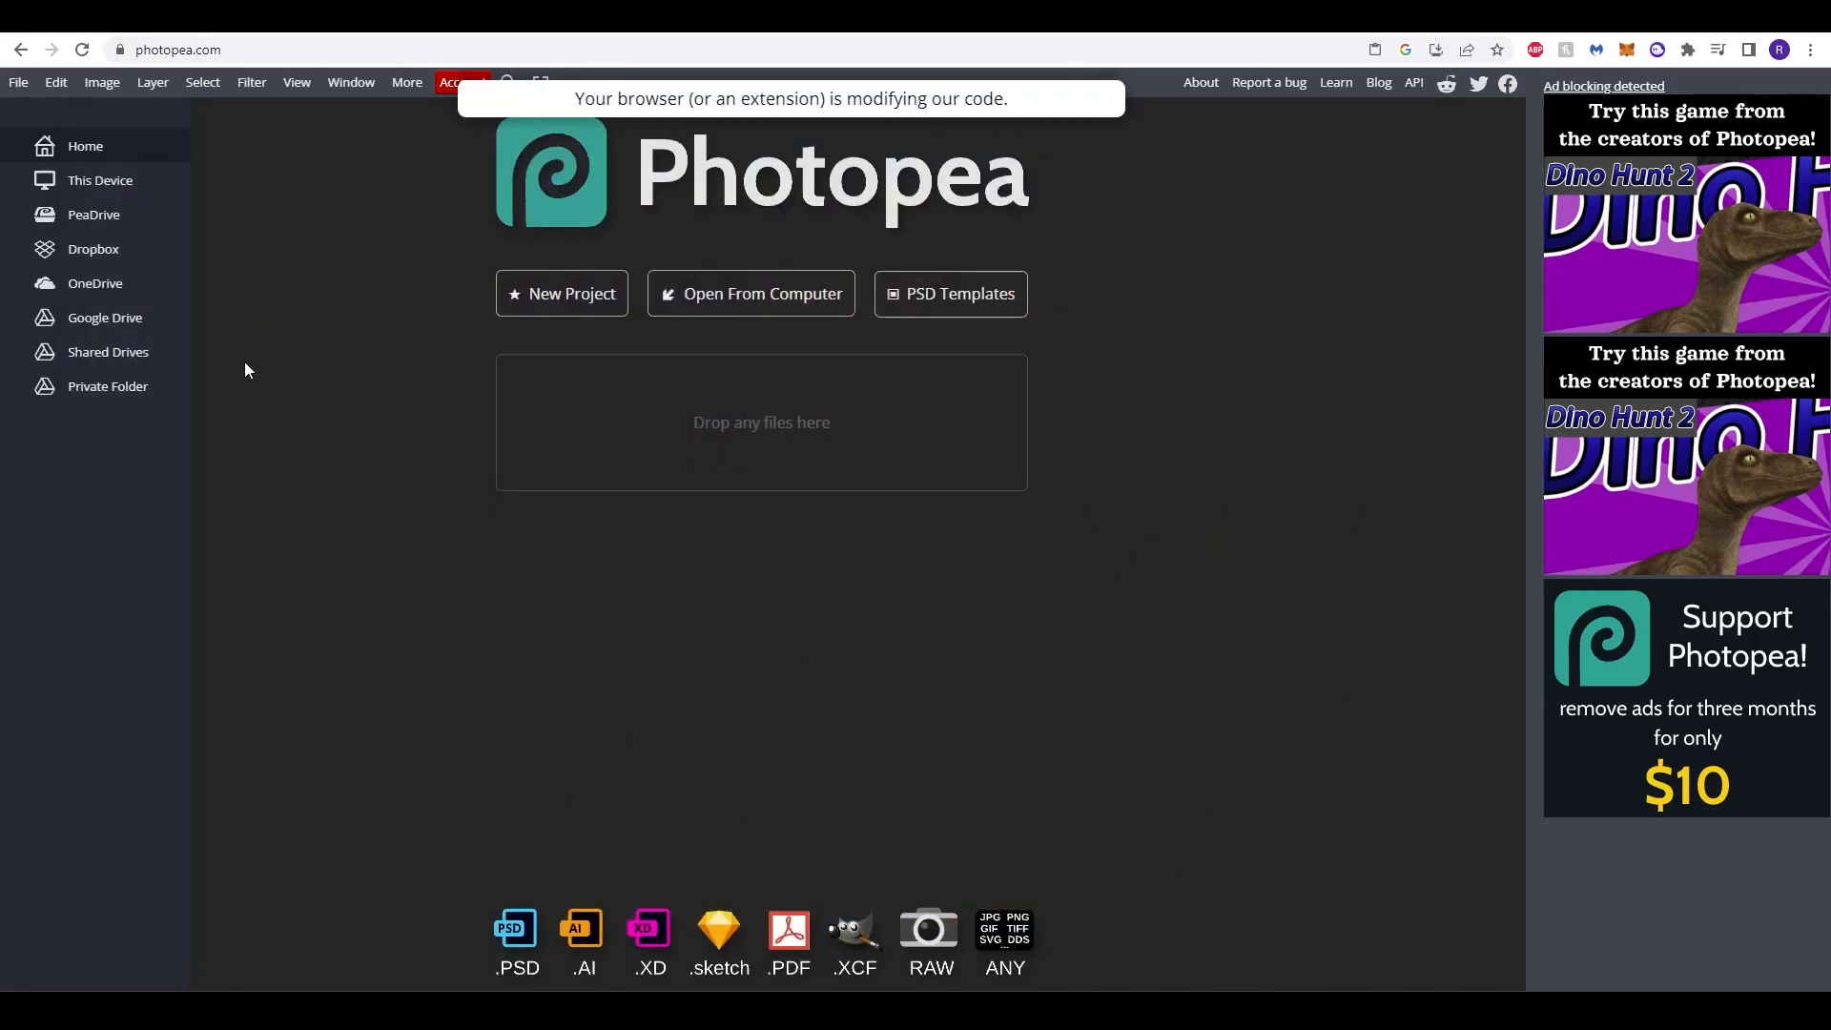
{"action": "mouse_move", "coordinate": [1534, 49]}
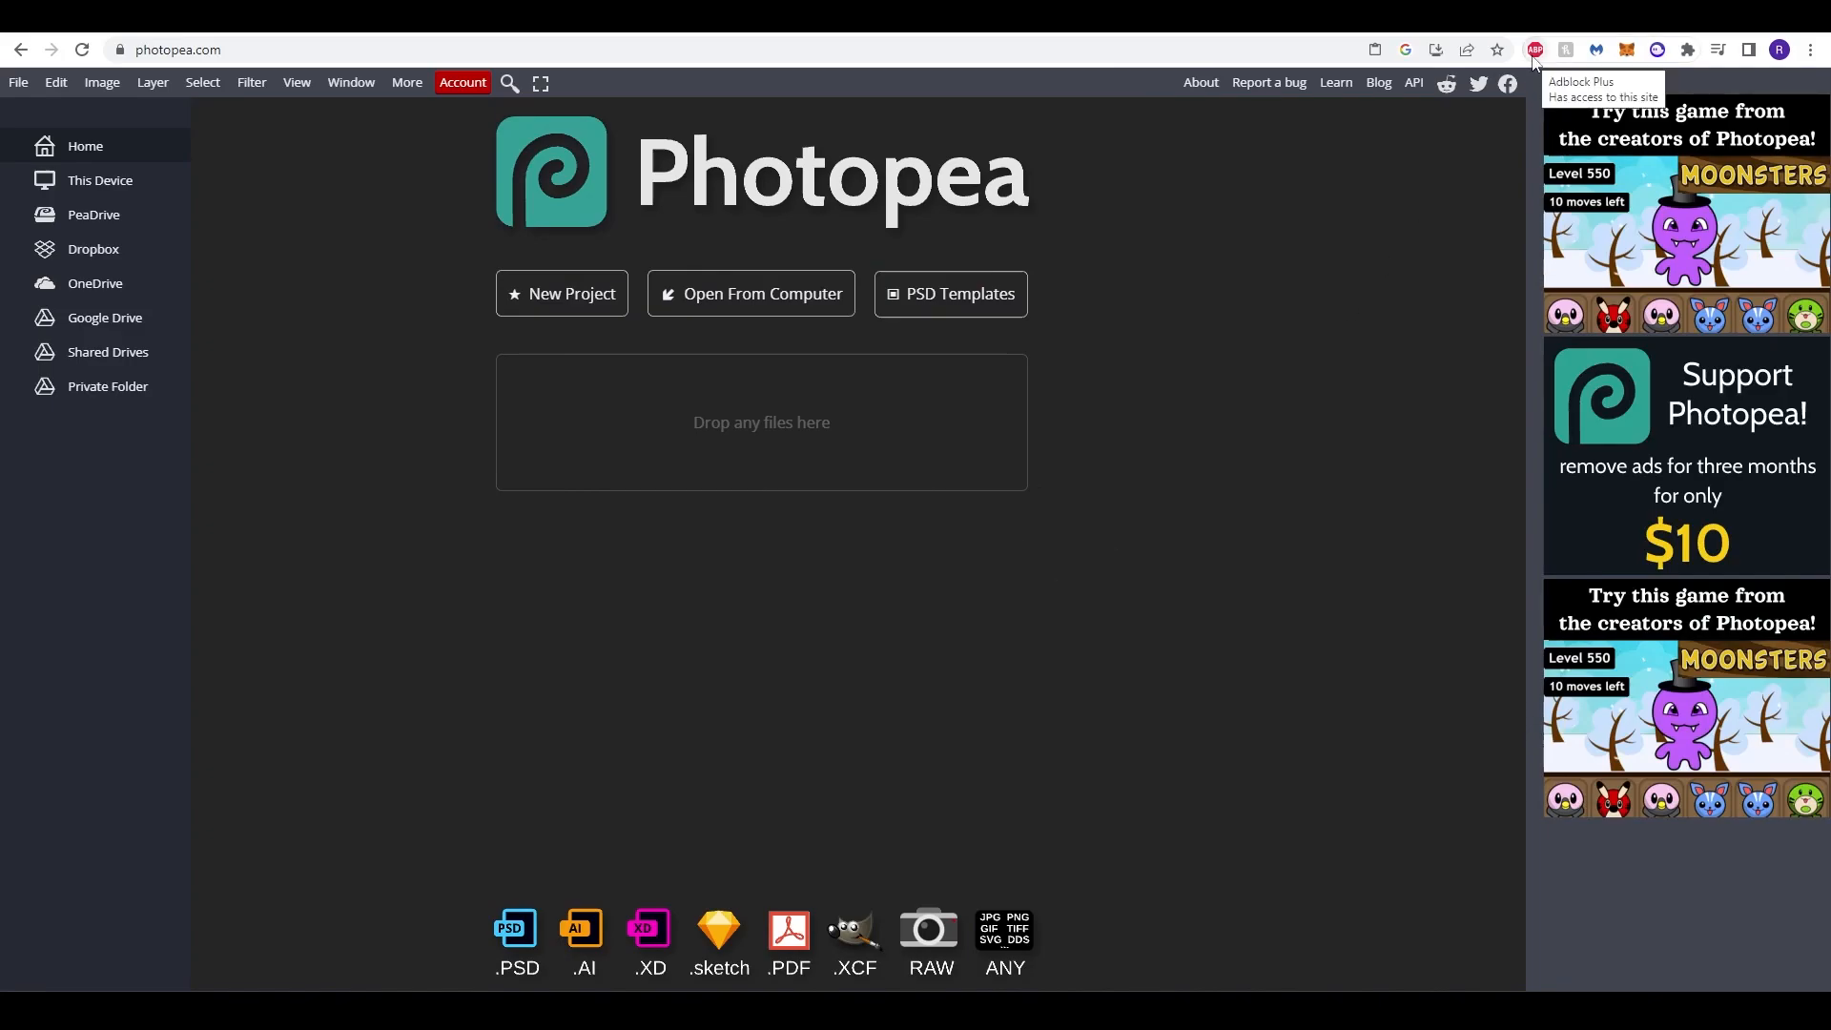
Step: Turn off Adblock Plus for photopea.com and refresh the page
{"action": "left_click", "coordinate": [1533, 49]}
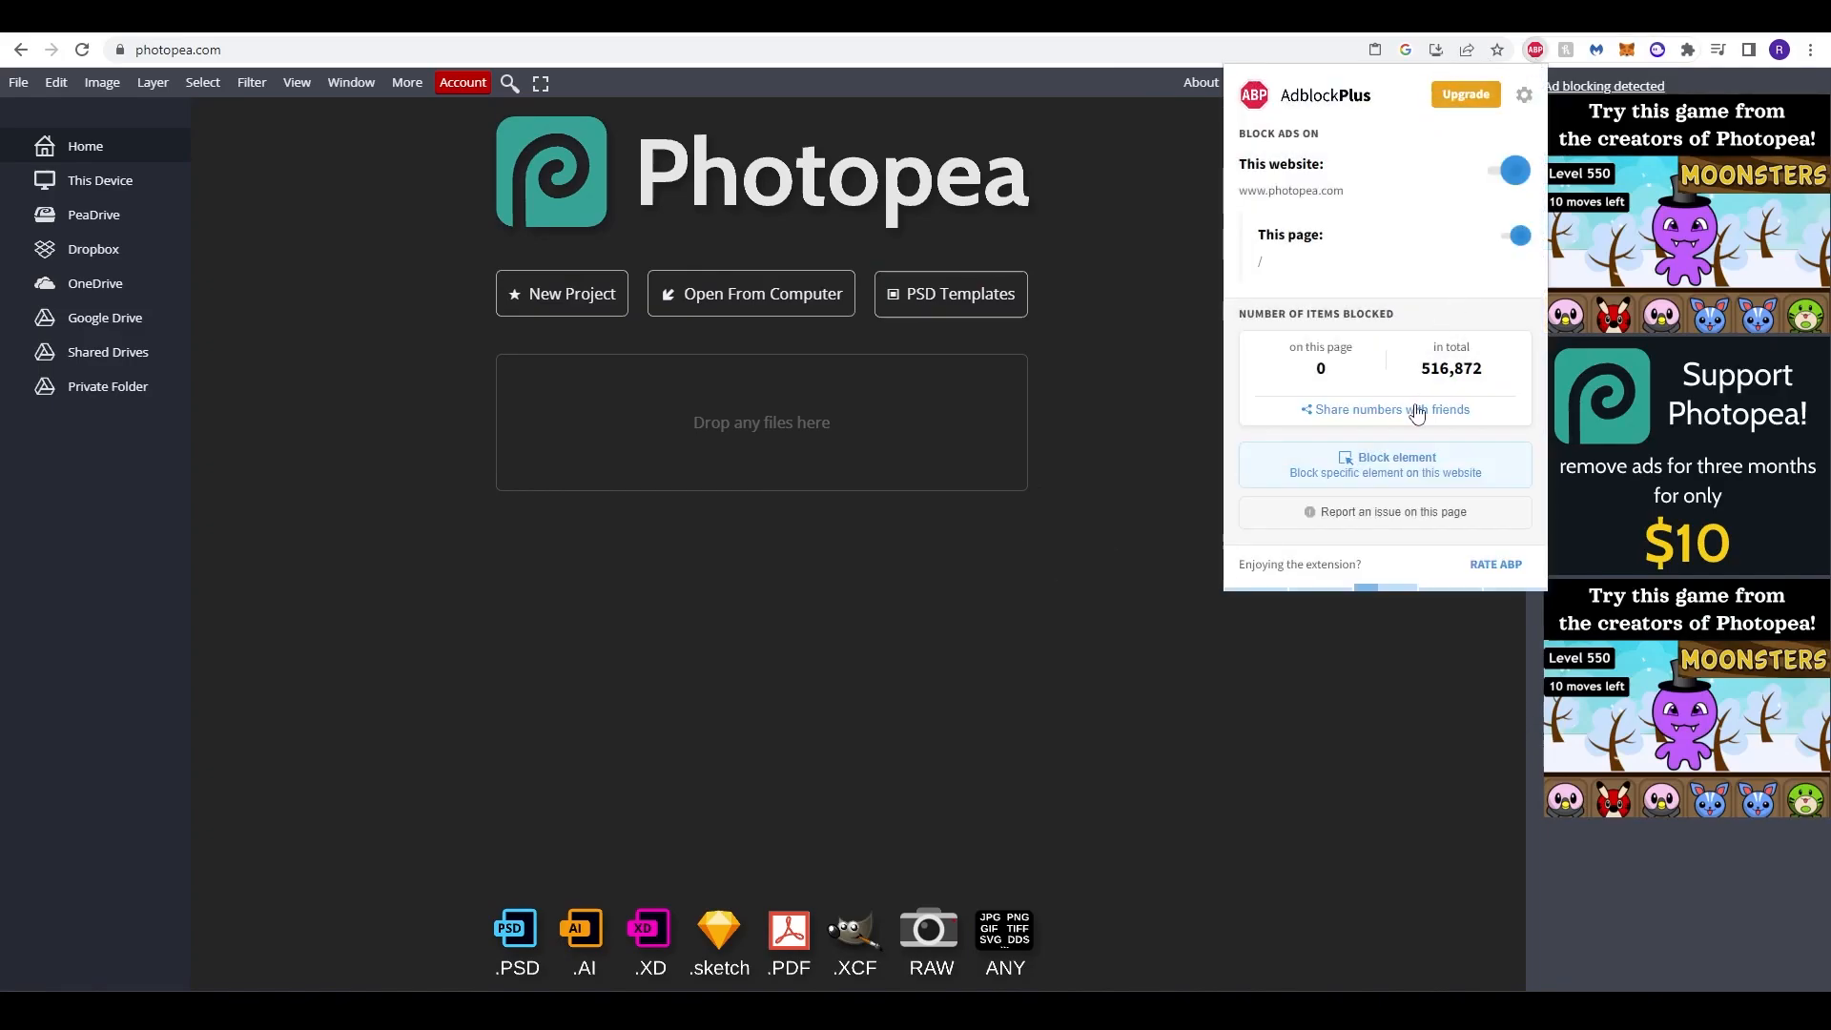
{"action": "left_click", "coordinate": [1512, 171]}
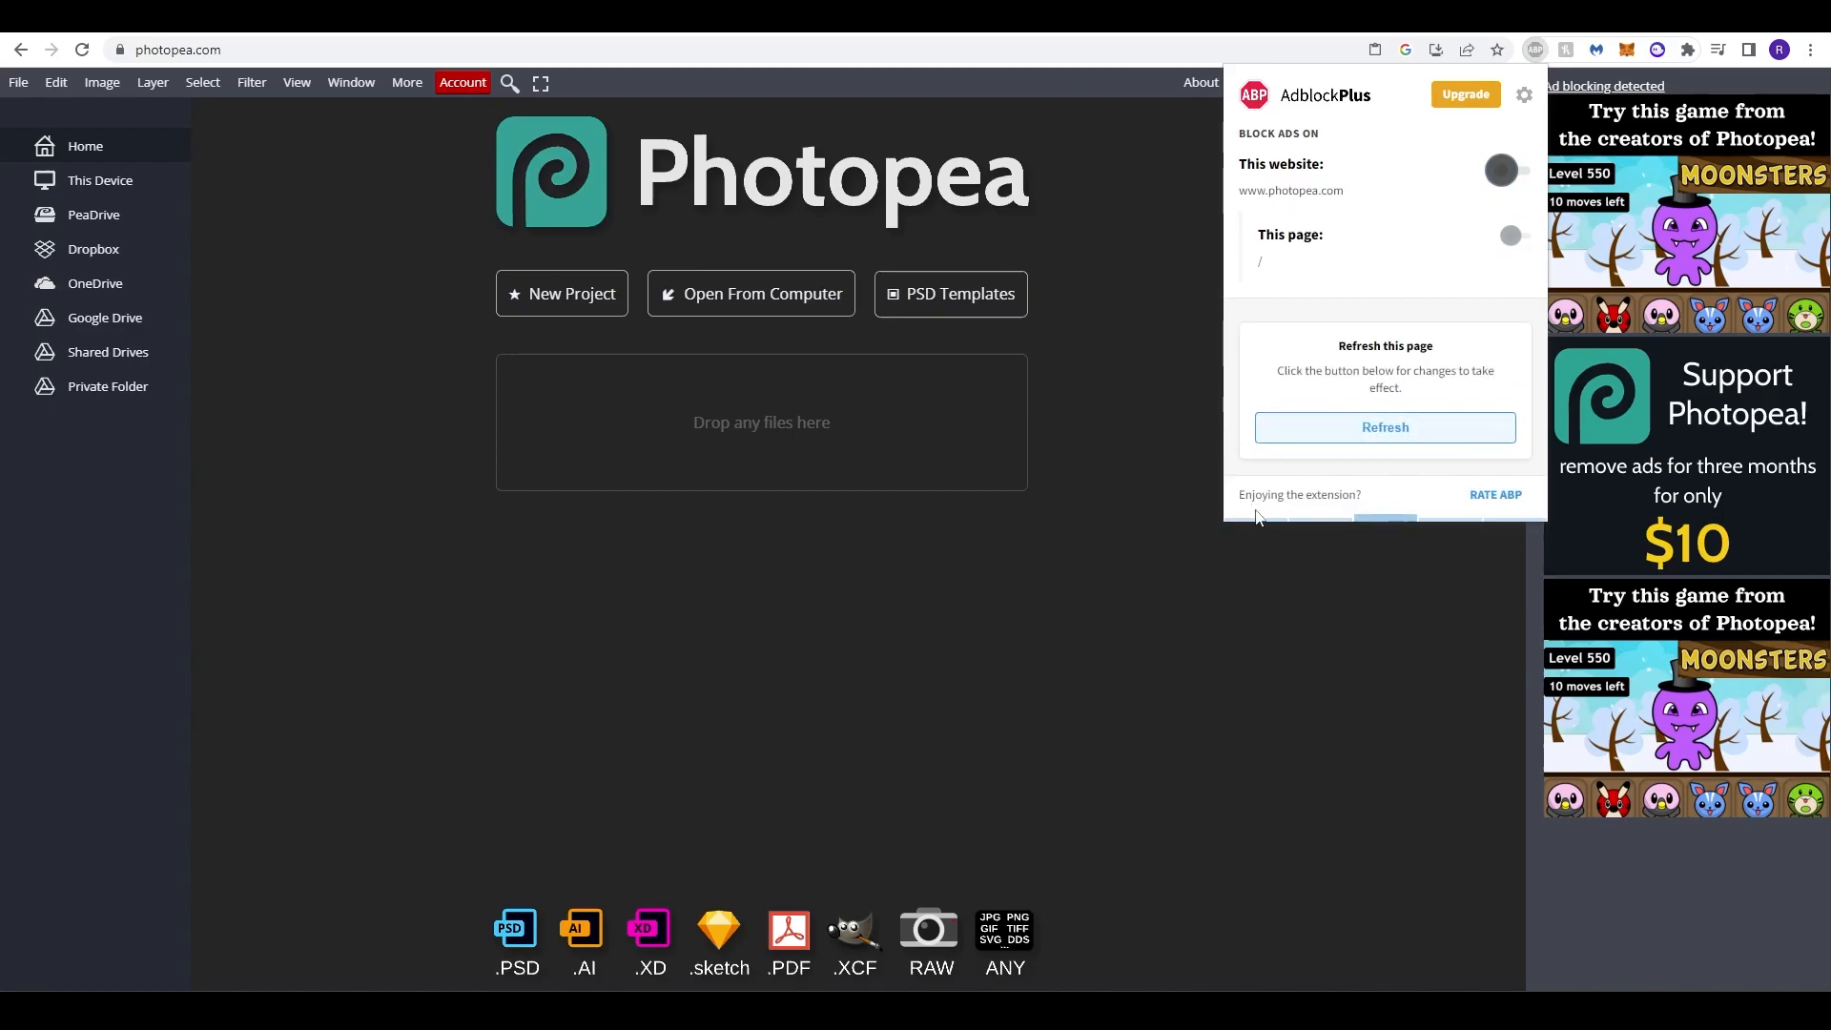
{"action": "left_click", "coordinate": [274, 183]}
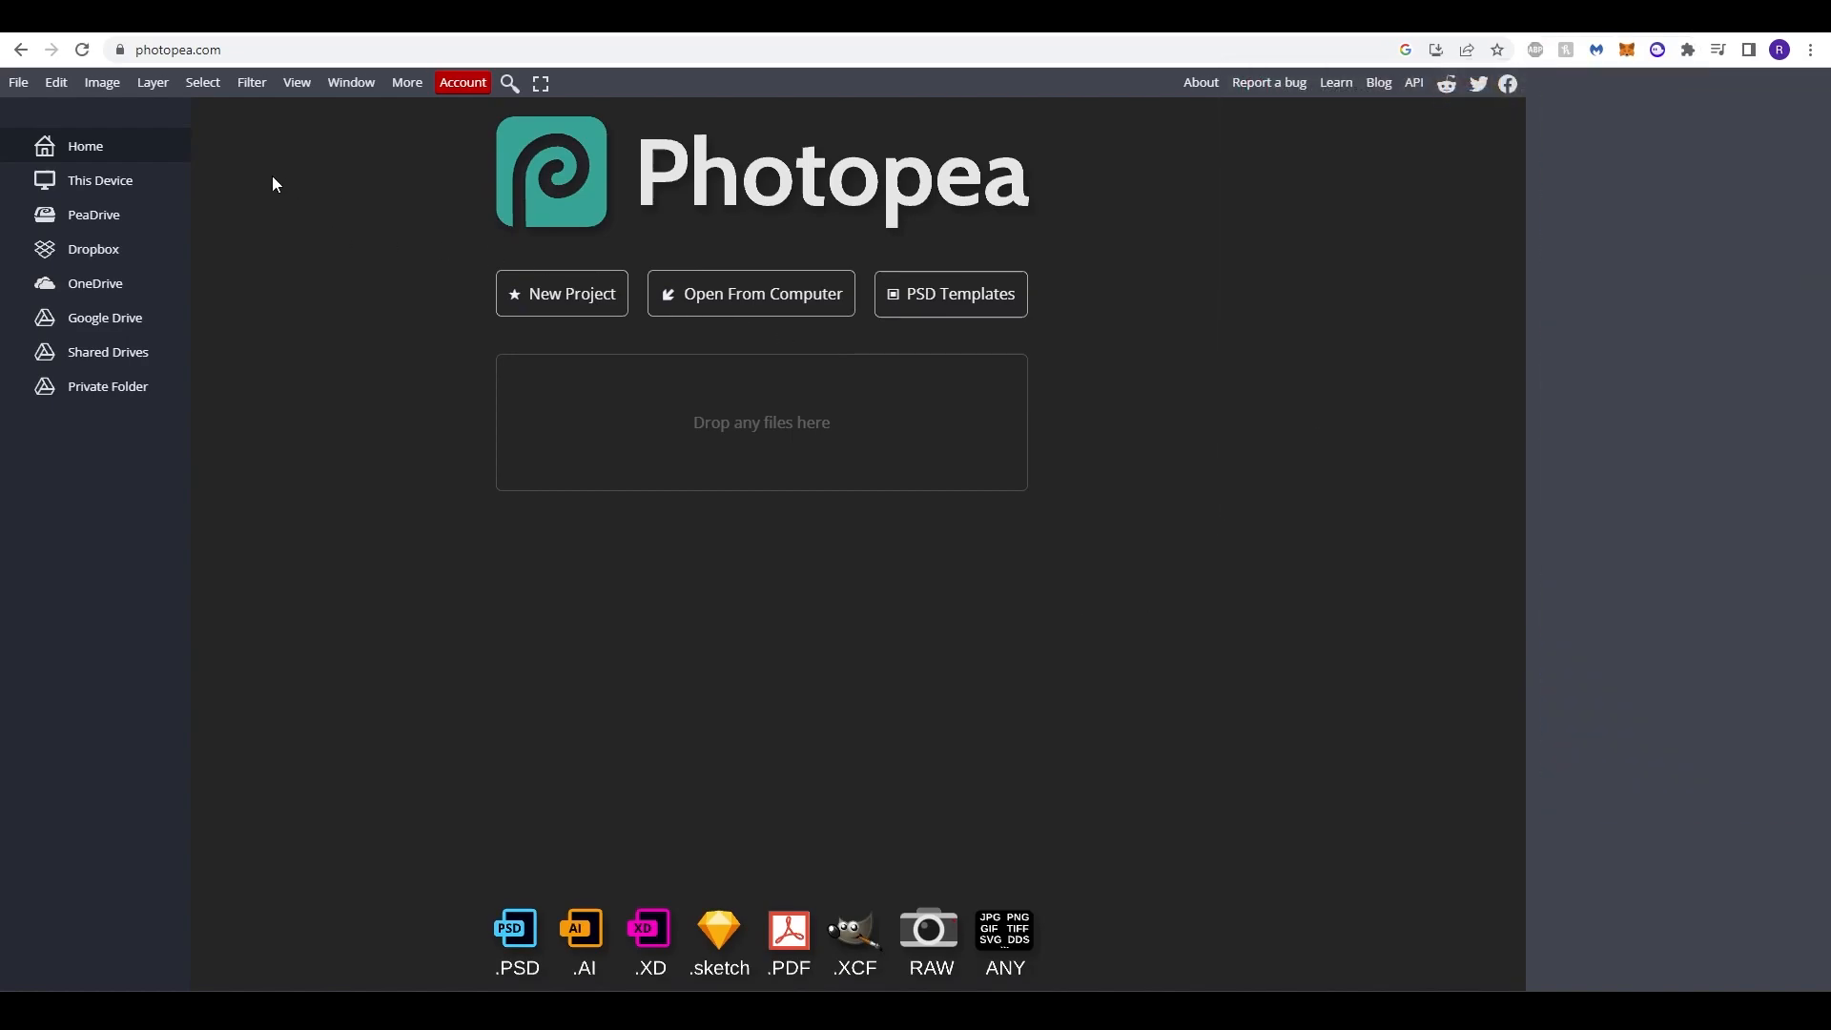
Step: Create the blank white square canvas with a single Background layer
{"action": "left_click", "coordinate": [571, 293]}
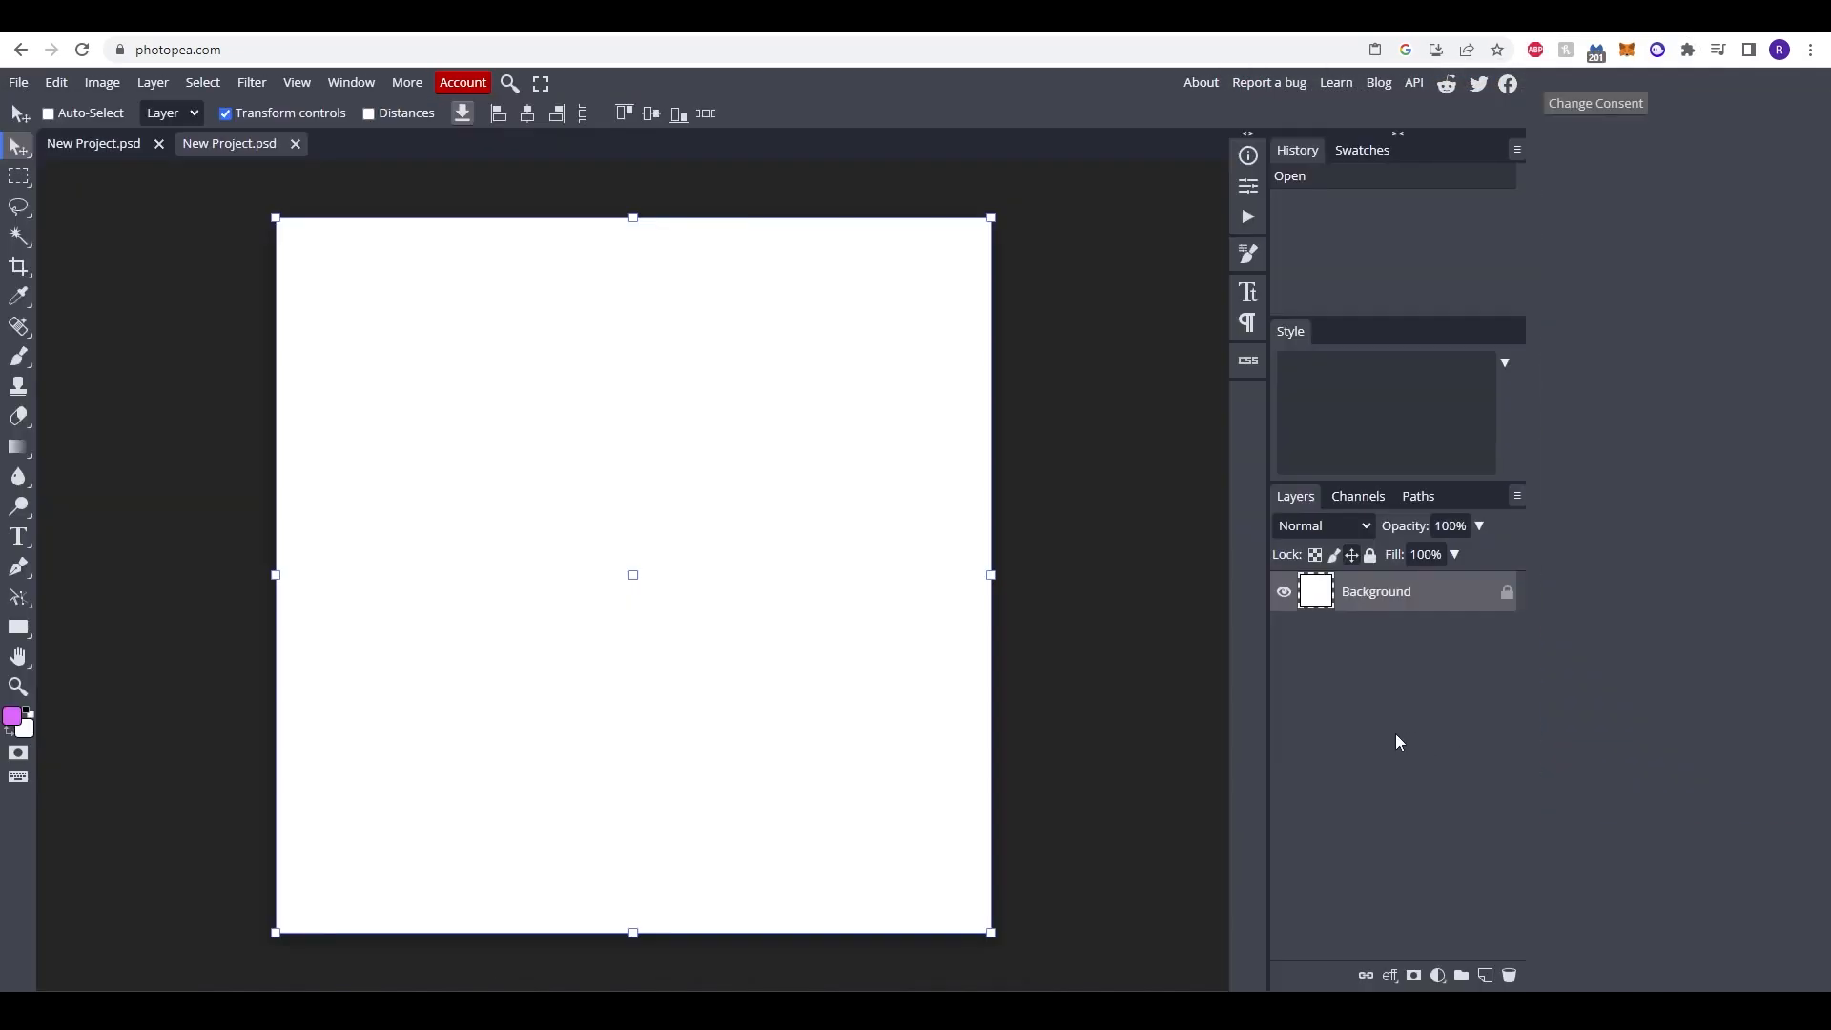
{"action": "mouse_move", "coordinate": [194, 405]}
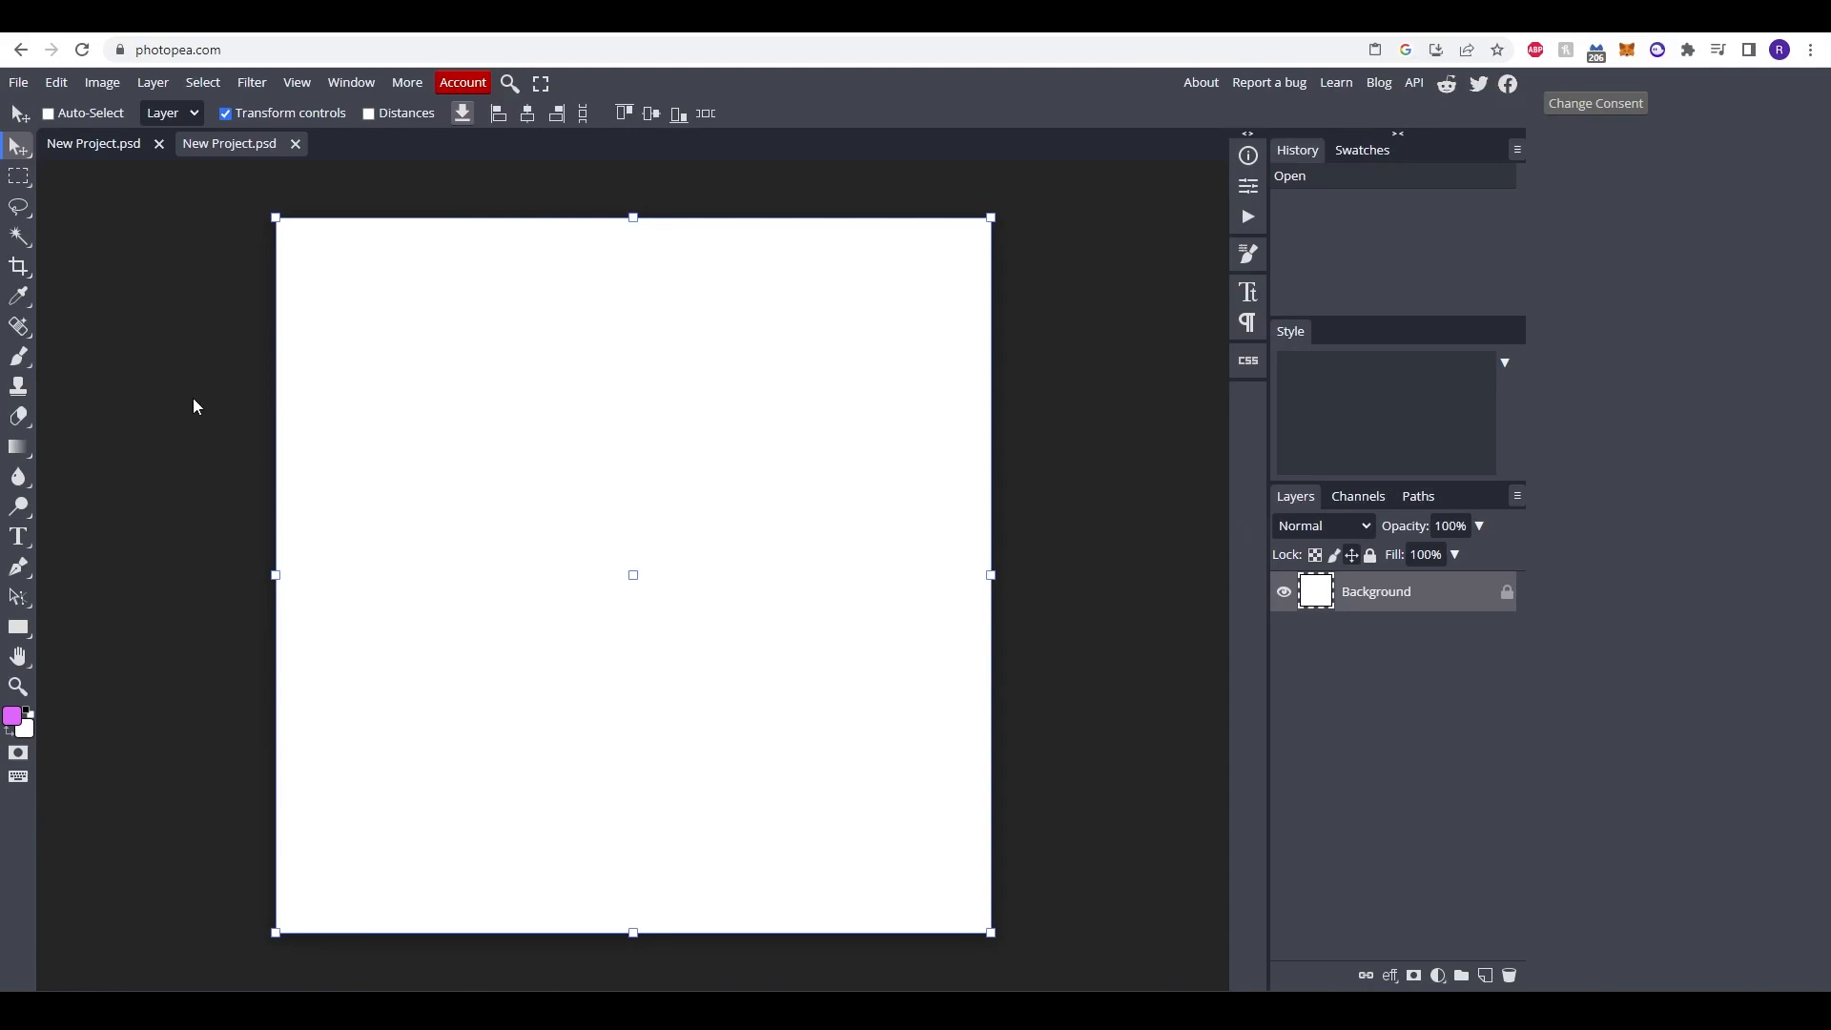
{"action": "mouse_move", "coordinate": [506, 911]}
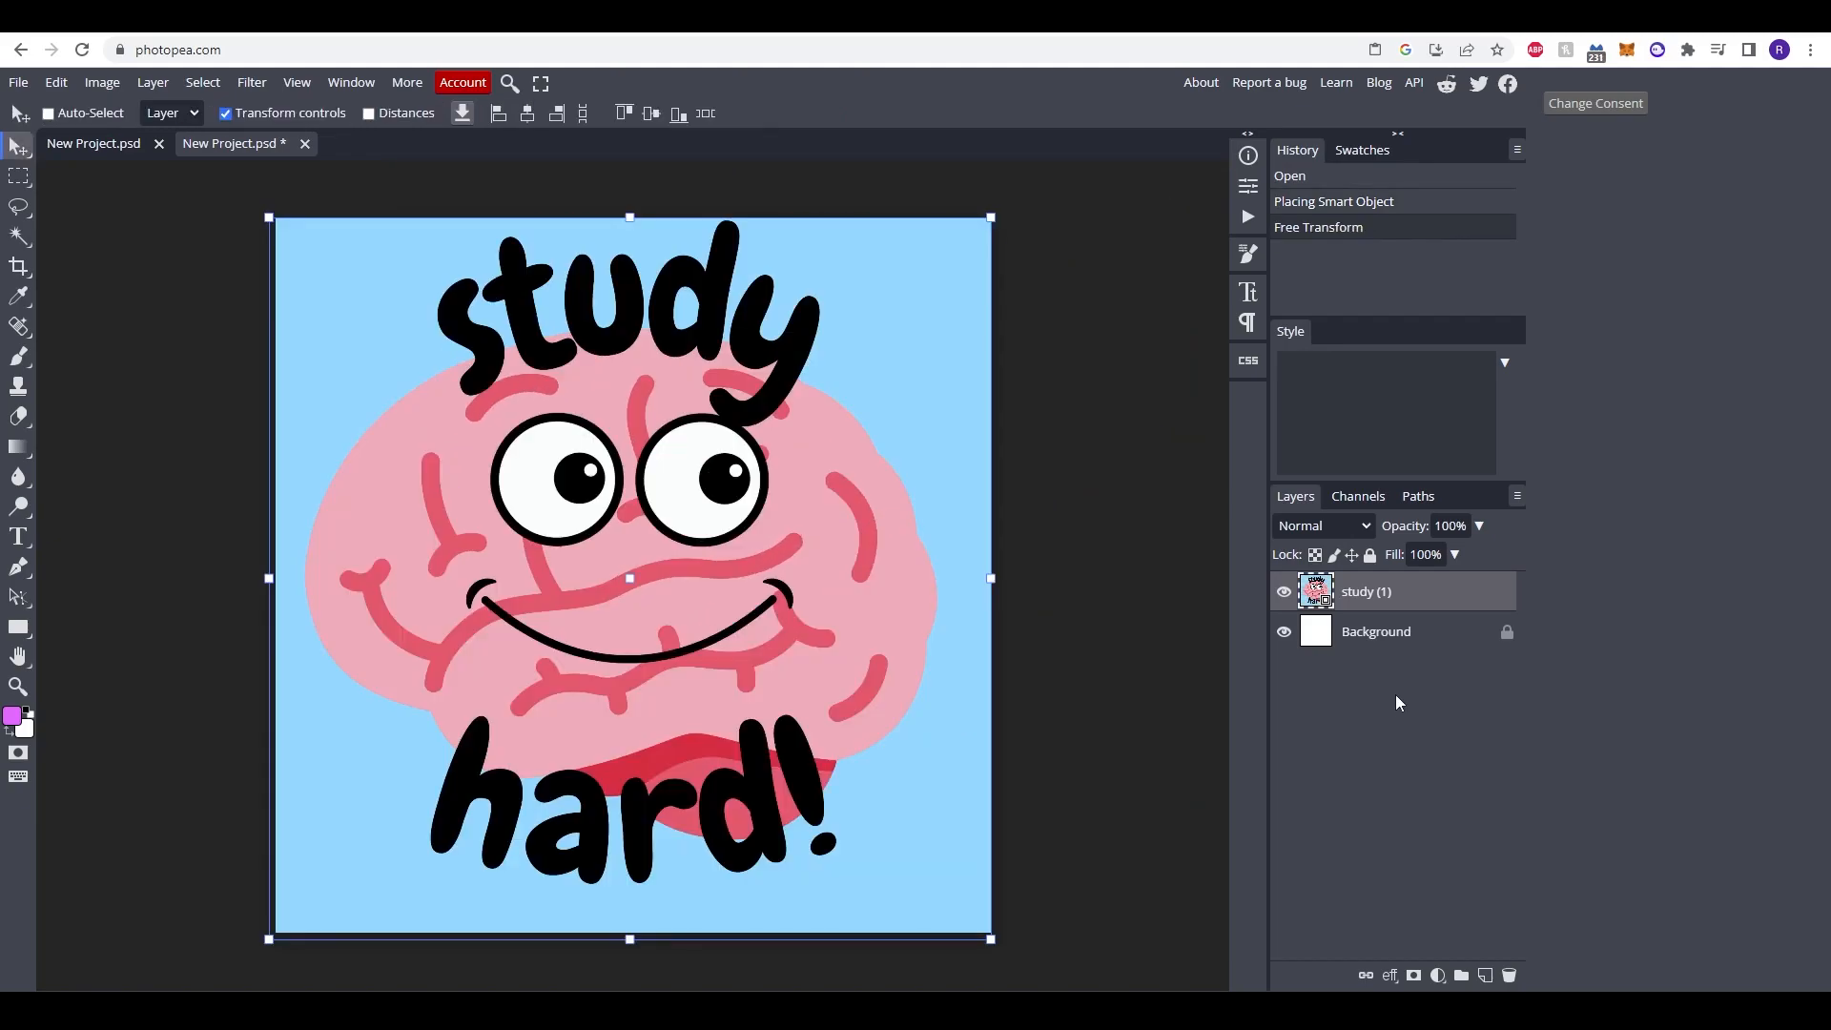
{"action": "mouse_move", "coordinate": [98, 348]}
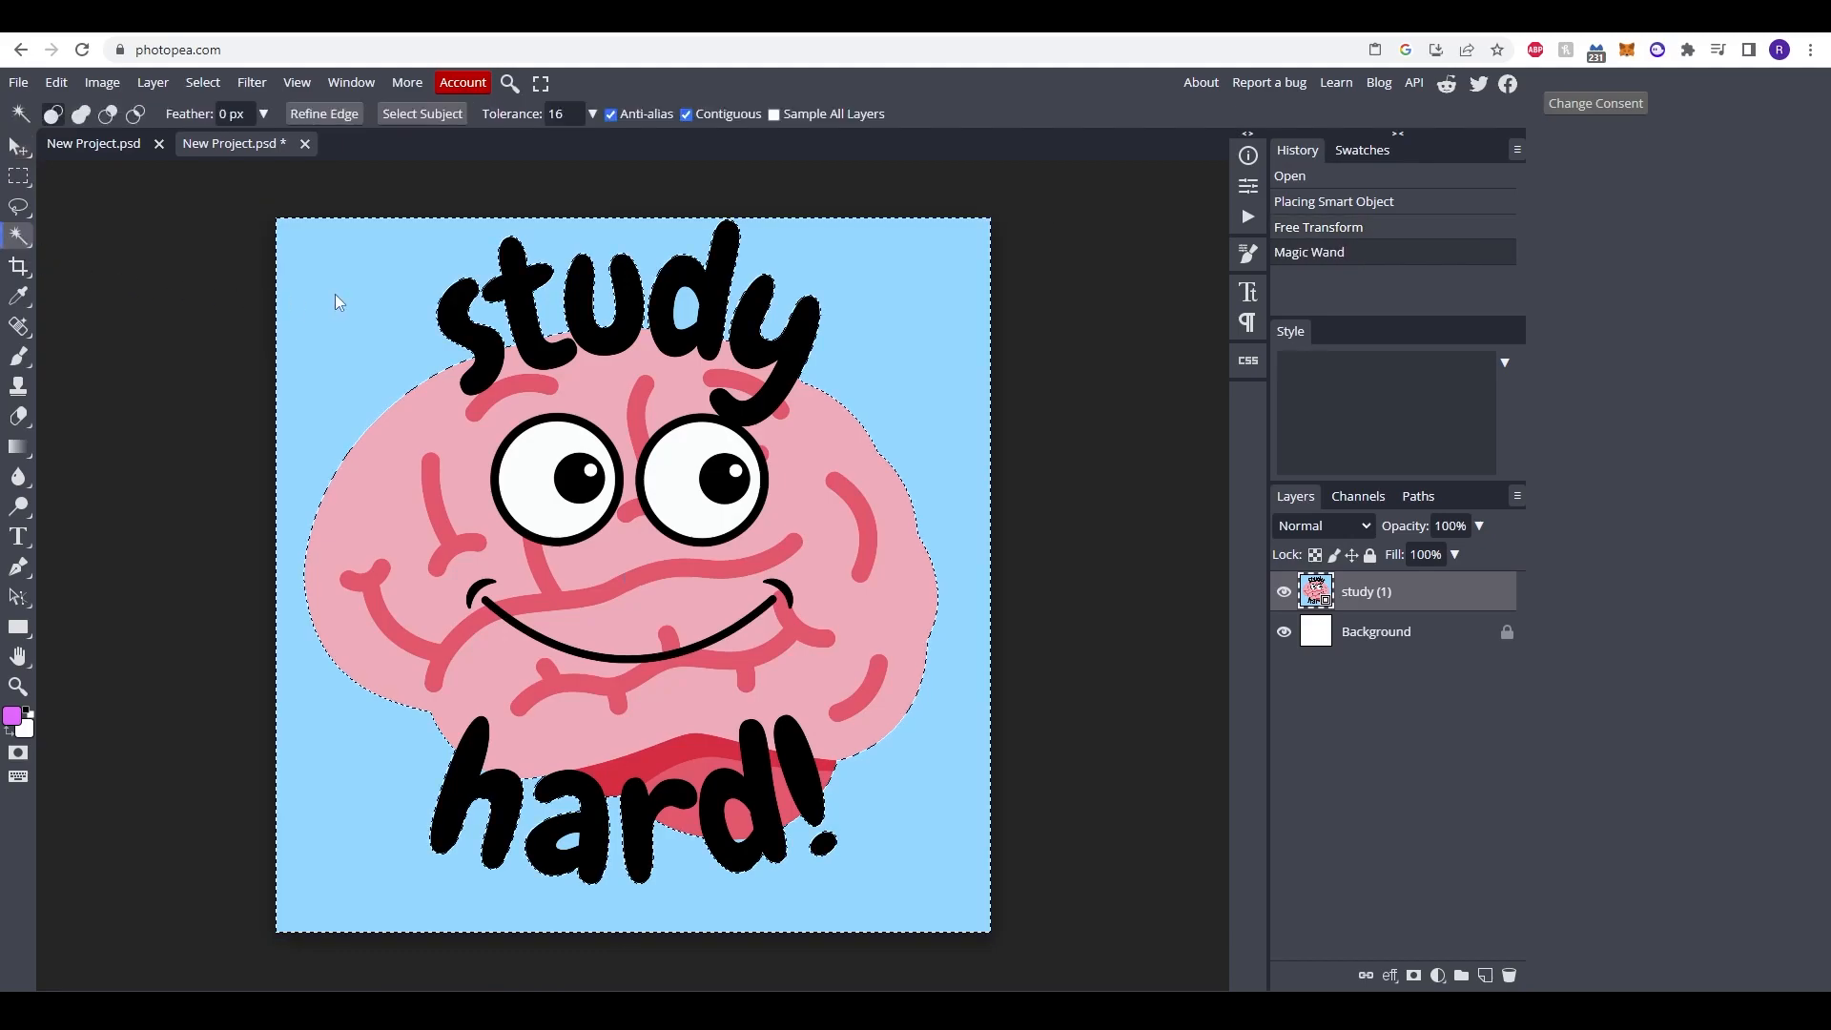
{"action": "mouse_move", "coordinate": [804, 512]}
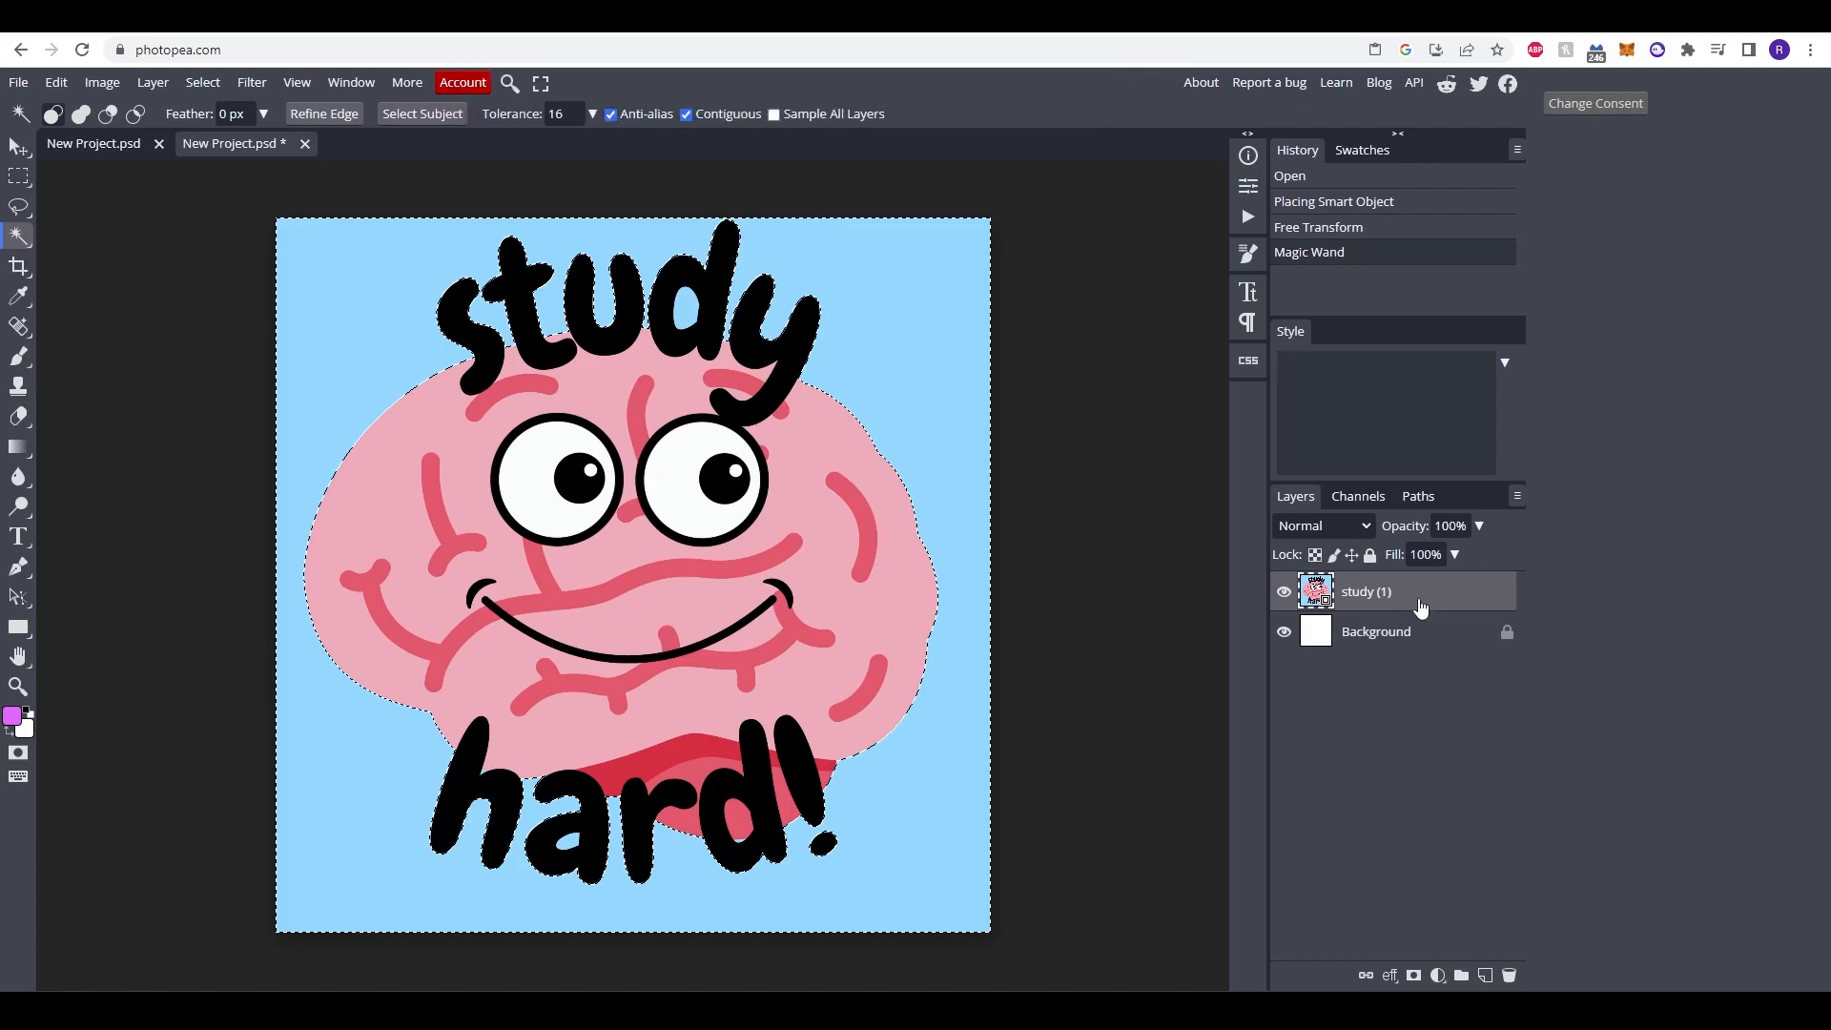
Step: Rasterize the brain layer and select the blue gaps inside 'd' and 'hard'
{"action": "right_click", "coordinate": [1368, 591]}
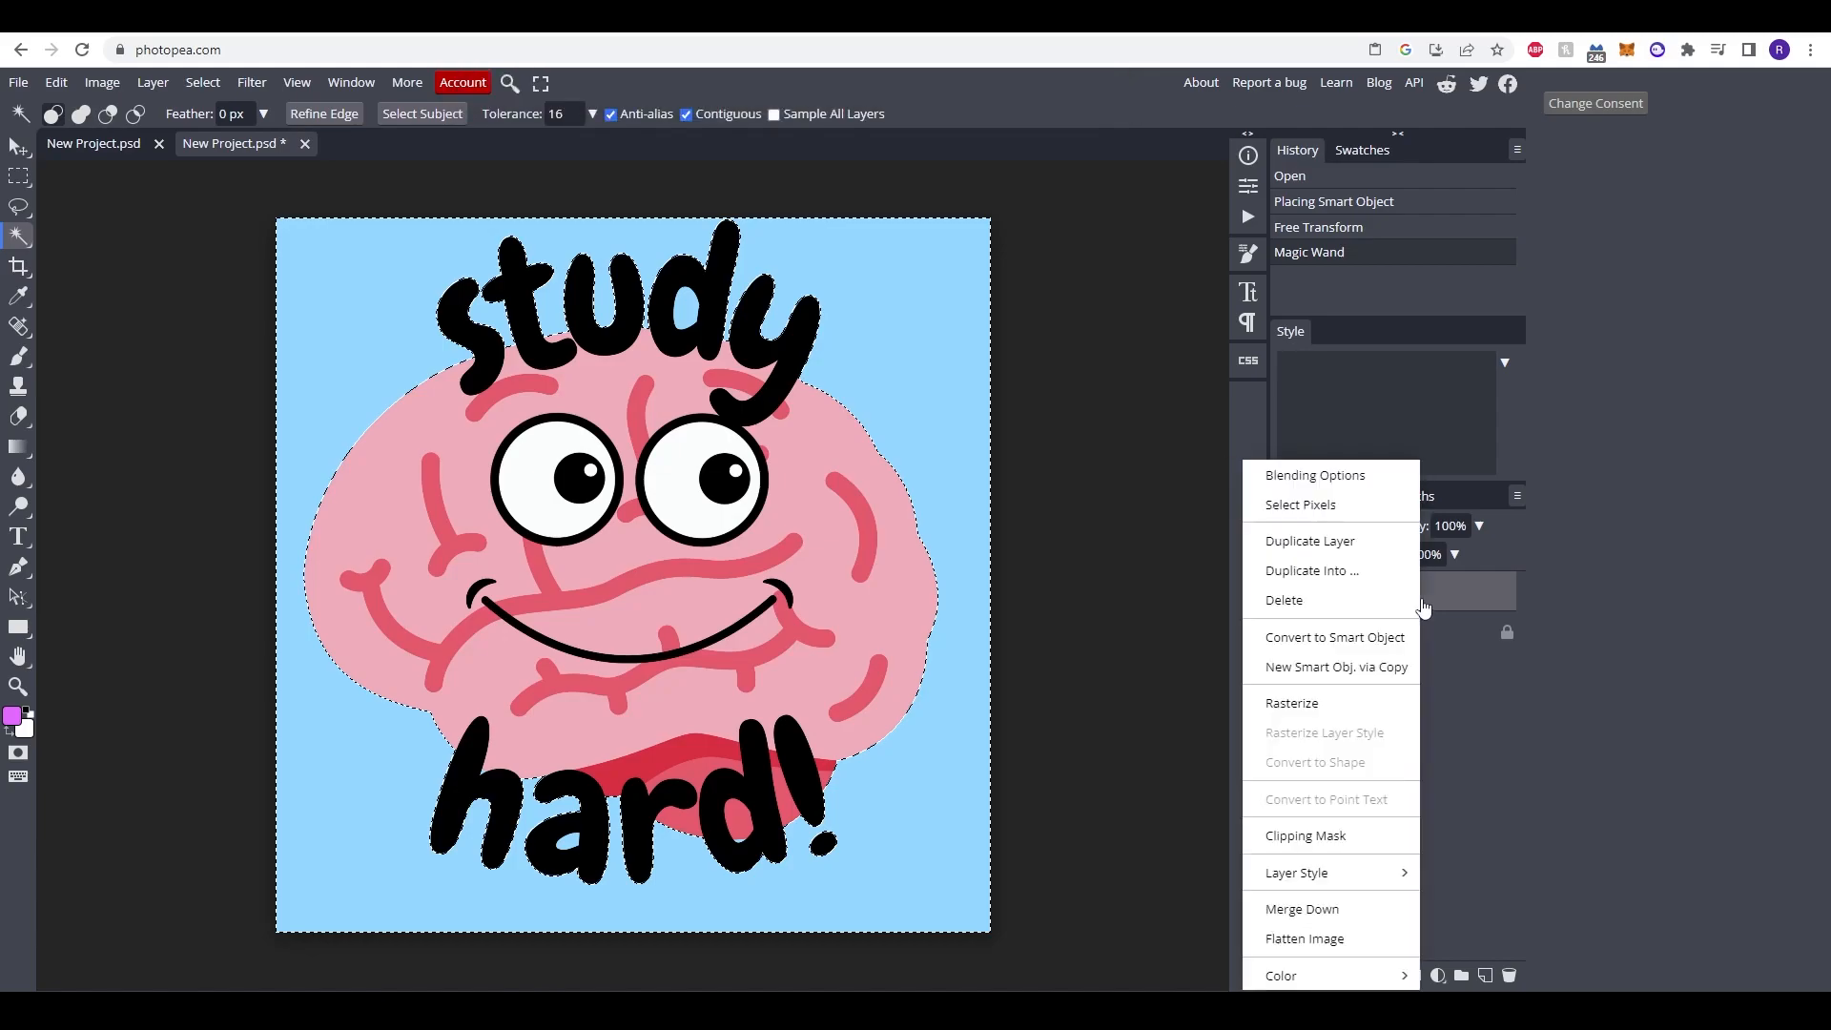
{"action": "left_click", "coordinate": [1291, 702]}
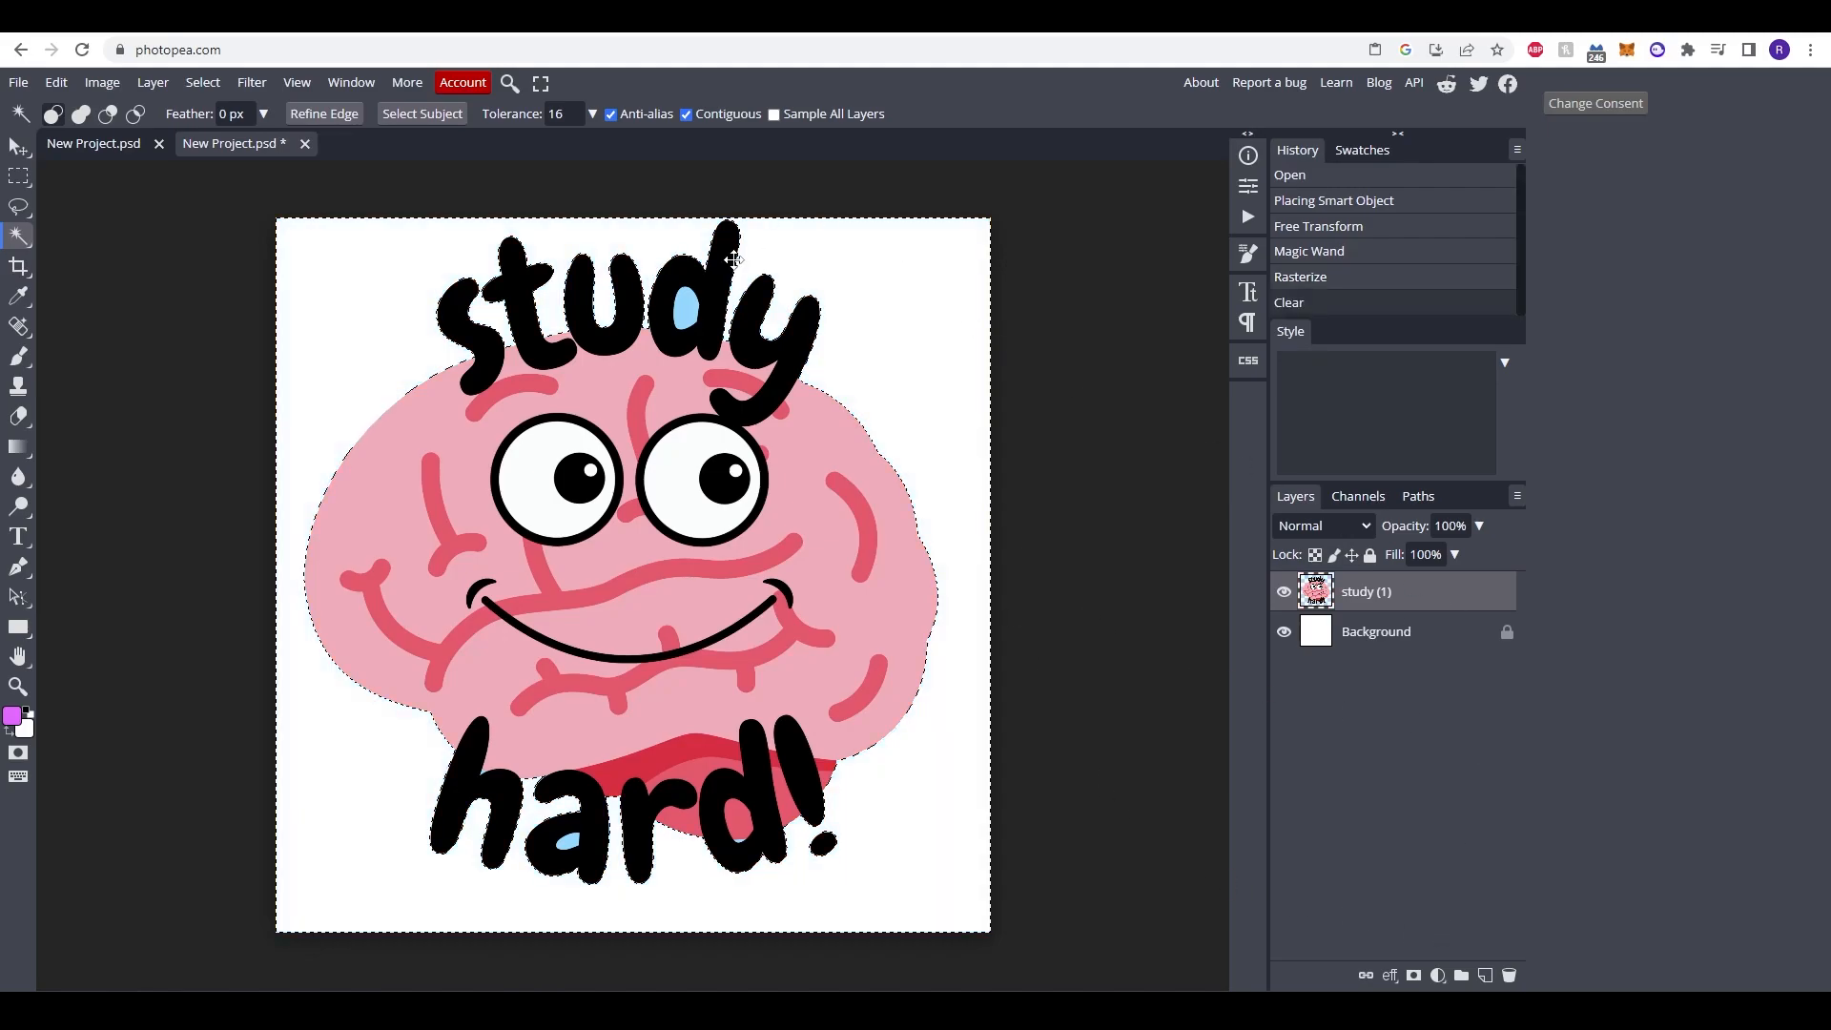
{"action": "left_click", "coordinate": [686, 306]}
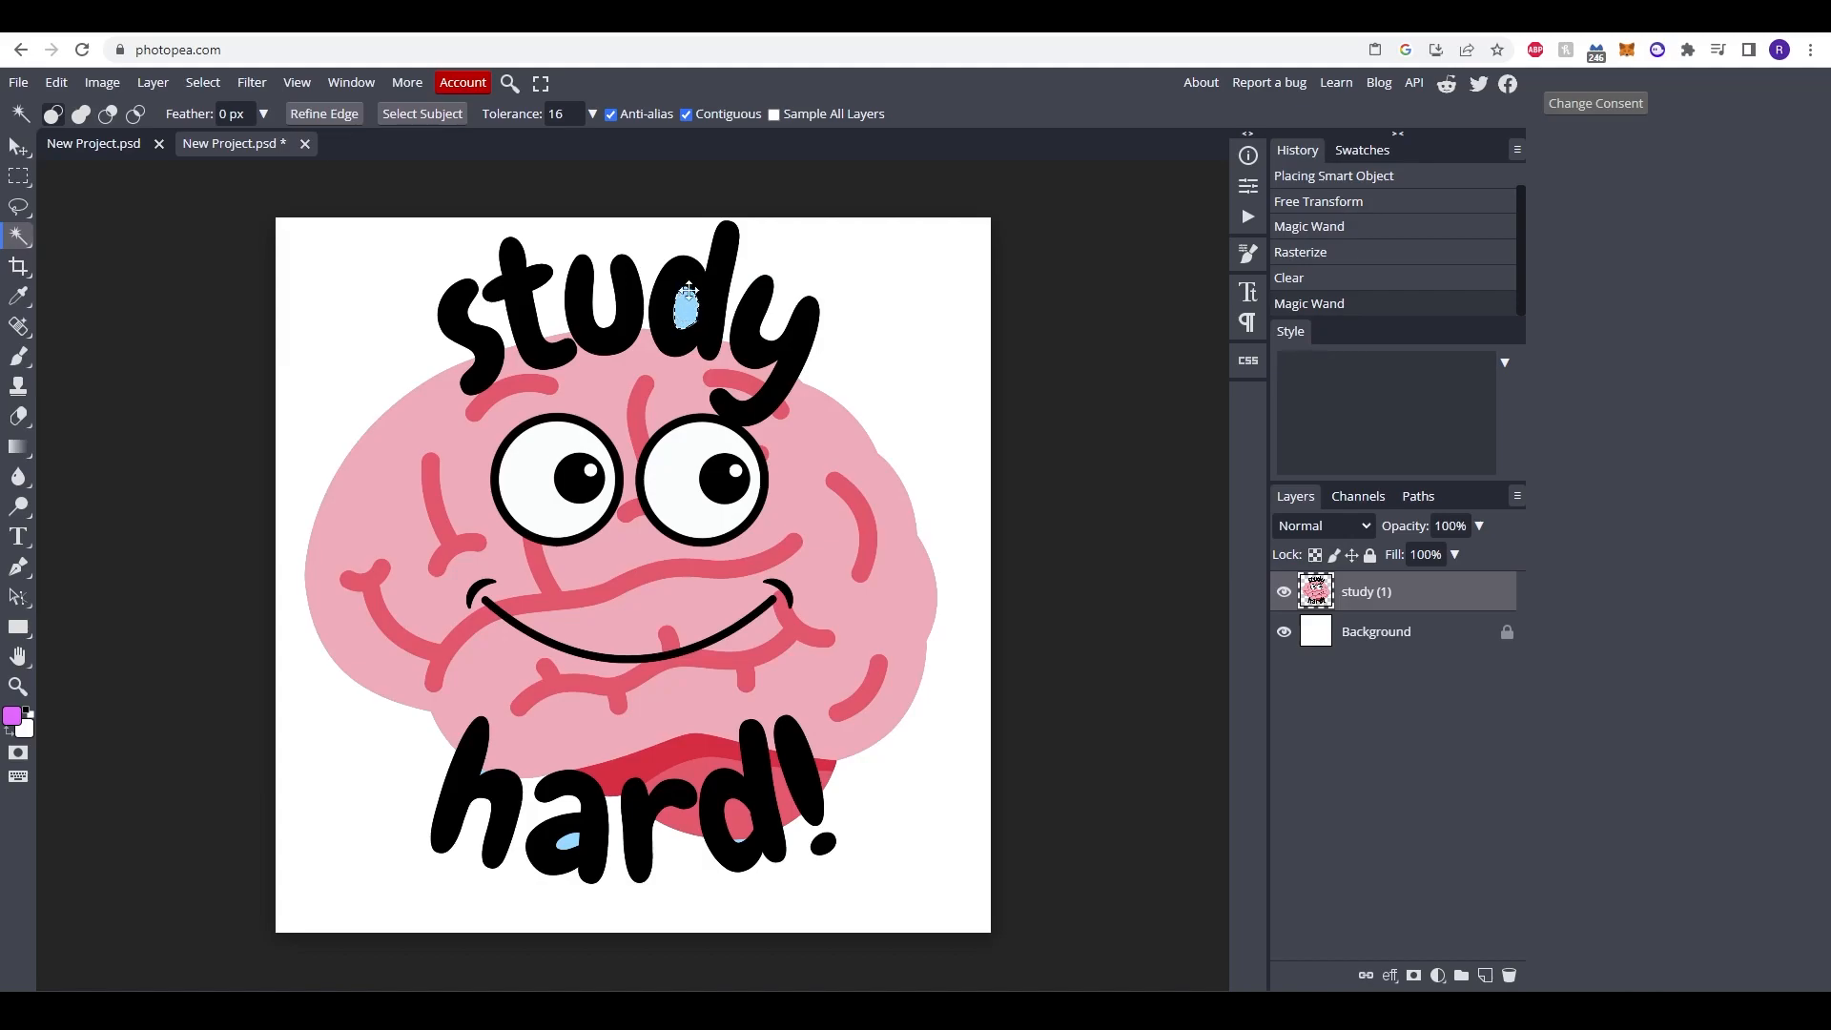
{"action": "left_click", "coordinate": [570, 843]}
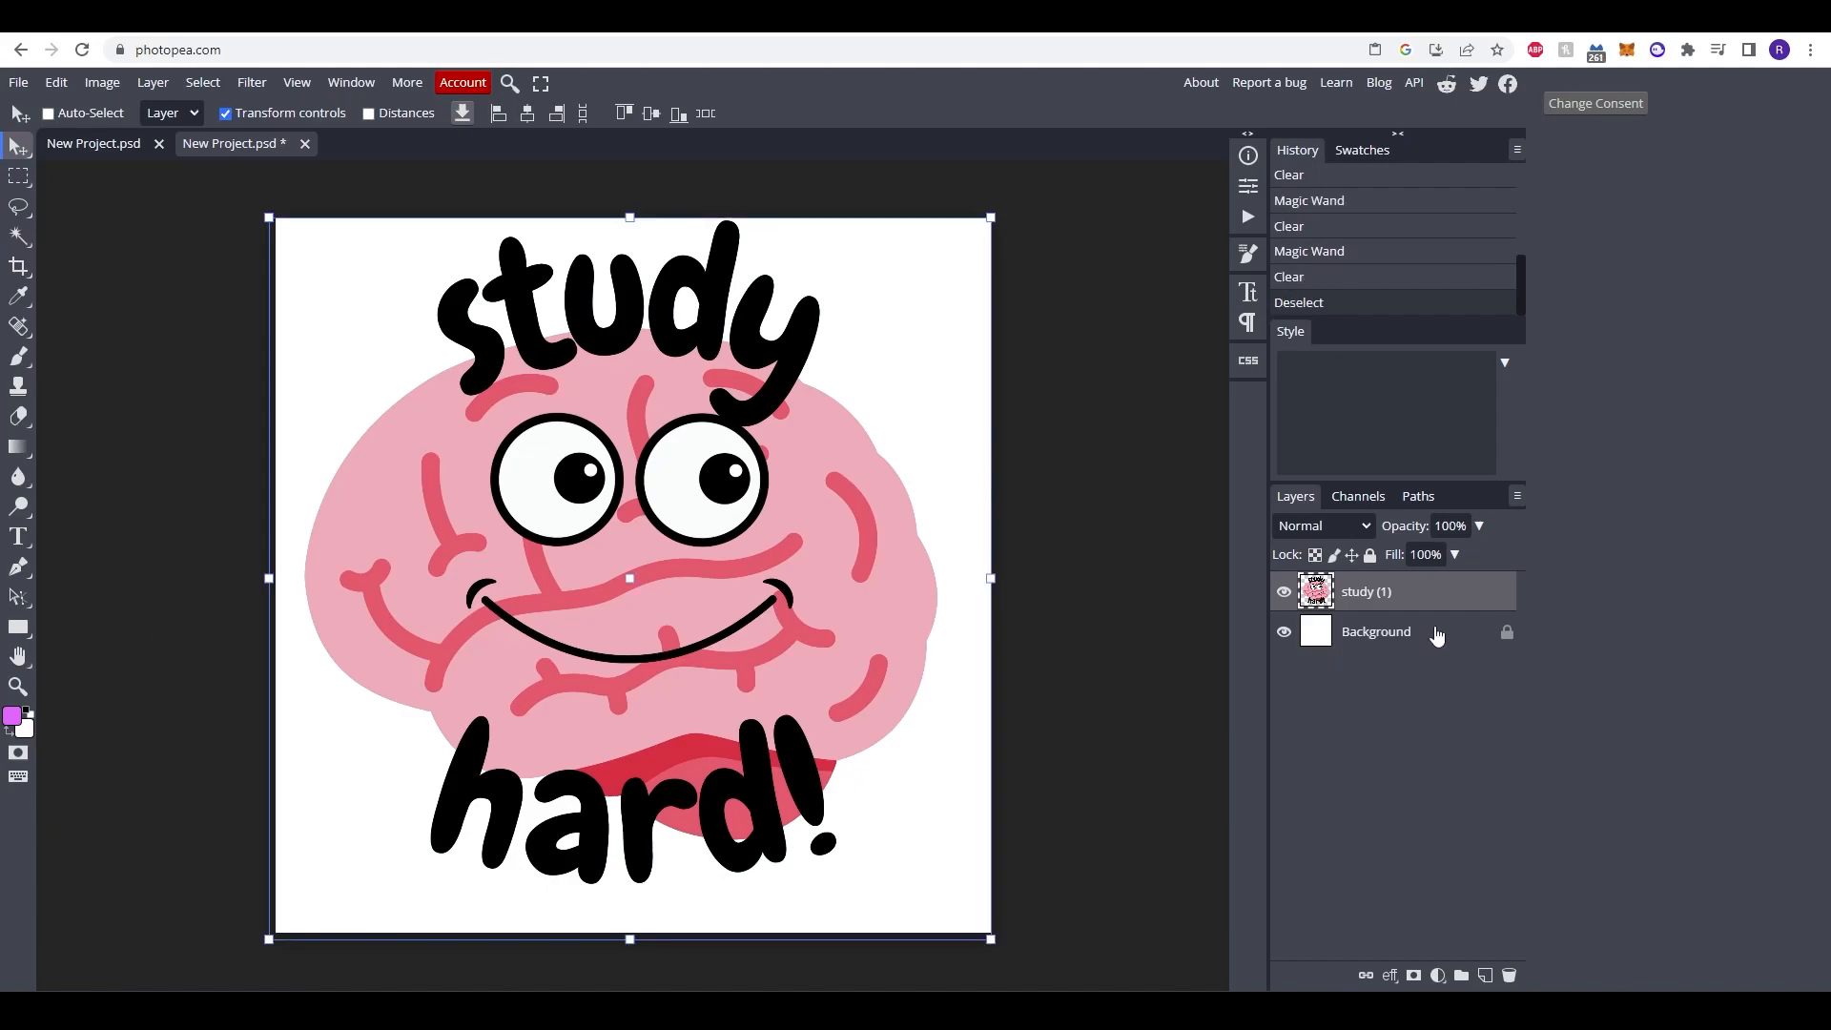
Step: Hide the white Background layer so only the brain sticker layer shows
{"action": "left_click", "coordinate": [1283, 632]}
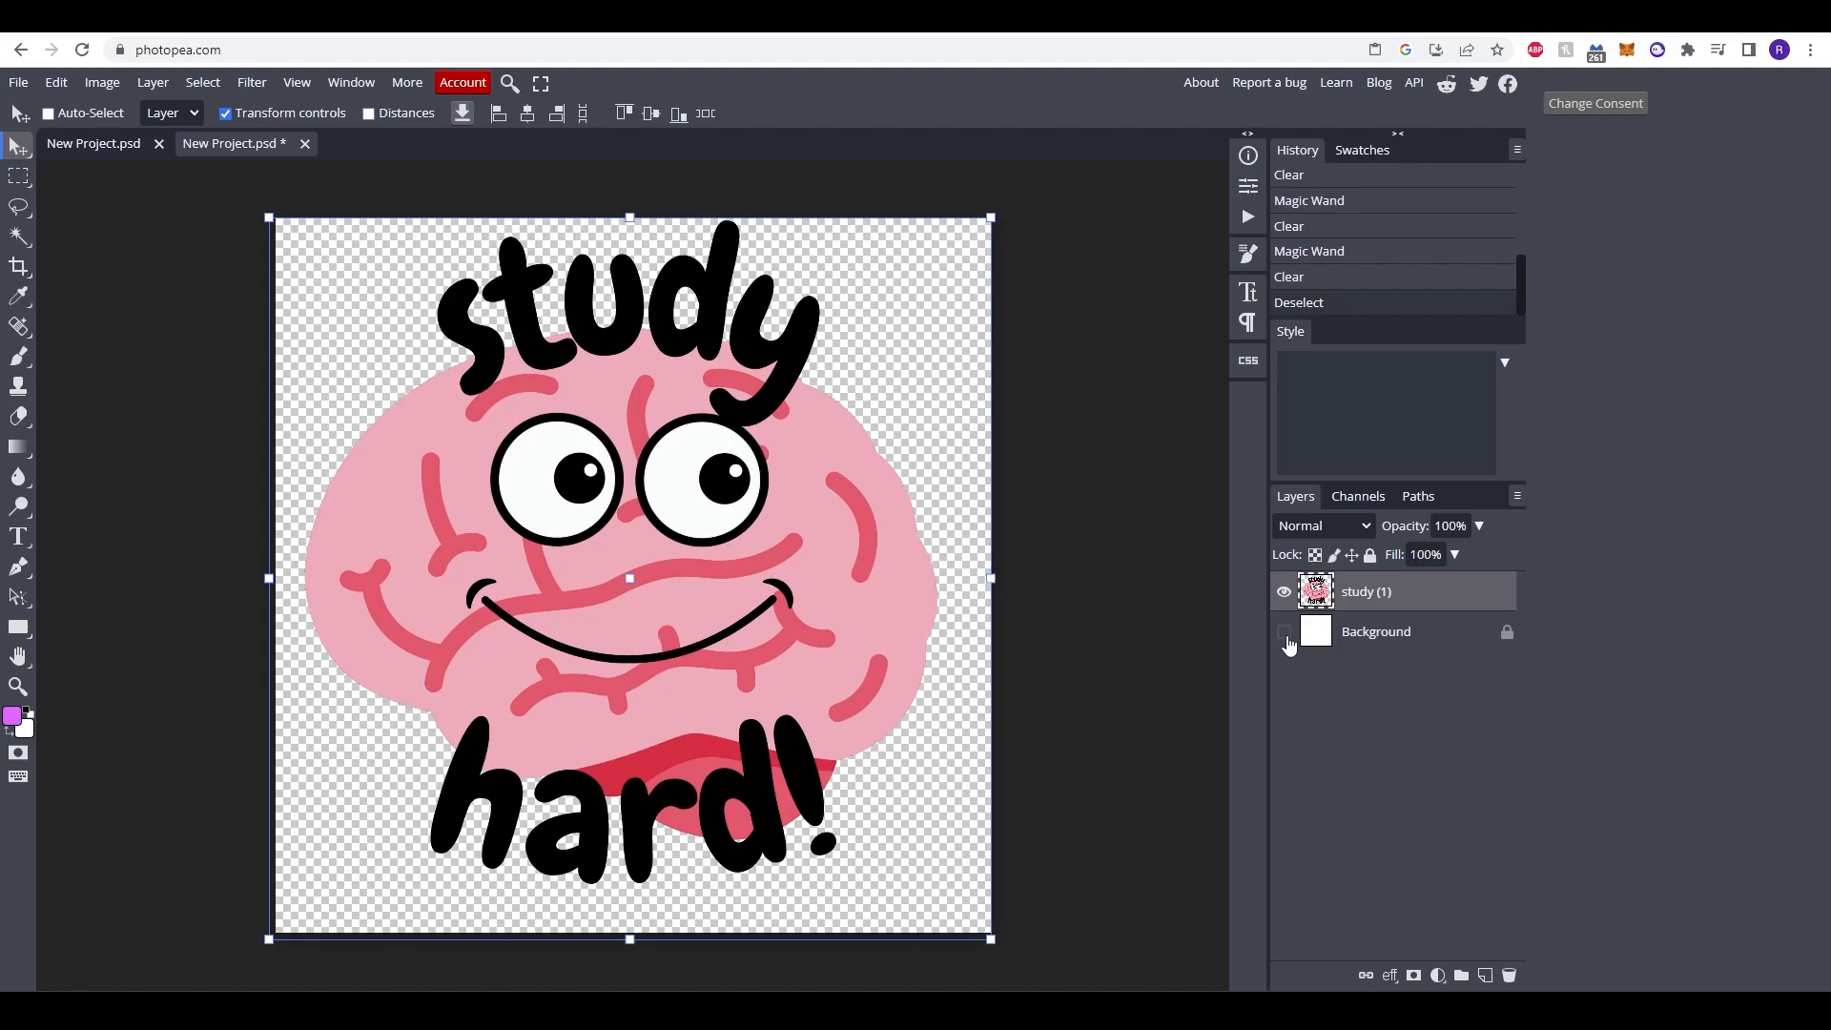
{"action": "left_click", "coordinate": [1285, 631]}
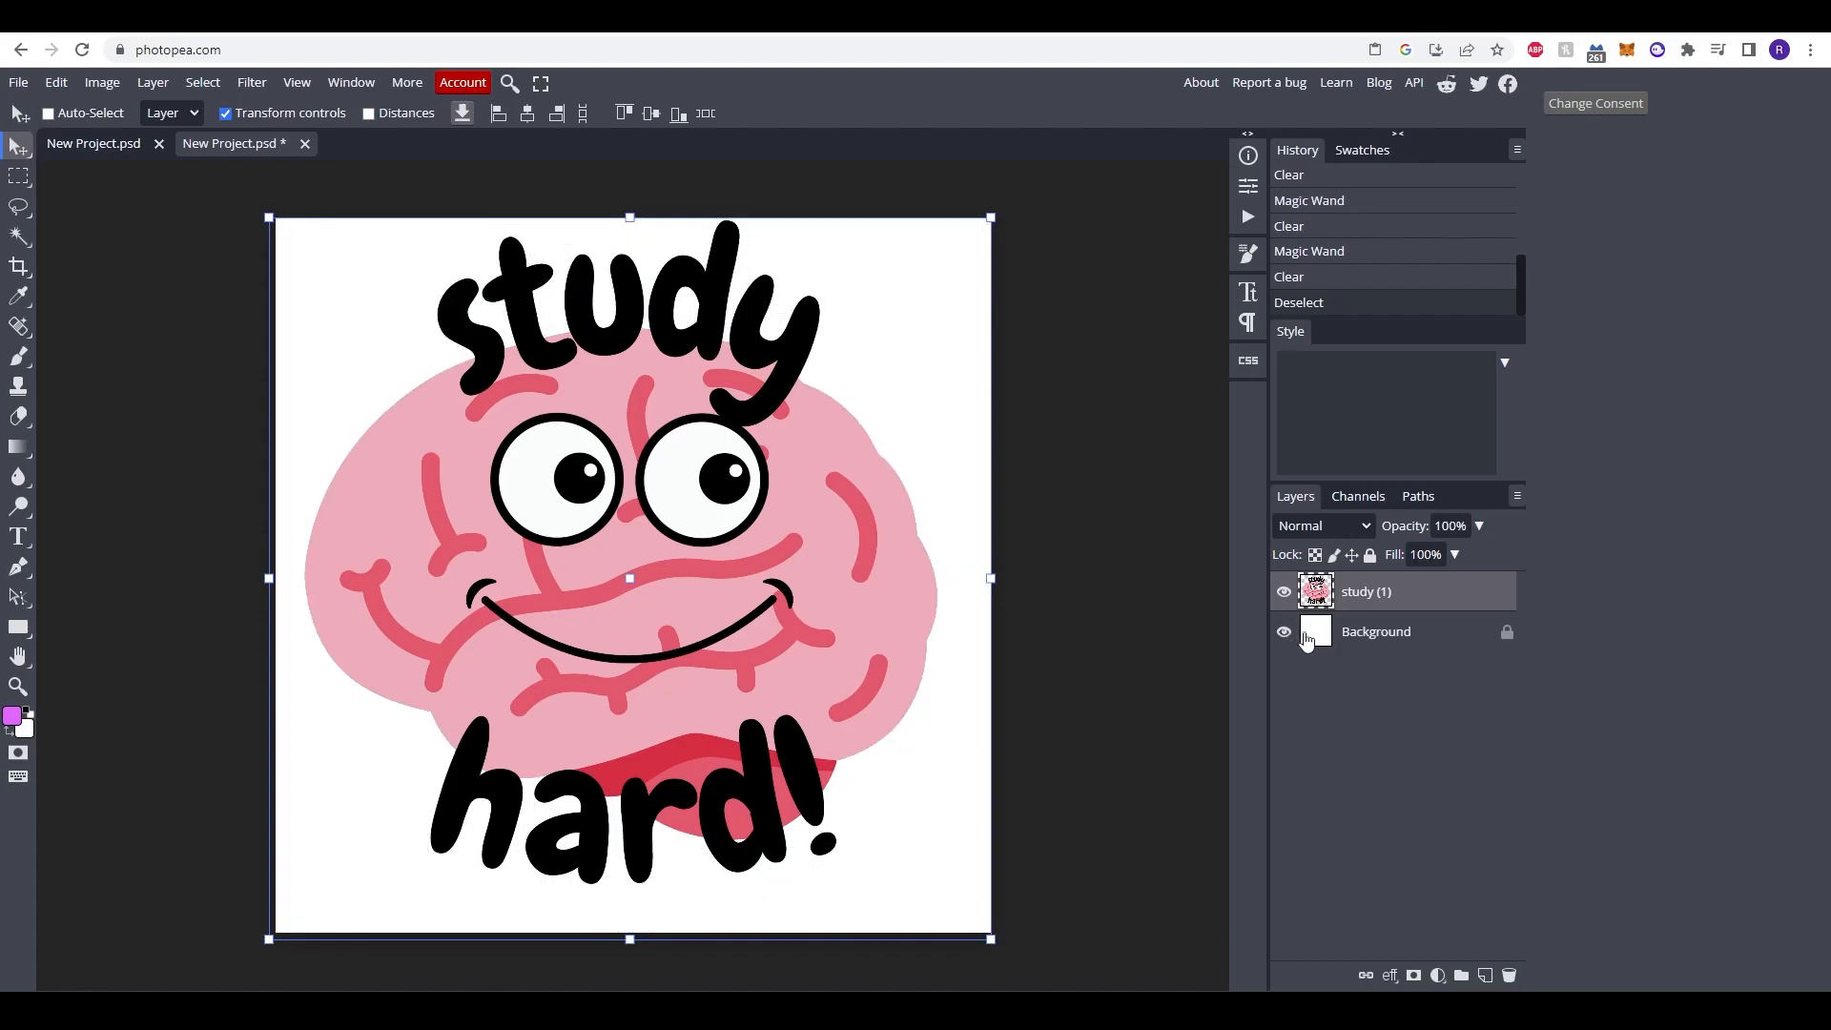
{"action": "left_click", "coordinate": [1283, 631]}
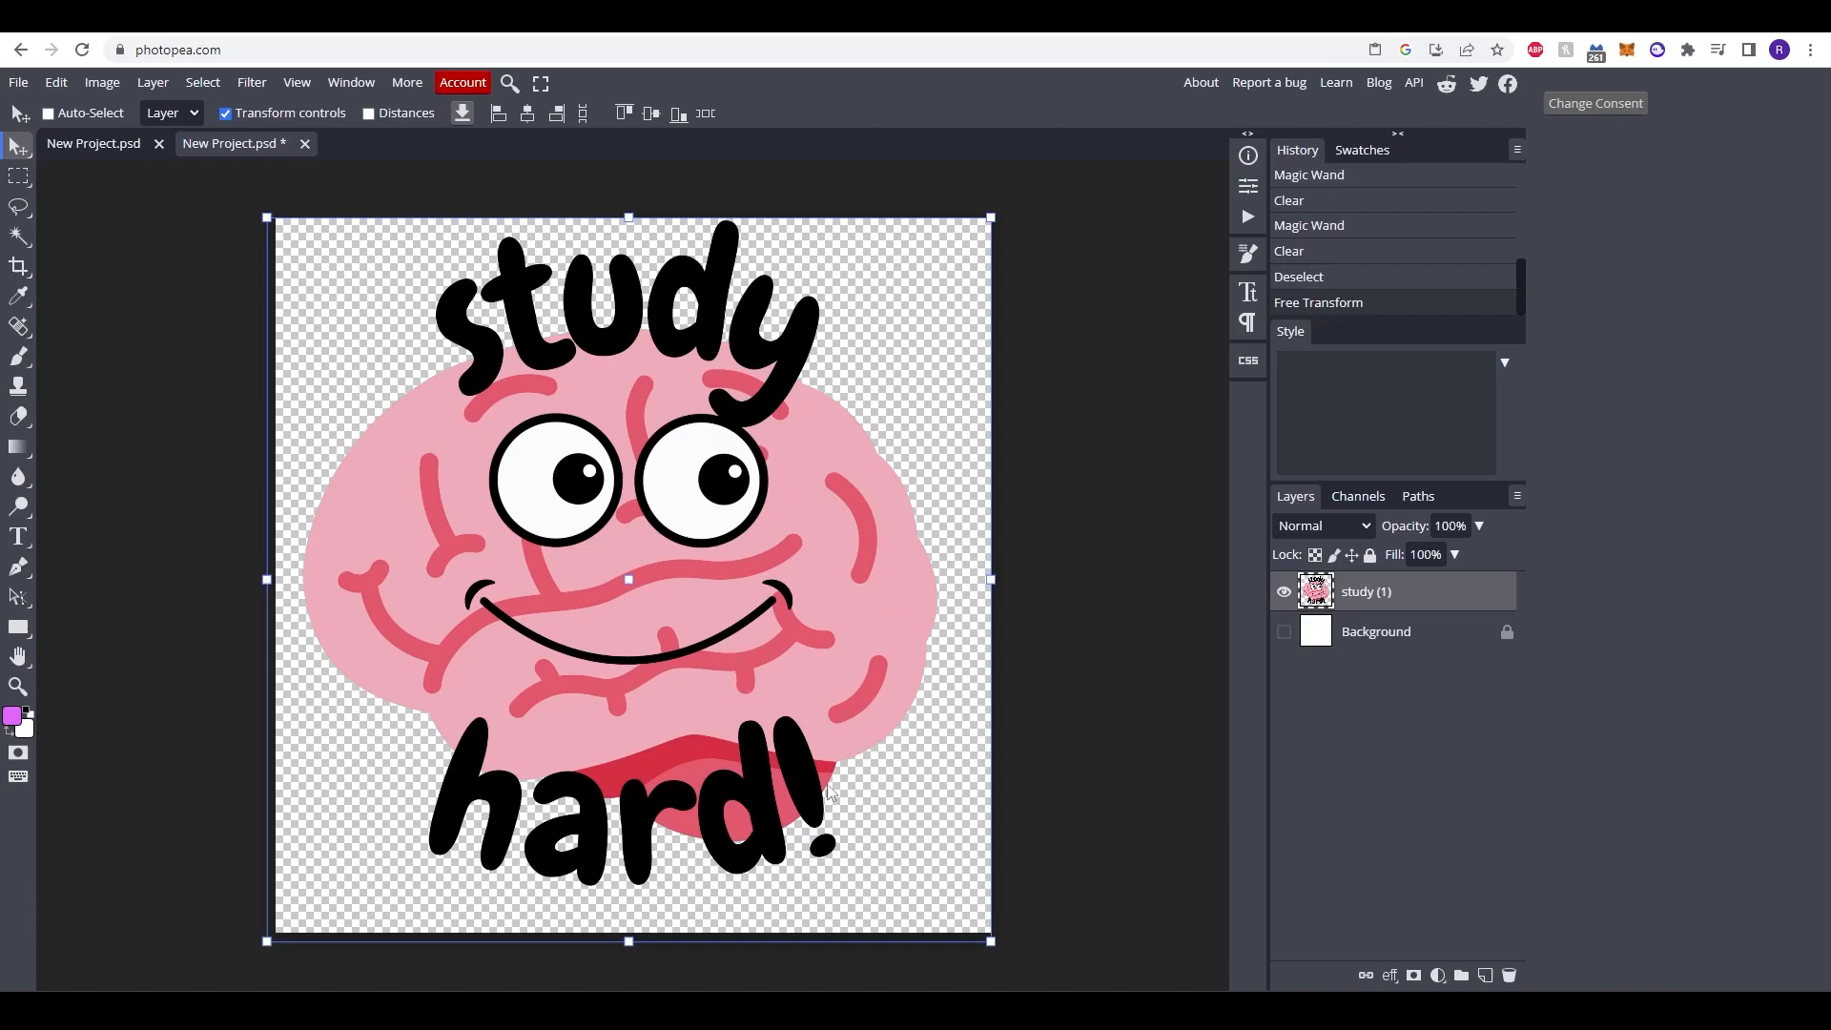
{"action": "mouse_move", "coordinate": [800, 583]}
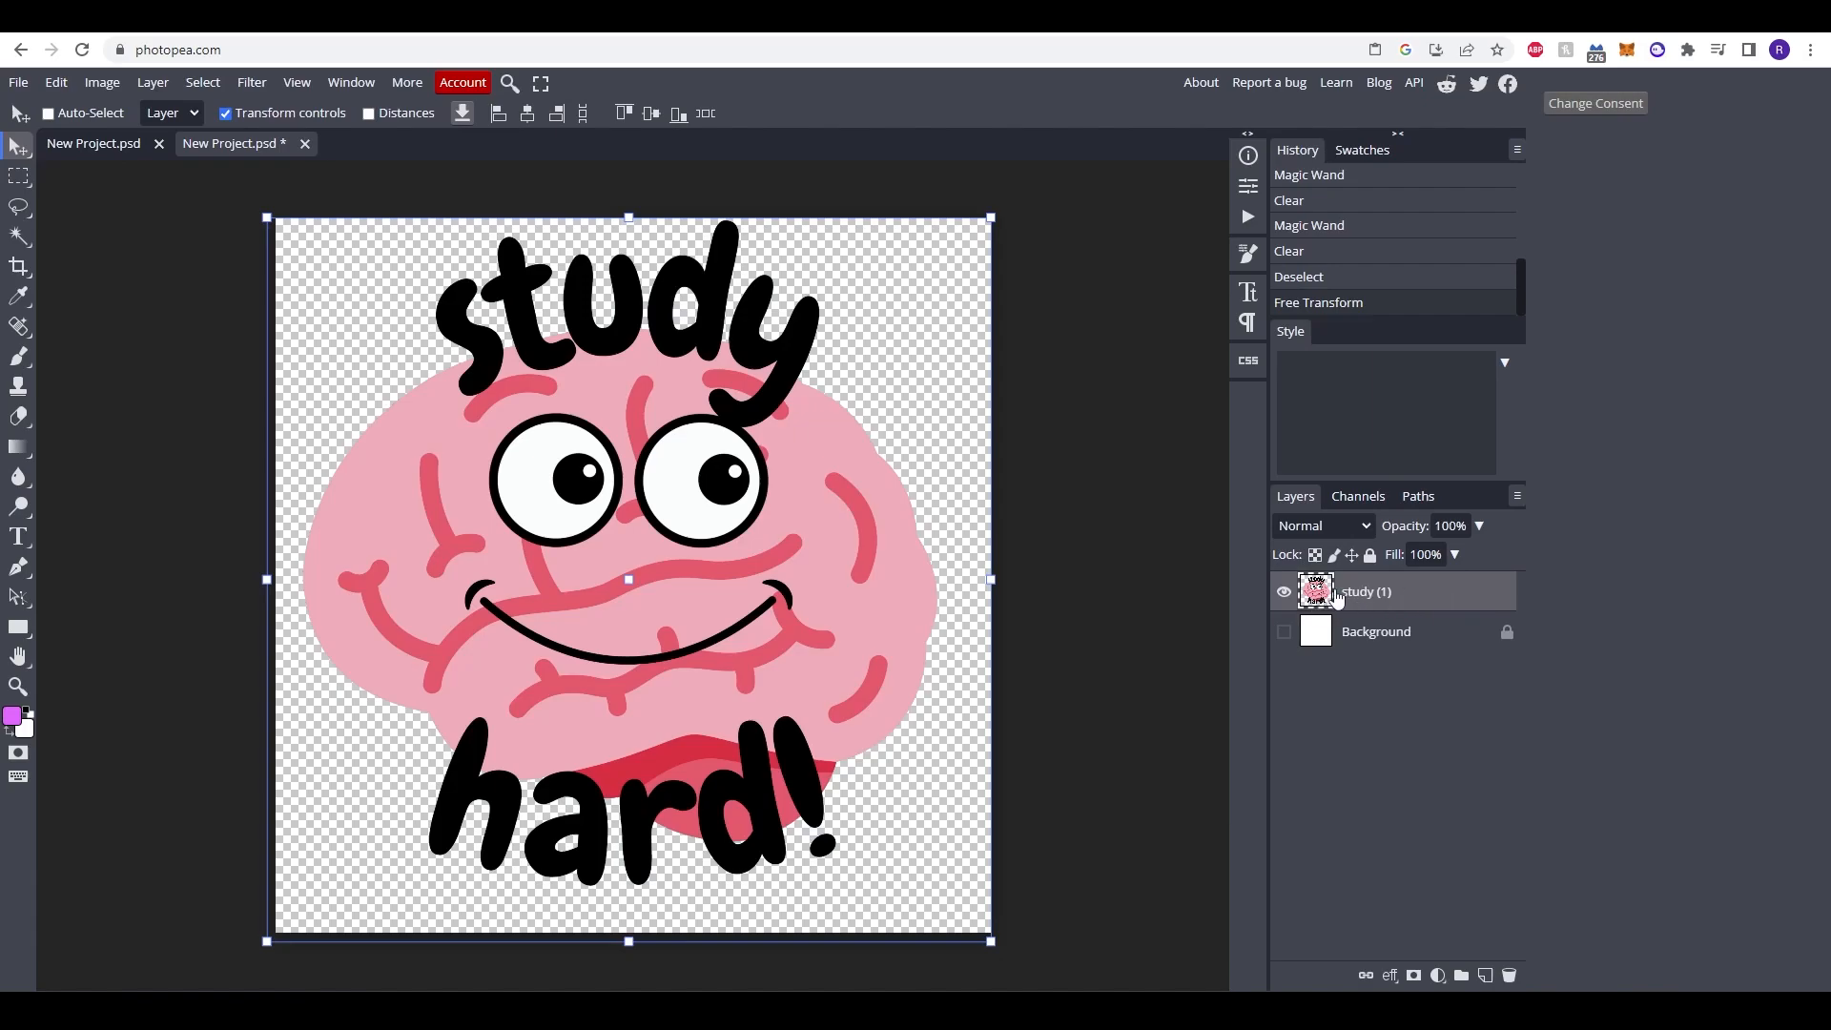
Step: Add a white Stroke effect in the brain layer's Layer Style
{"action": "double_click", "coordinate": [1316, 591]}
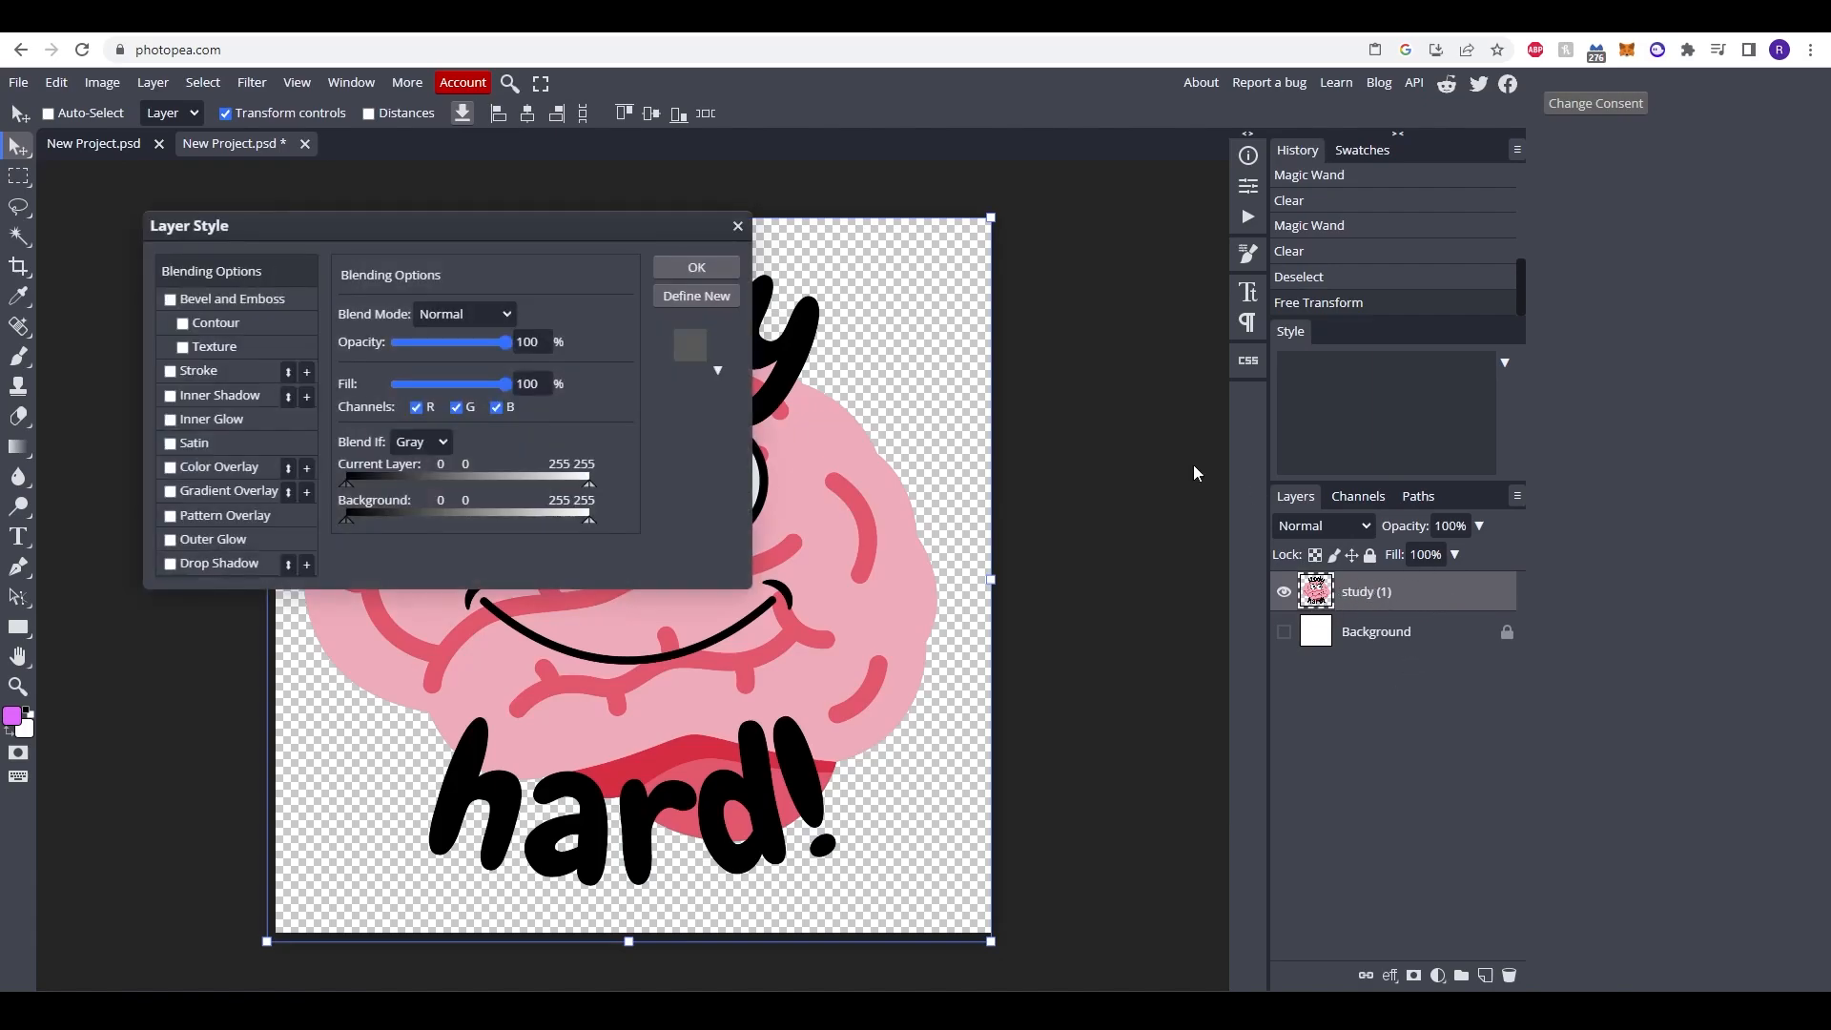
{"action": "left_click_drag", "start_coordinate": [188, 225], "coordinate": [1015, 296]}
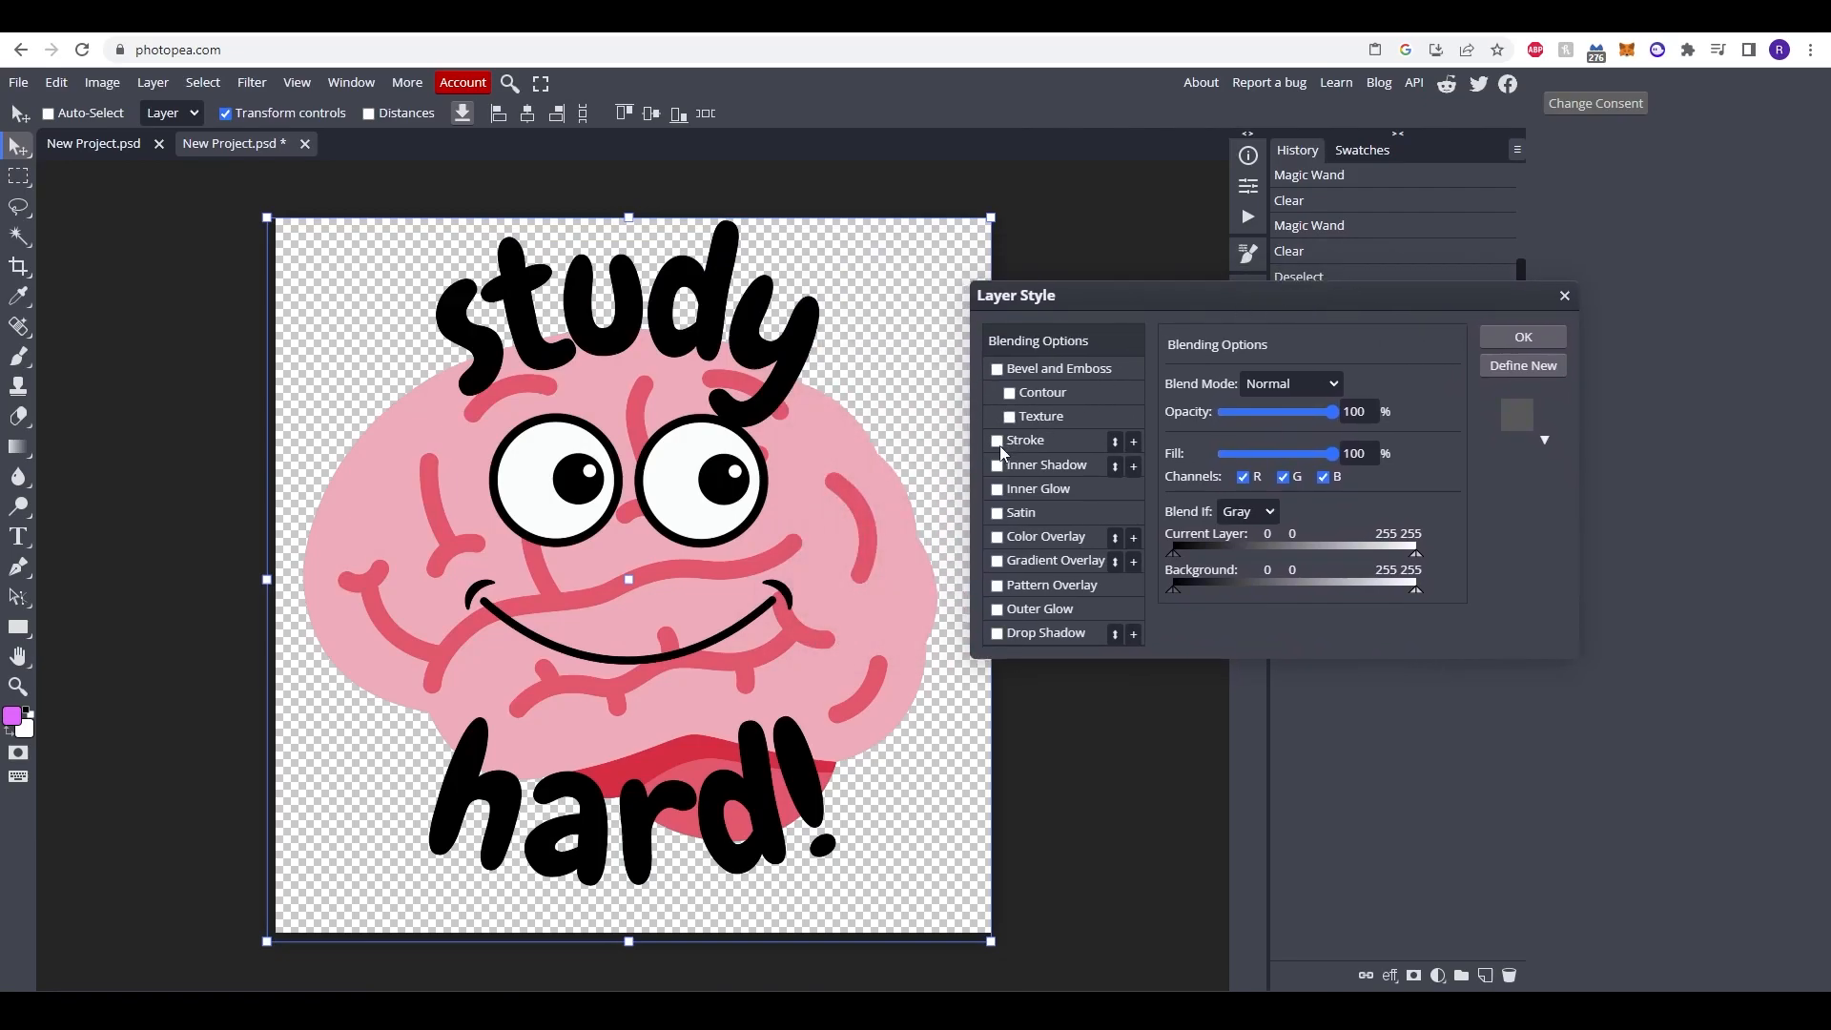
{"action": "left_click", "coordinate": [995, 441]}
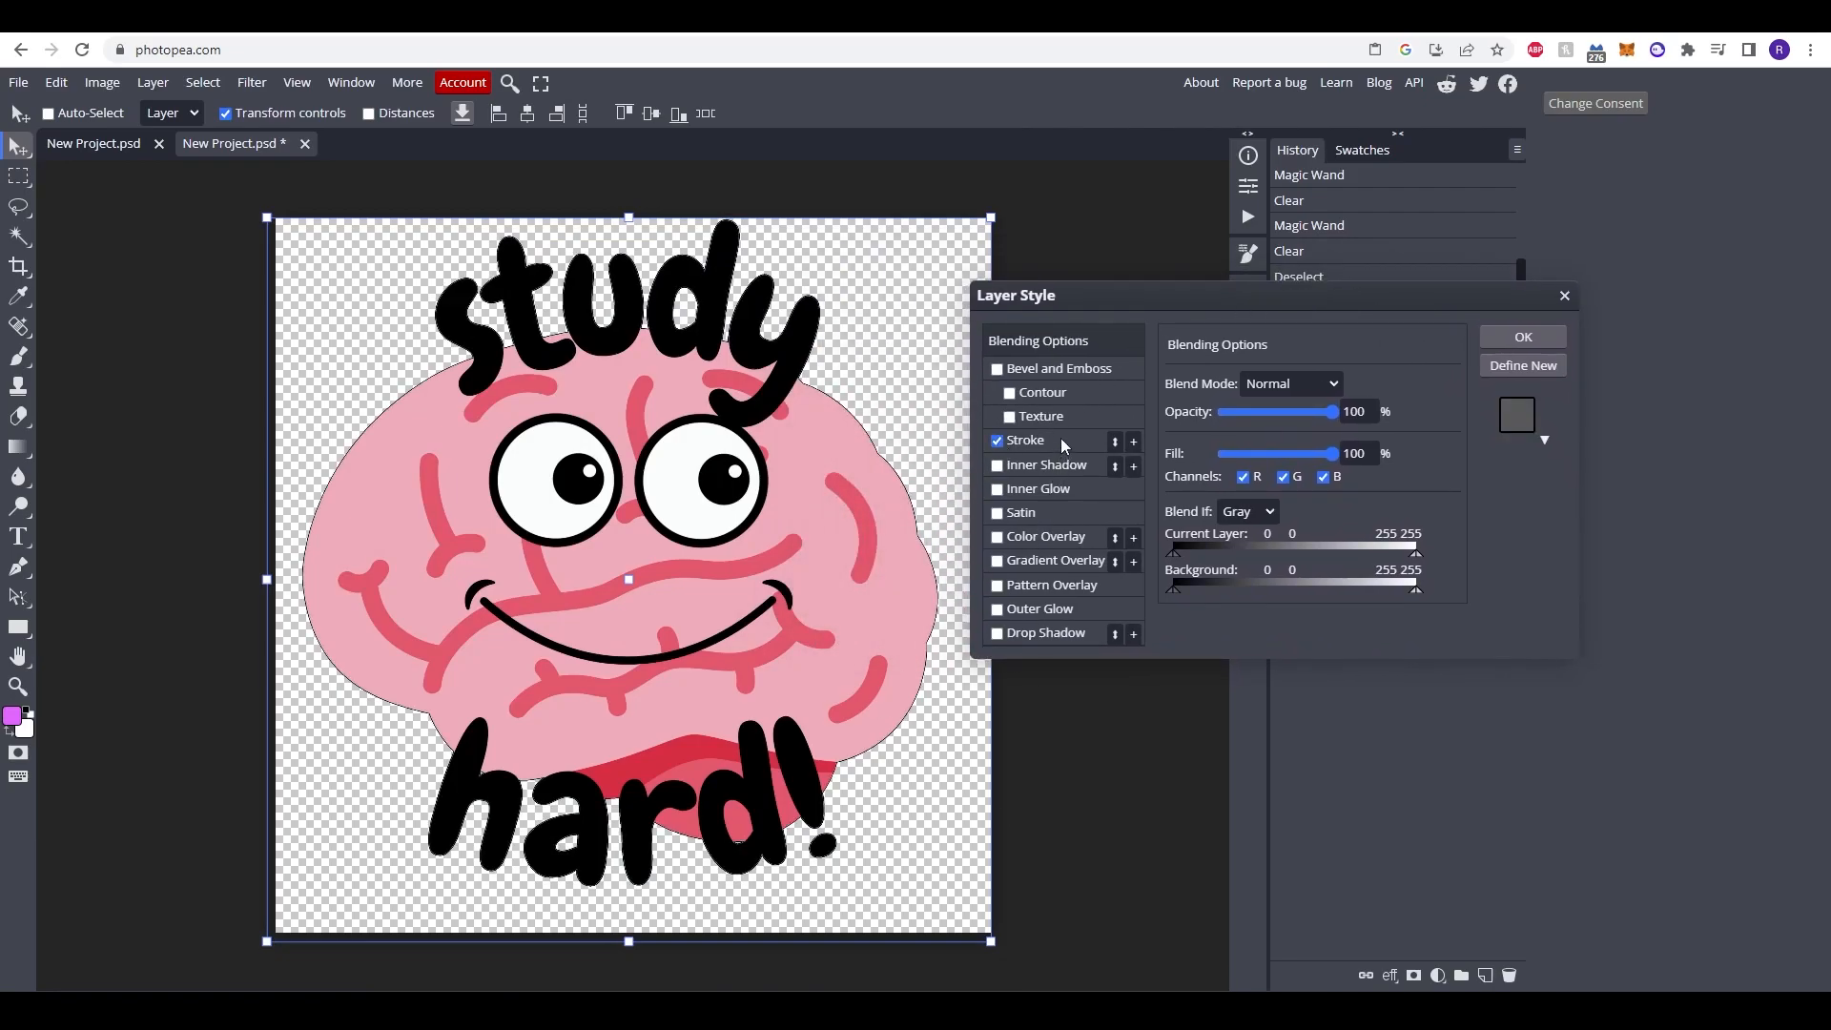
{"action": "left_click", "coordinate": [1024, 440]}
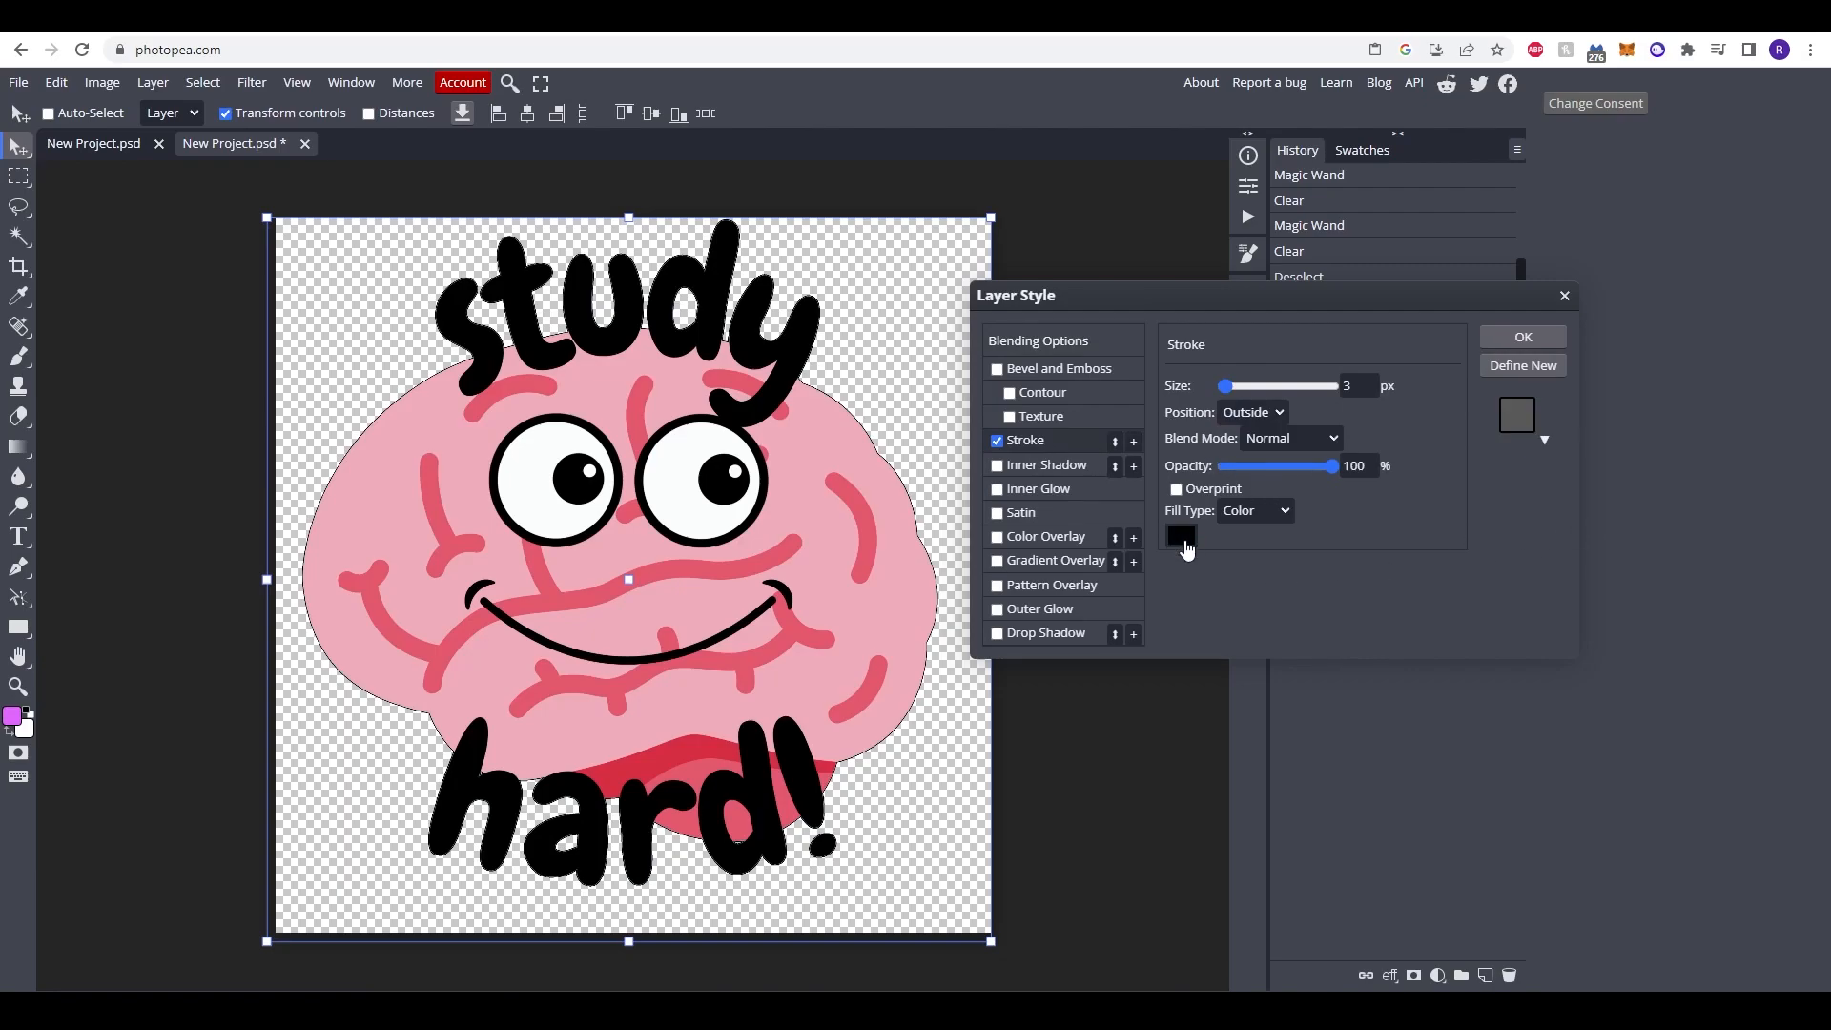
{"action": "left_click", "coordinate": [1179, 536]}
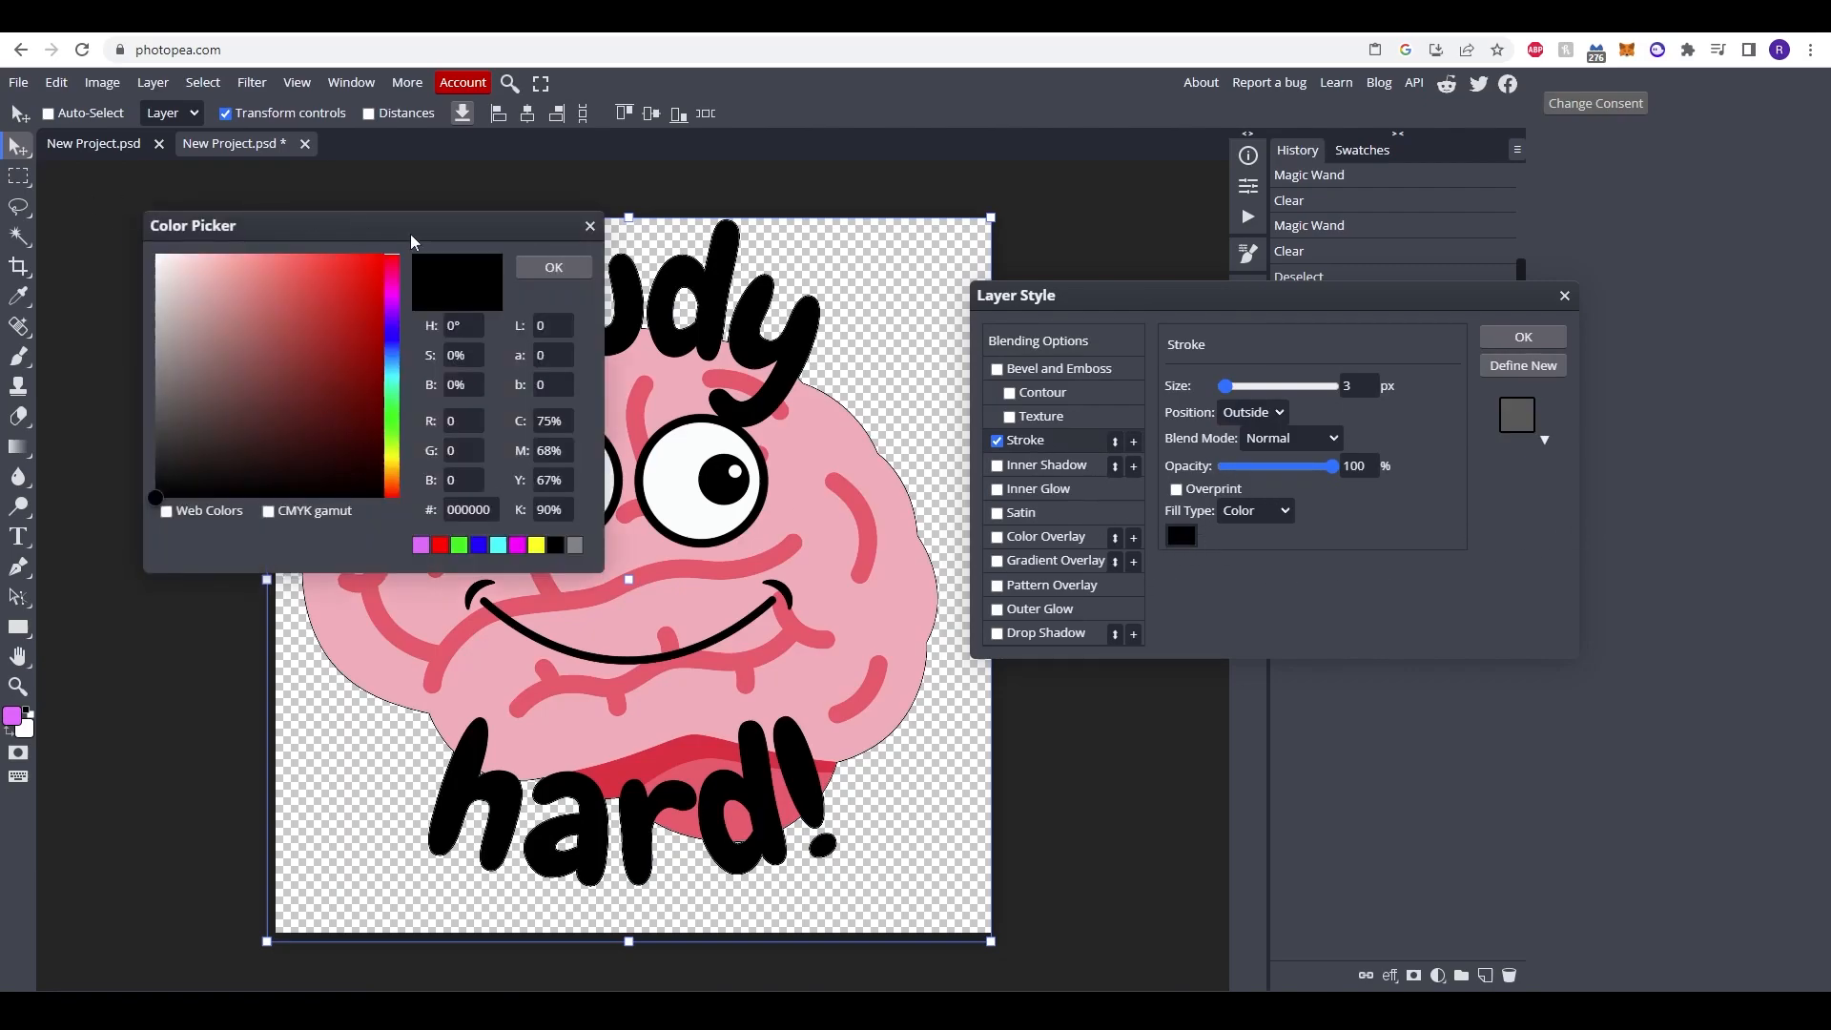
{"action": "left_click", "coordinate": [157, 255]}
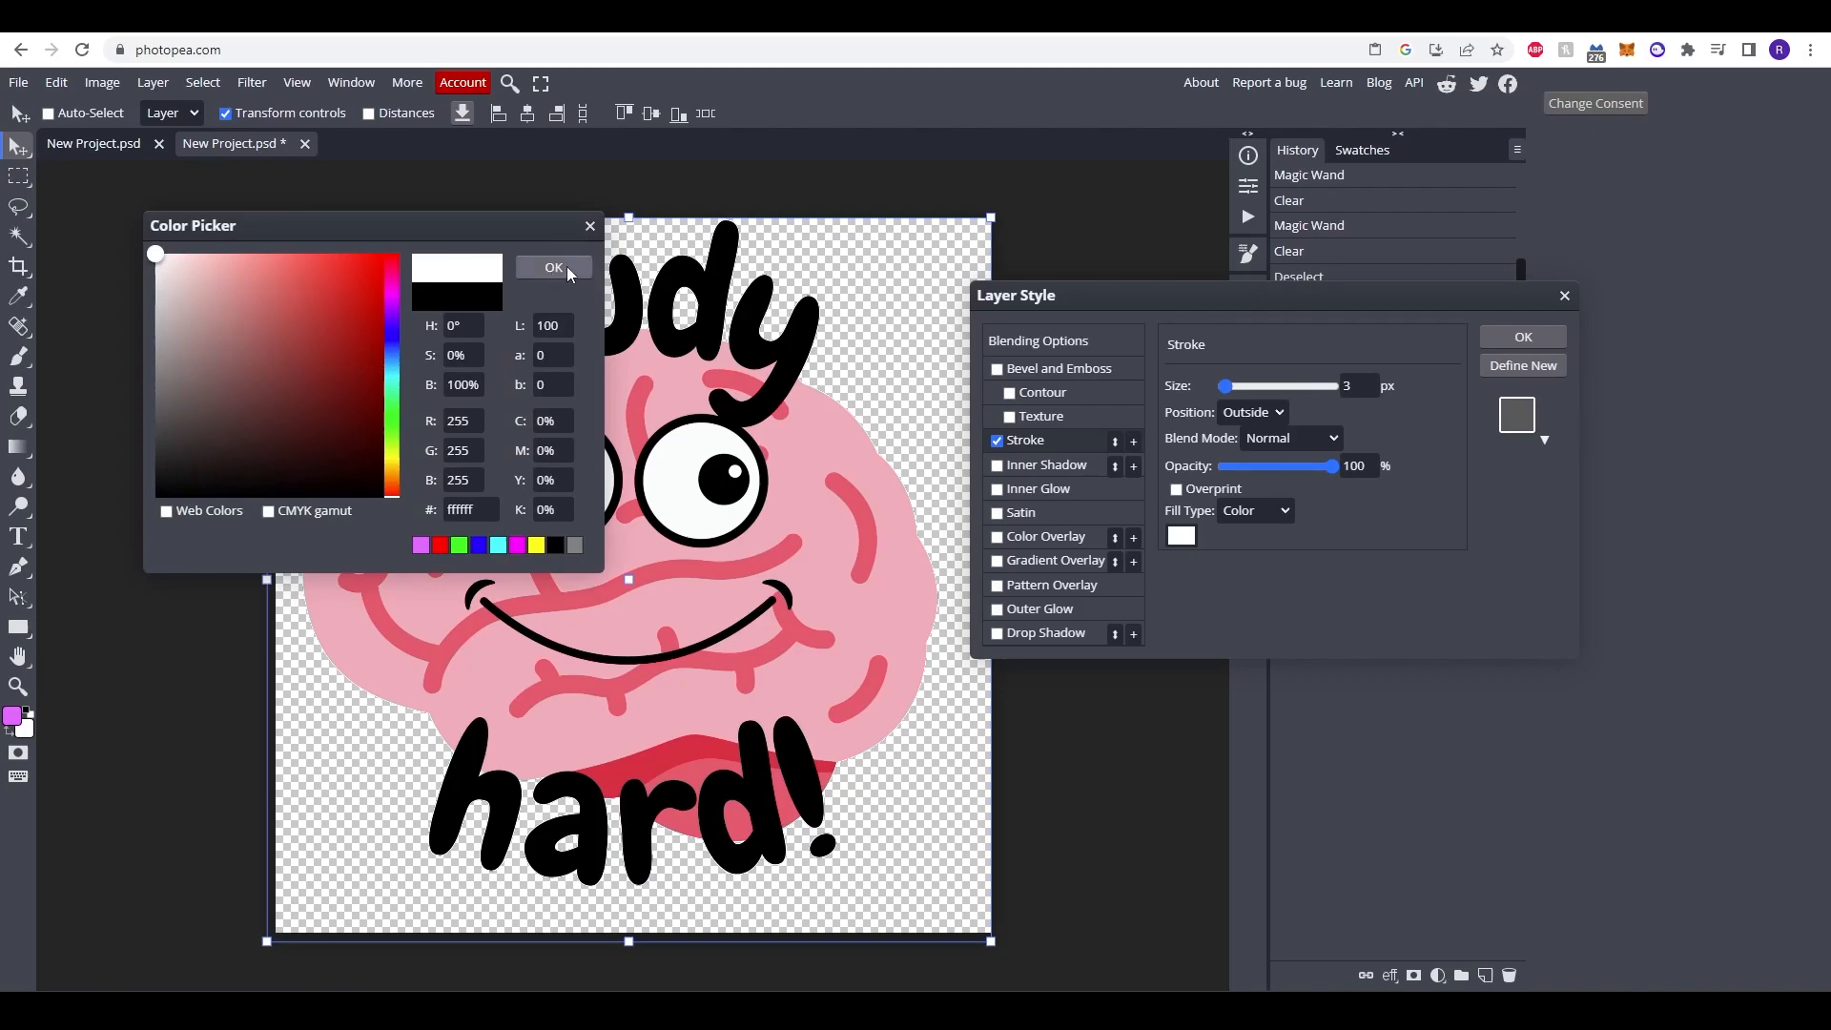
{"action": "left_click", "coordinate": [552, 267]}
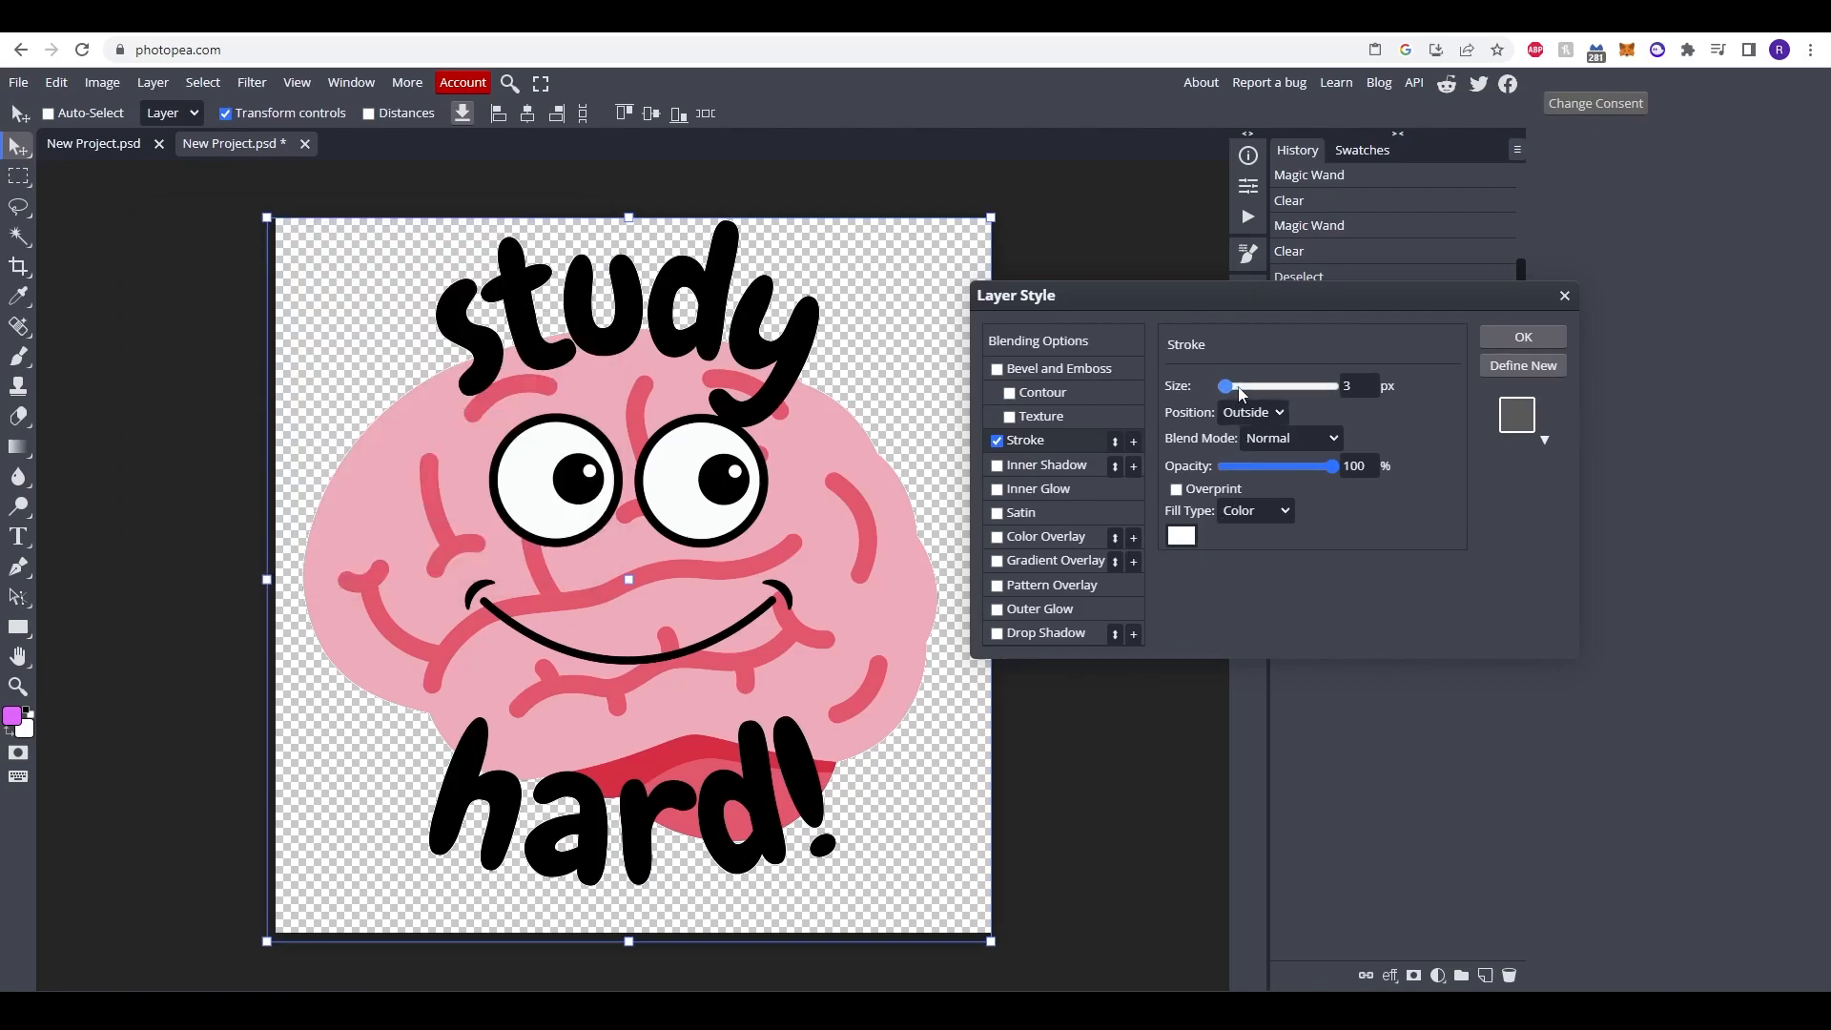
Step: Thicken the white stroke to about 72 px and apply the style
{"action": "left_click_drag", "start_coordinate": [1226, 386], "coordinate": [1237, 386]}
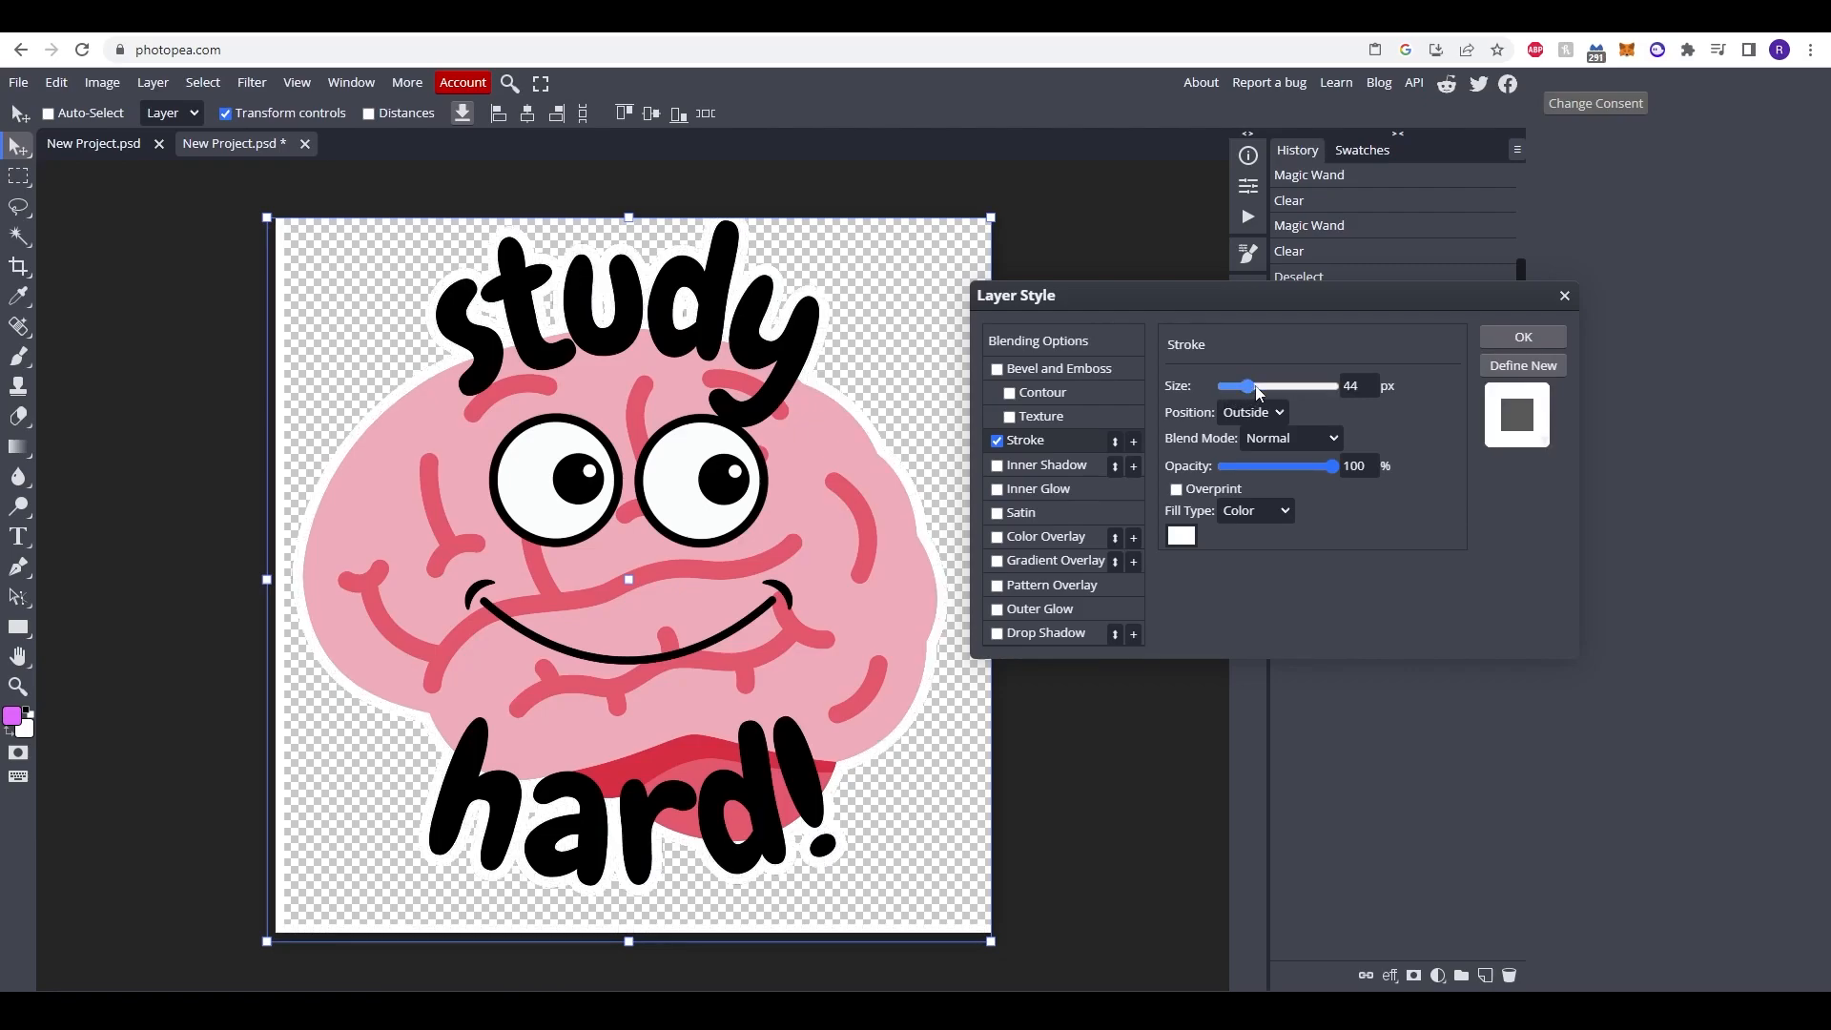
{"action": "left_click_drag", "start_coordinate": [1253, 386], "coordinate": [1267, 386]}
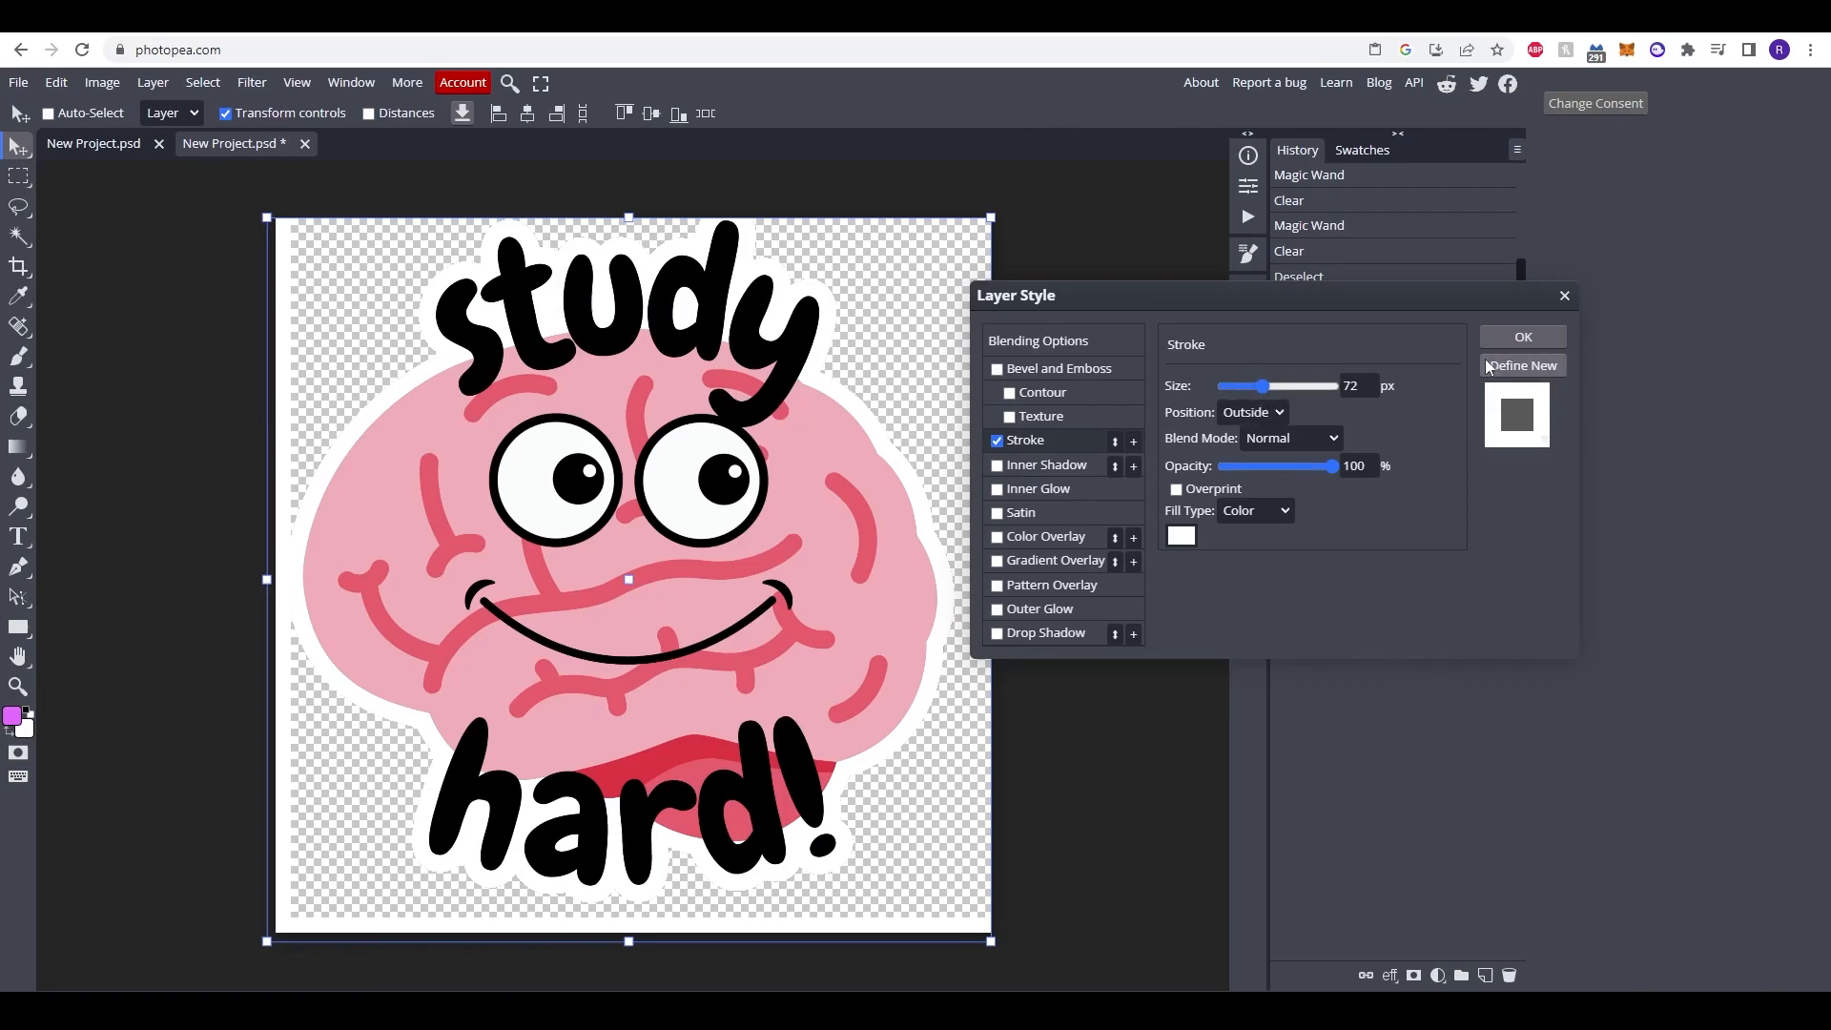
{"action": "left_click", "coordinate": [1523, 336]}
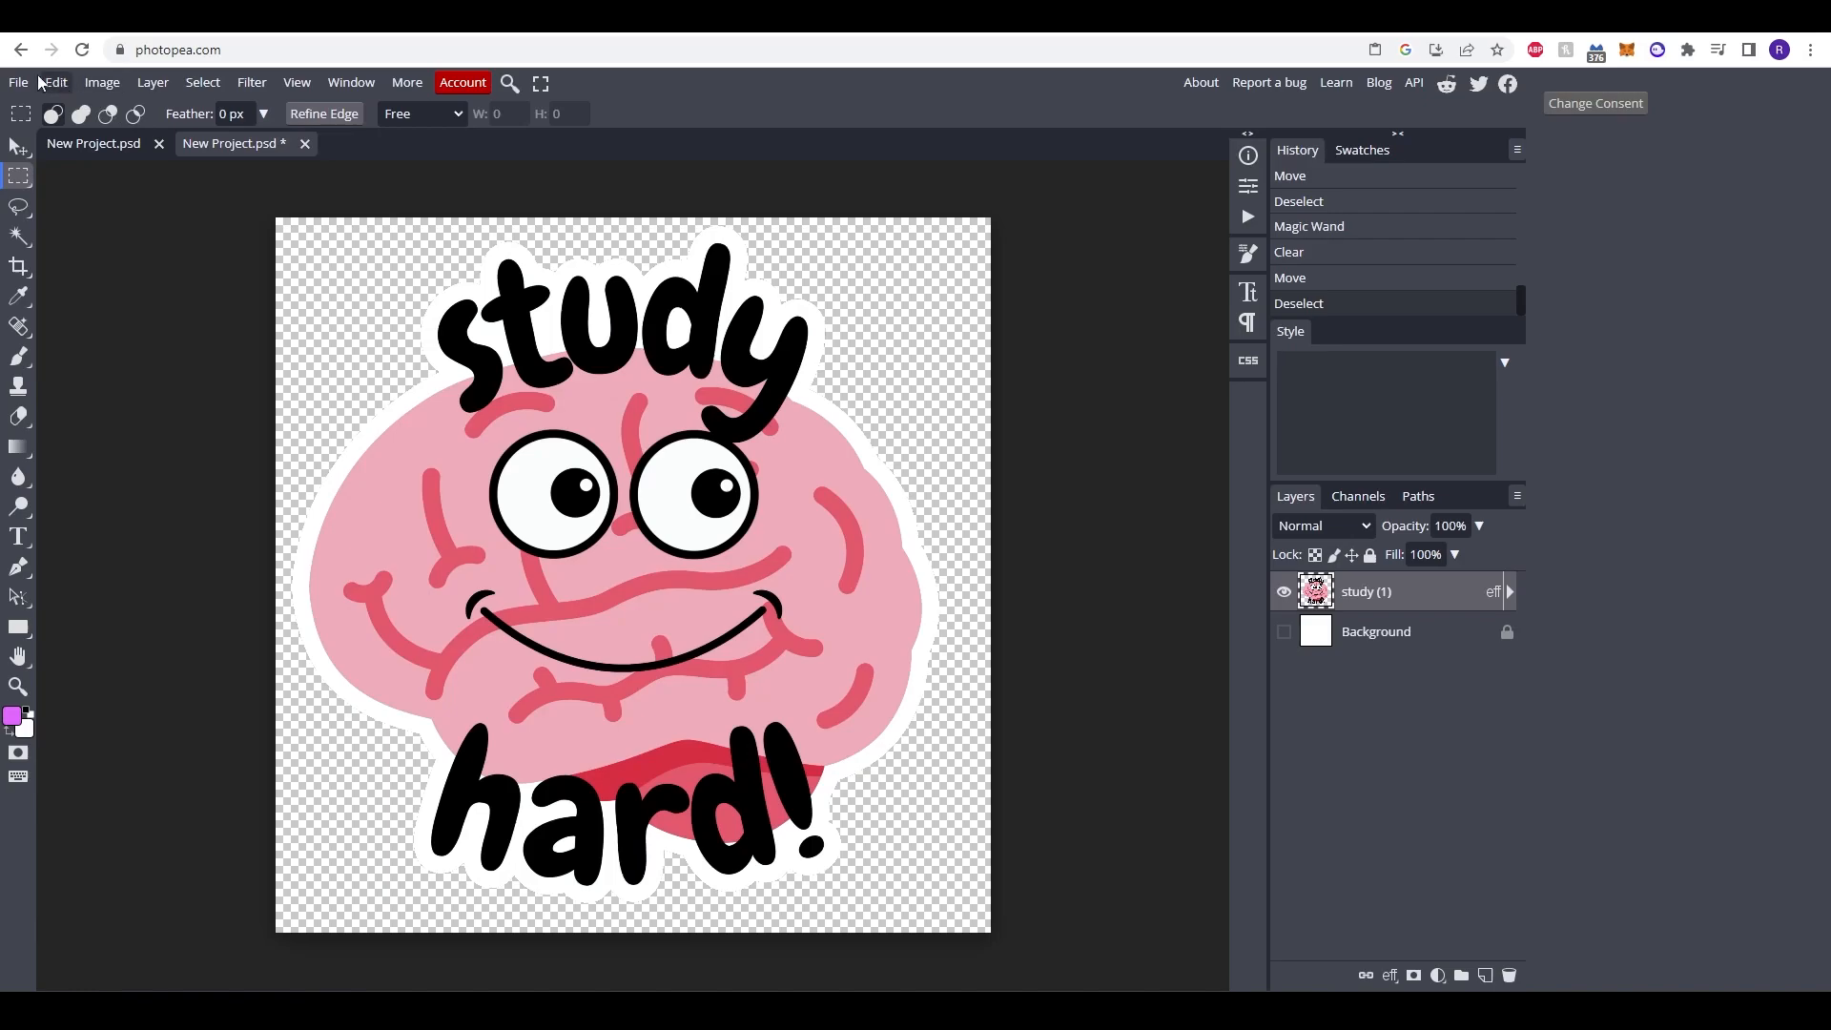
Step: Export the sticker as PNG 'StickerBrain' and open the downloaded file
{"action": "left_click", "coordinate": [17, 82]}
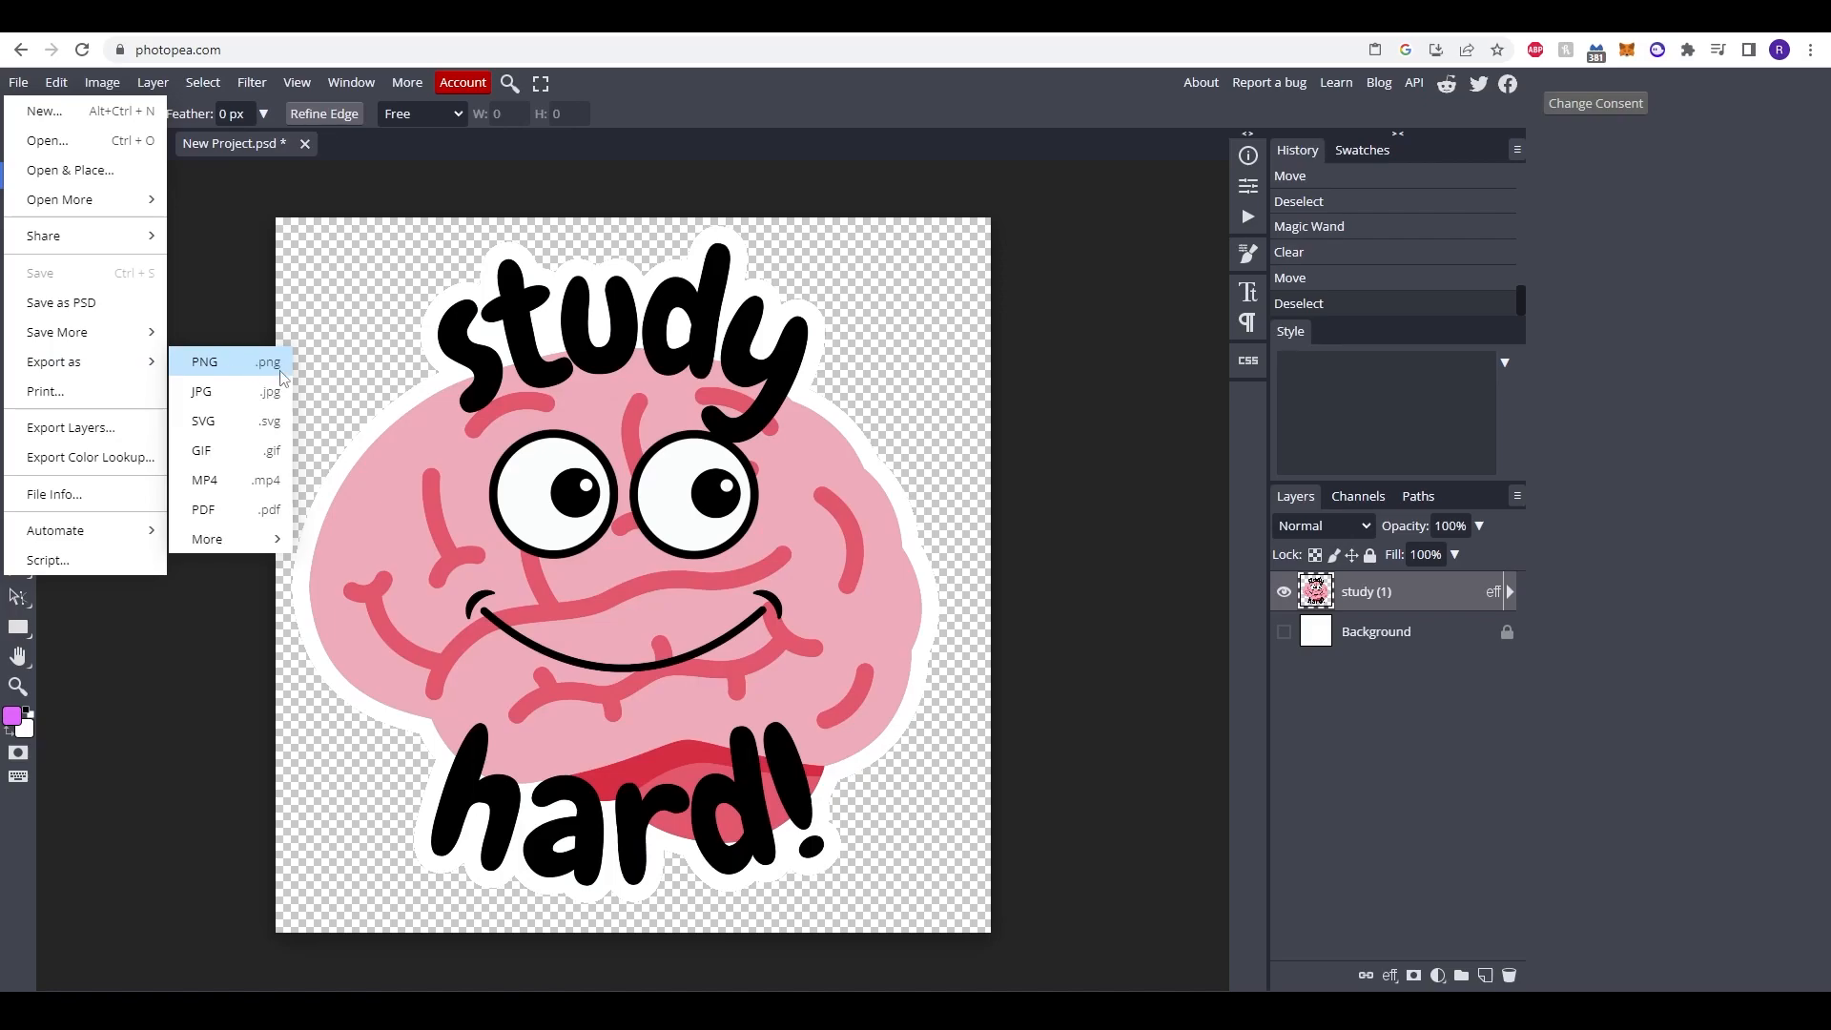
{"action": "left_click", "coordinate": [204, 360]}
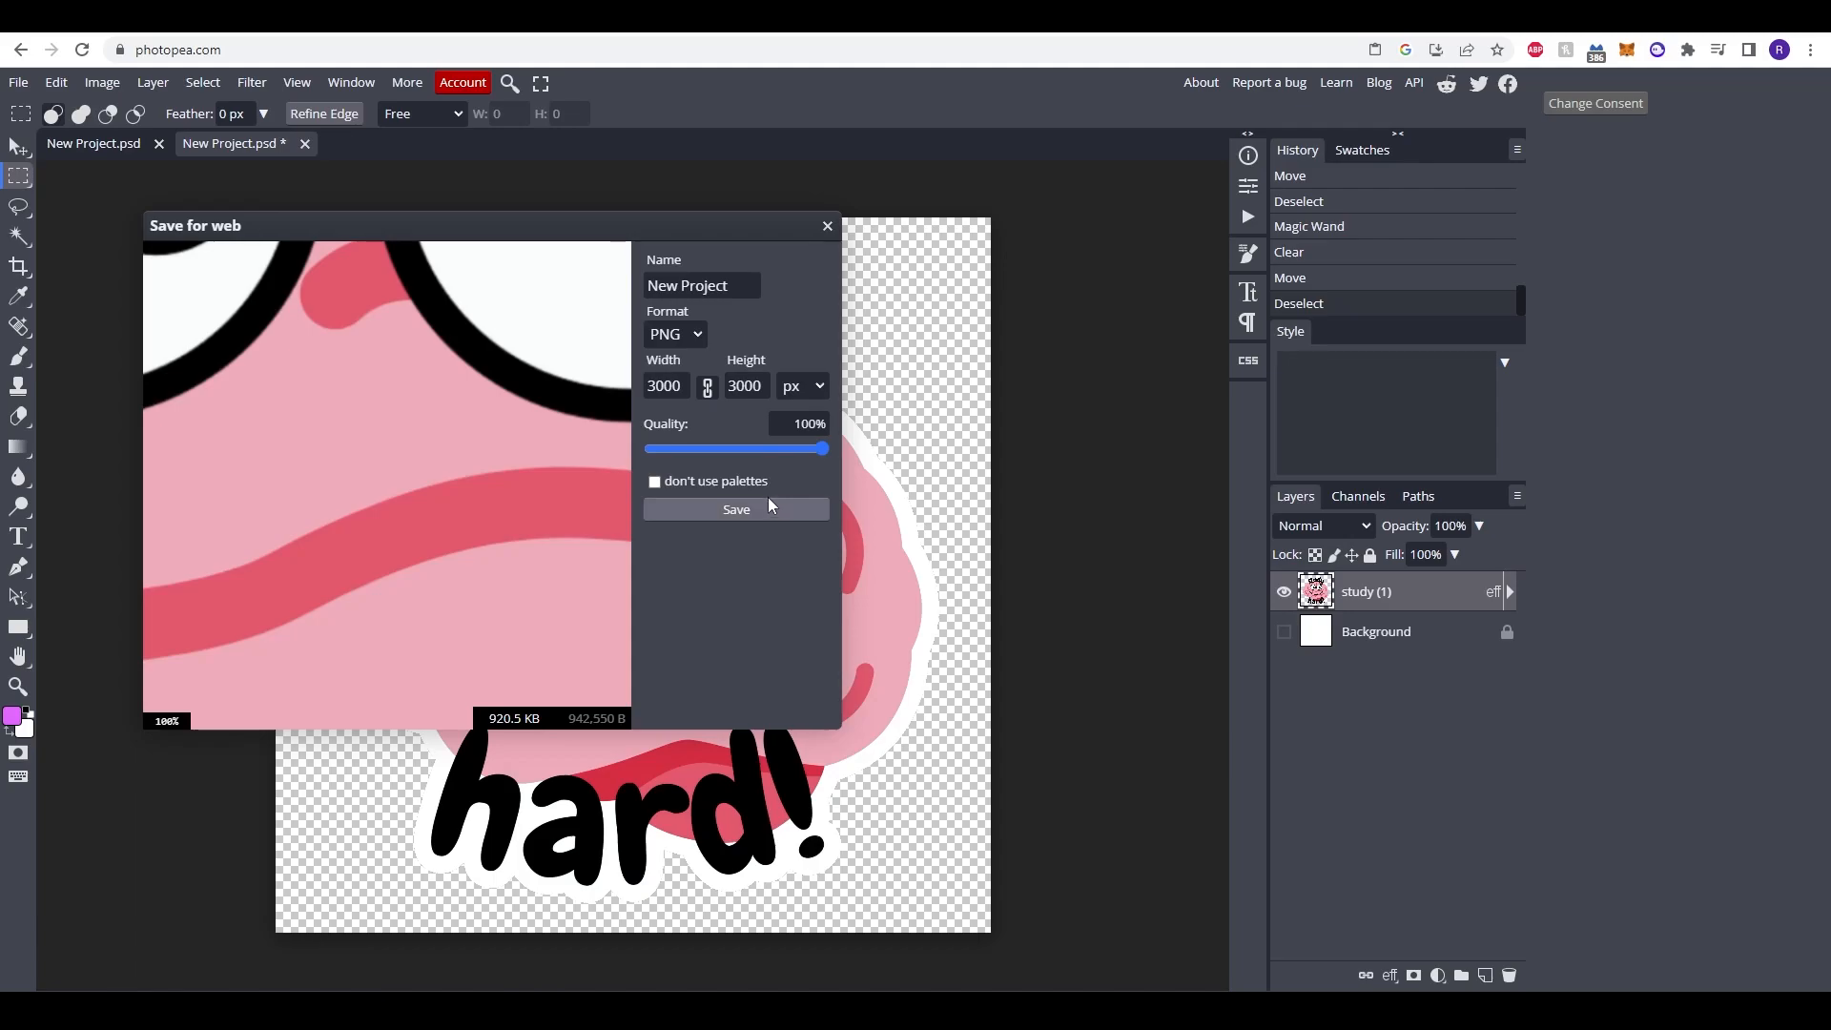
{"action": "type", "text": "StickerBrain"}
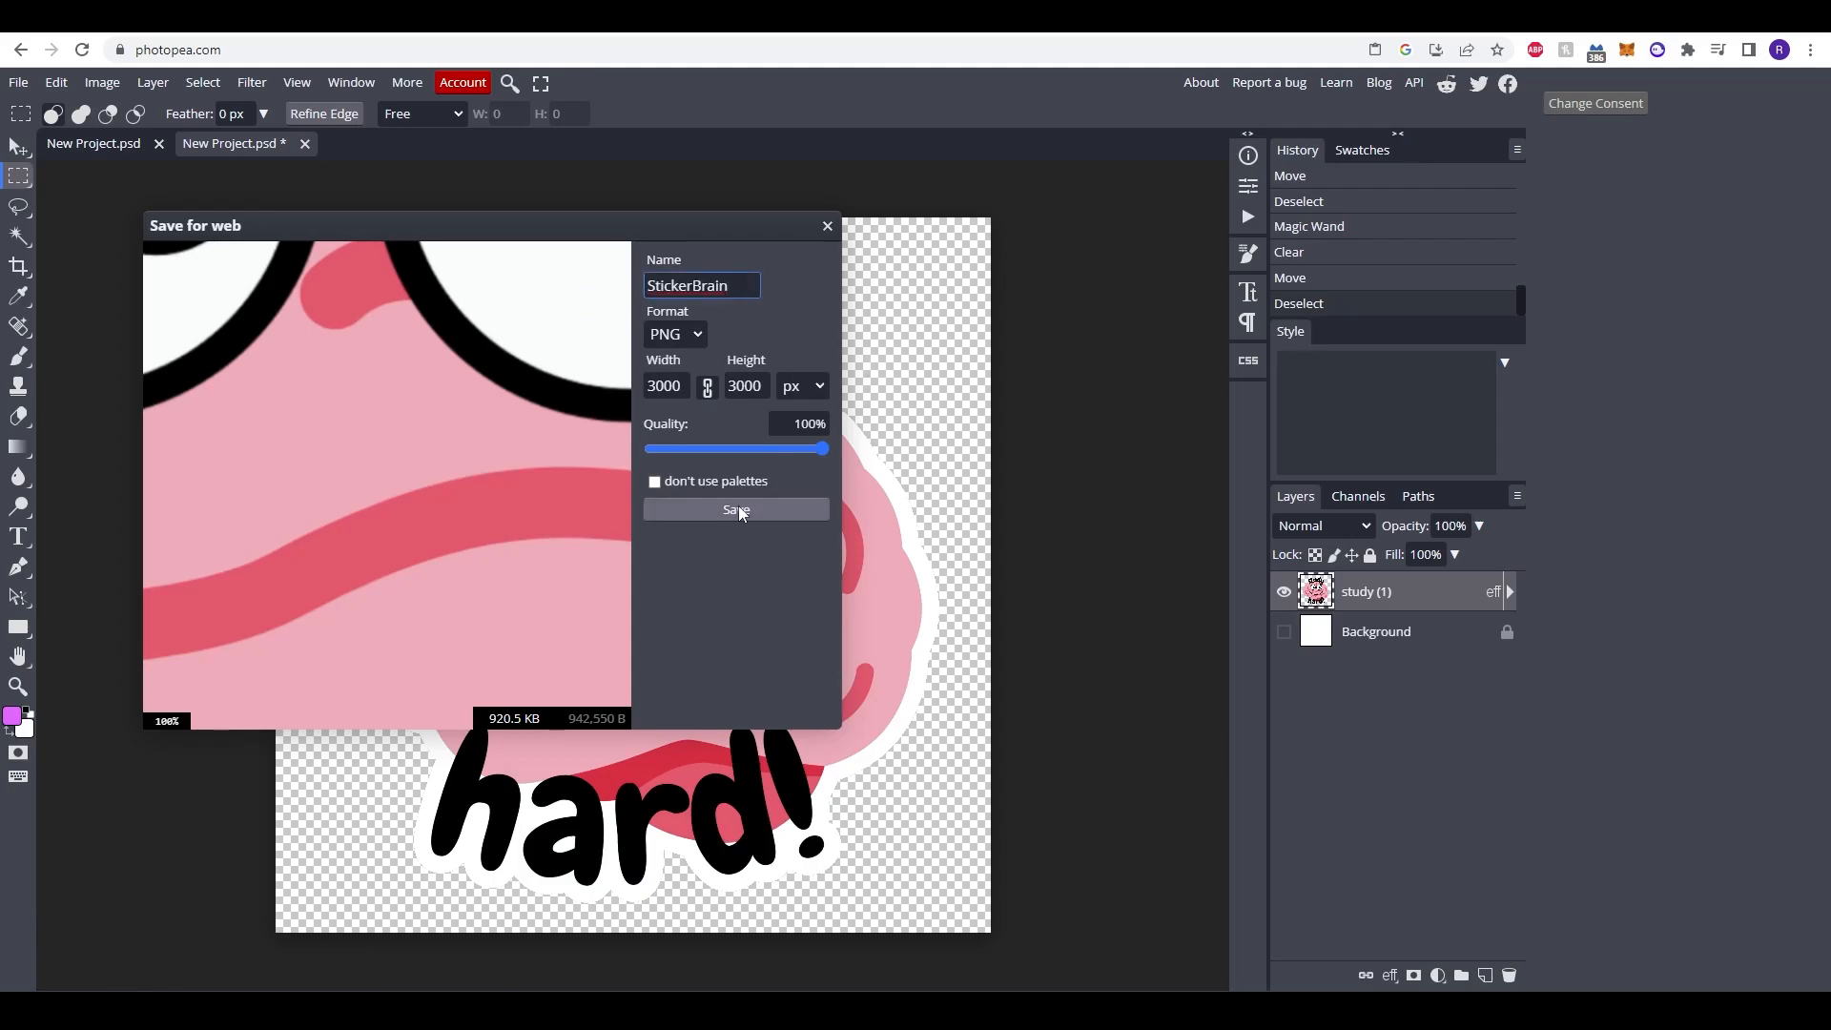
{"action": "left_click", "coordinate": [735, 510]}
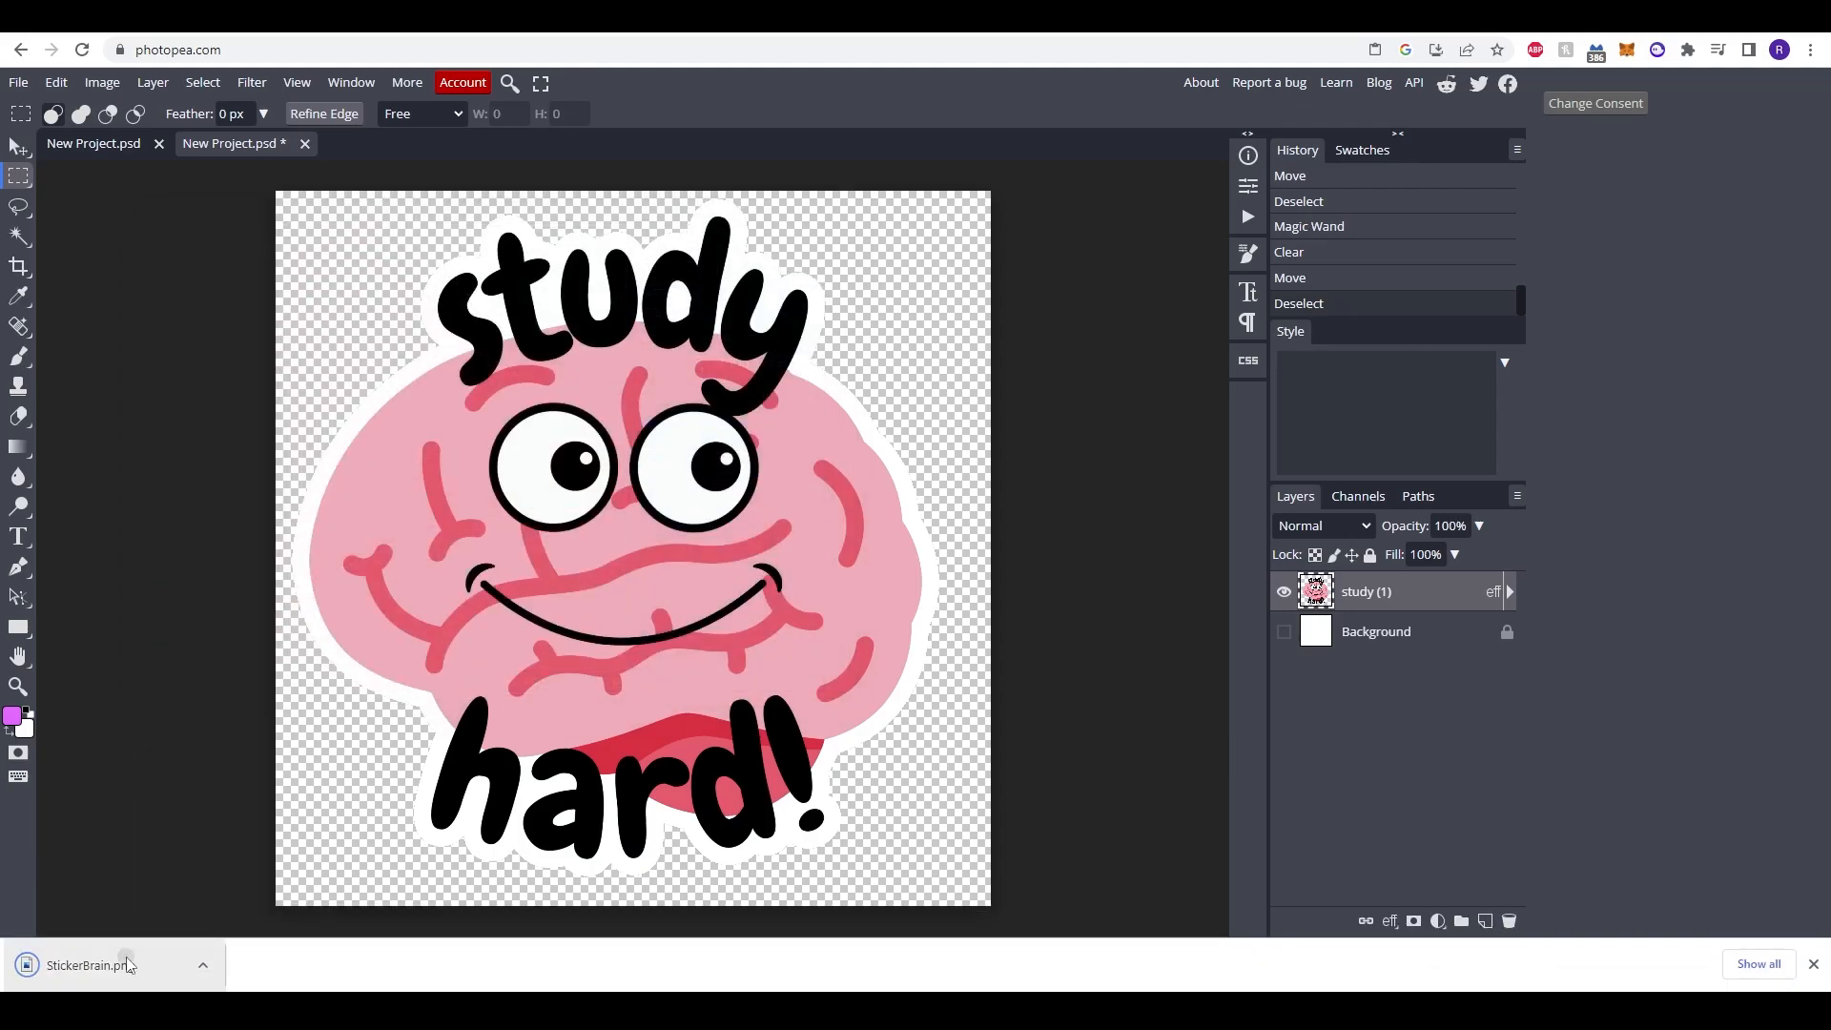
{"action": "left_click", "coordinate": [82, 964]}
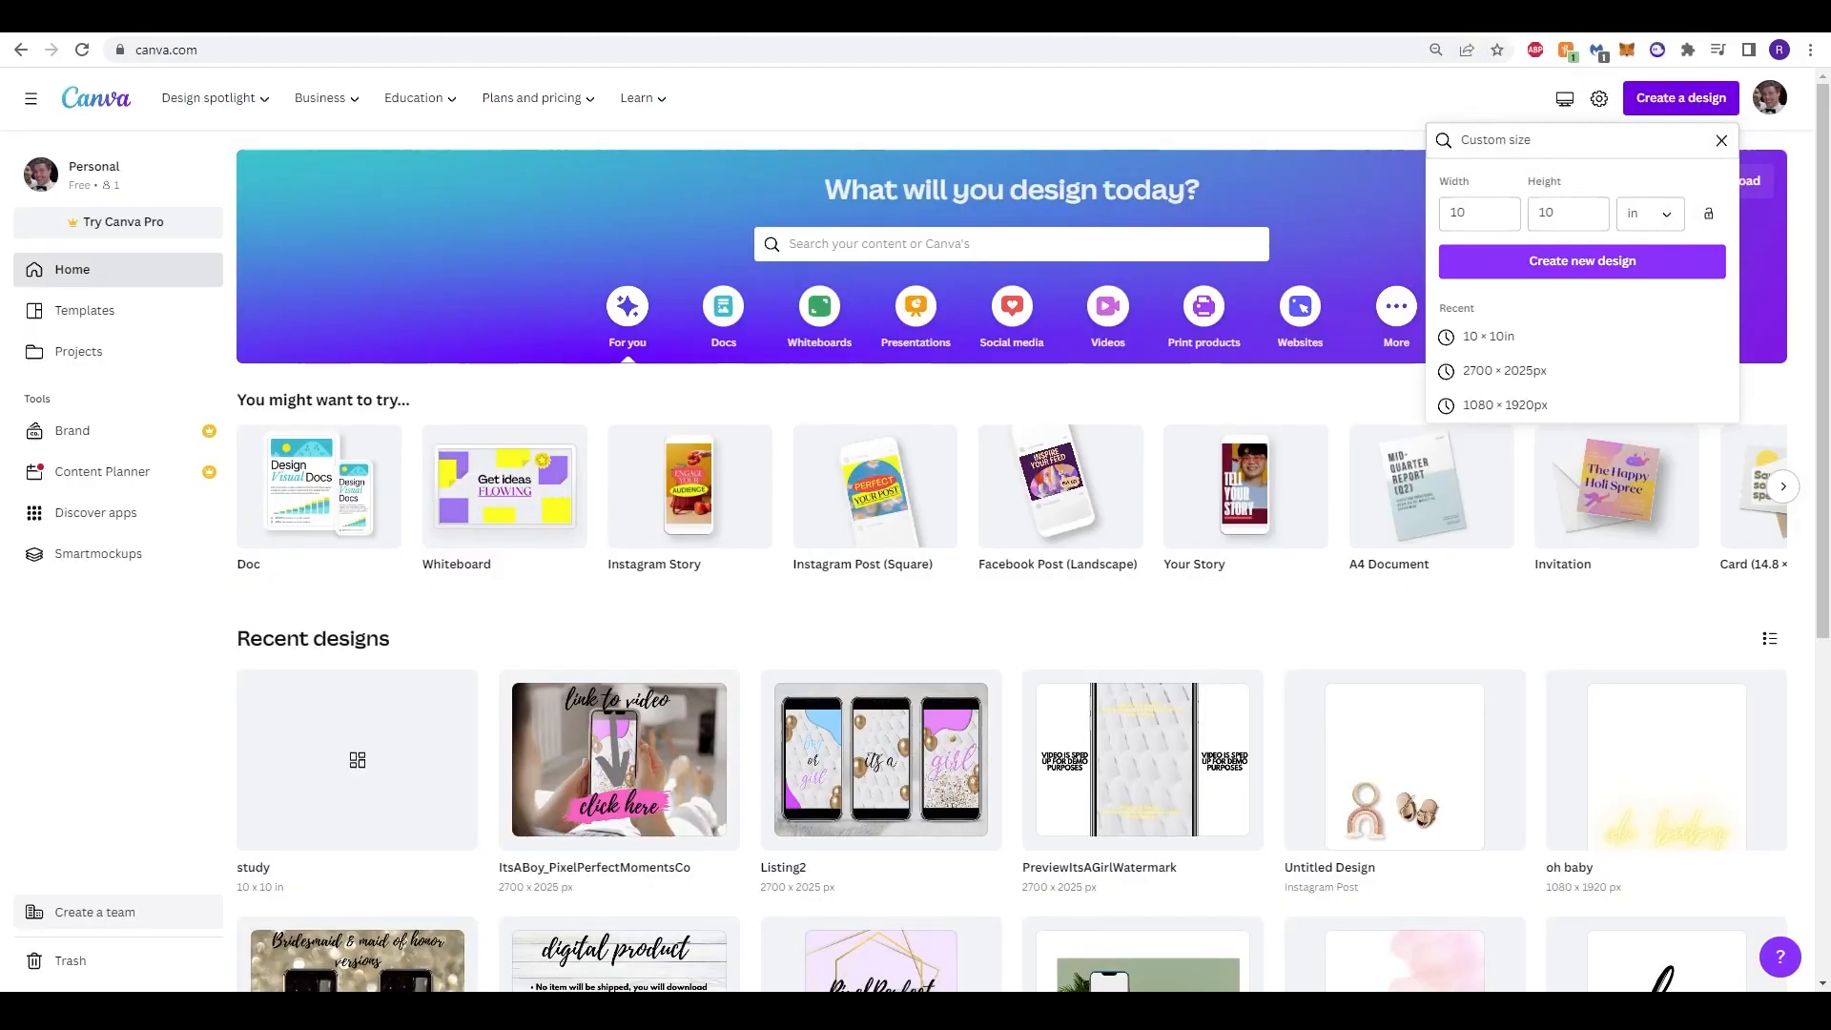
Step: Open the 'study' design and add the outlined brain sticker to page 2
{"action": "left_click", "coordinate": [356, 765]}
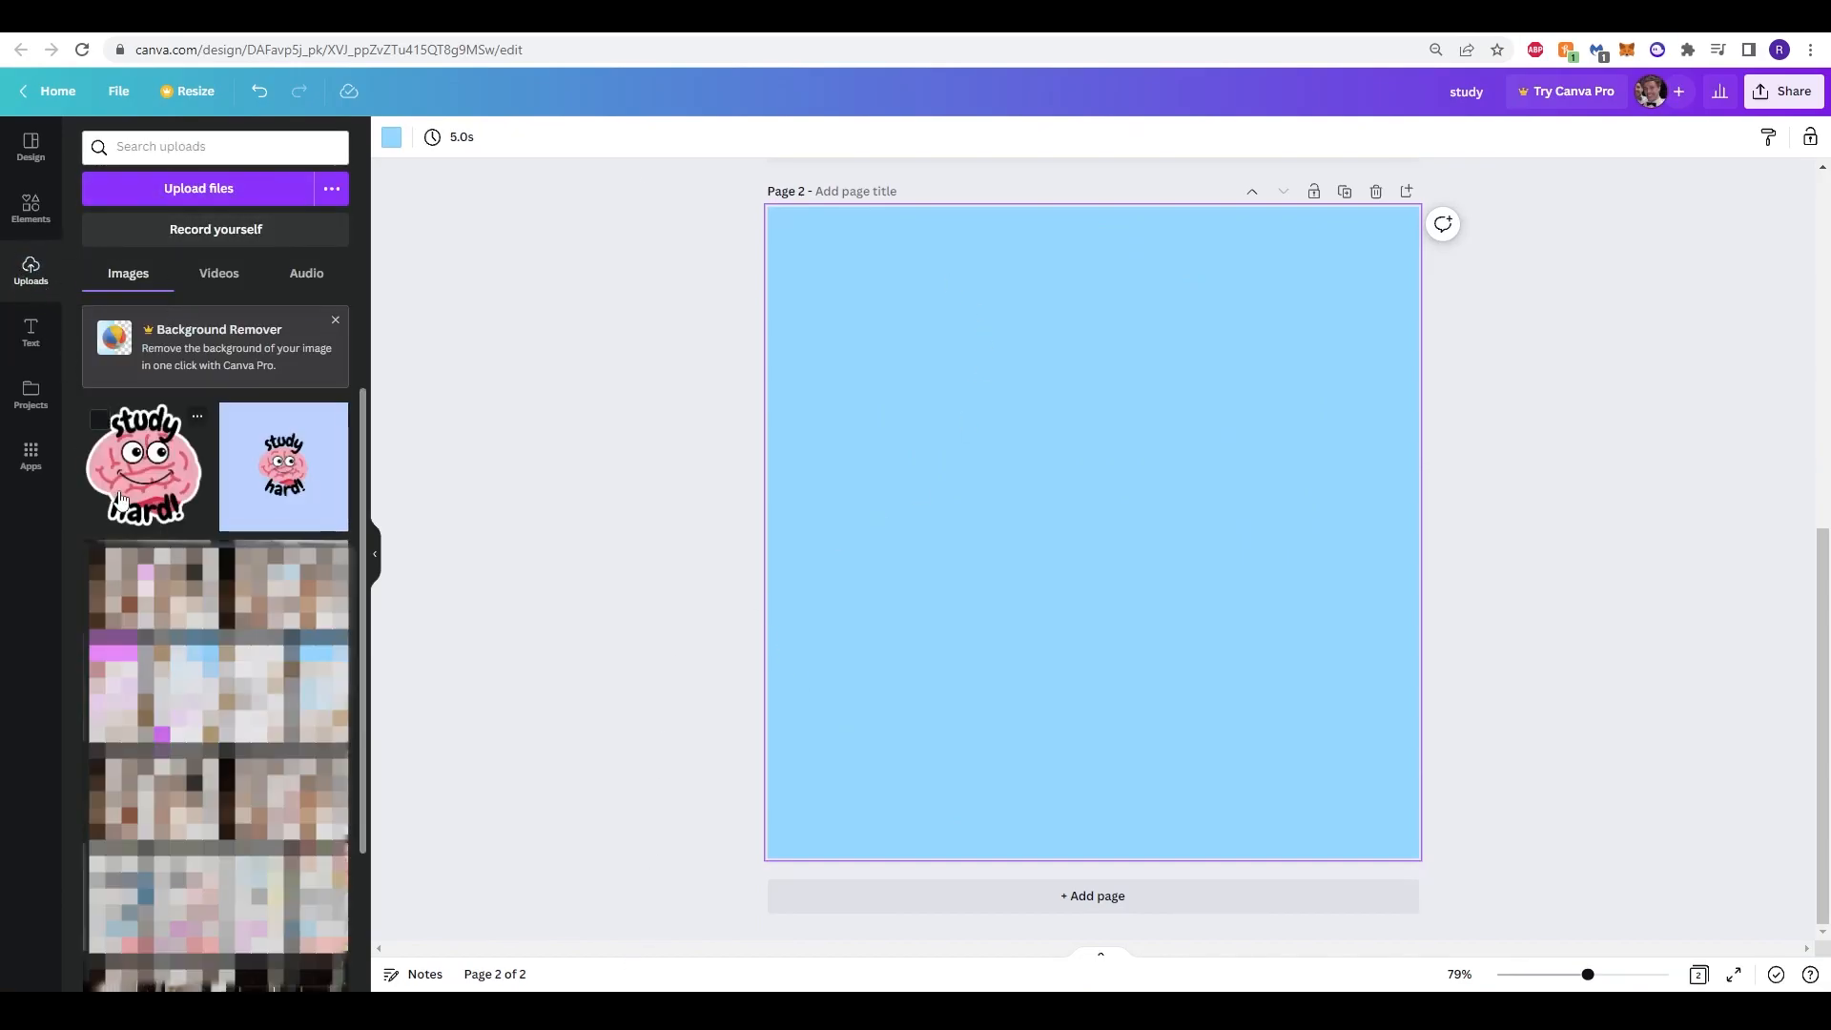
{"action": "left_click", "coordinate": [141, 464]}
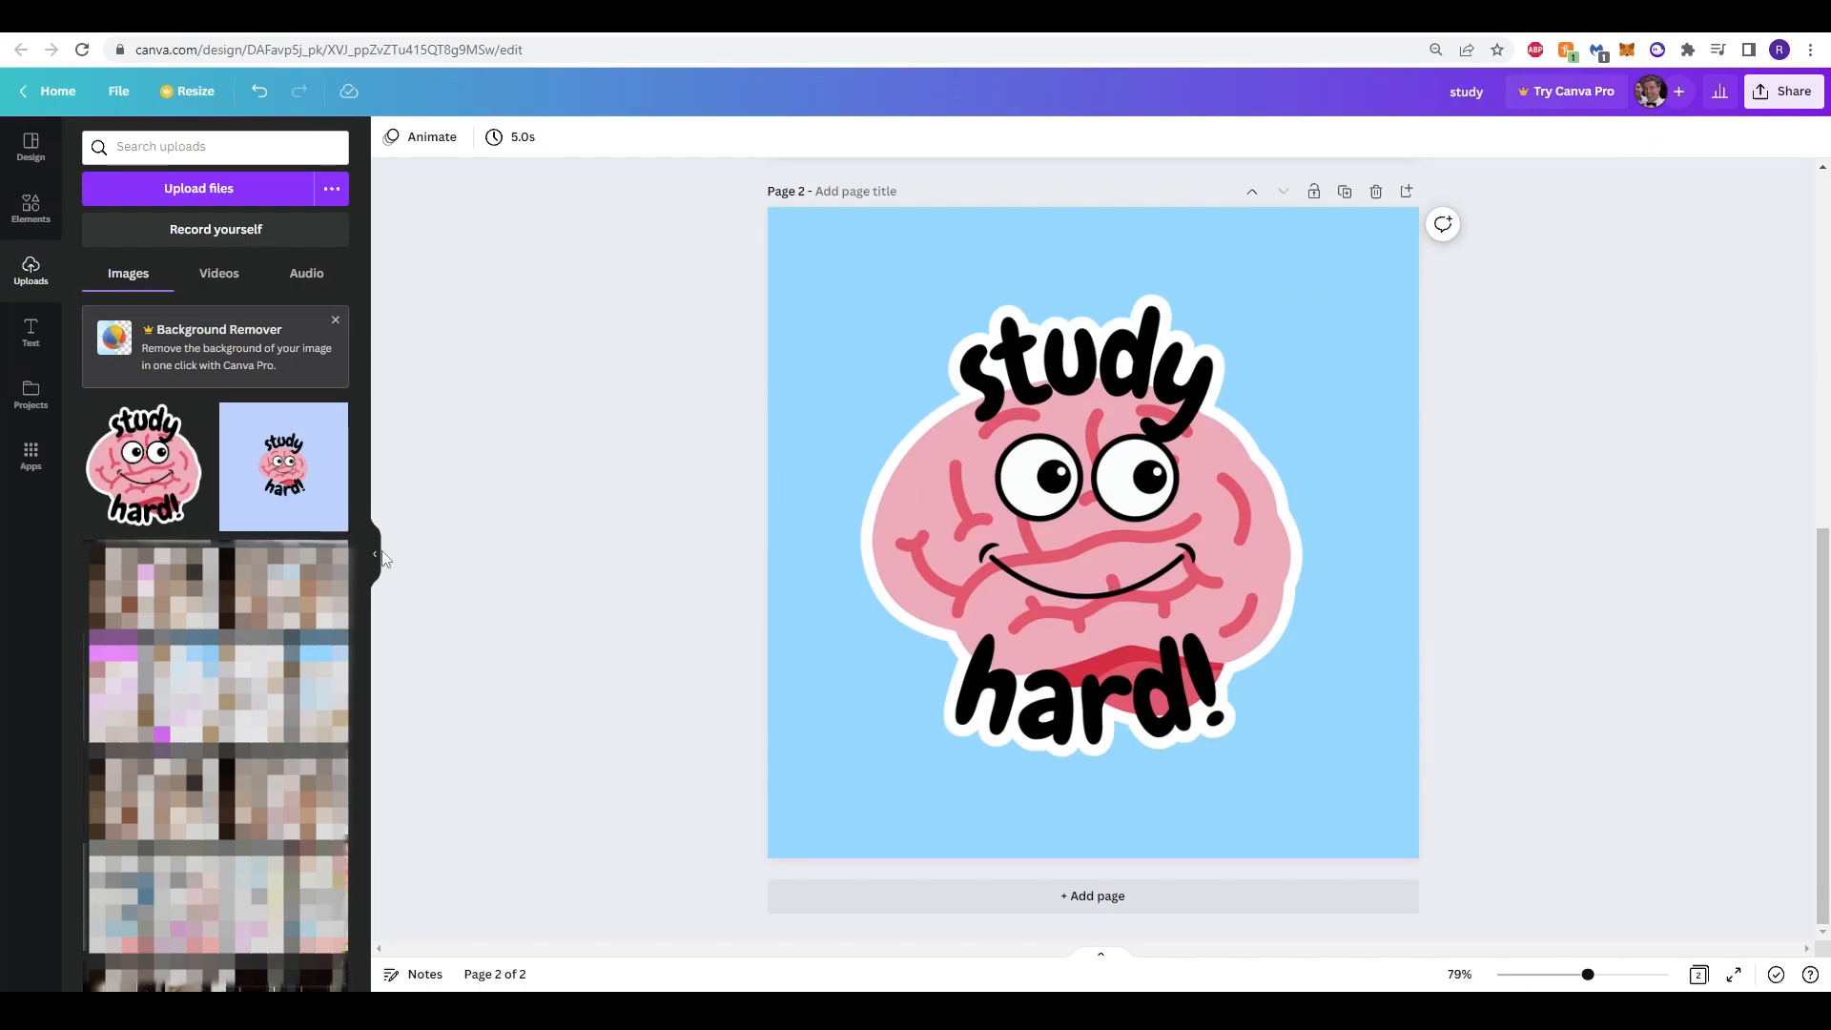
{"action": "left_click", "coordinate": [1092, 526]}
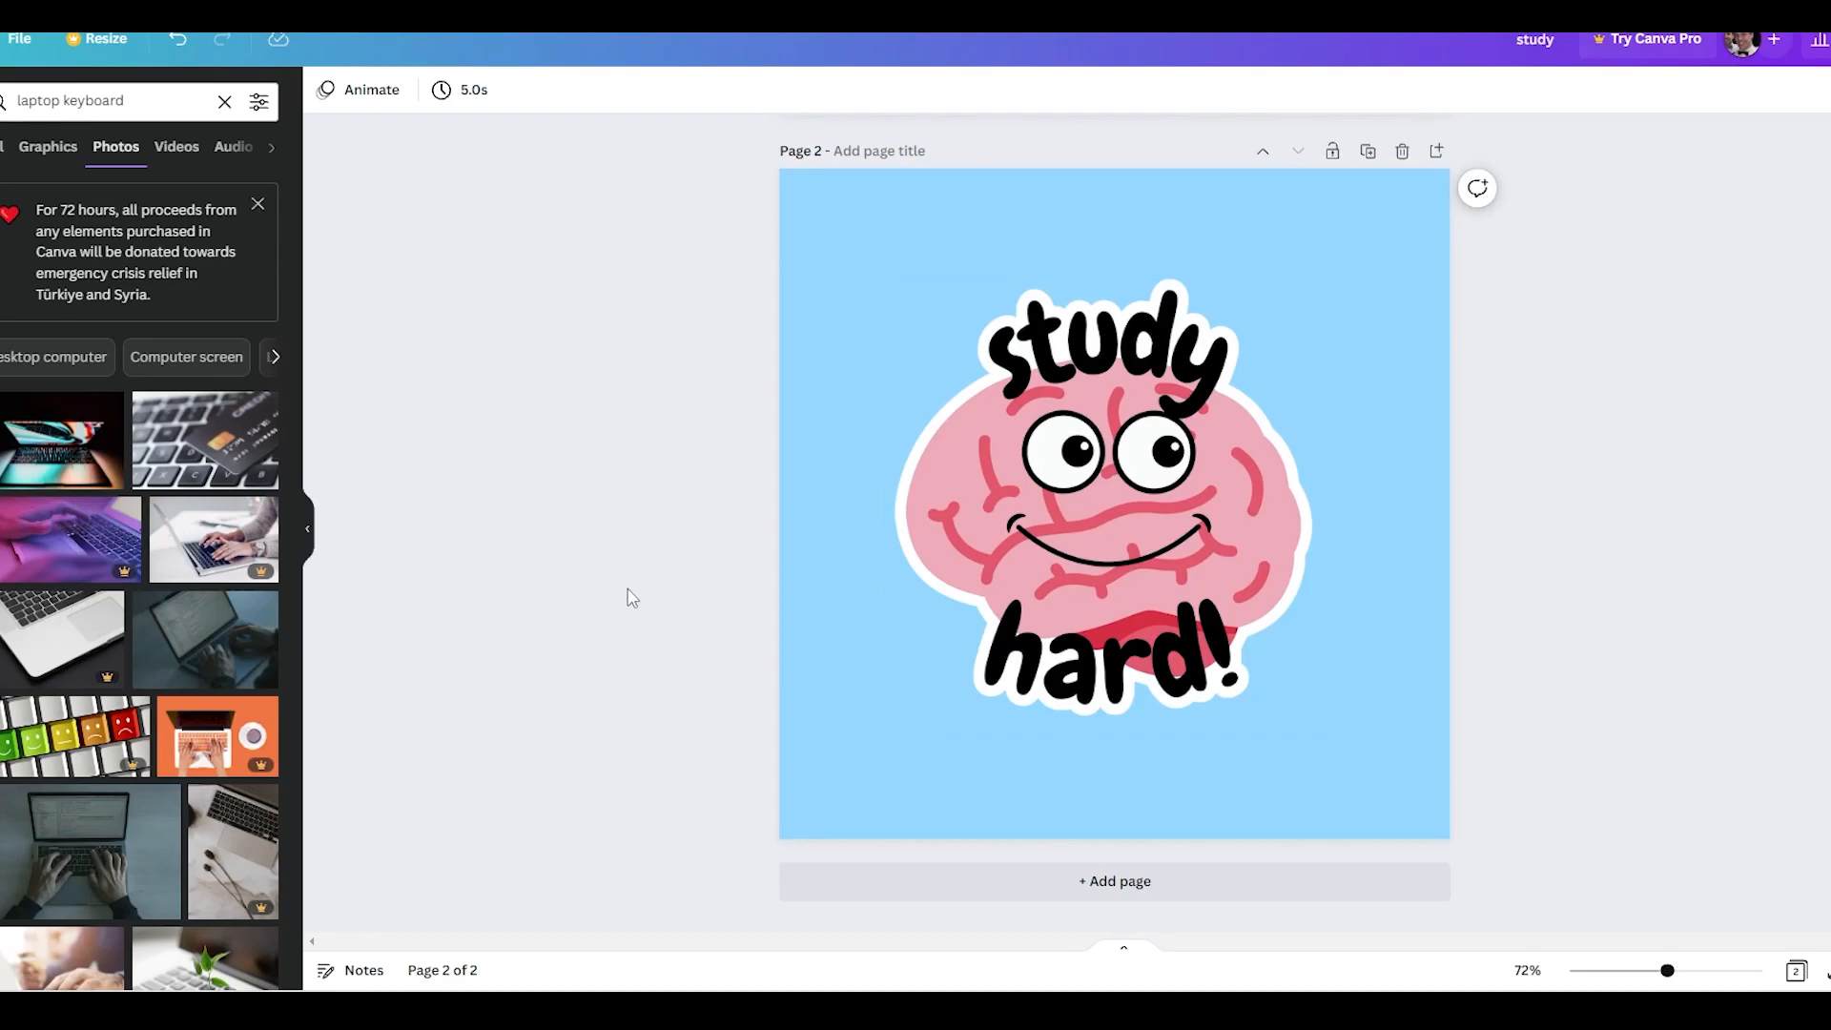
{"action": "mouse_move", "coordinate": [605, 533]}
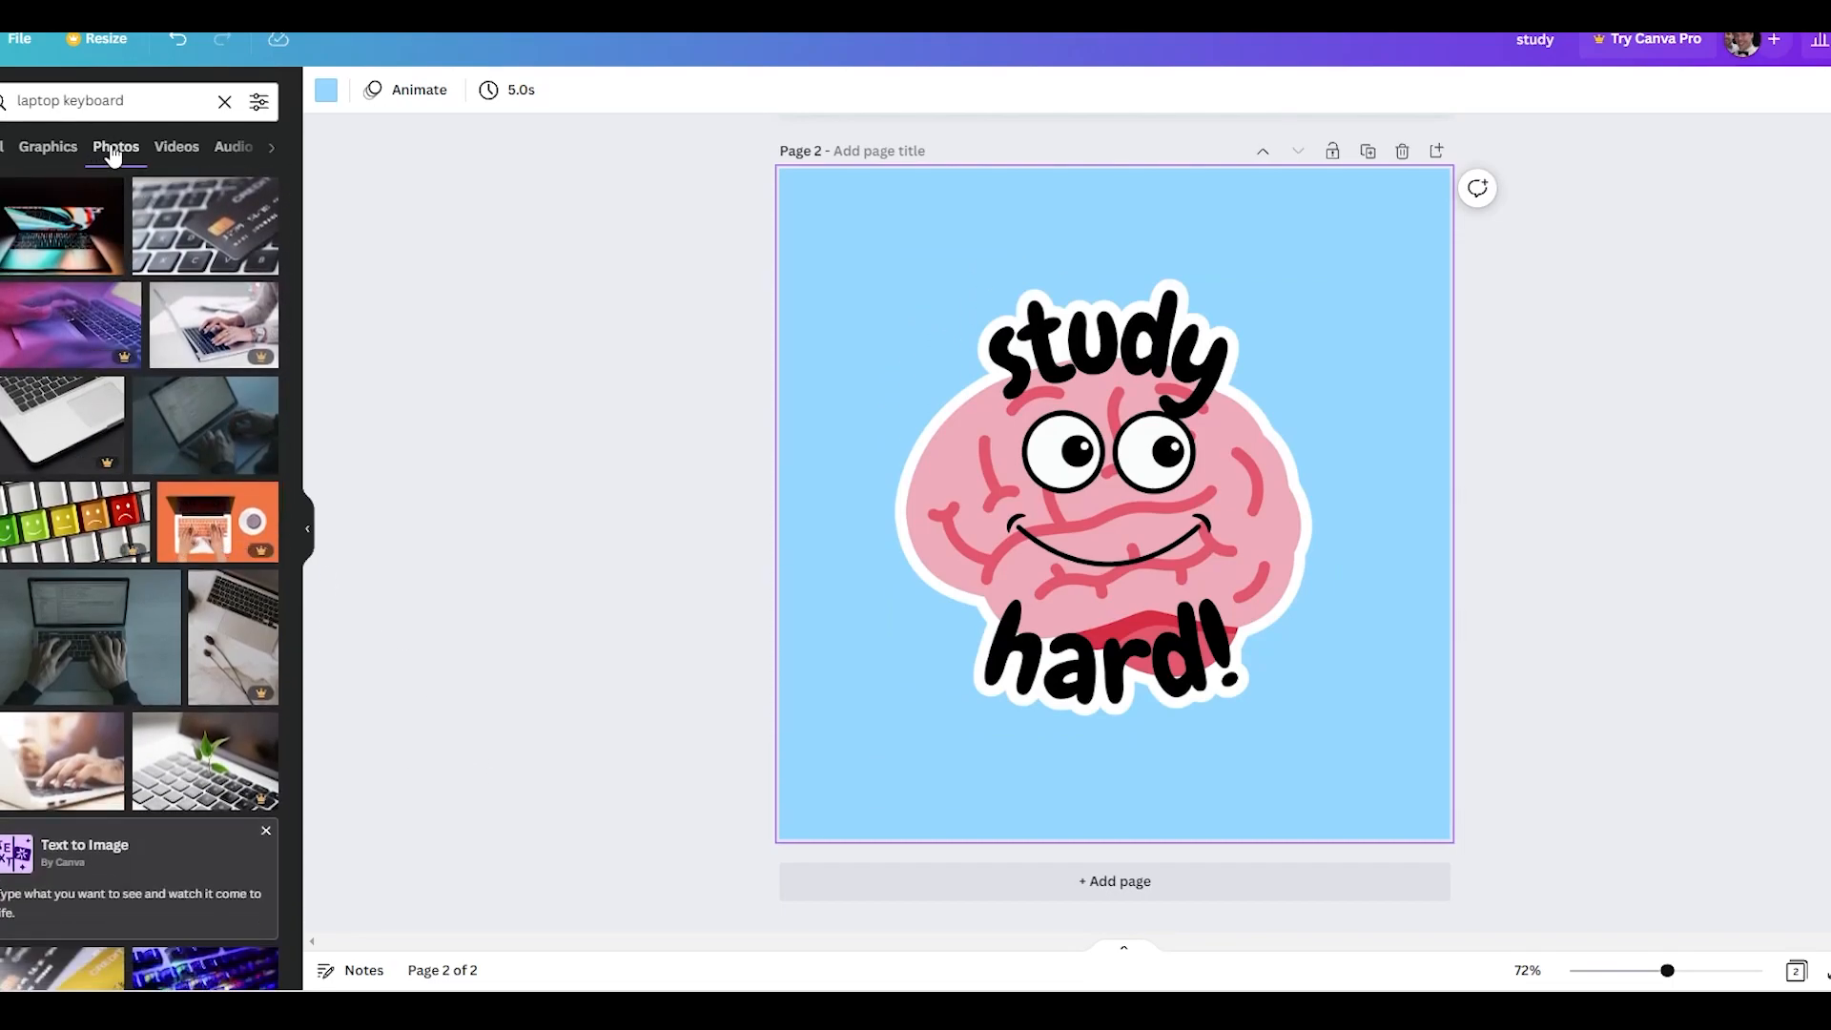
Step: Scroll through the laptop keyboard photo results
{"action": "scroll", "scroll_direction": "down", "scroll_amount": 3}
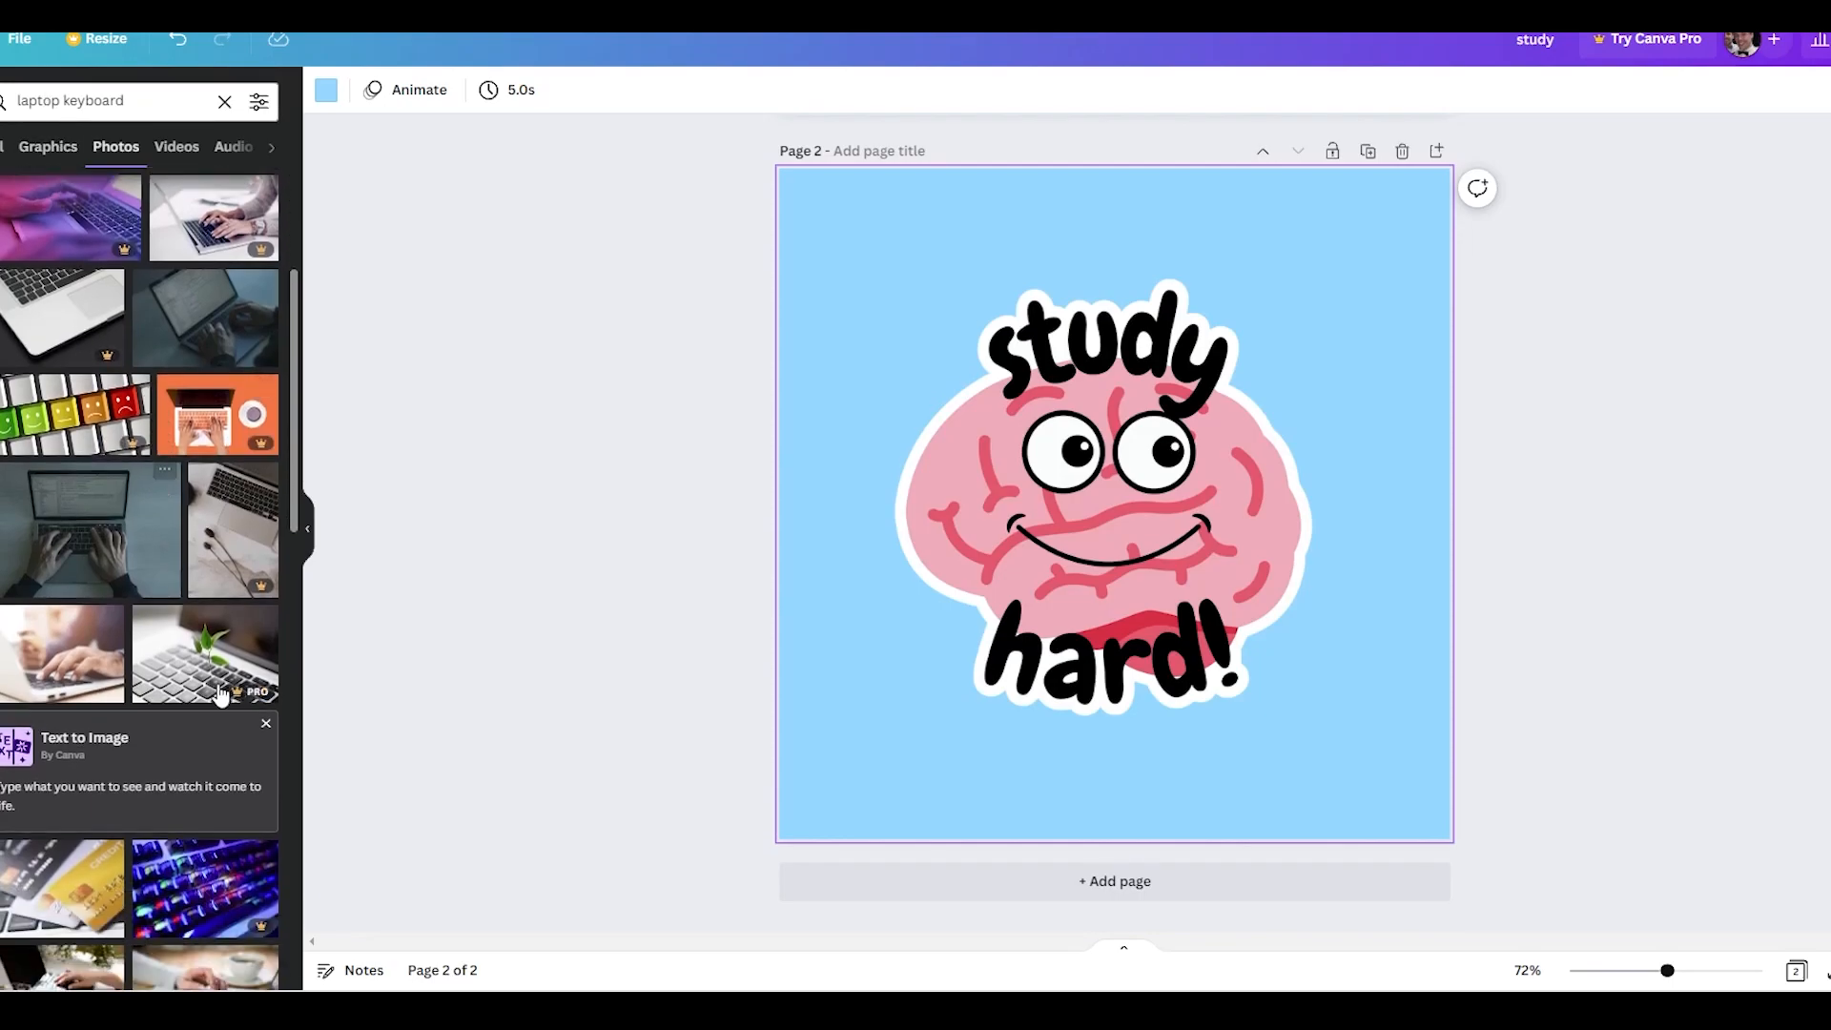
{"action": "scroll", "scroll_direction": "down", "scroll_amount": 3}
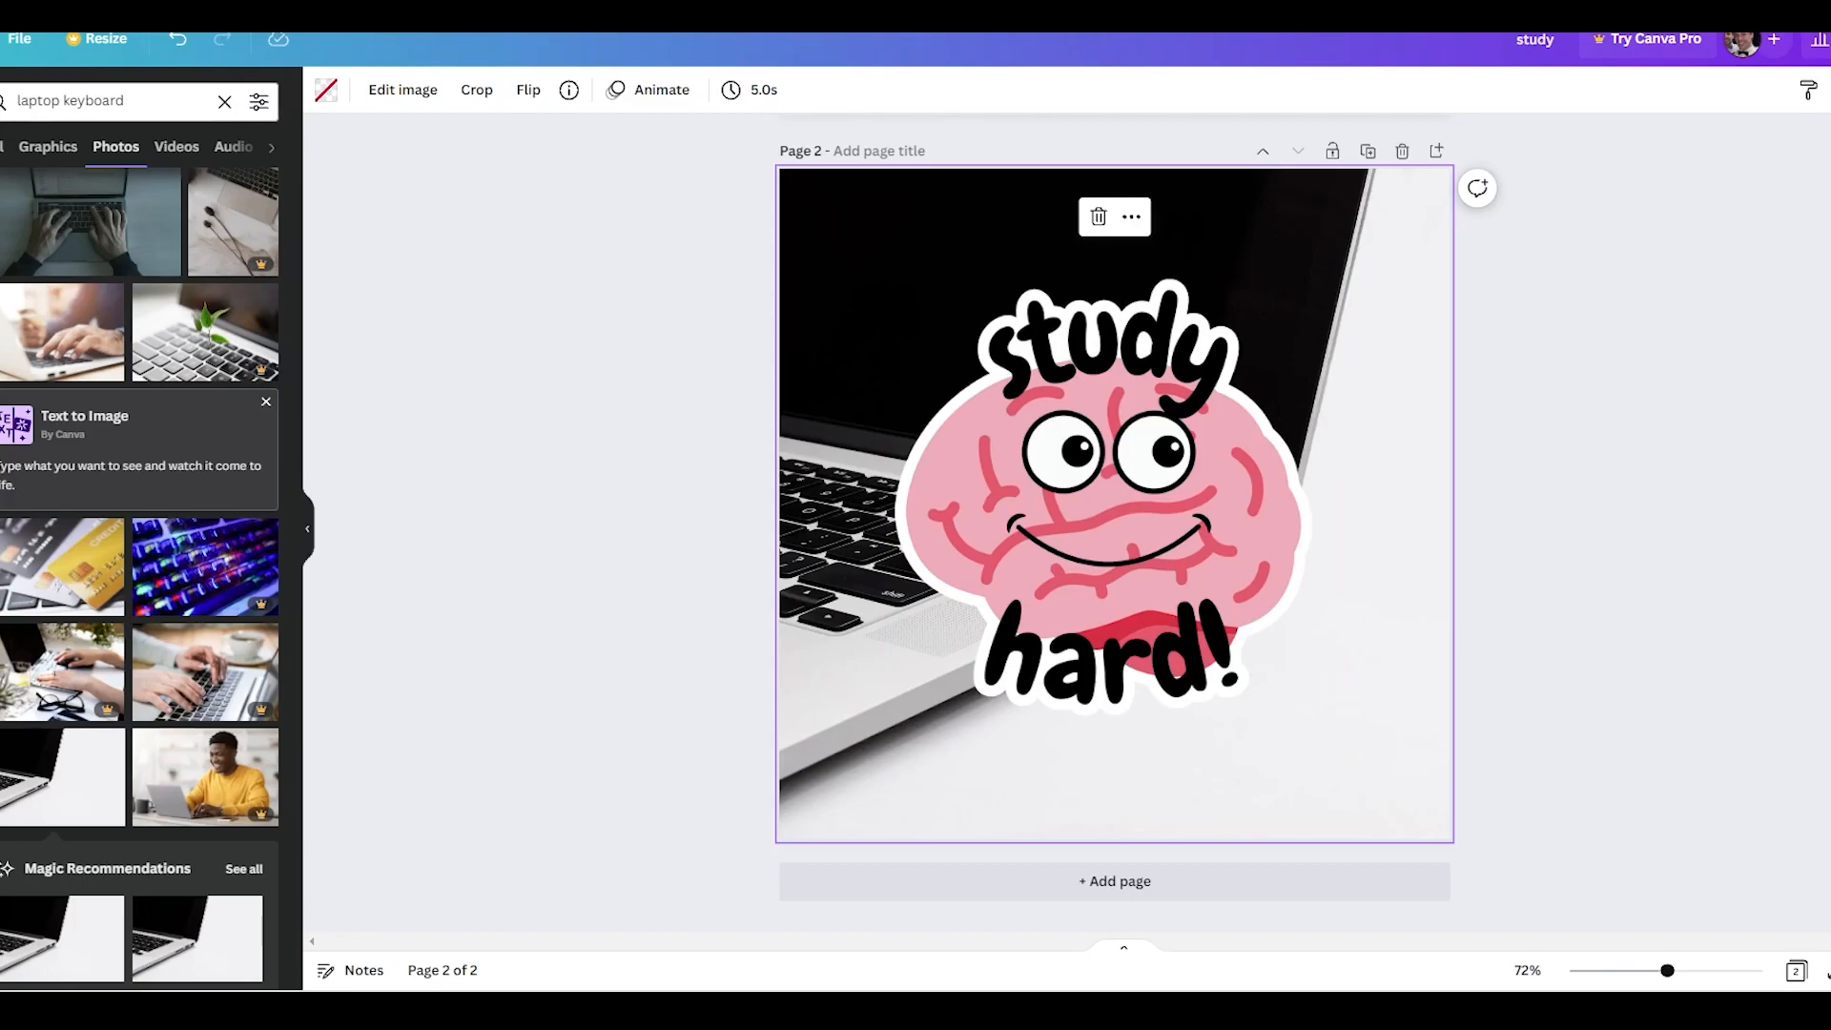
Step: Blur the laptop keyboard photo and give the outlined brain sticker a soft shadow
{"action": "left_click", "coordinate": [401, 90]}
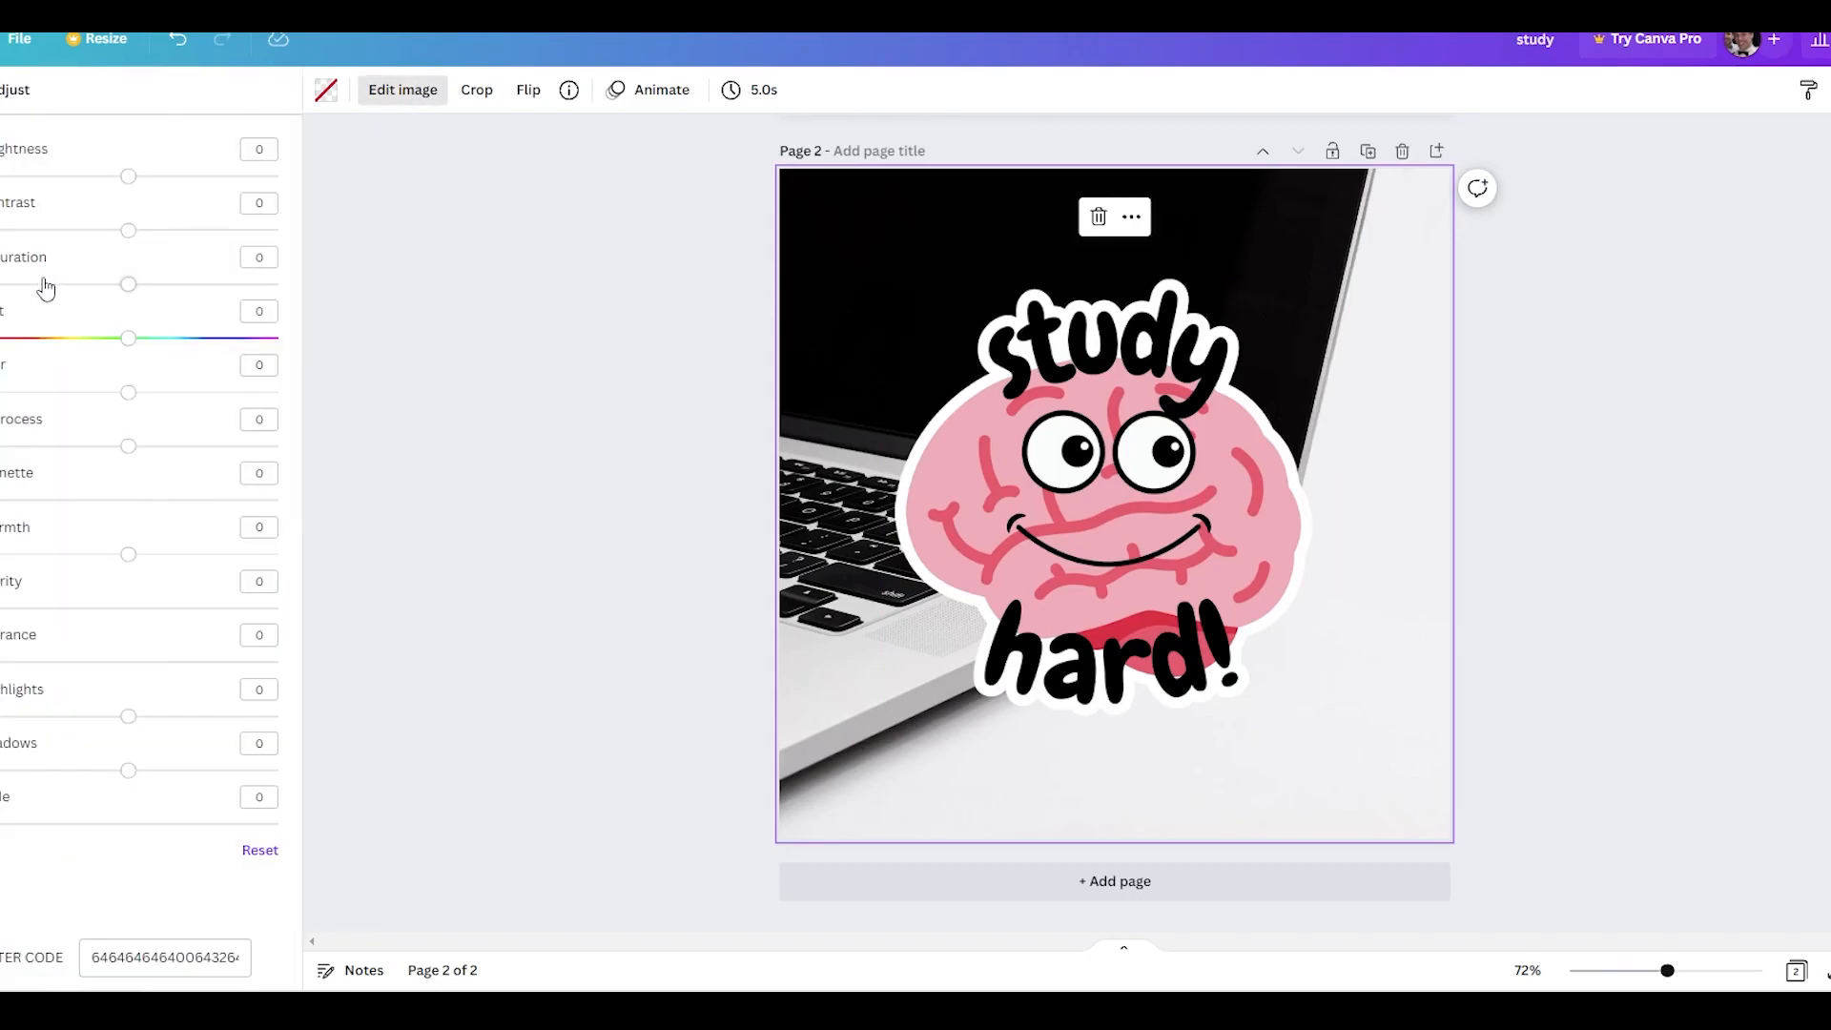
{"action": "left_click_drag", "start_coordinate": [128, 391], "coordinate": [142, 391]}
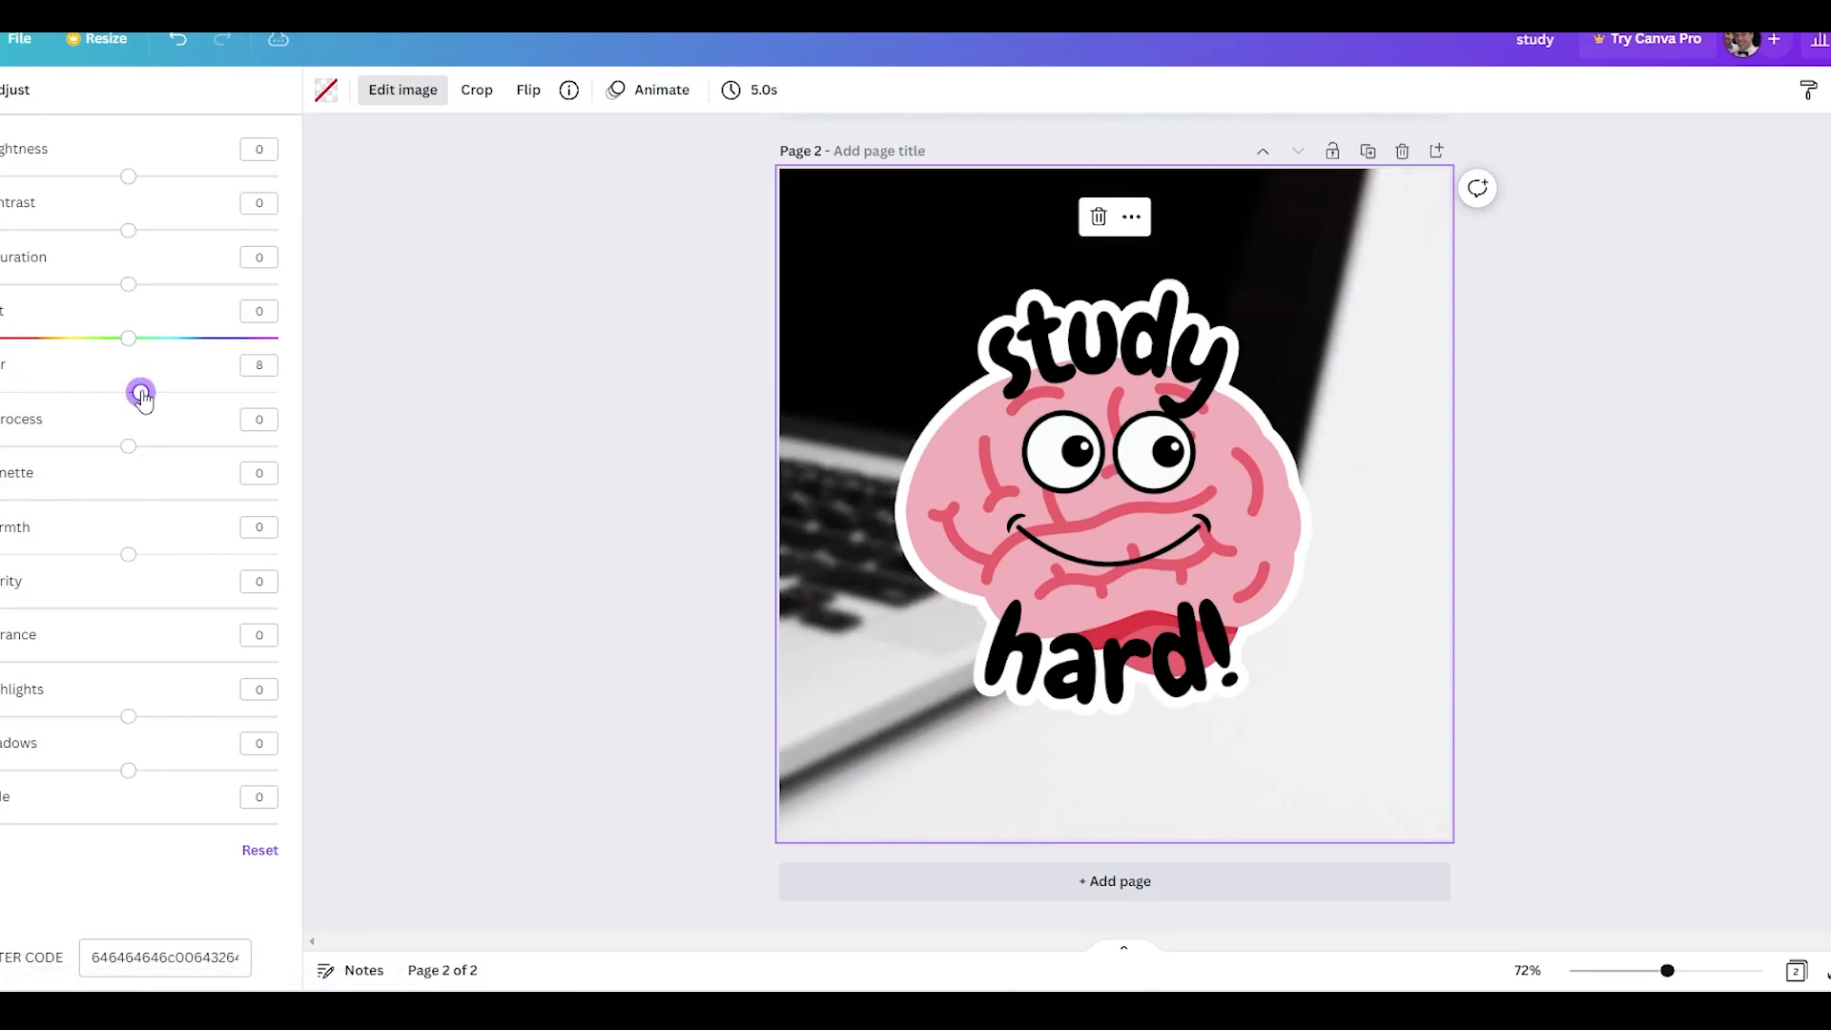
{"action": "left_click_drag", "start_coordinate": [142, 391], "coordinate": [137, 392]}
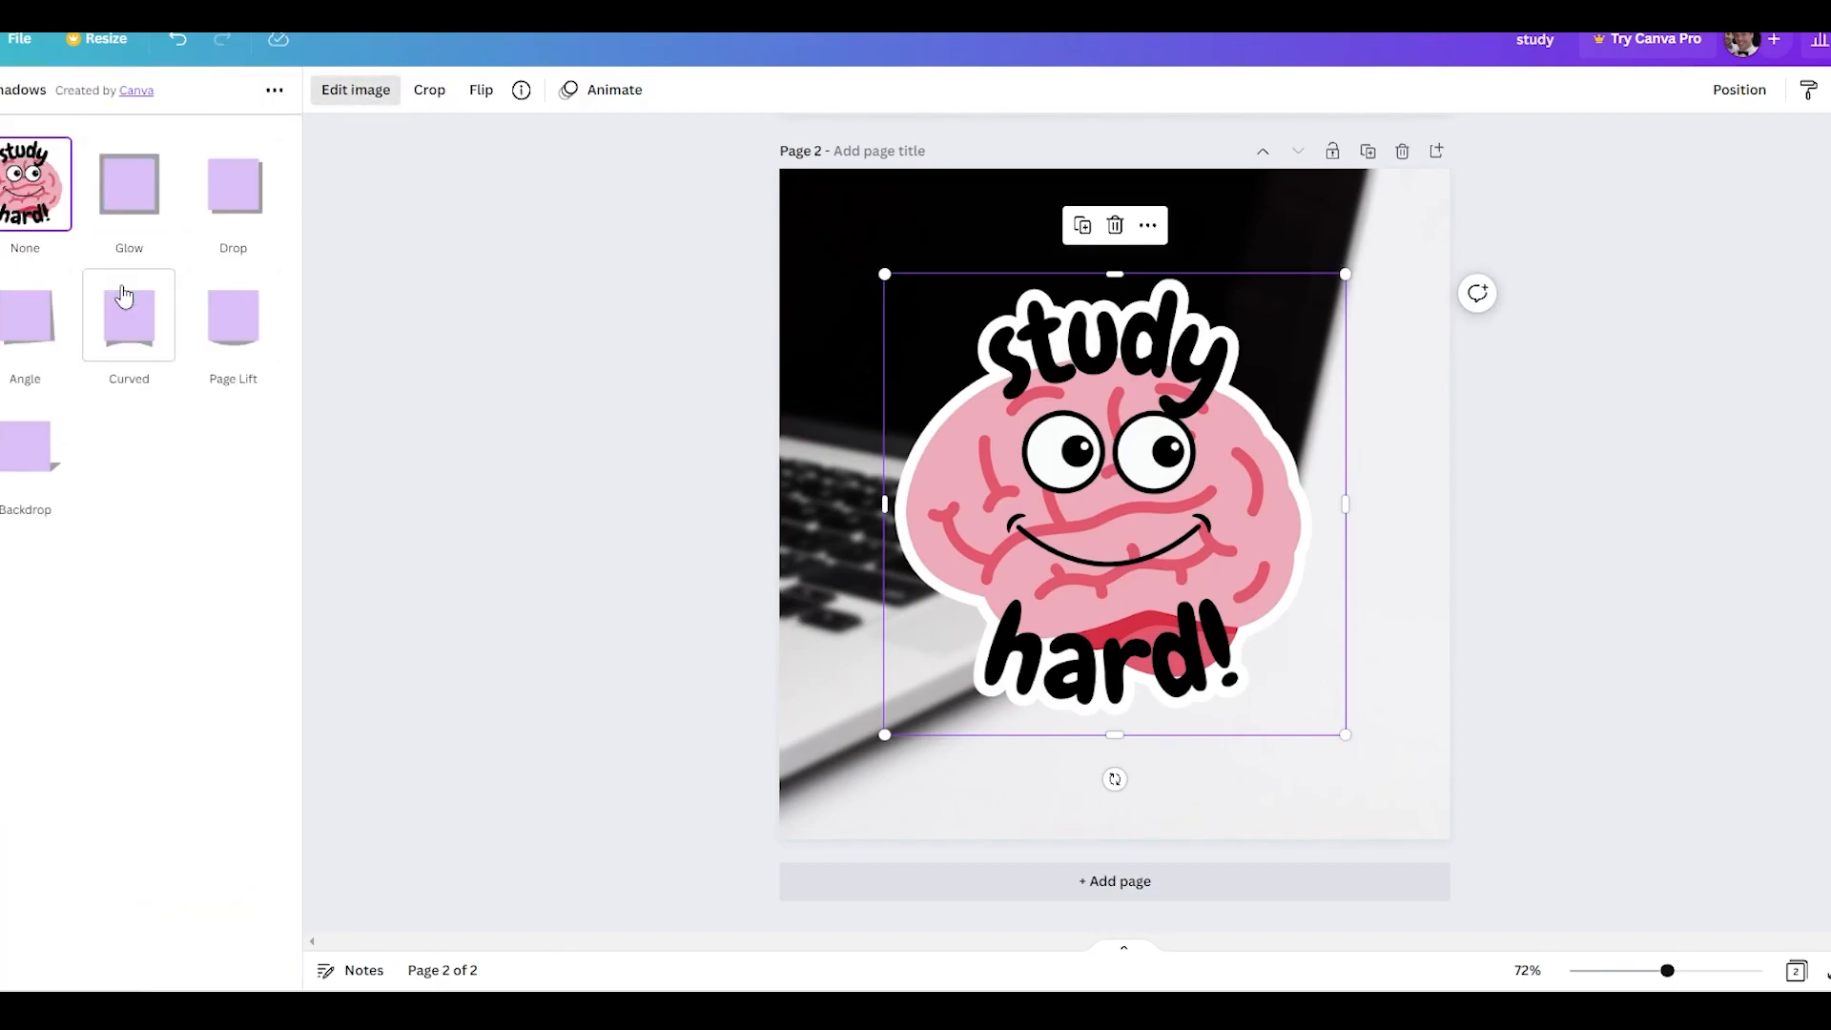
{"action": "left_click", "coordinate": [232, 183]}
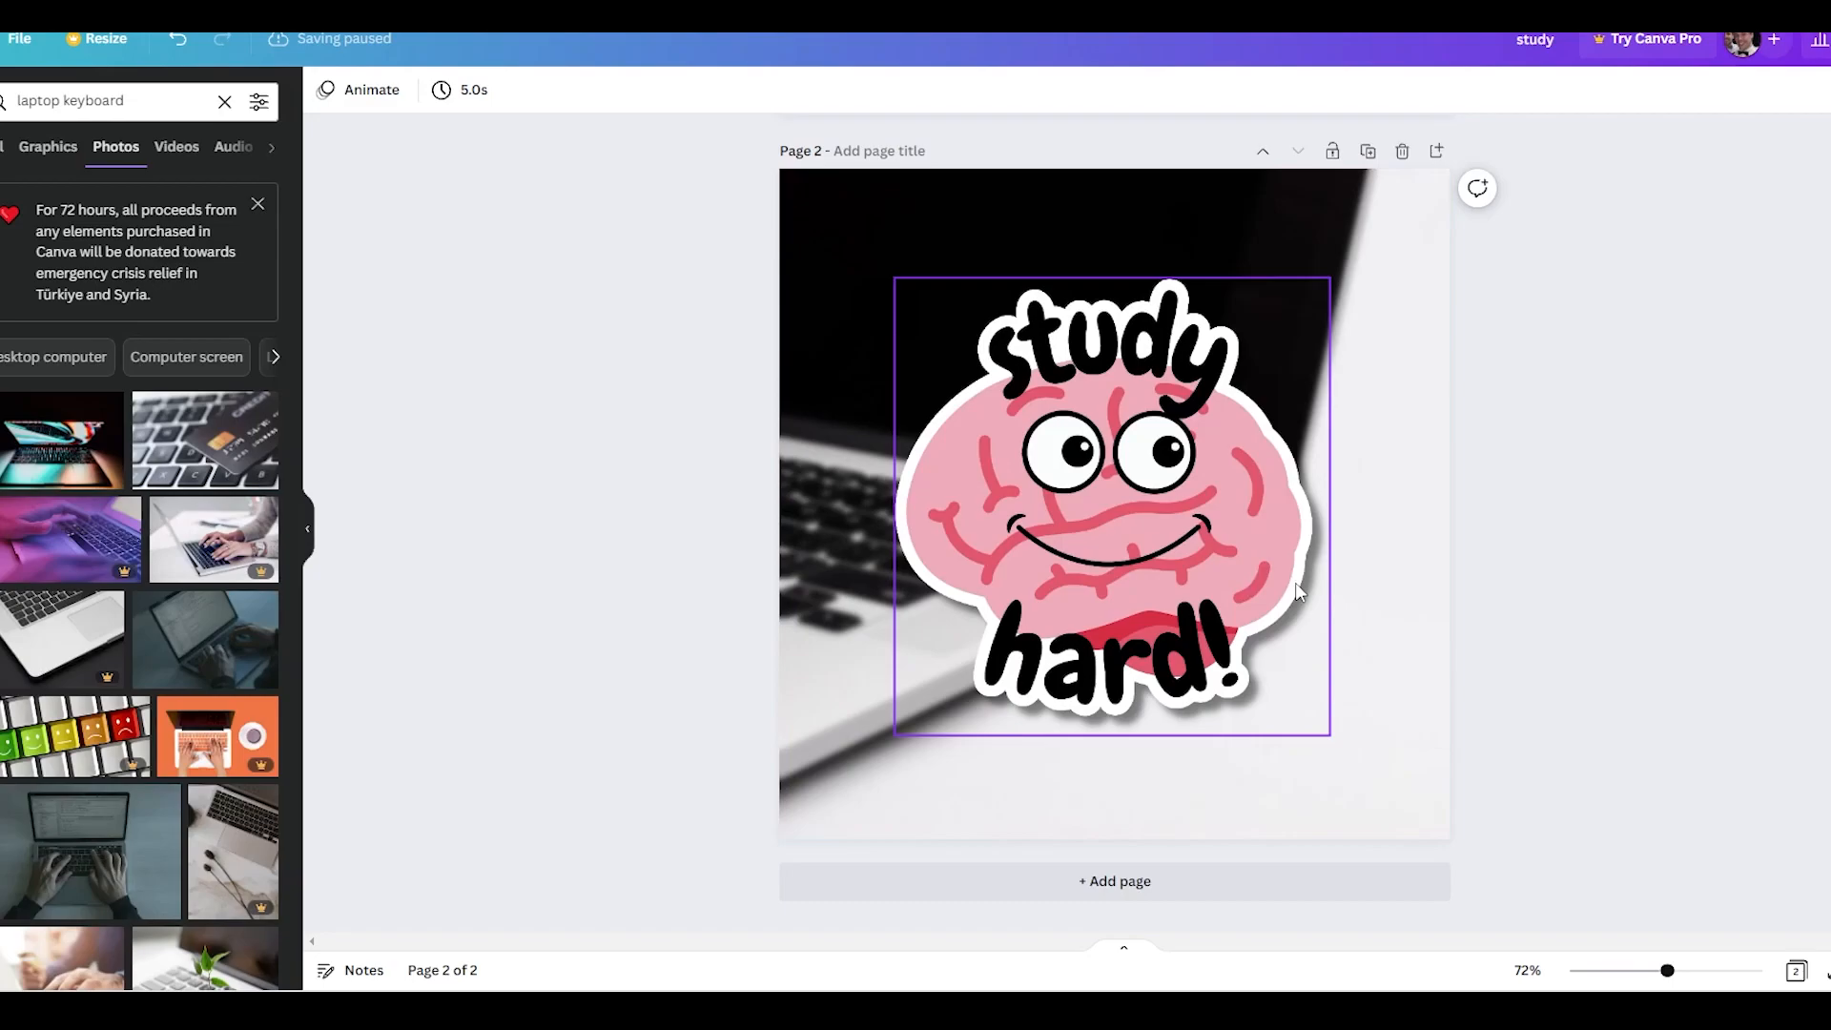
{"action": "left_click", "coordinate": [1663, 505]}
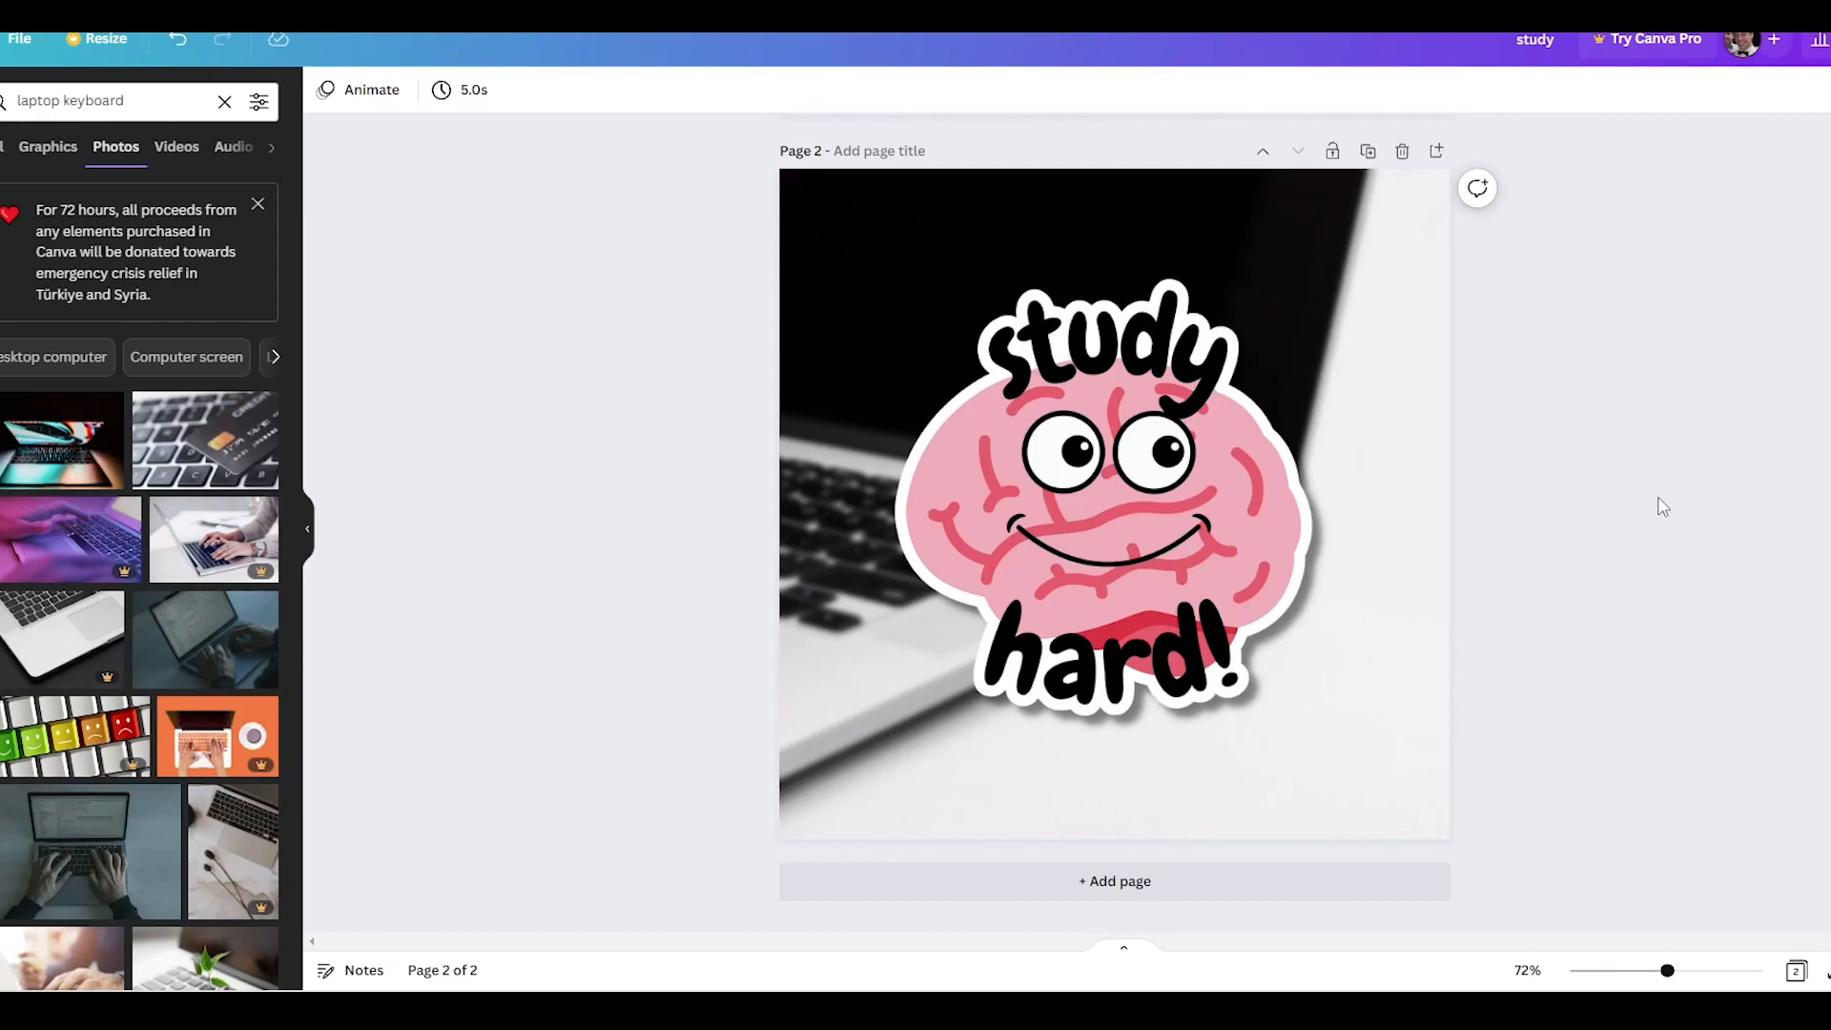
{"action": "mouse_move", "coordinate": [1675, 384]}
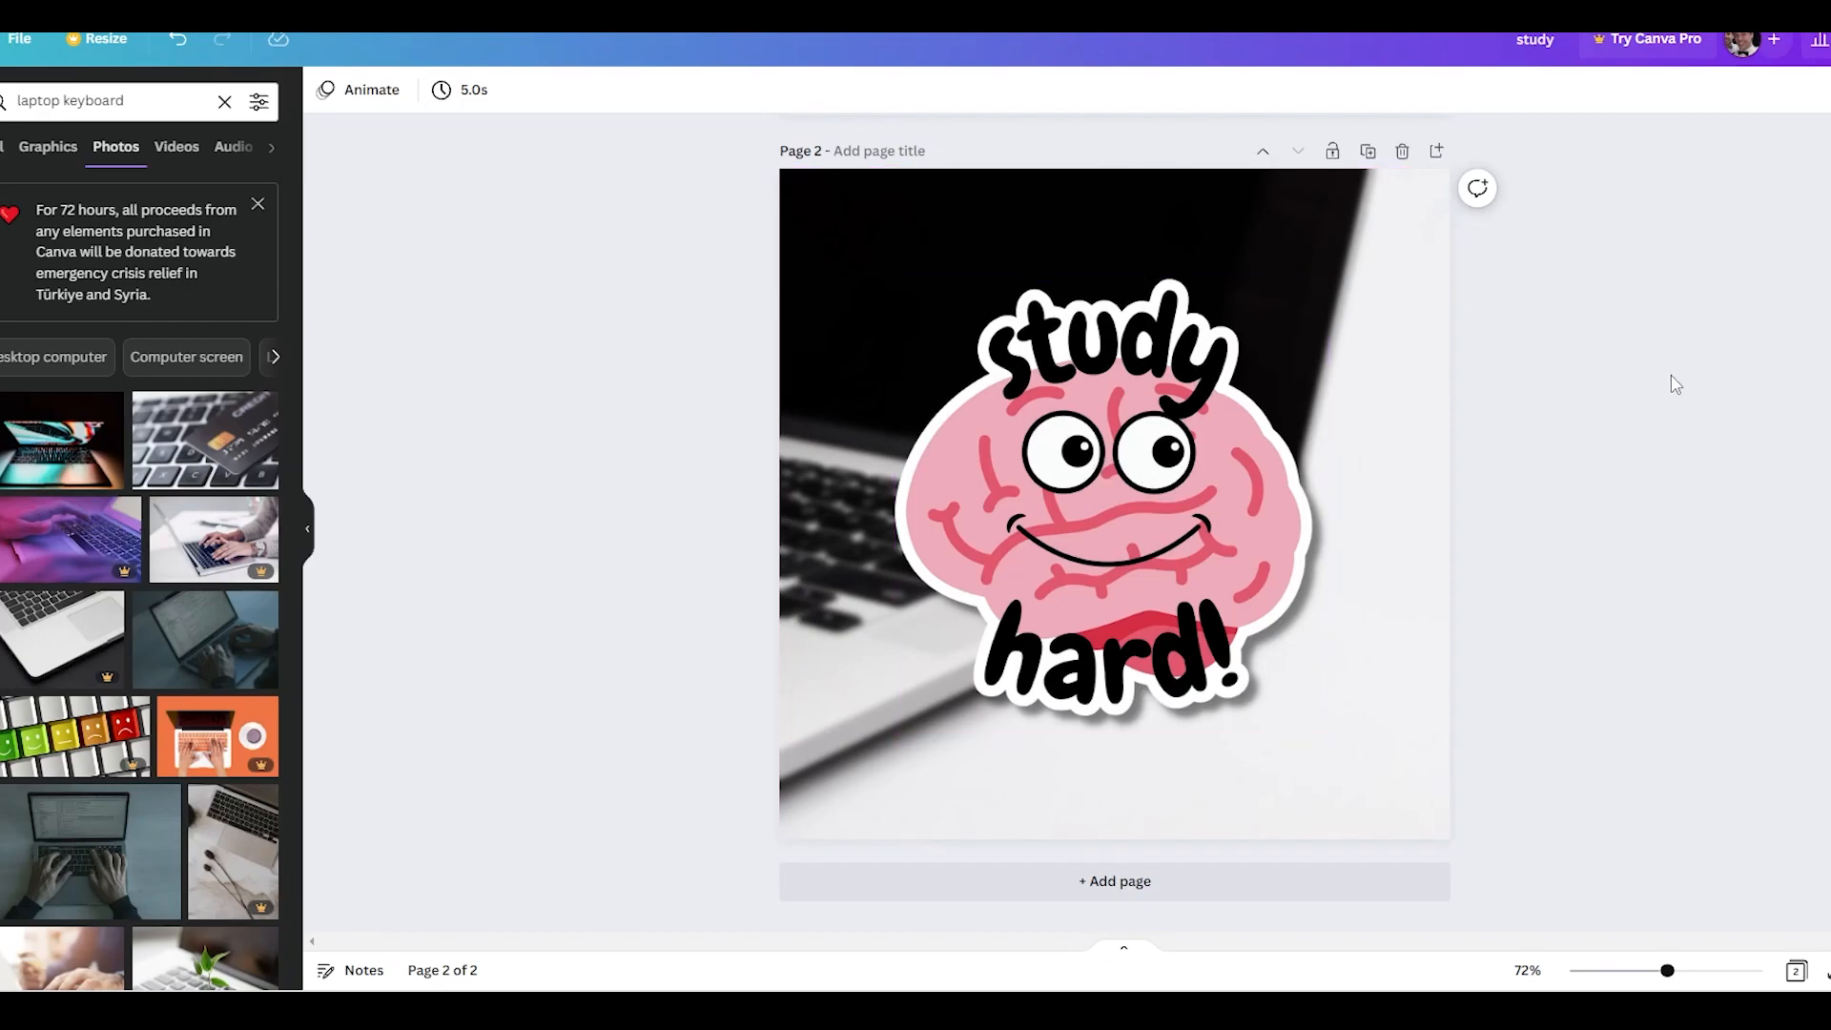
{"action": "mouse_move", "coordinate": [661, 487]}
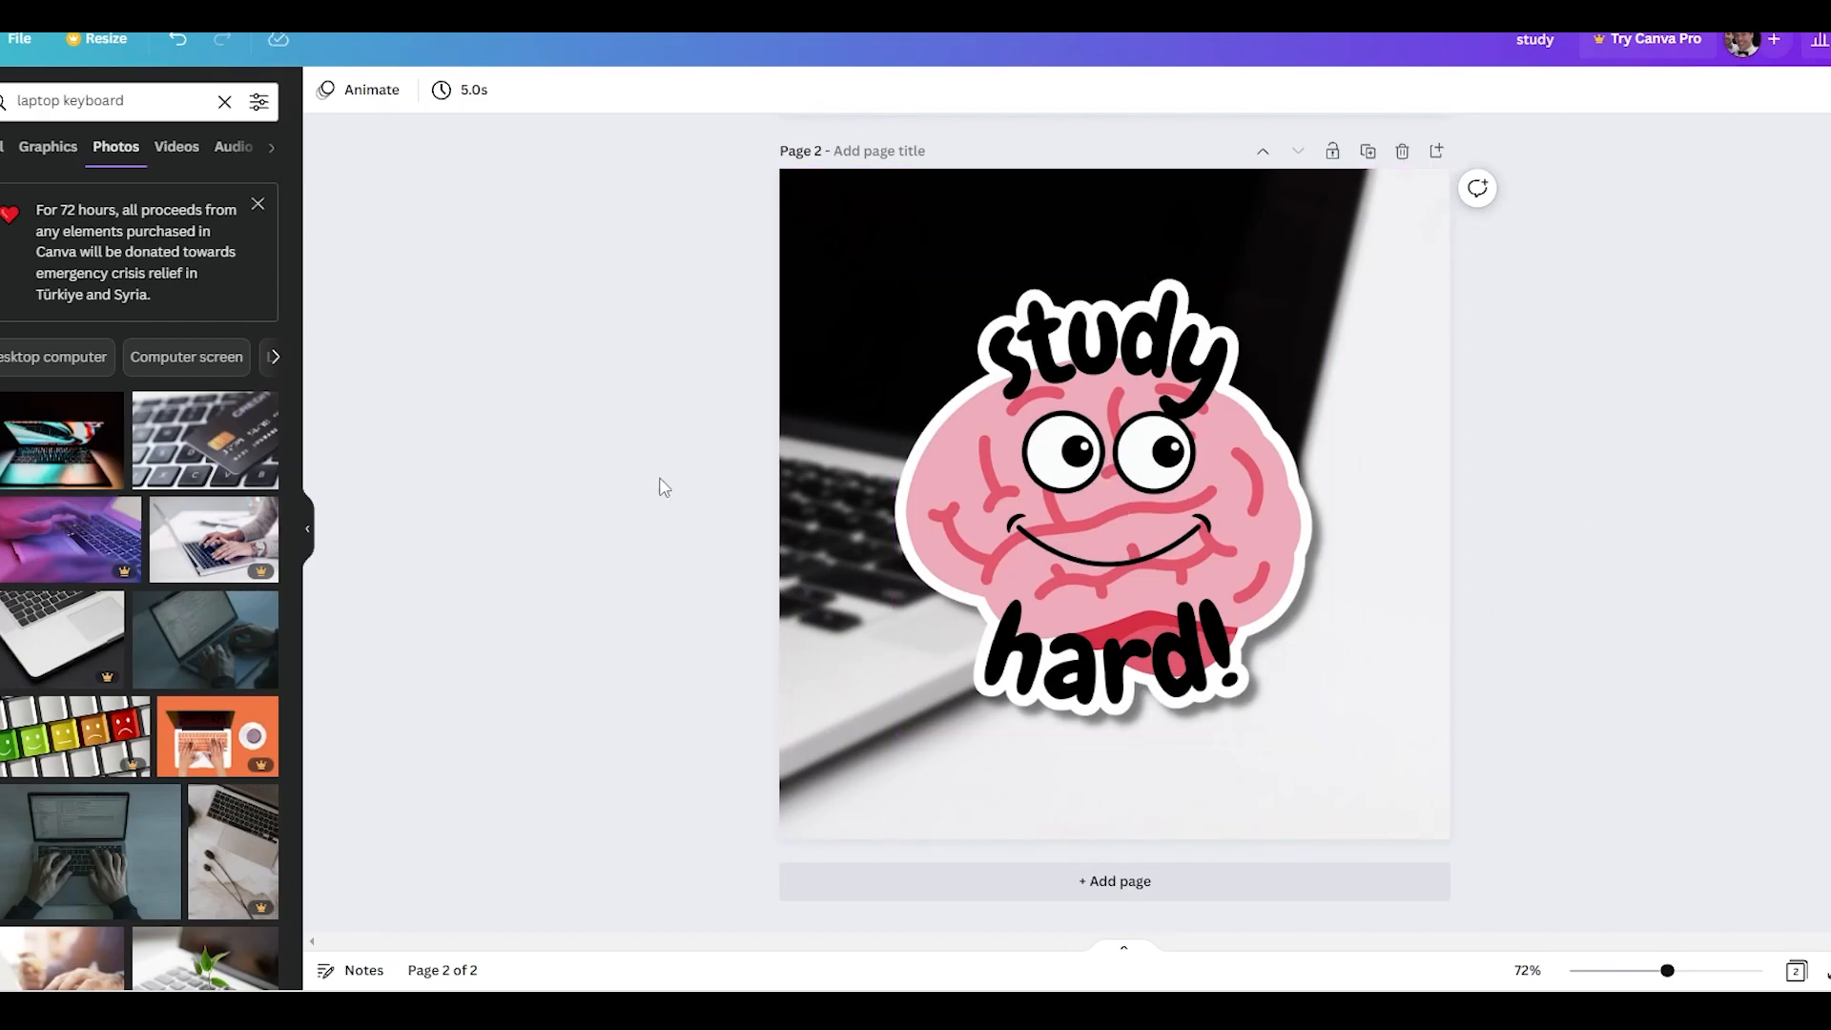
{"action": "left_click", "coordinate": [798, 394]}
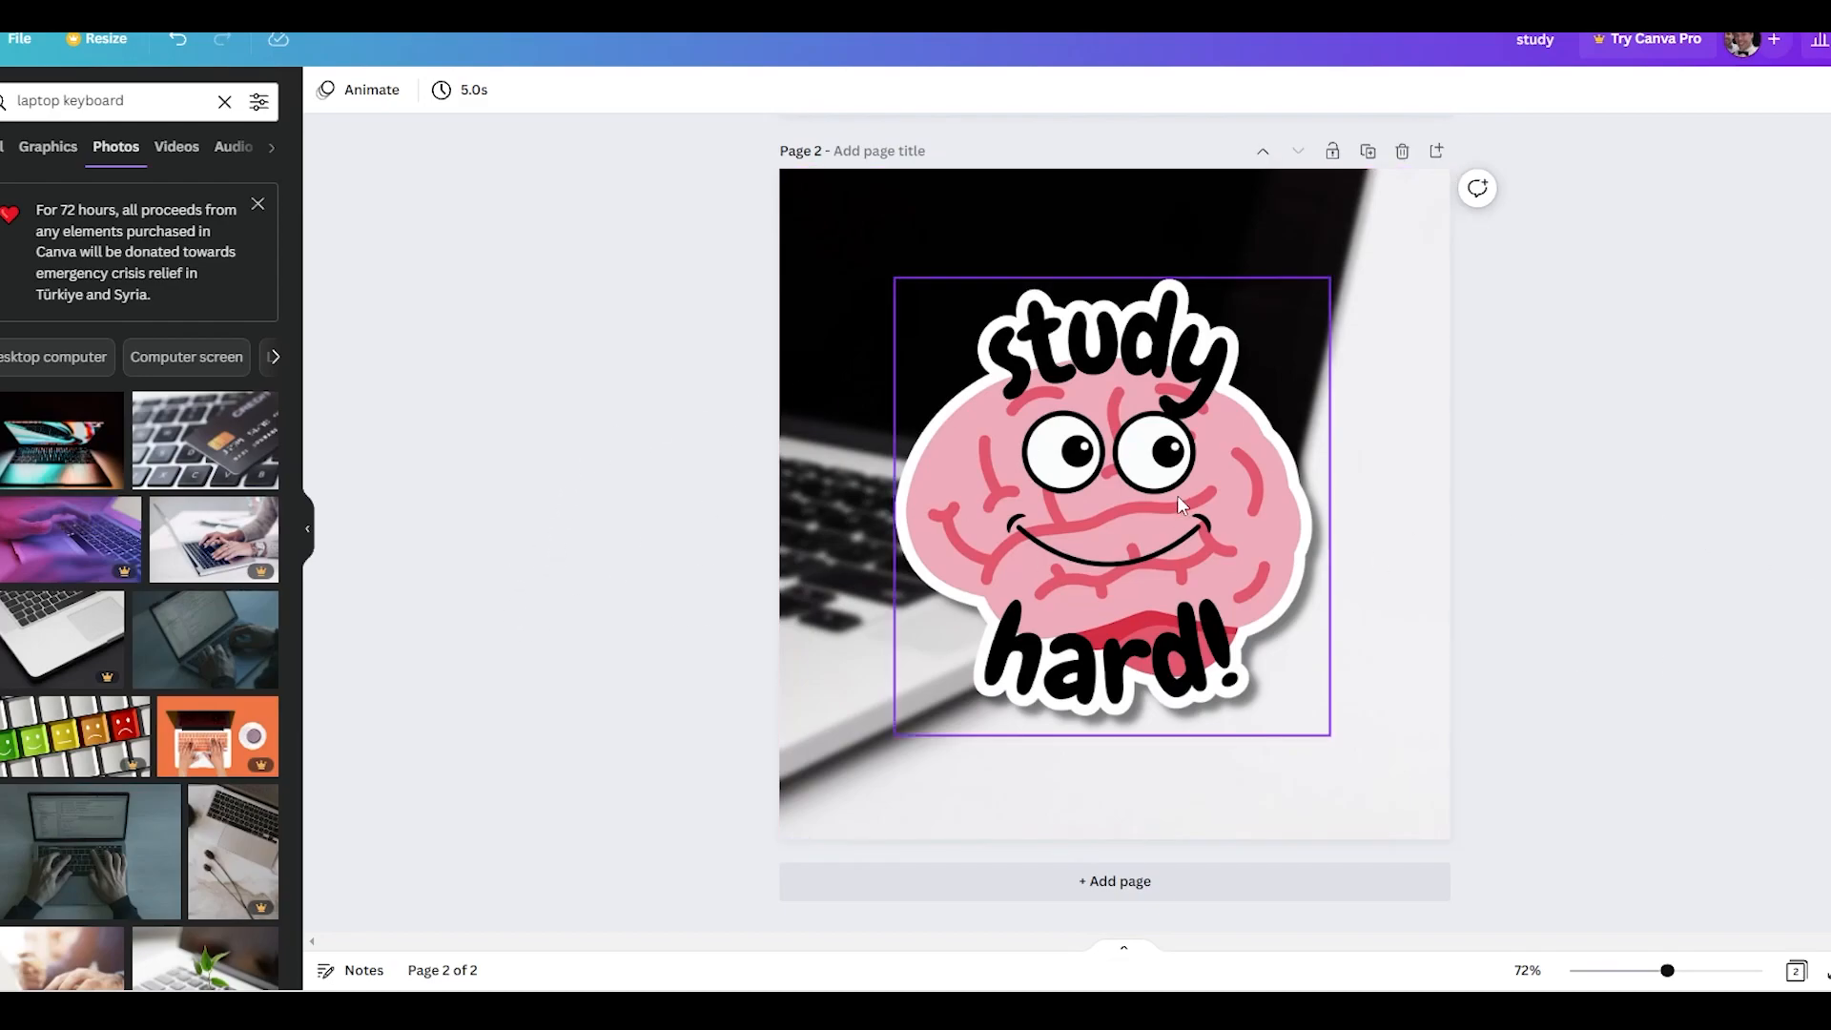
{"action": "left_click", "coordinate": [682, 537]}
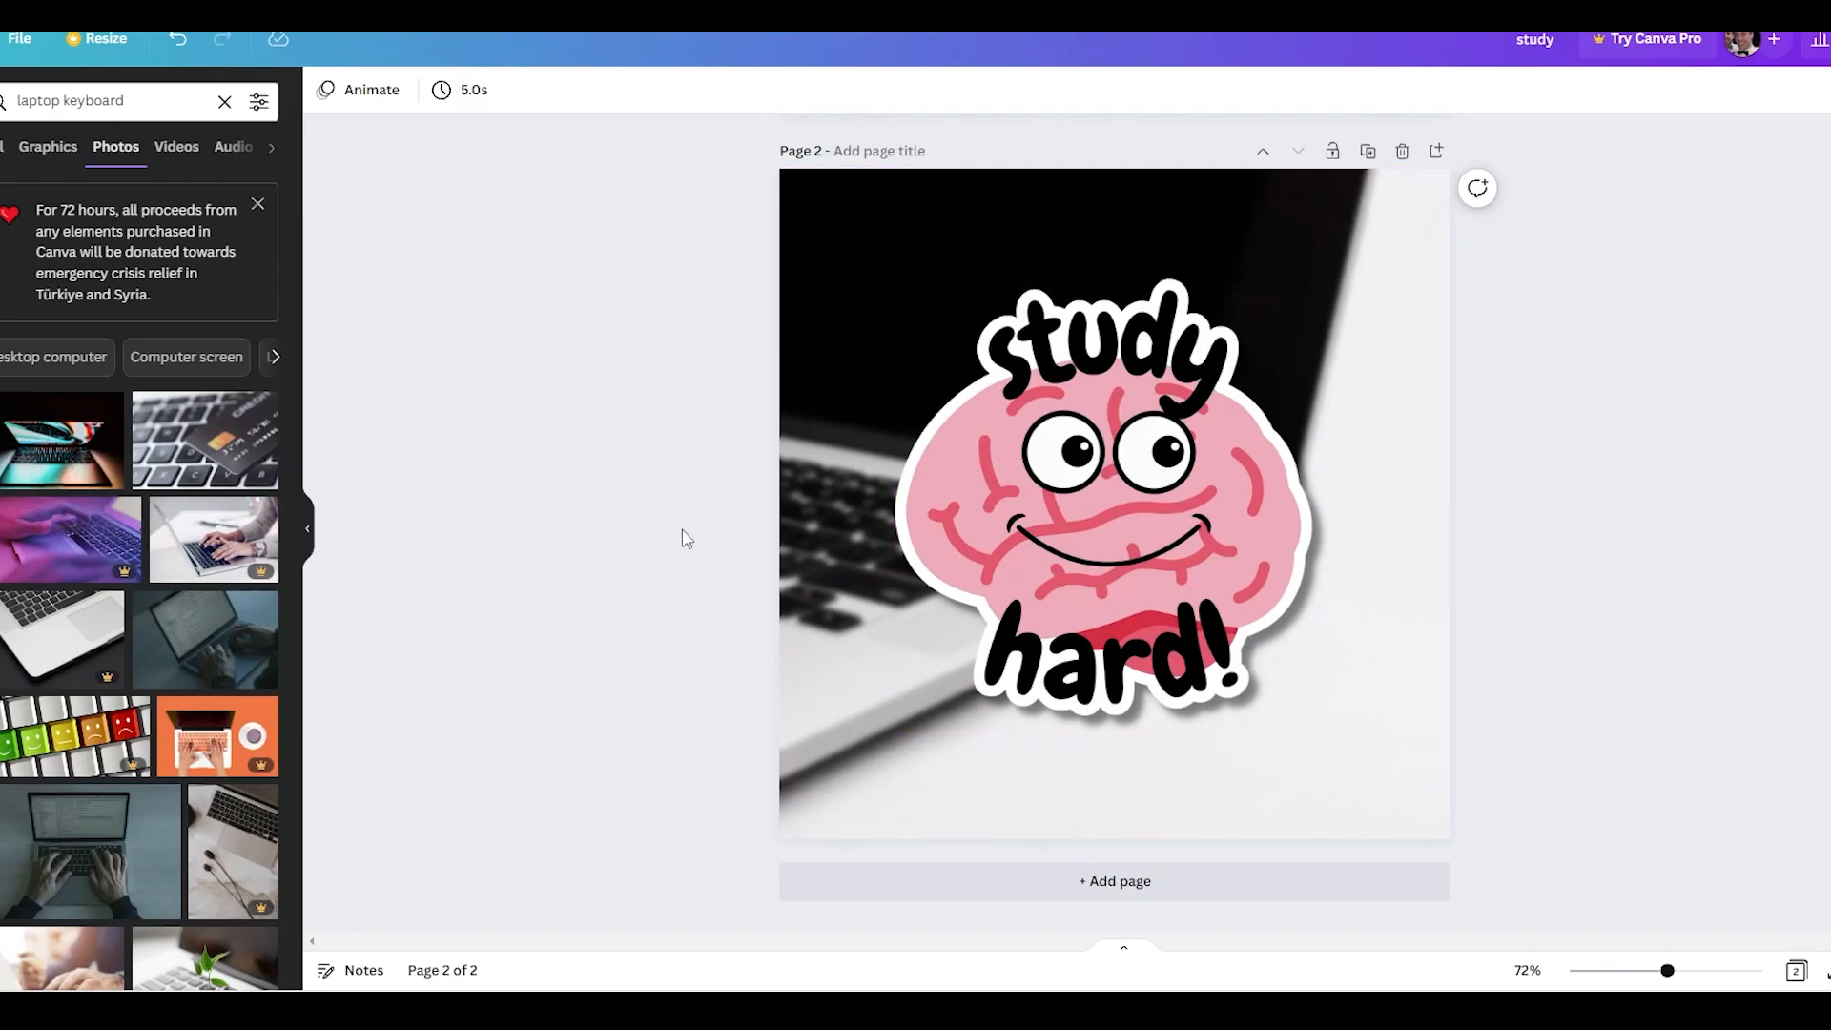